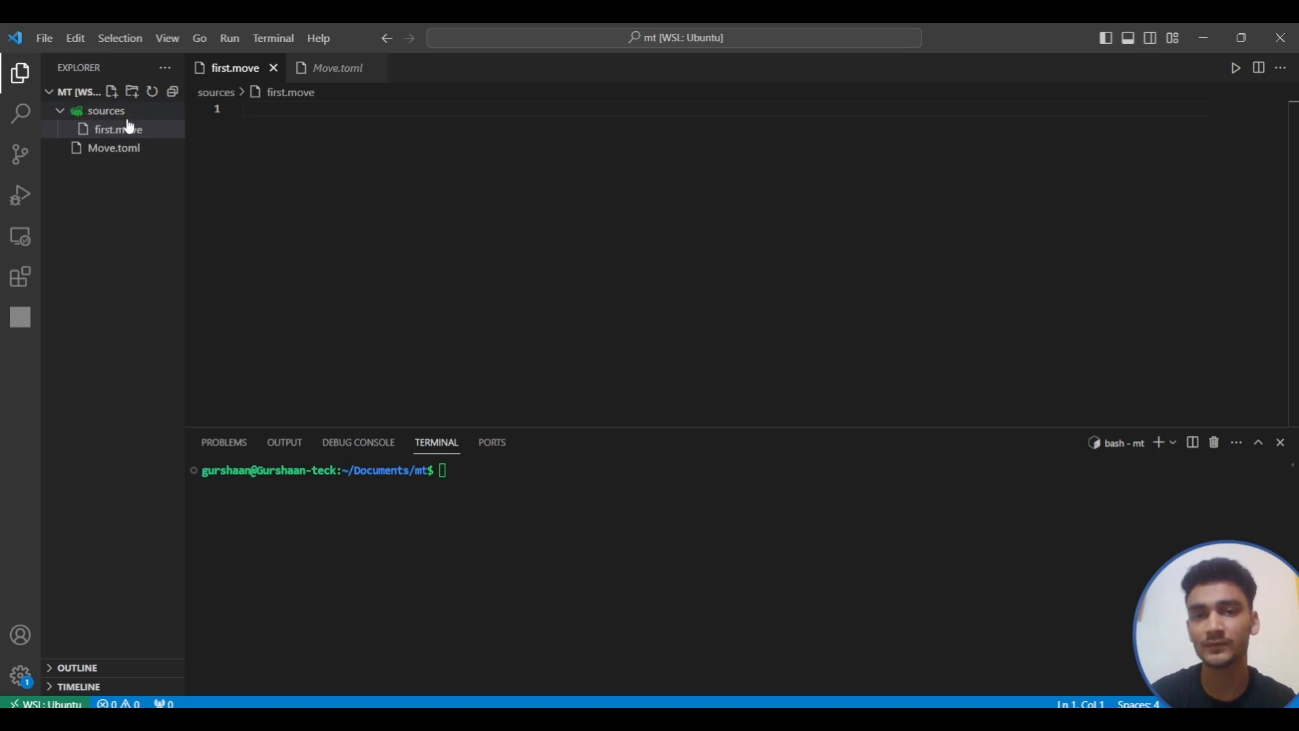
mouse_move(103, 147)
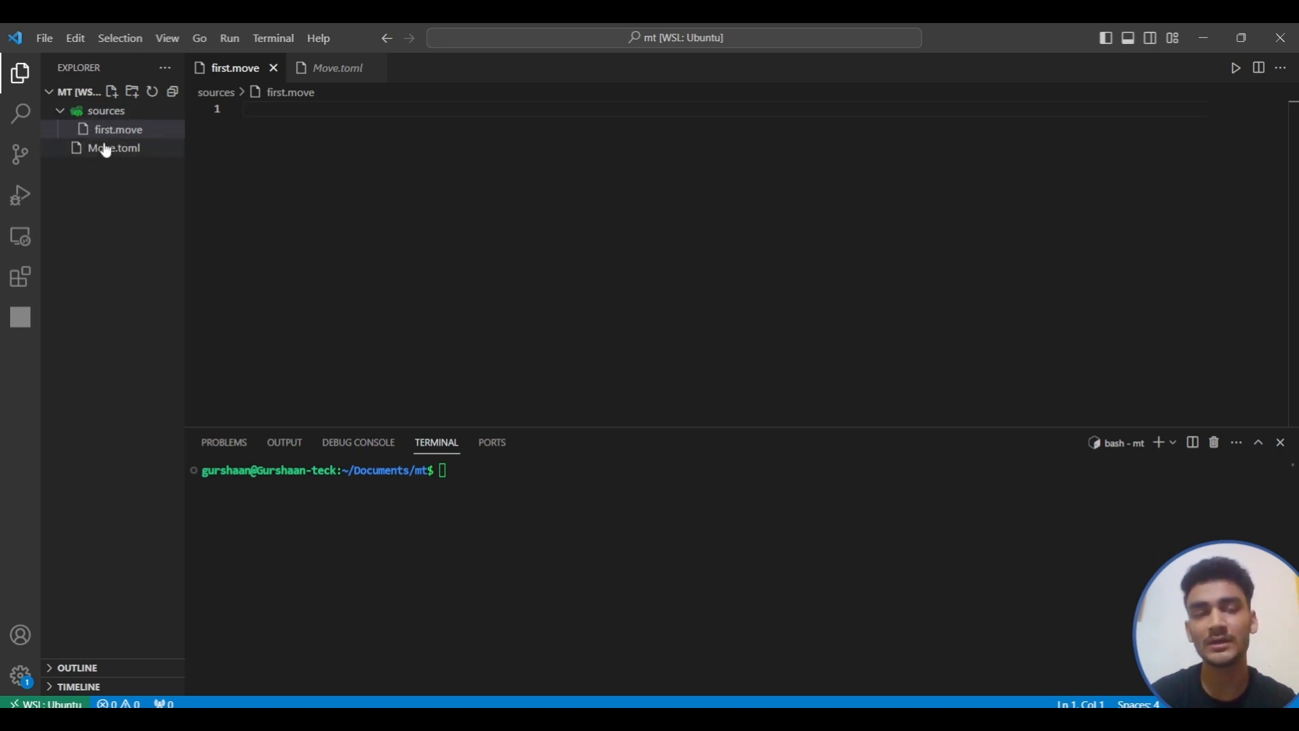
mouse_move(113, 148)
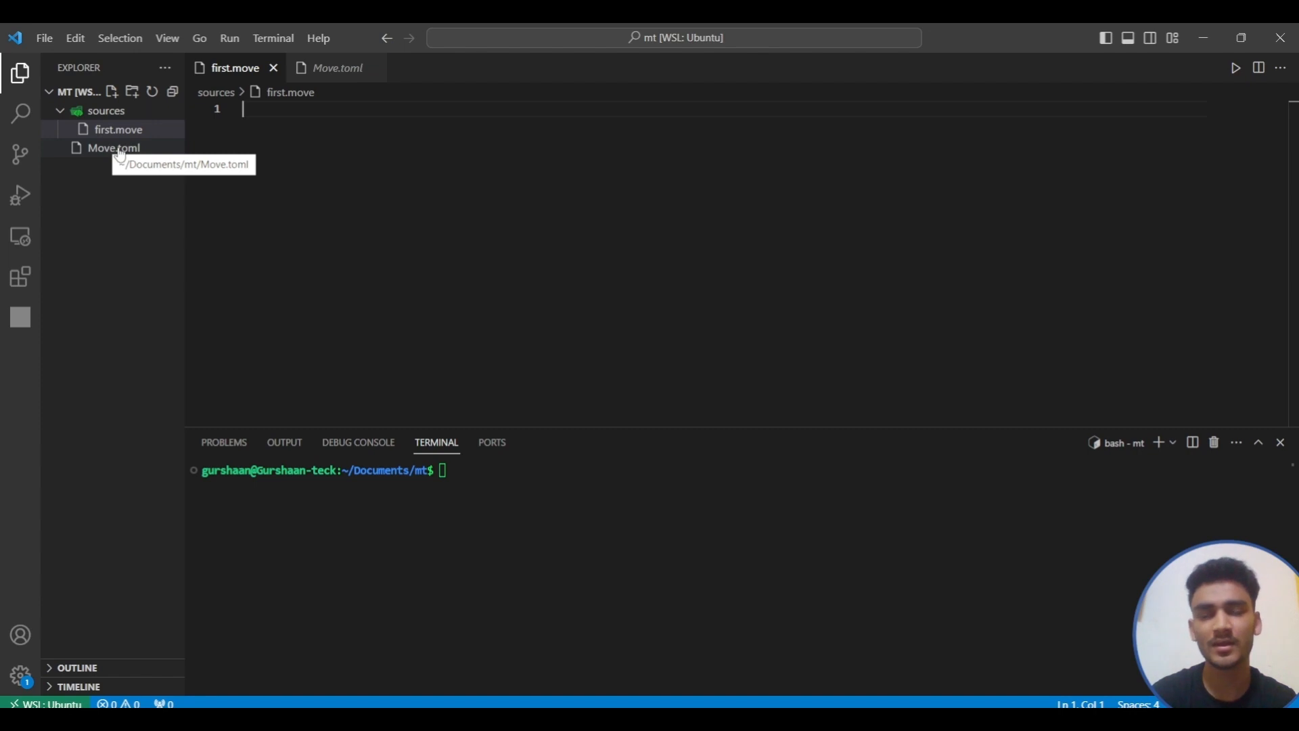
- Add a '// primitive data types' comment line to first.move
click(114, 148)
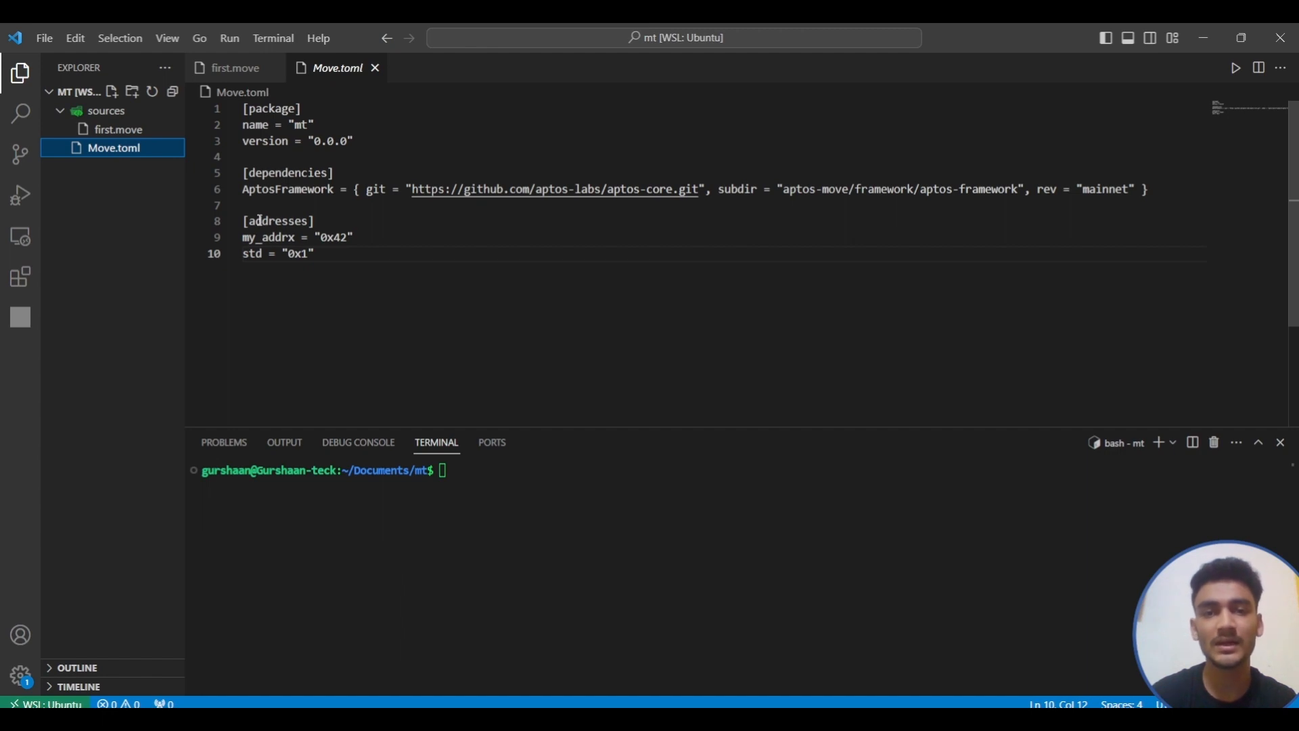
mouse_move(108, 129)
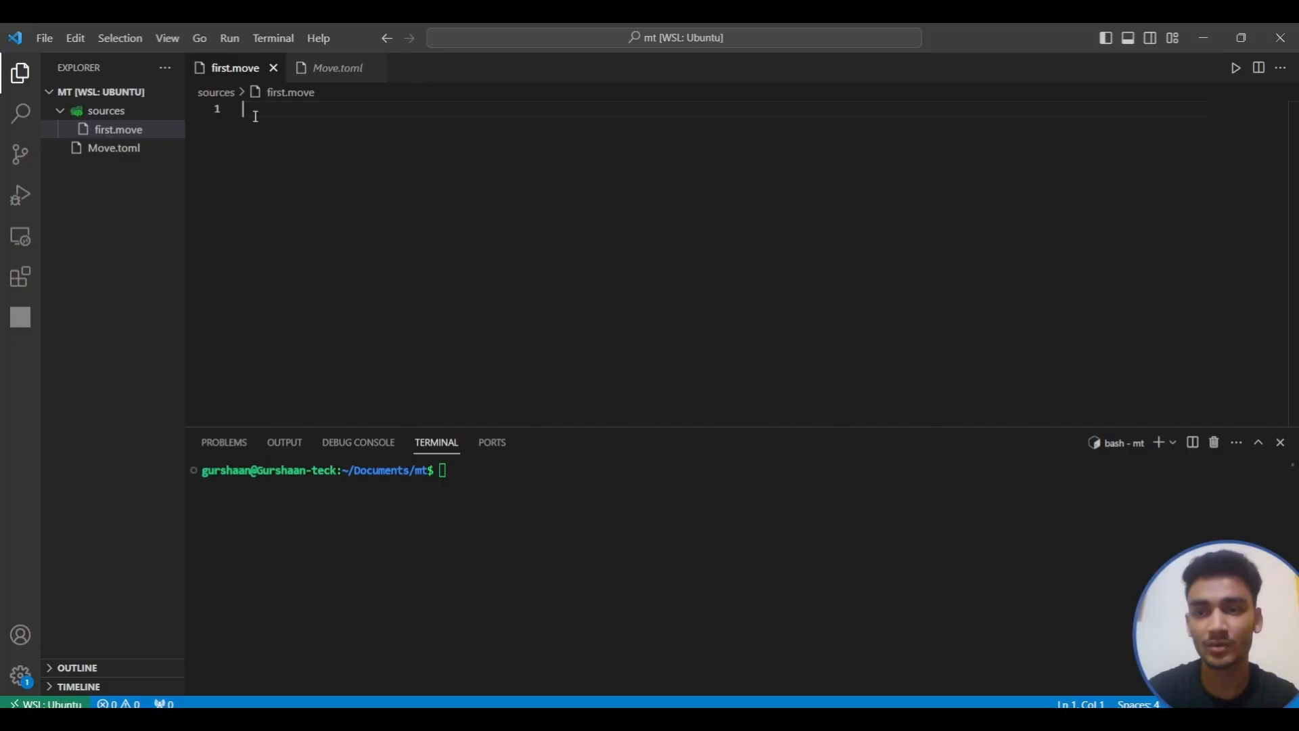
text(//)
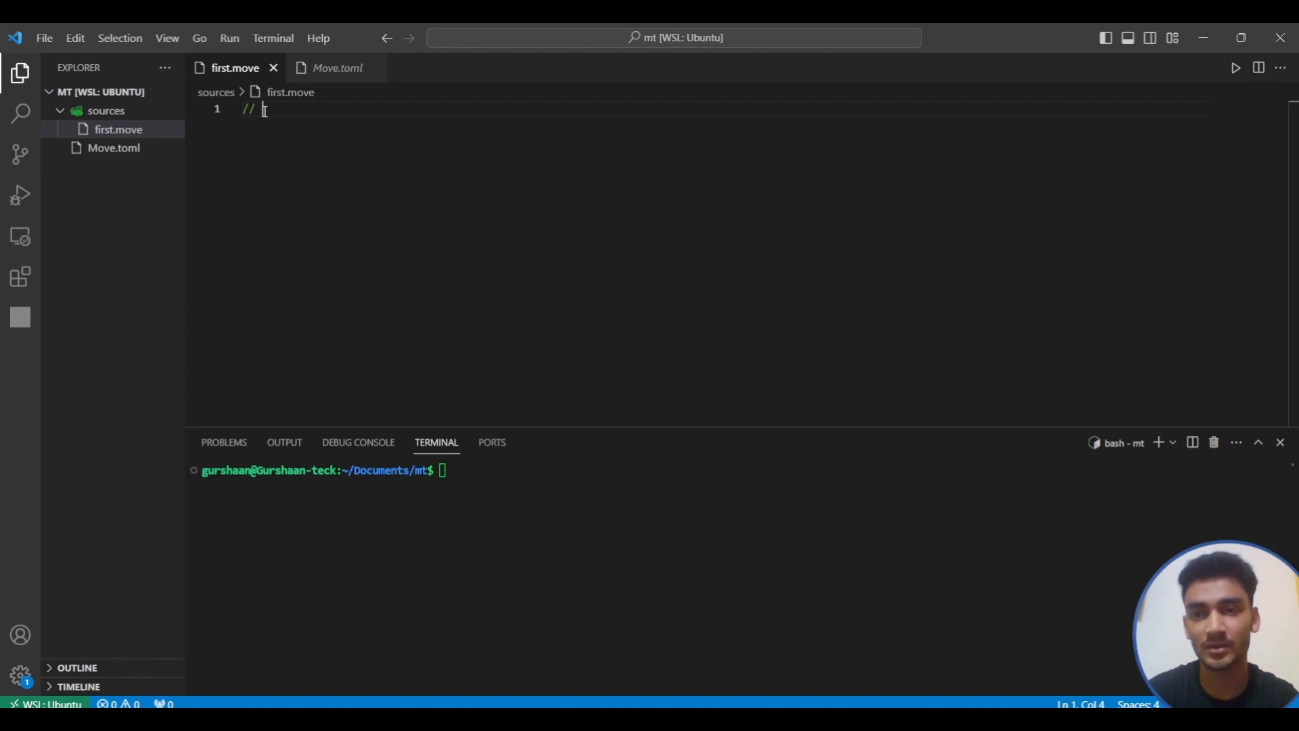
text(primitve)
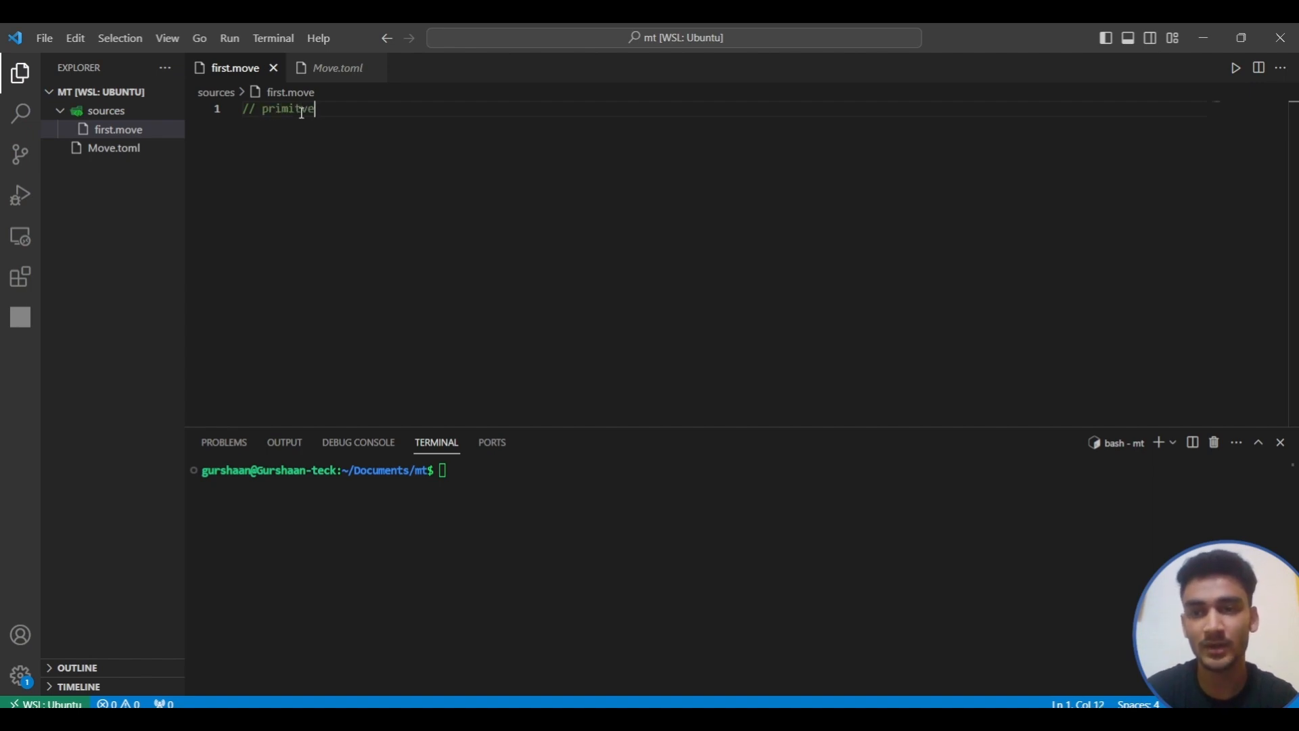
text(data)
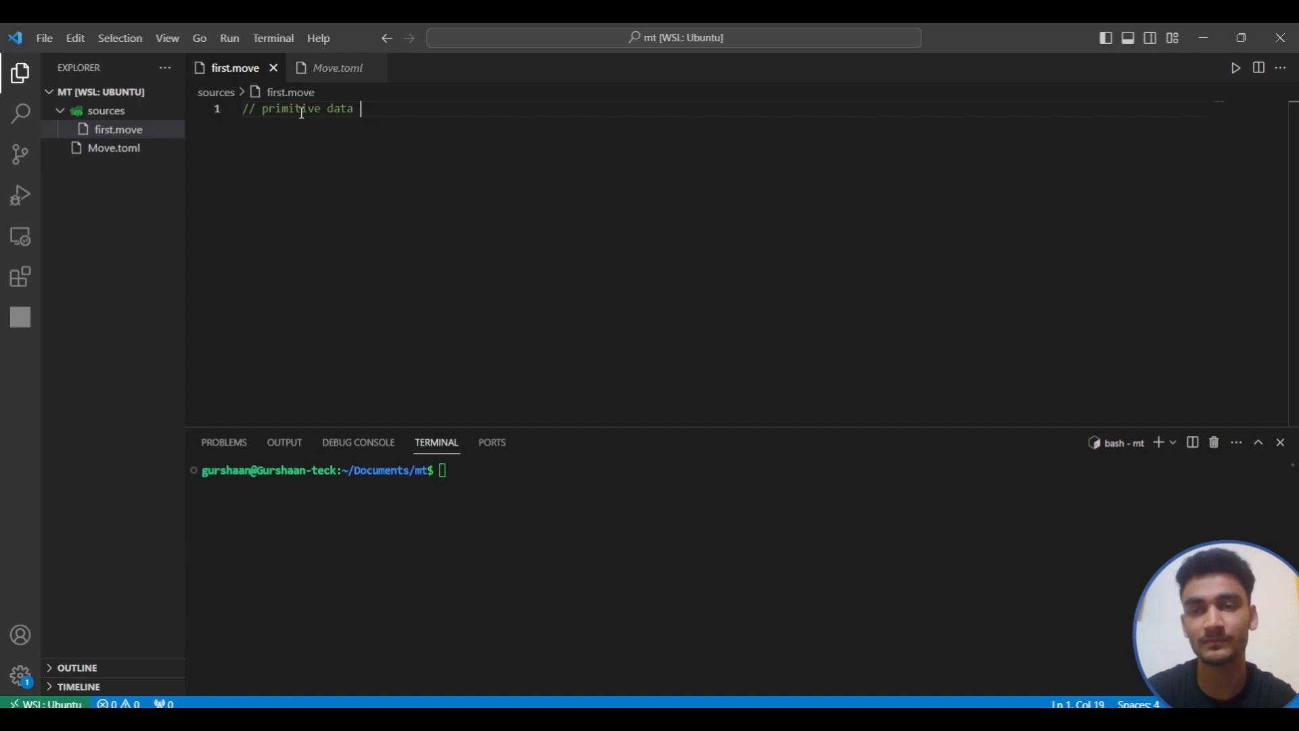
text(types)
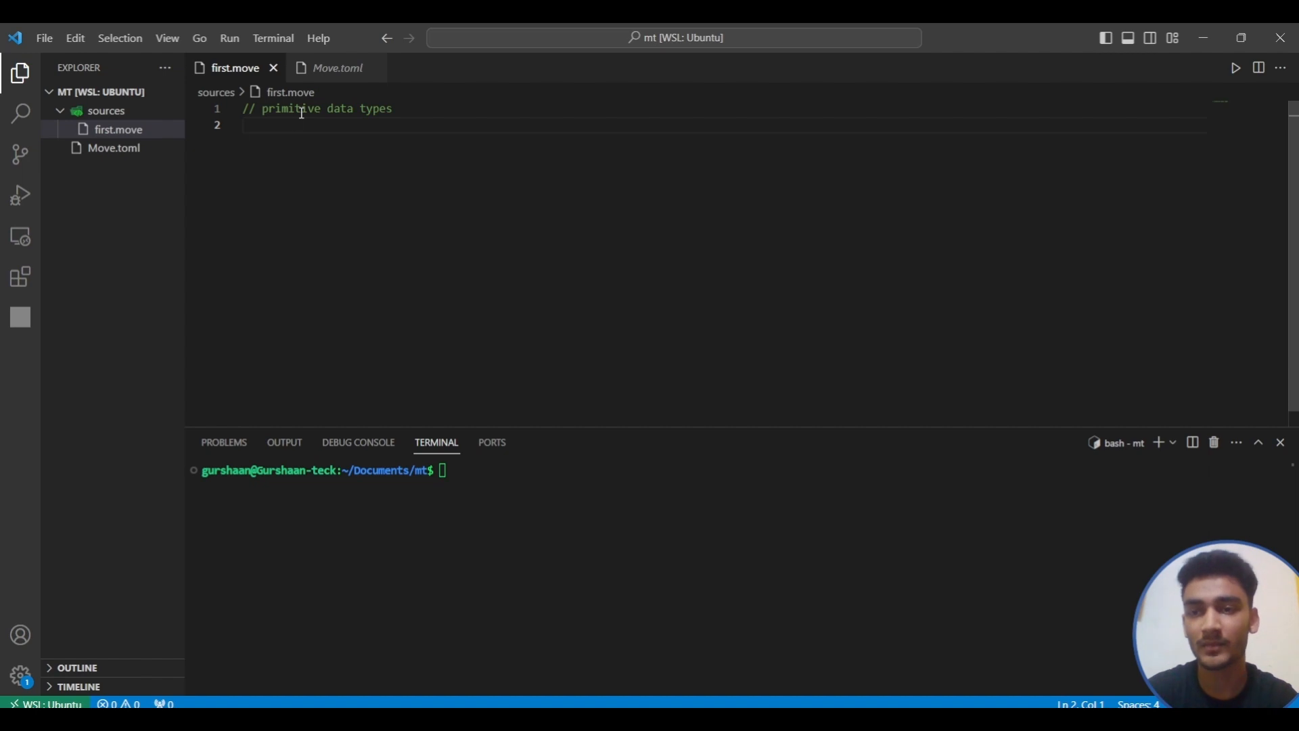
key(enter)
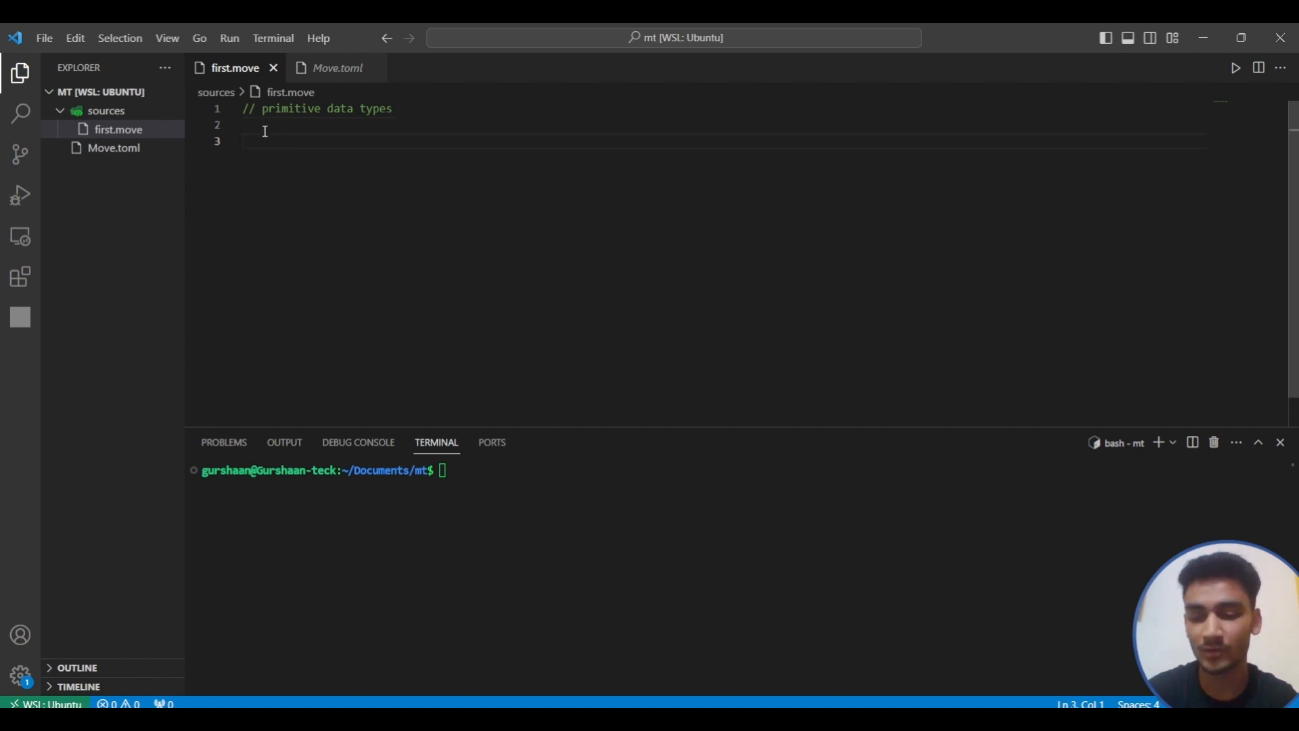
- Type a demo '/* this block comment */' and then delete it
text(/)
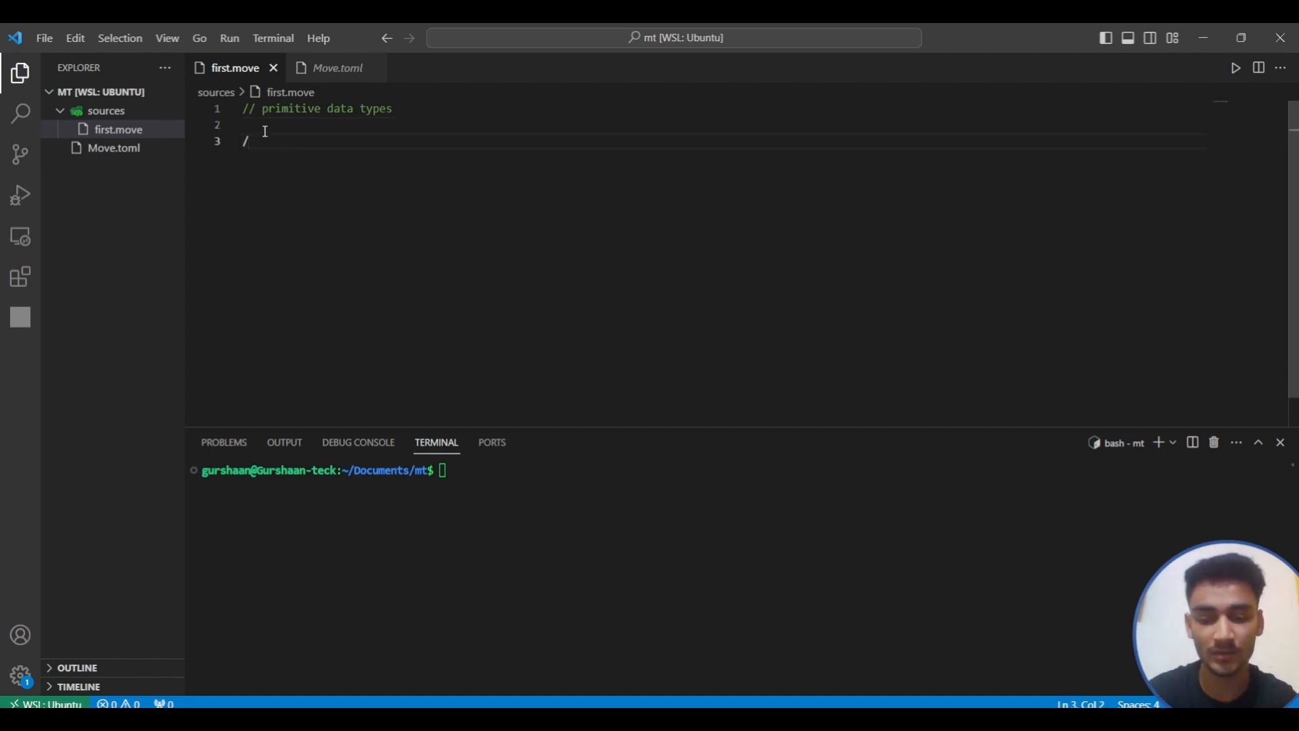
text(*this is)
text(a)
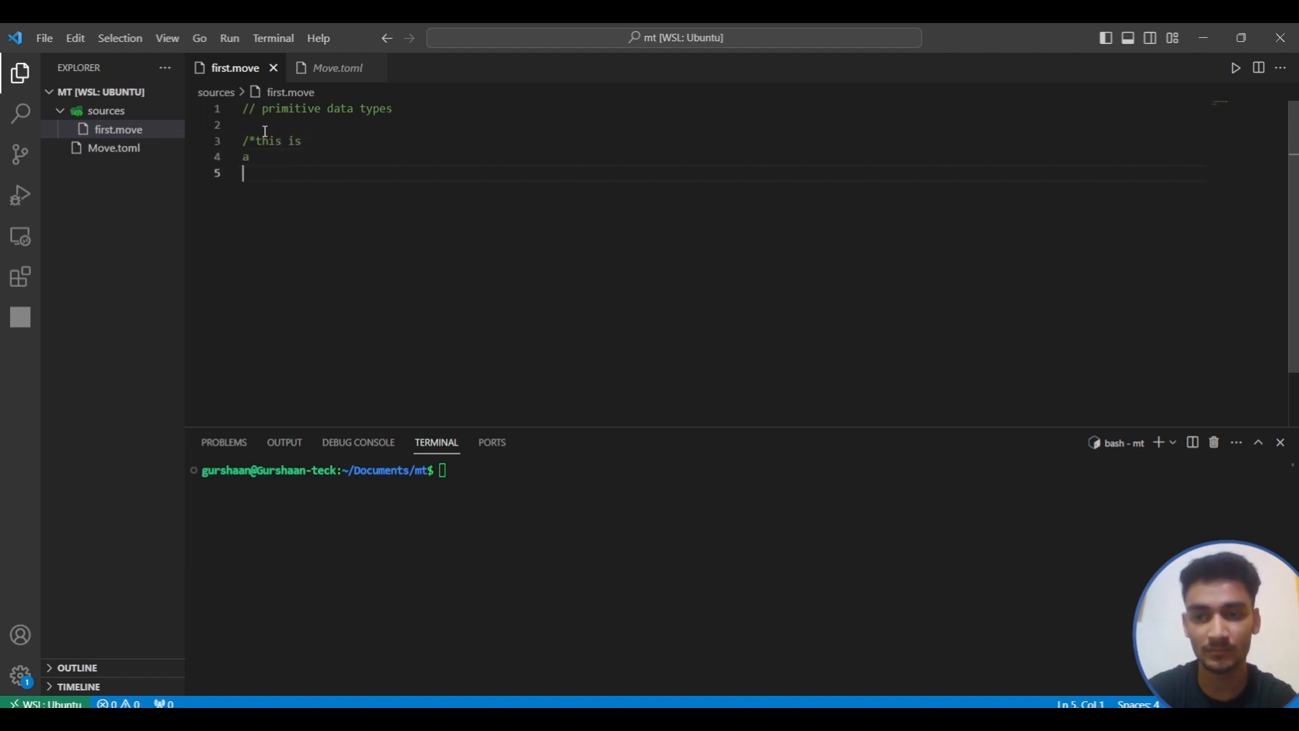
text(block)
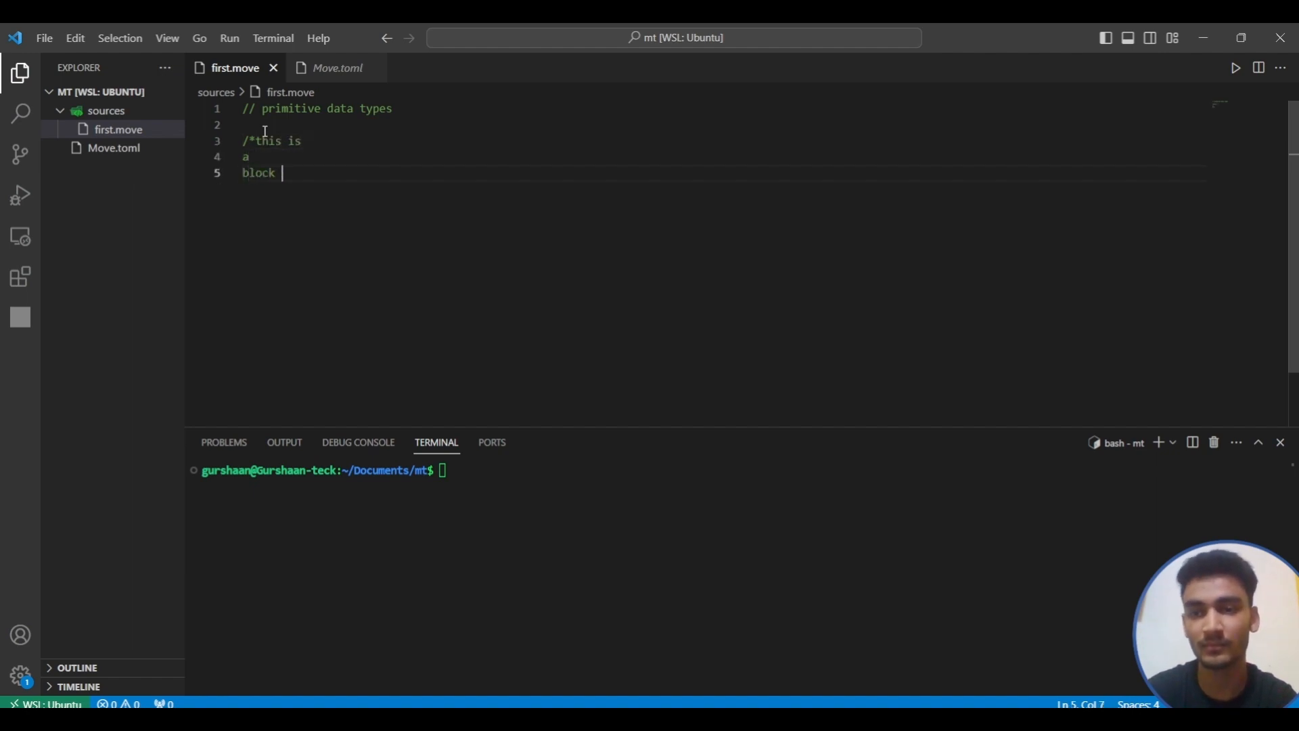
text(comment)
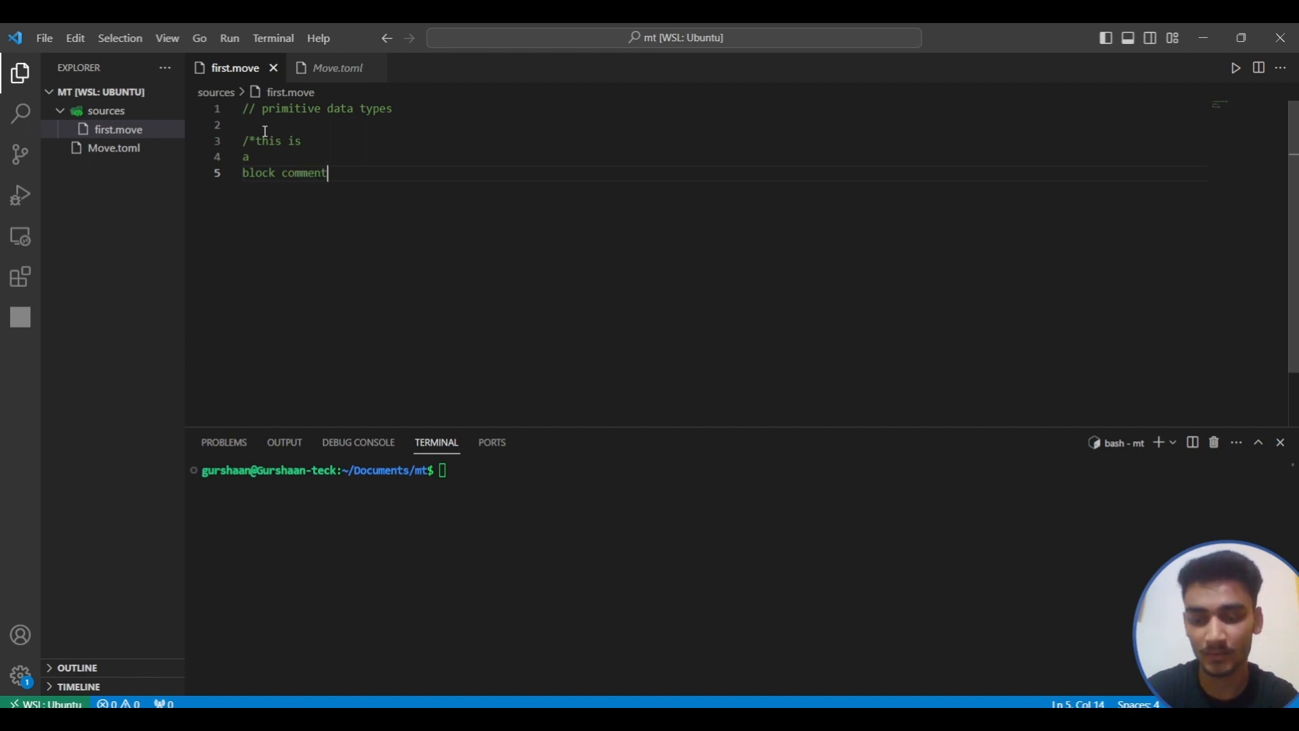
text(*)
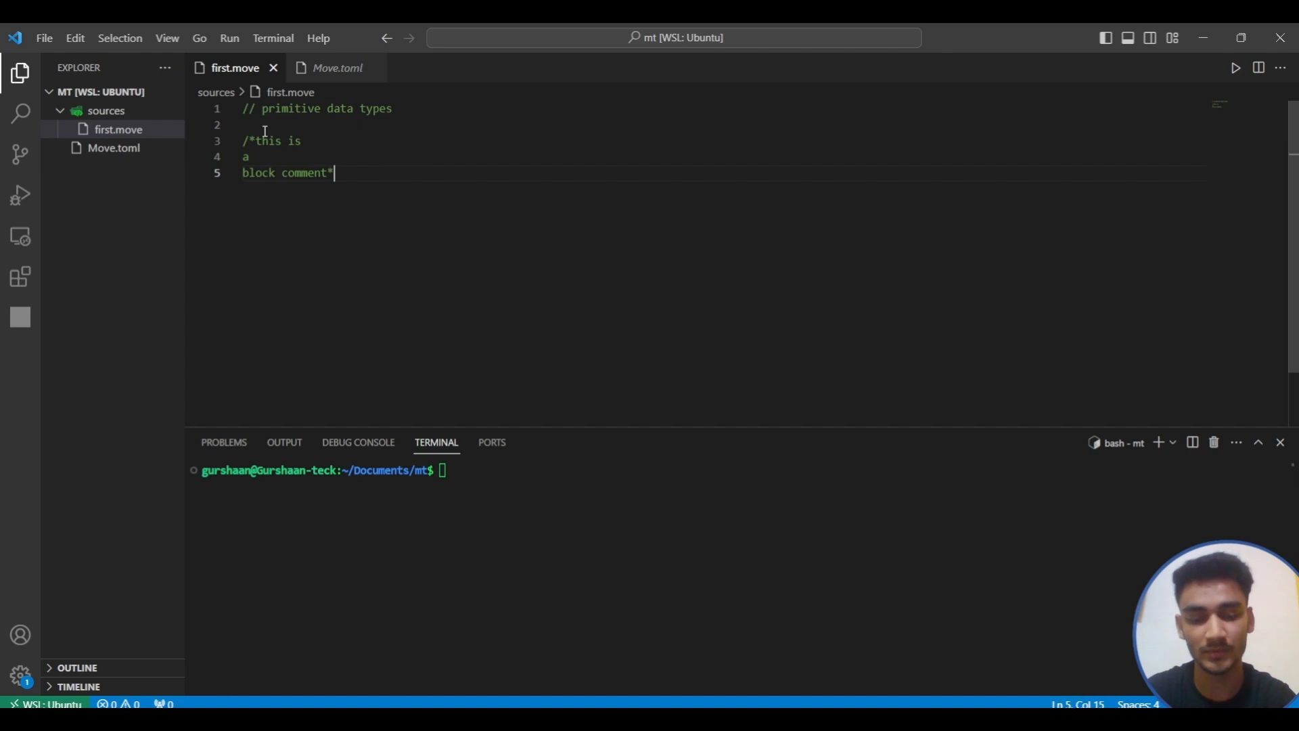
text(/)
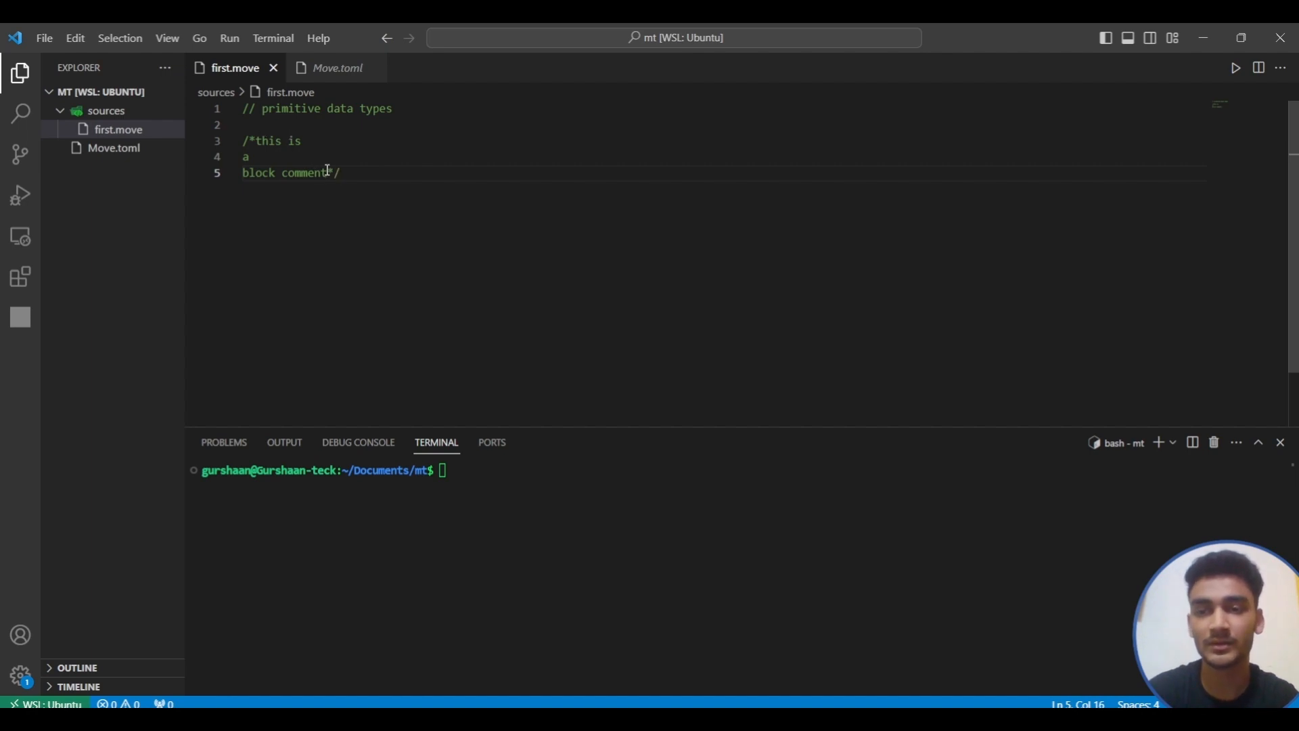
drag(285, 140, 340, 173)
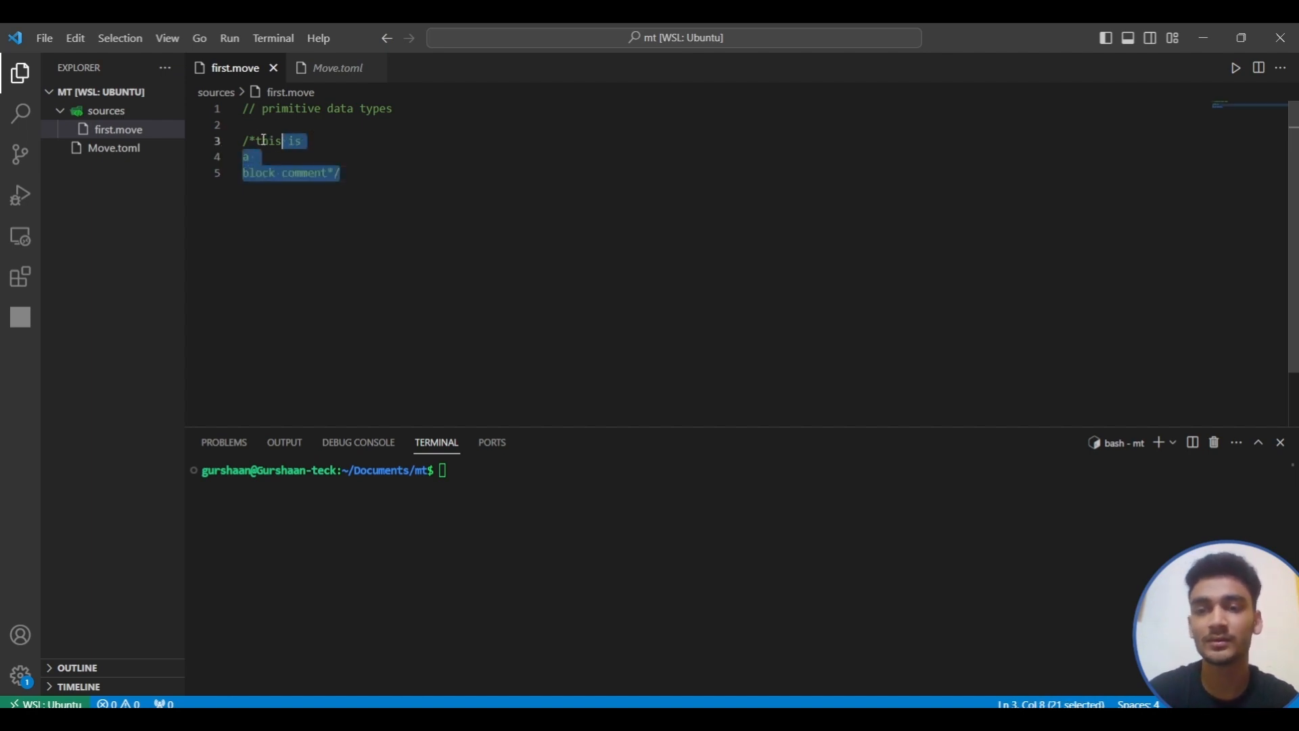
key(Delete)
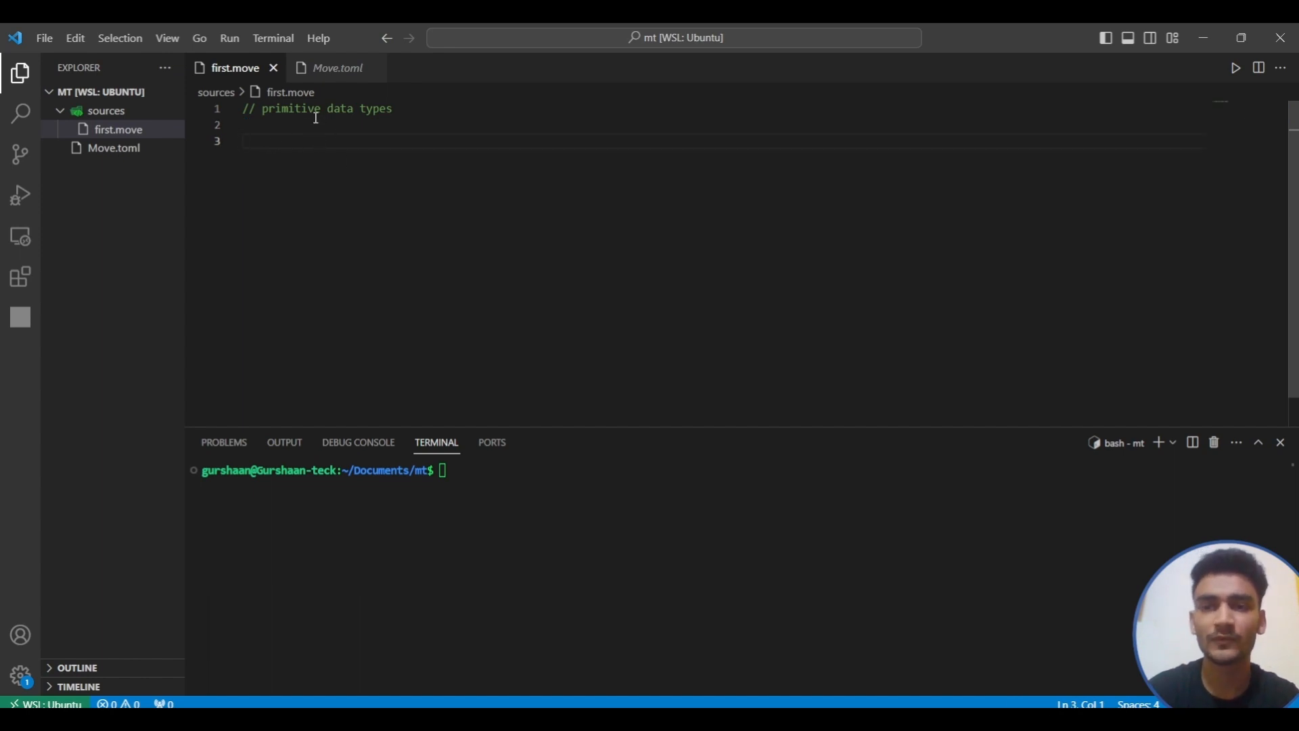
- Declare the module my_addrx::Practice with an empty body
double_click(374, 108)
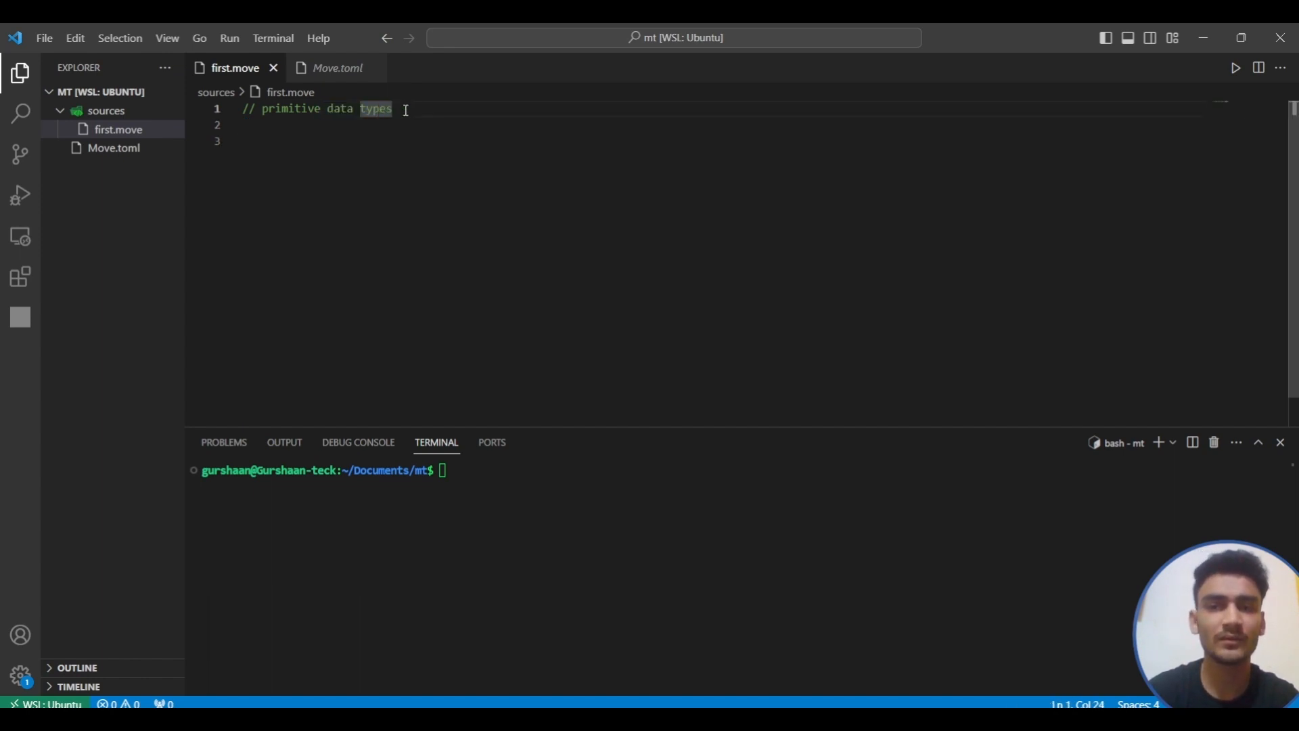
text(,)
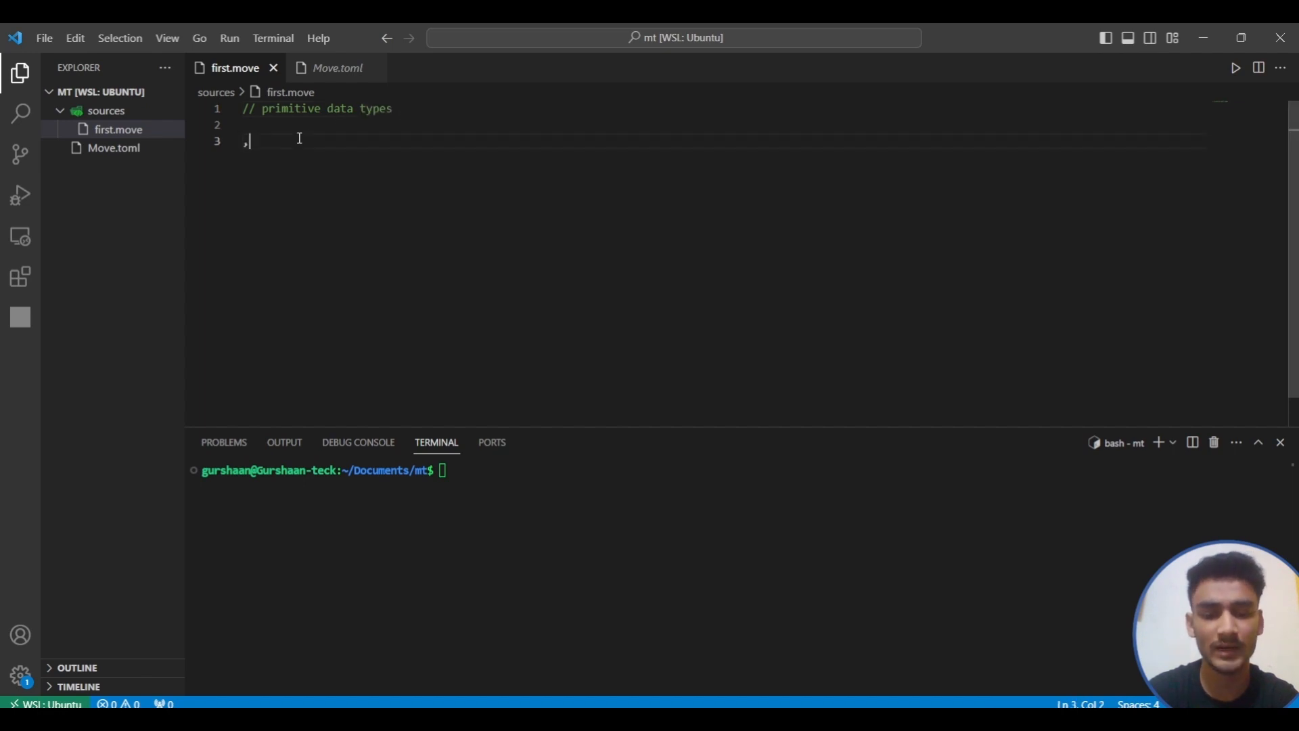
text(mo)
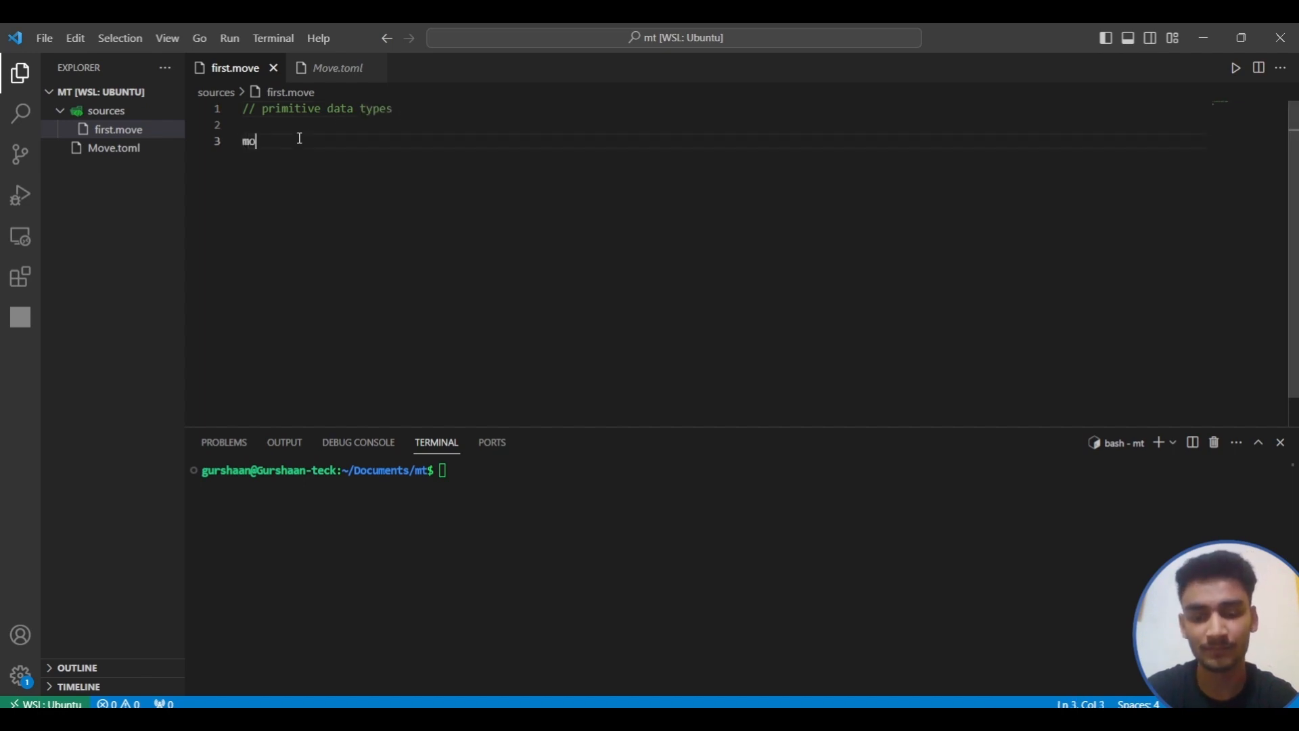
text(dul)
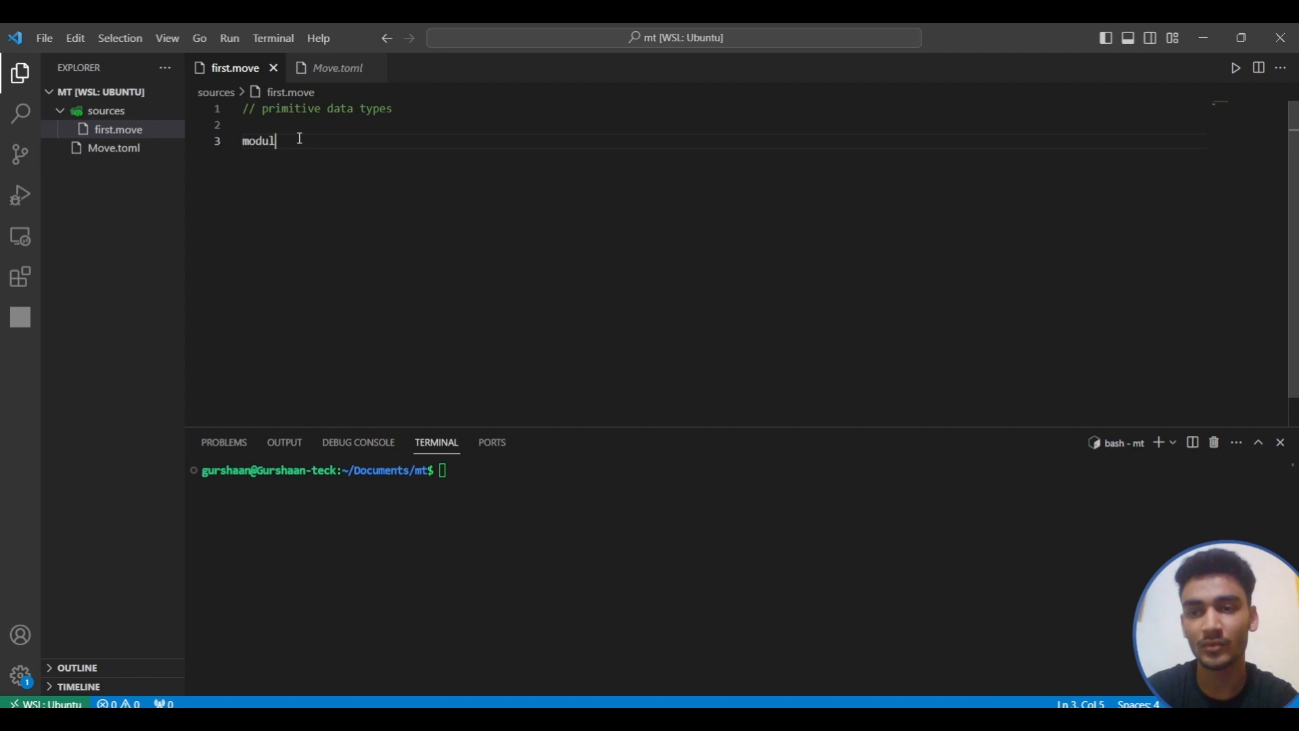
text(e my_ad)
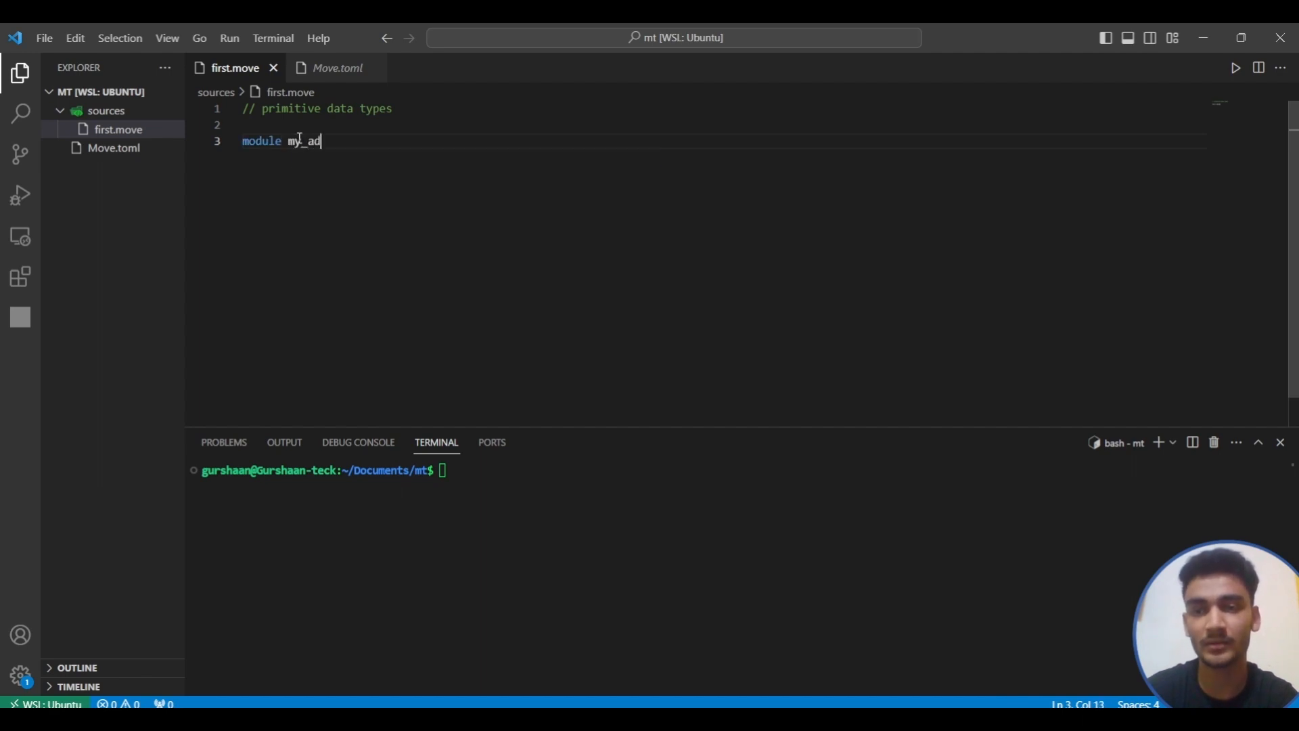
text(rx::)
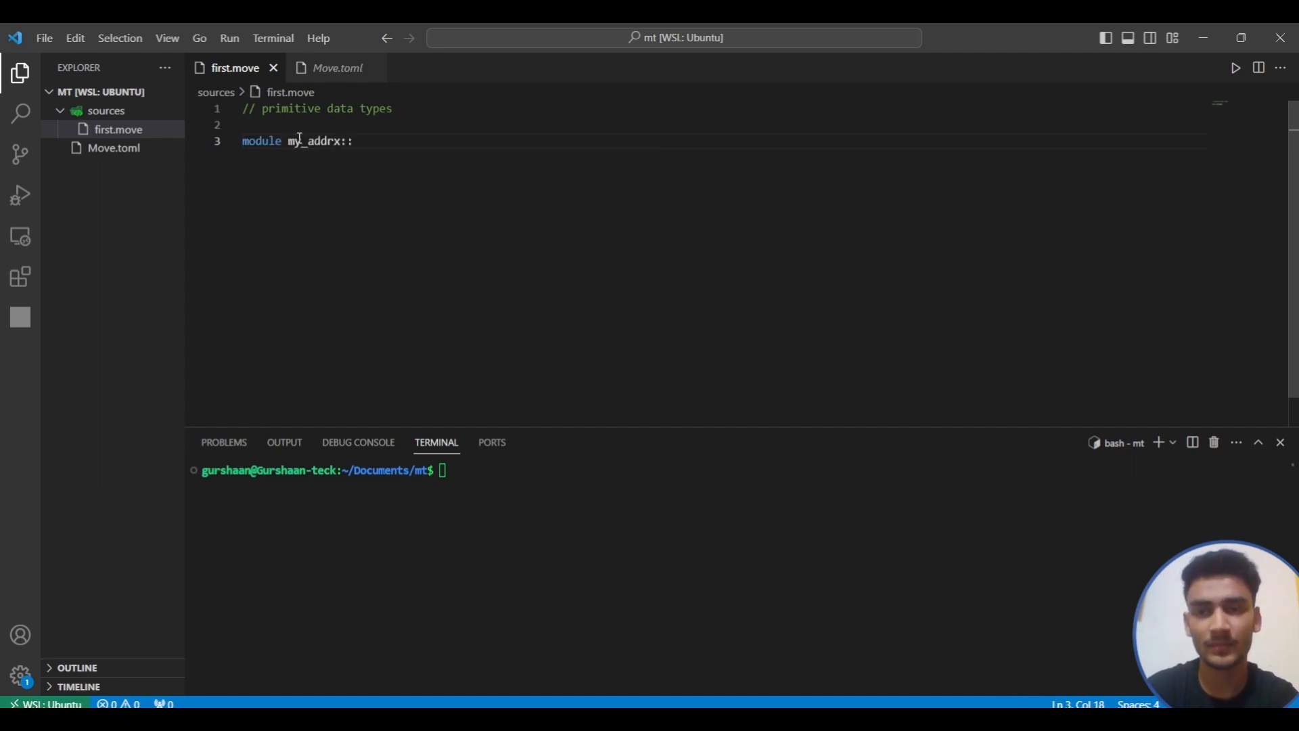
text(Practie)
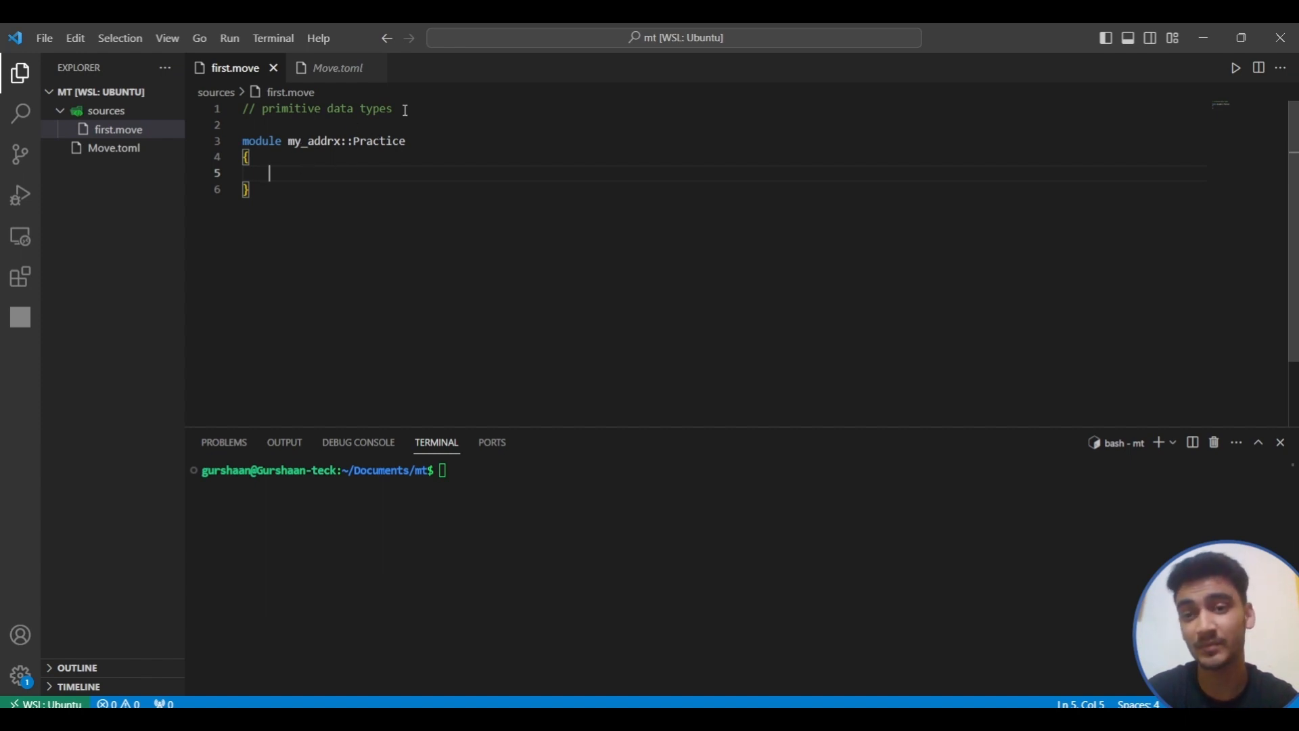
- Add a '// integers, boolean and address' comment line above the module
text(//i)
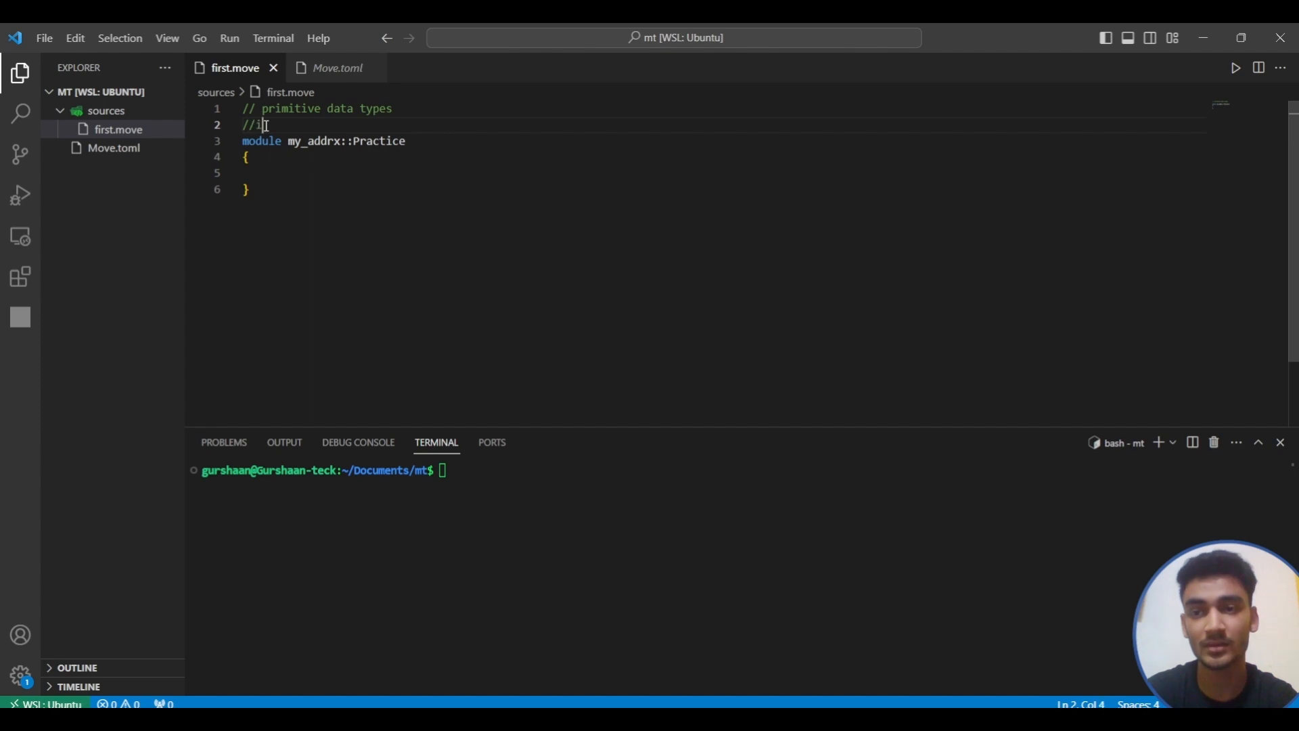
text(ntegers)
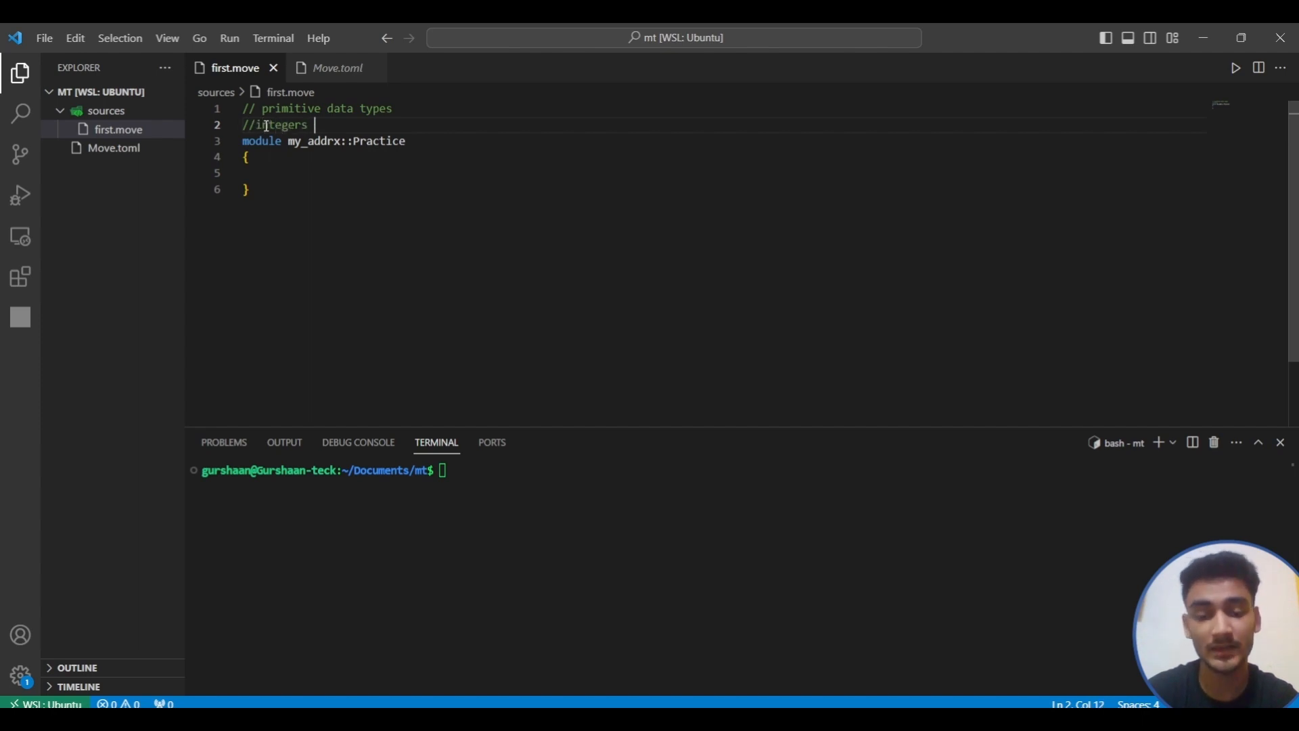
text(,)
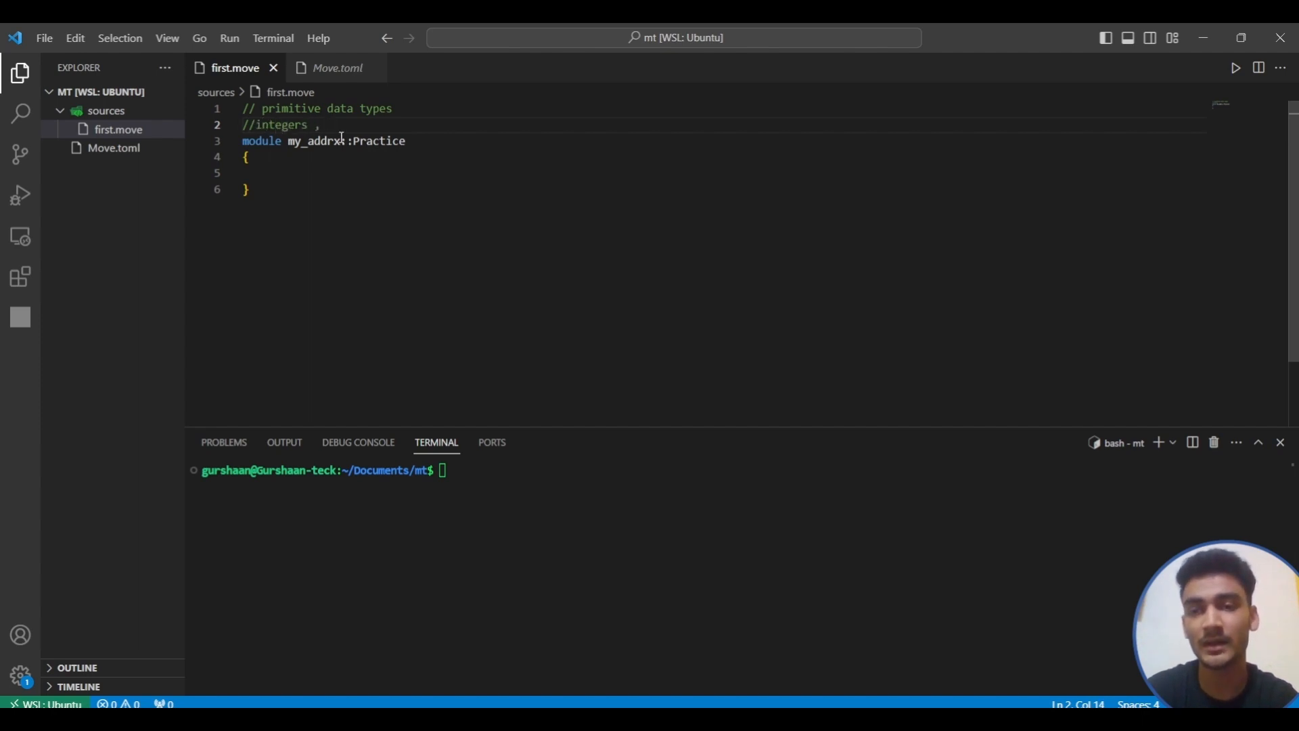
text(boolean)
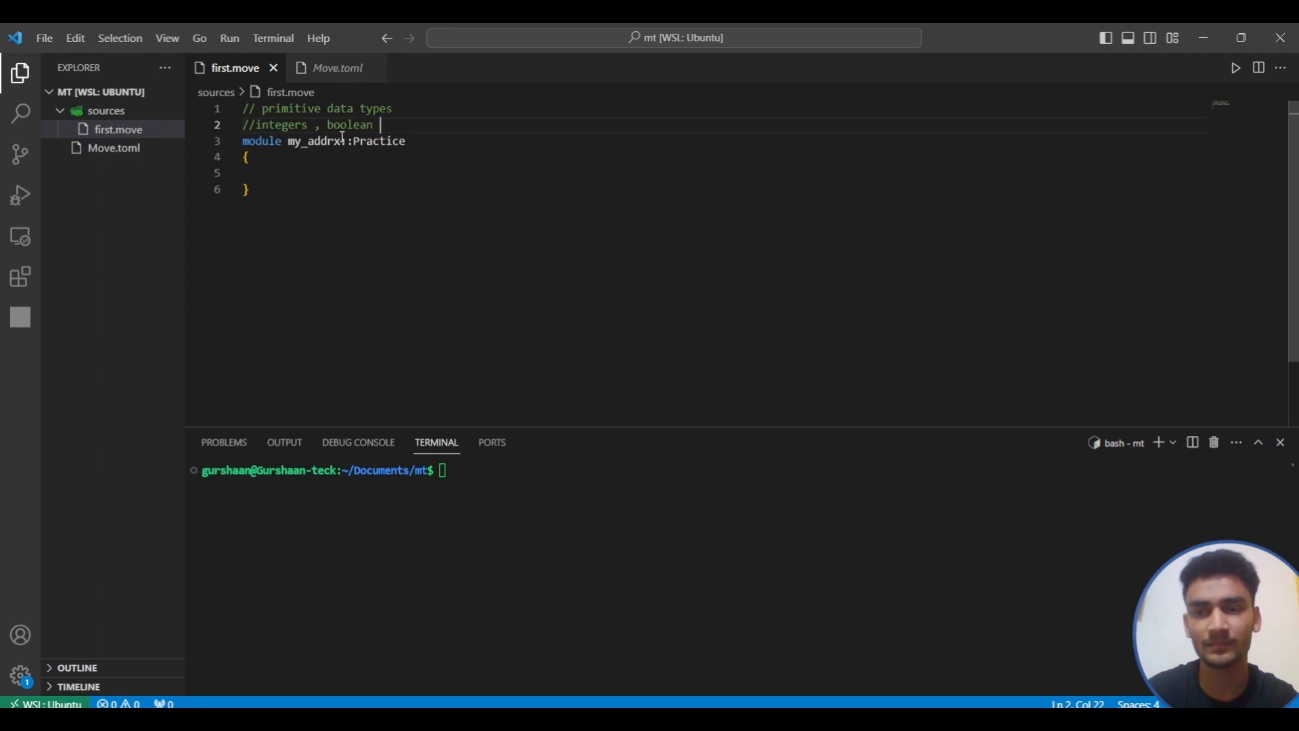
text(and address)
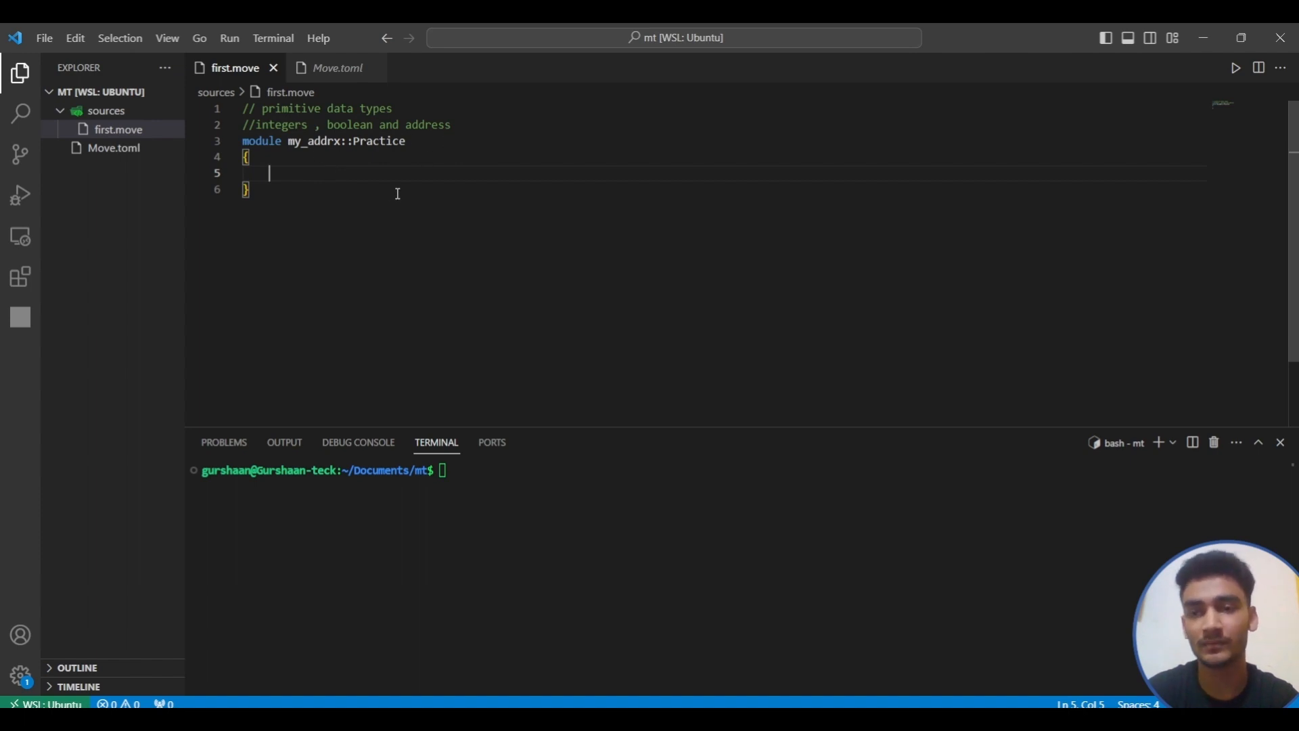
- Add an empty primitive_types() function containing an '//integers' comment
text(fun)
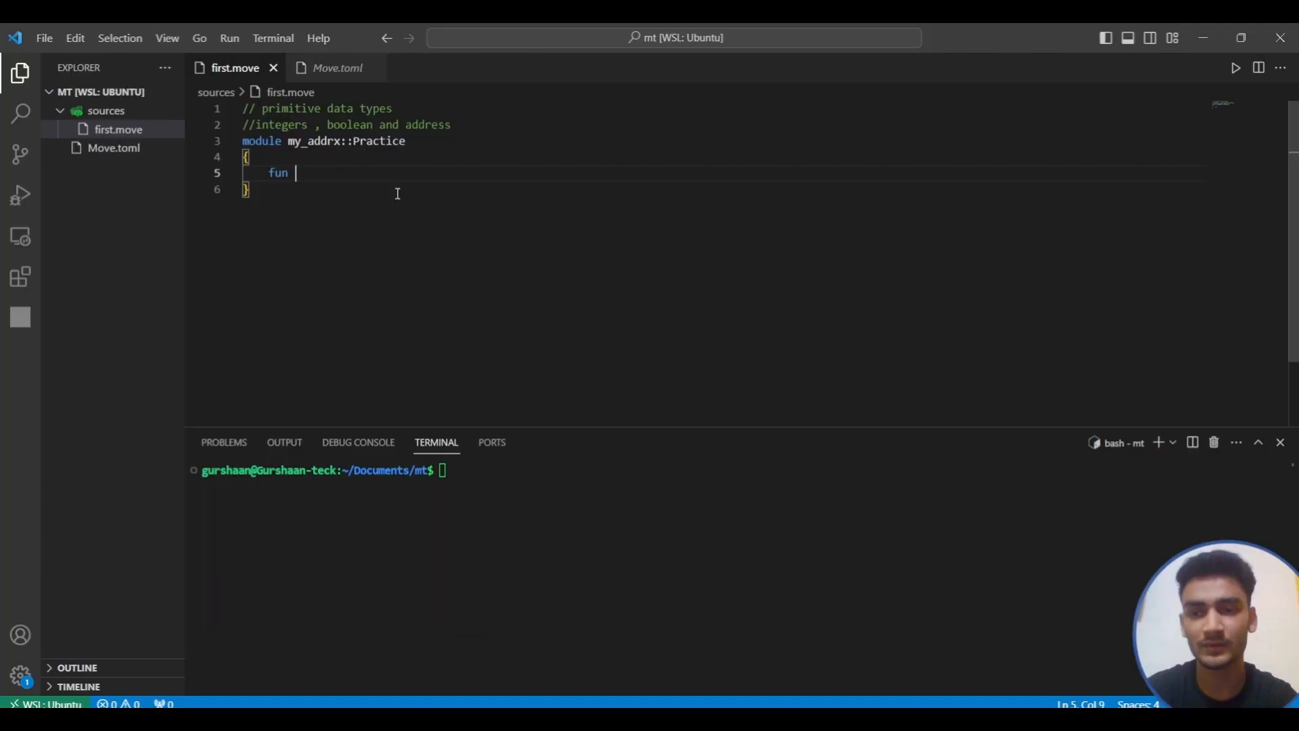
text(primitive_)
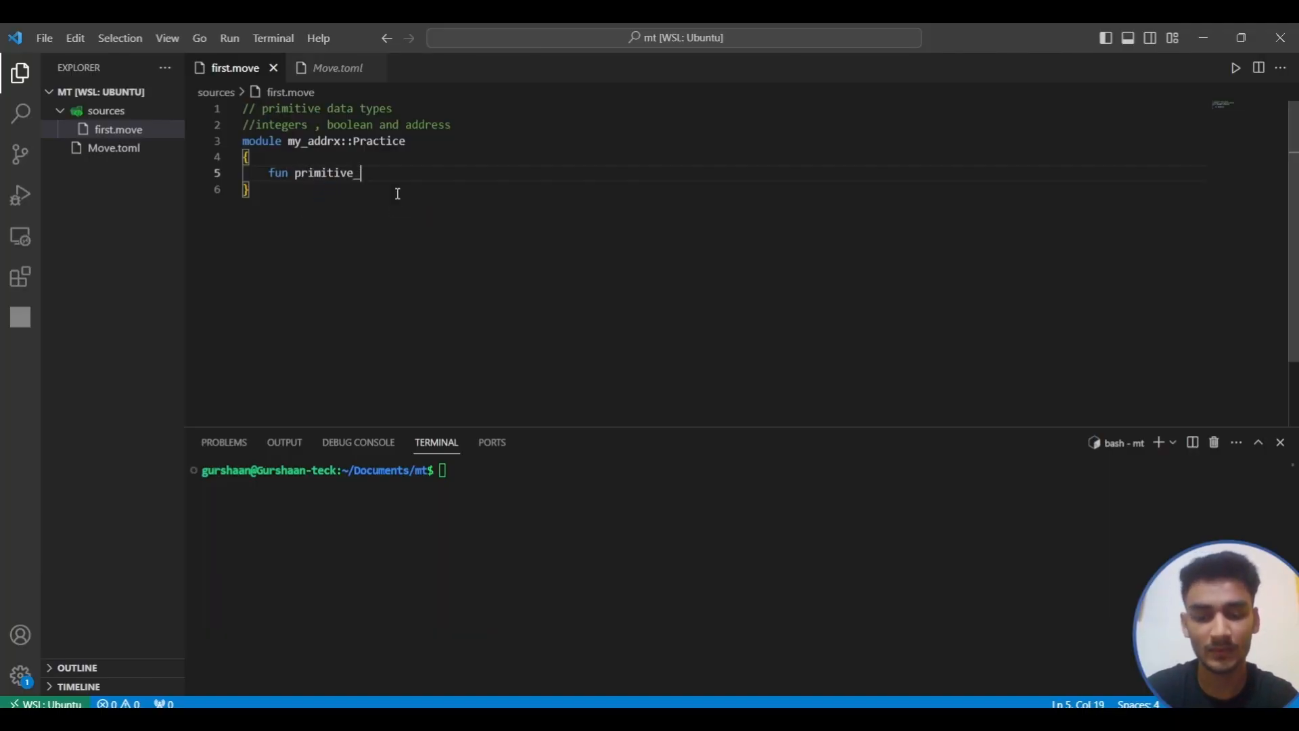
text(types)
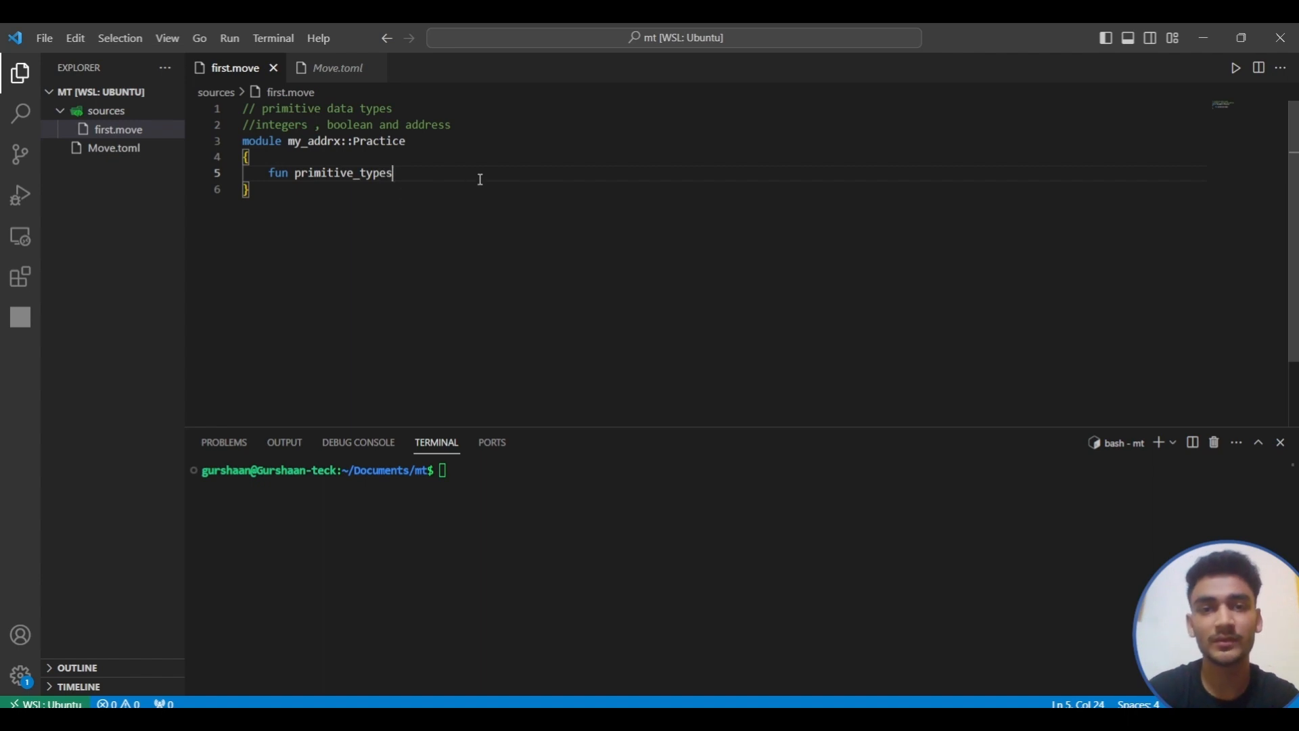
text(())
text({)
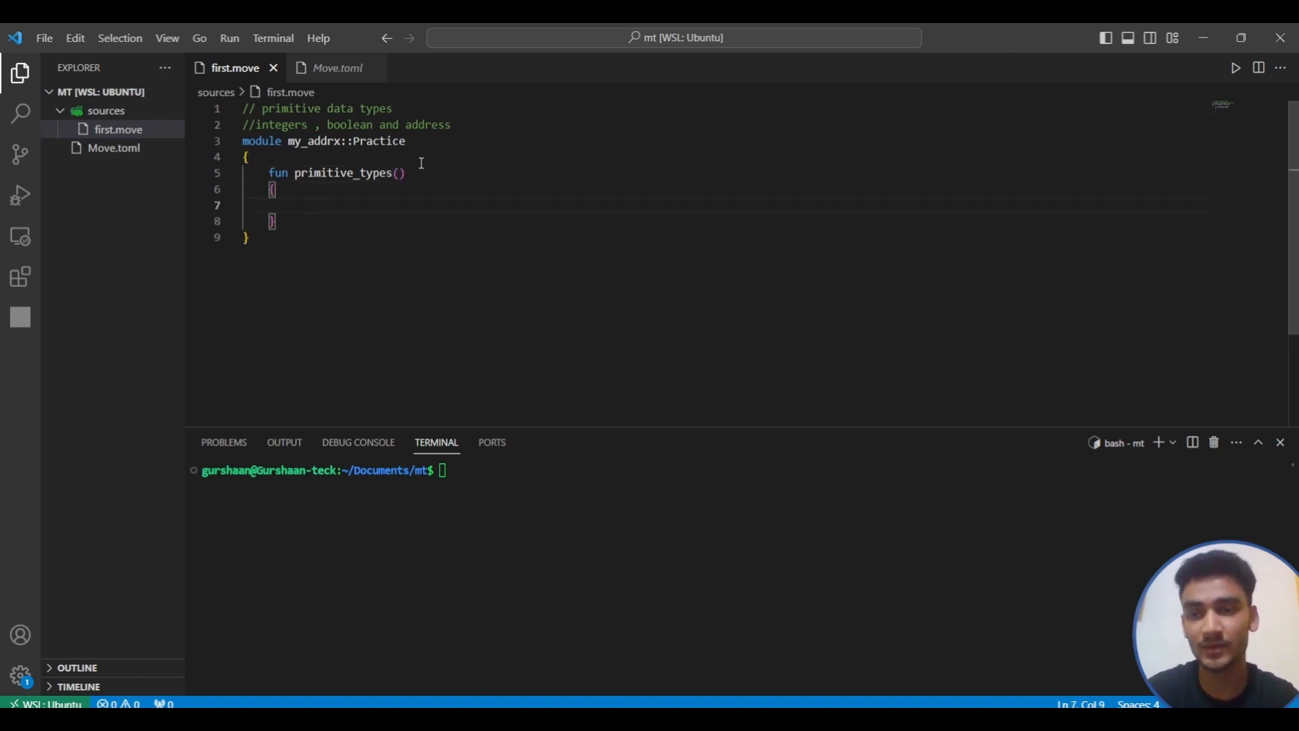
double_click(278, 172)
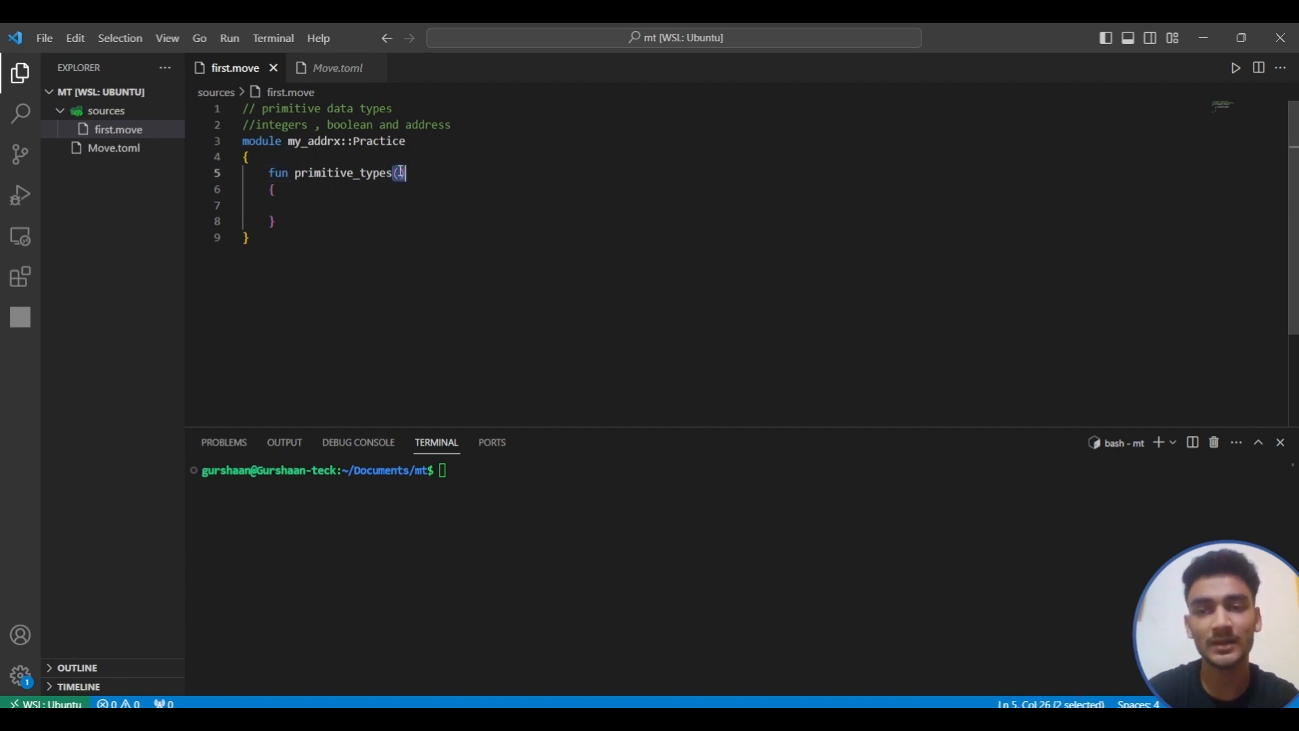
click(312, 189)
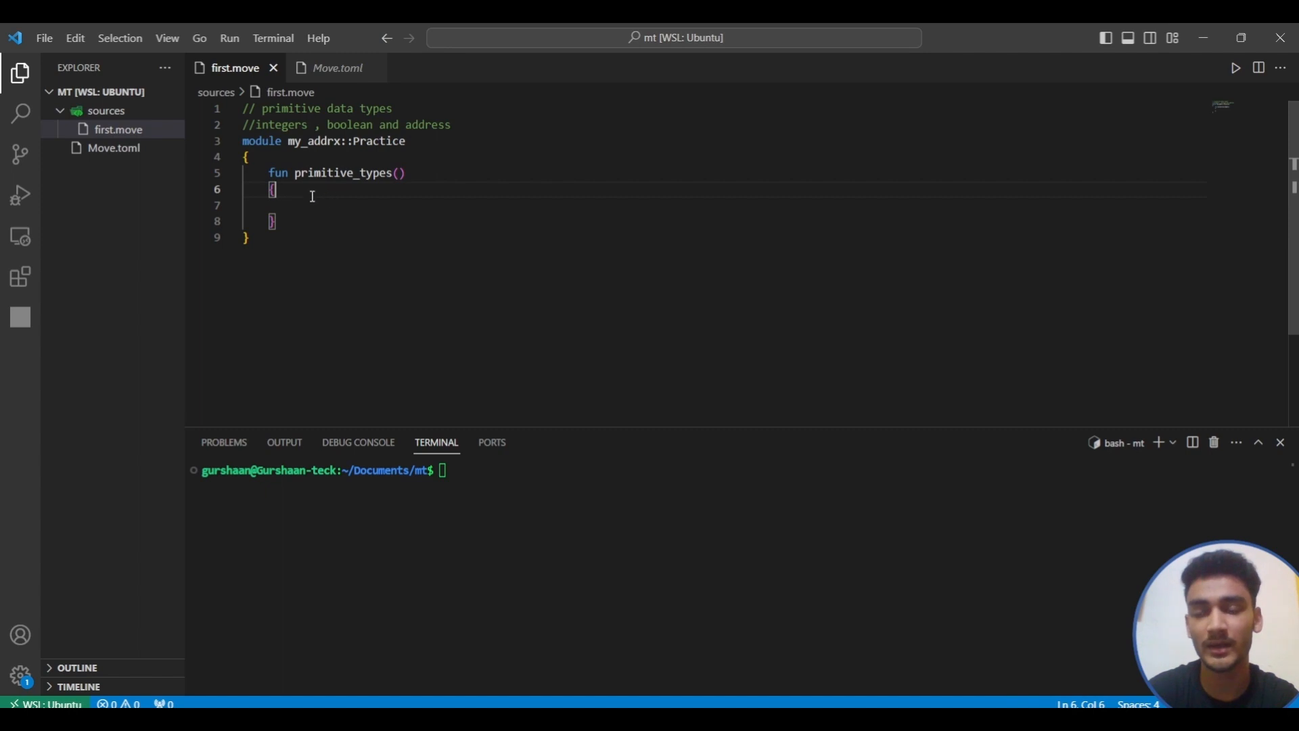
key(Enter)
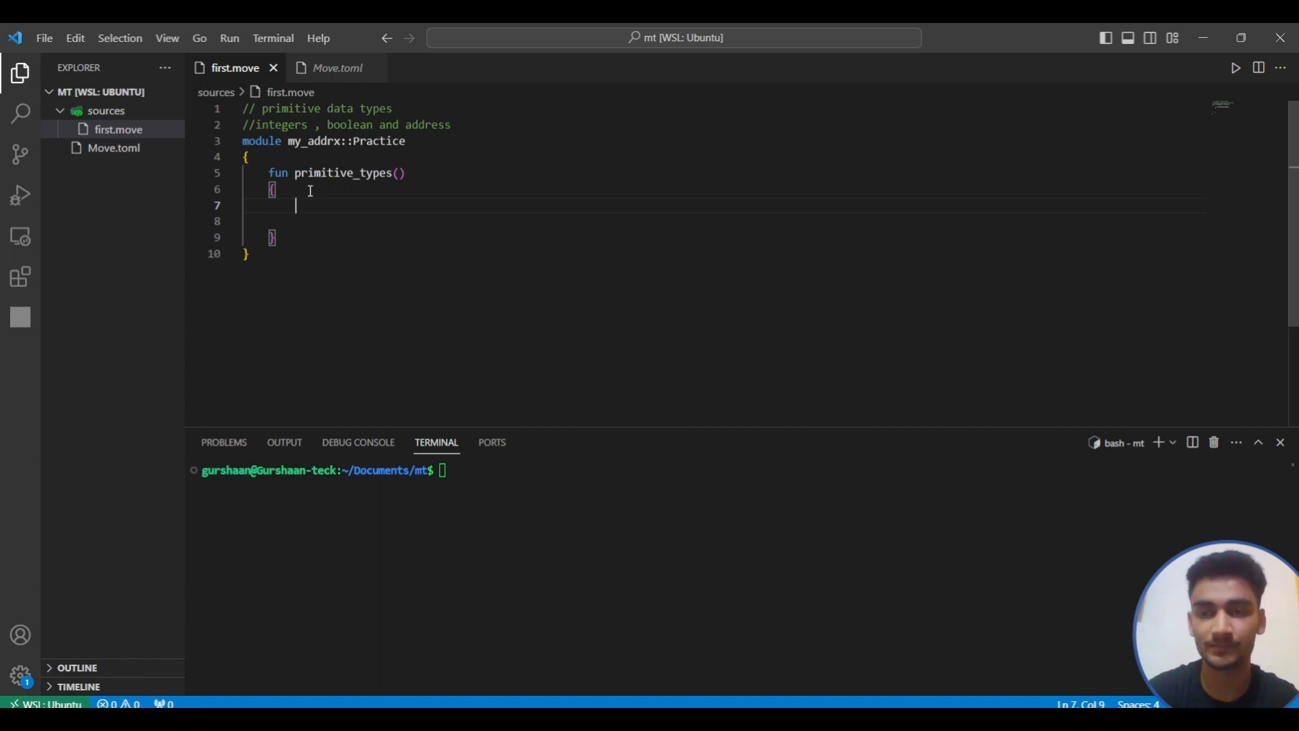
text(//)
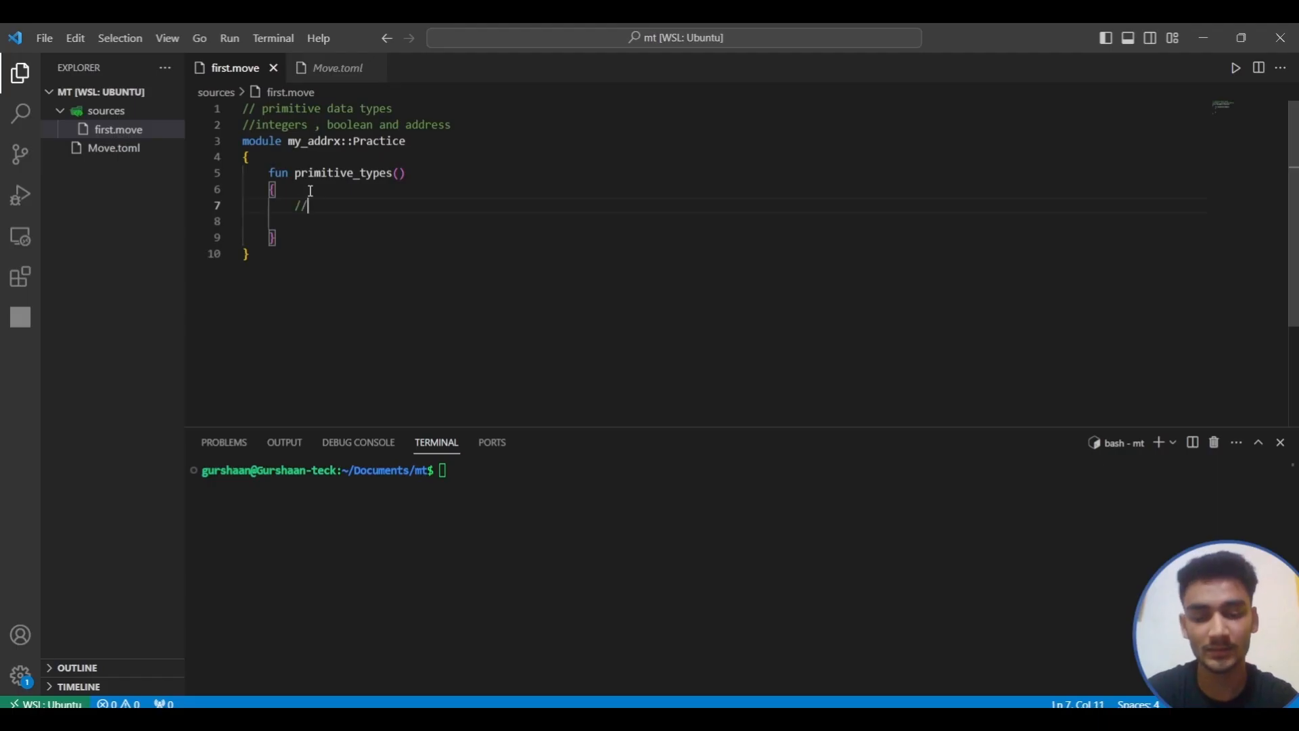
text(integers)
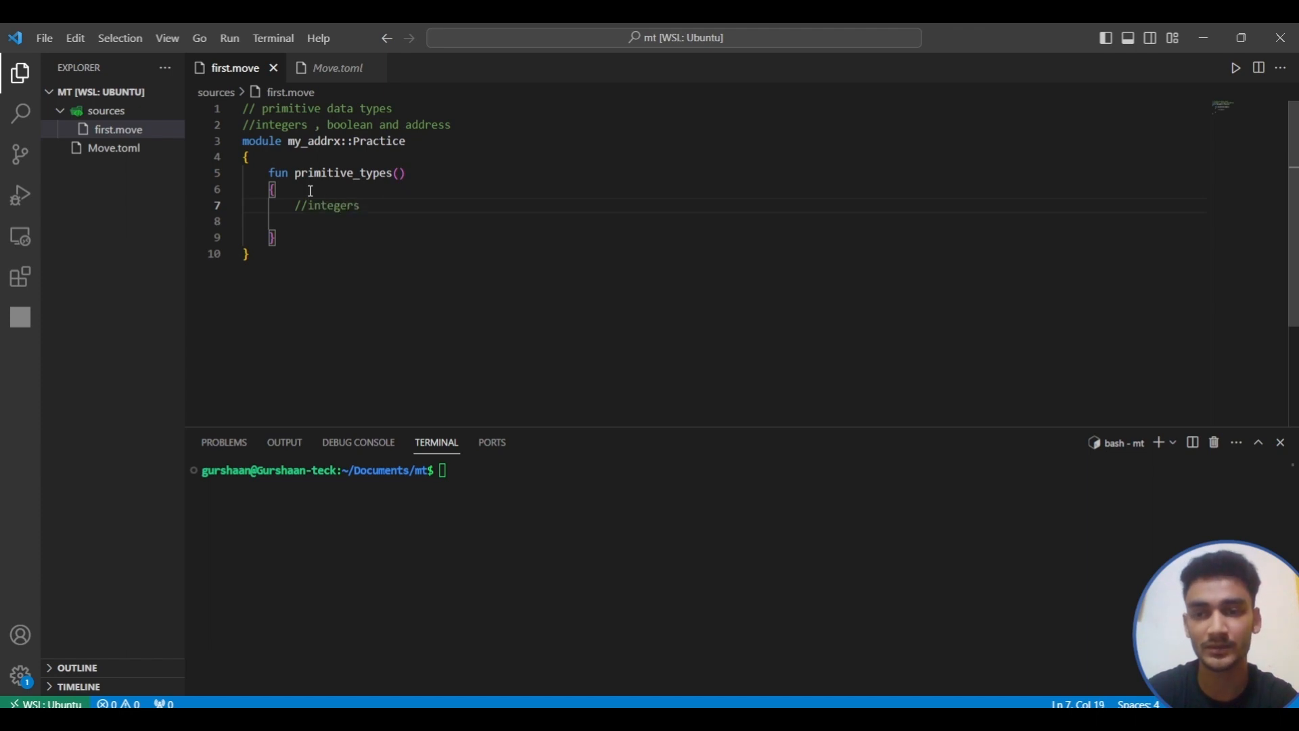
- Note the u8, u64 and u128 value ranges in comments above the module
key(Enter)
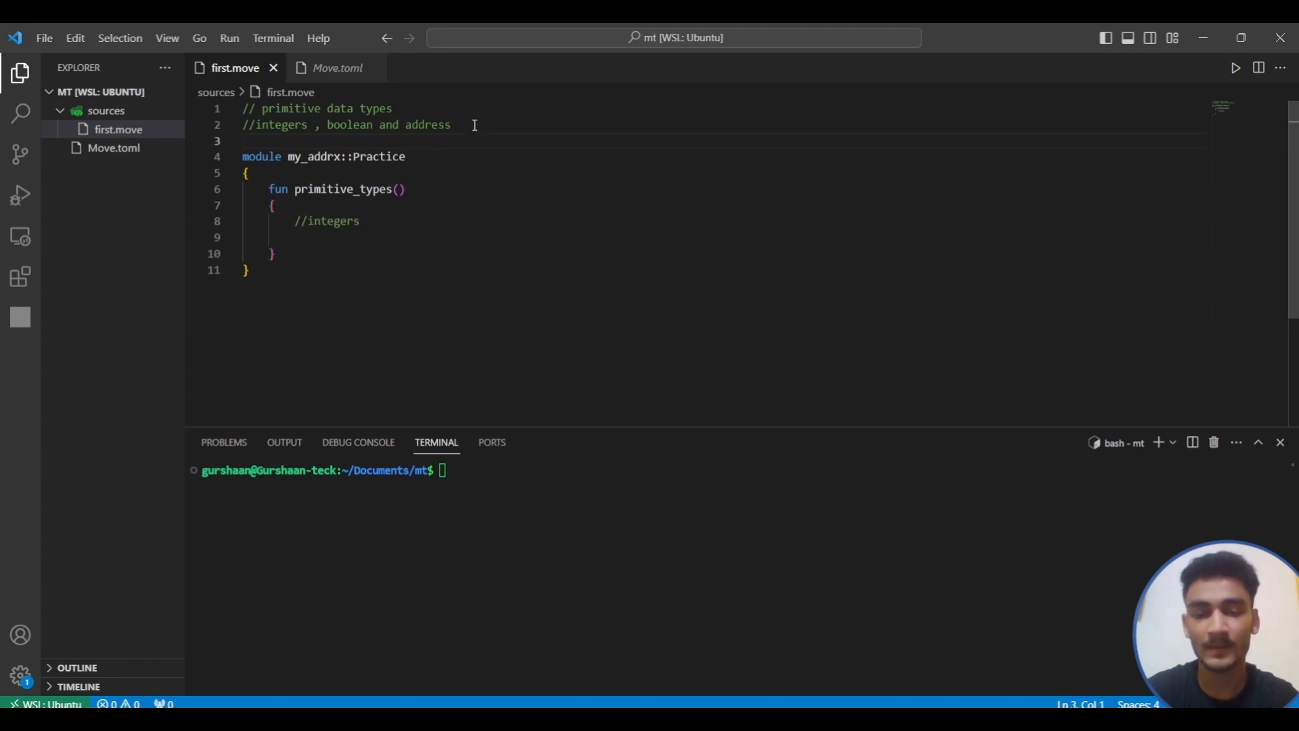
key(Enter)
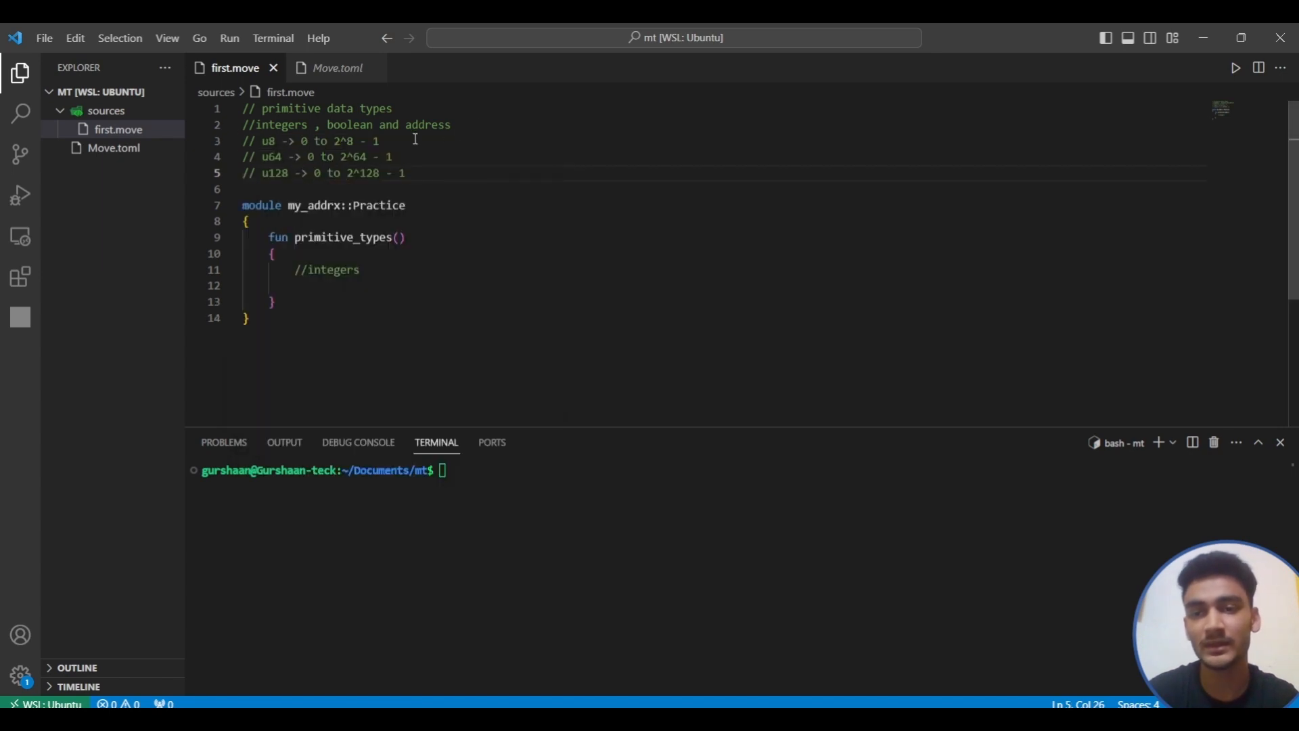
key(Enter)
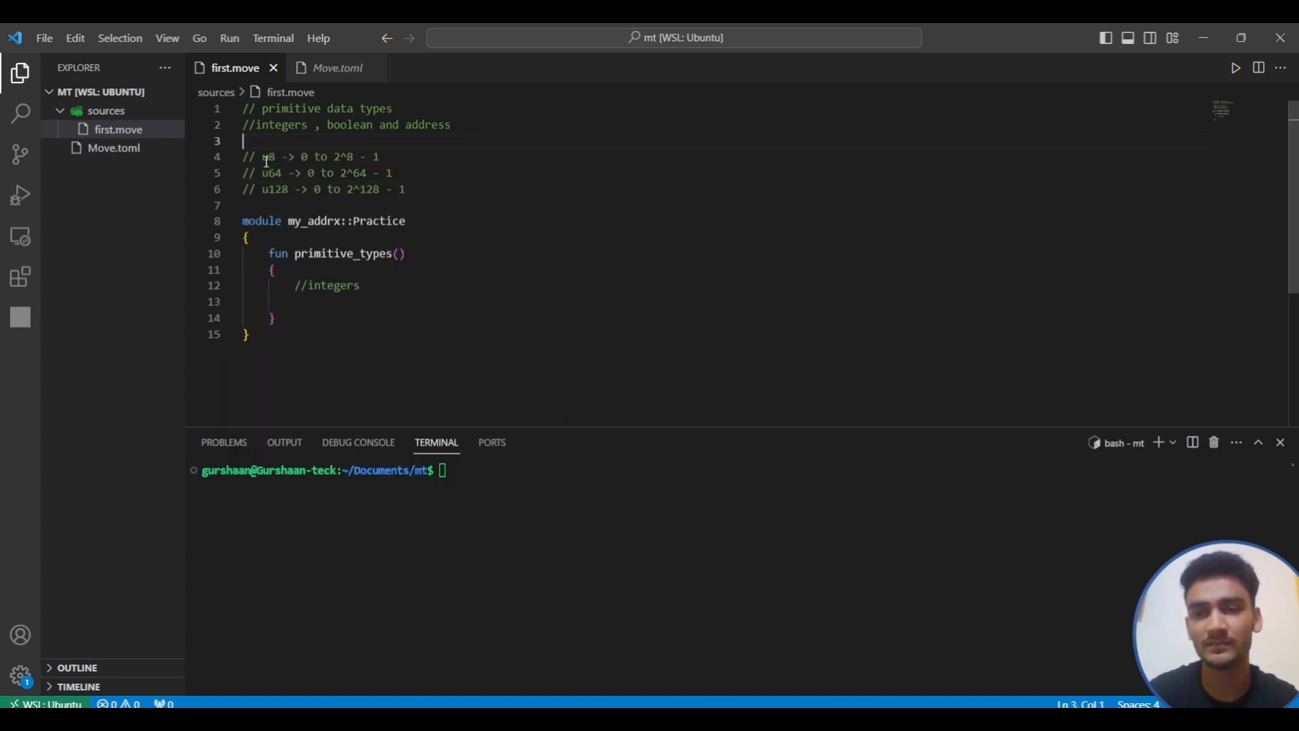
click(380, 156)
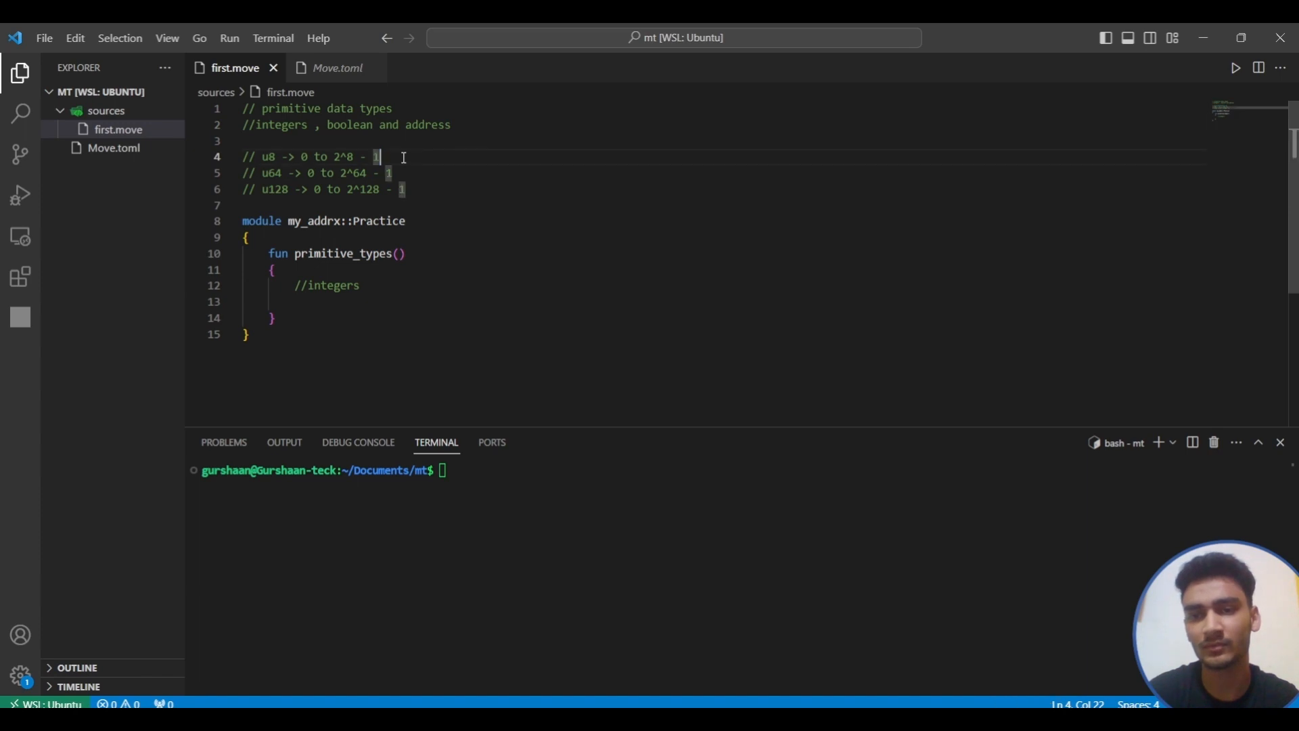
mouse_move(268, 173)
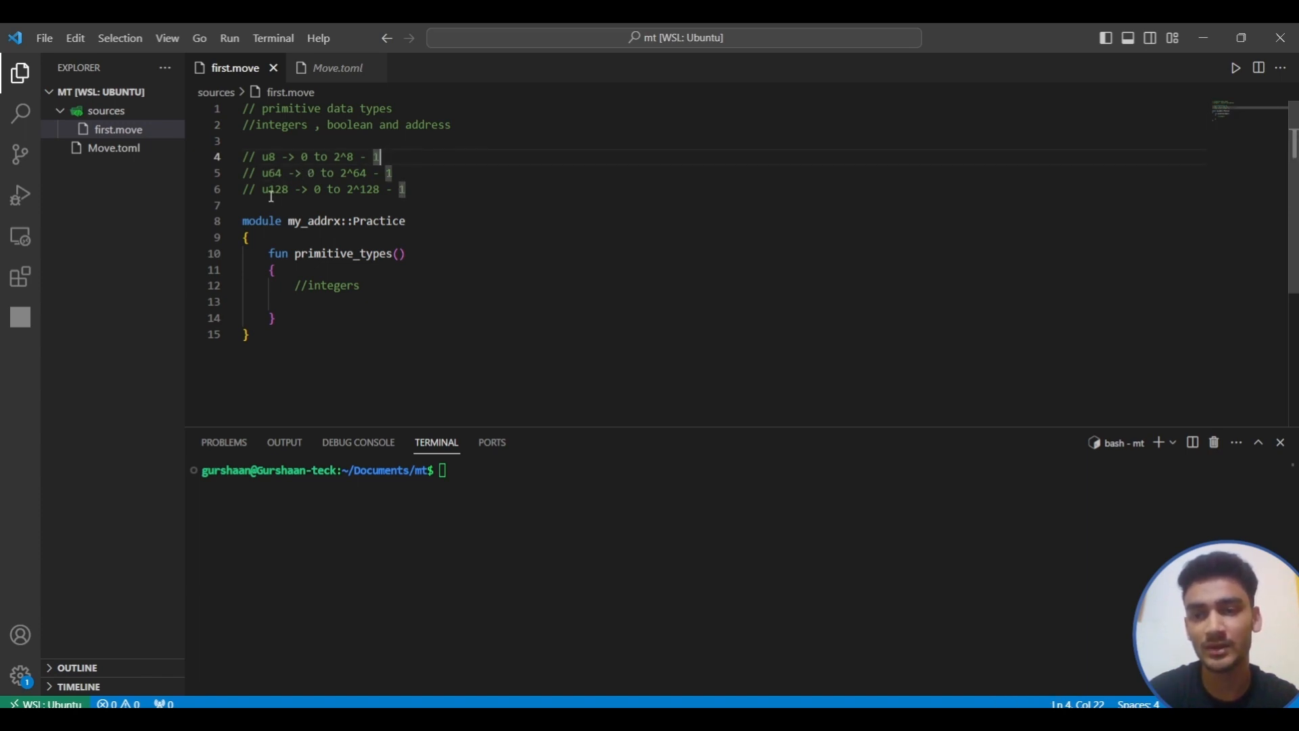
double_click(274, 189)
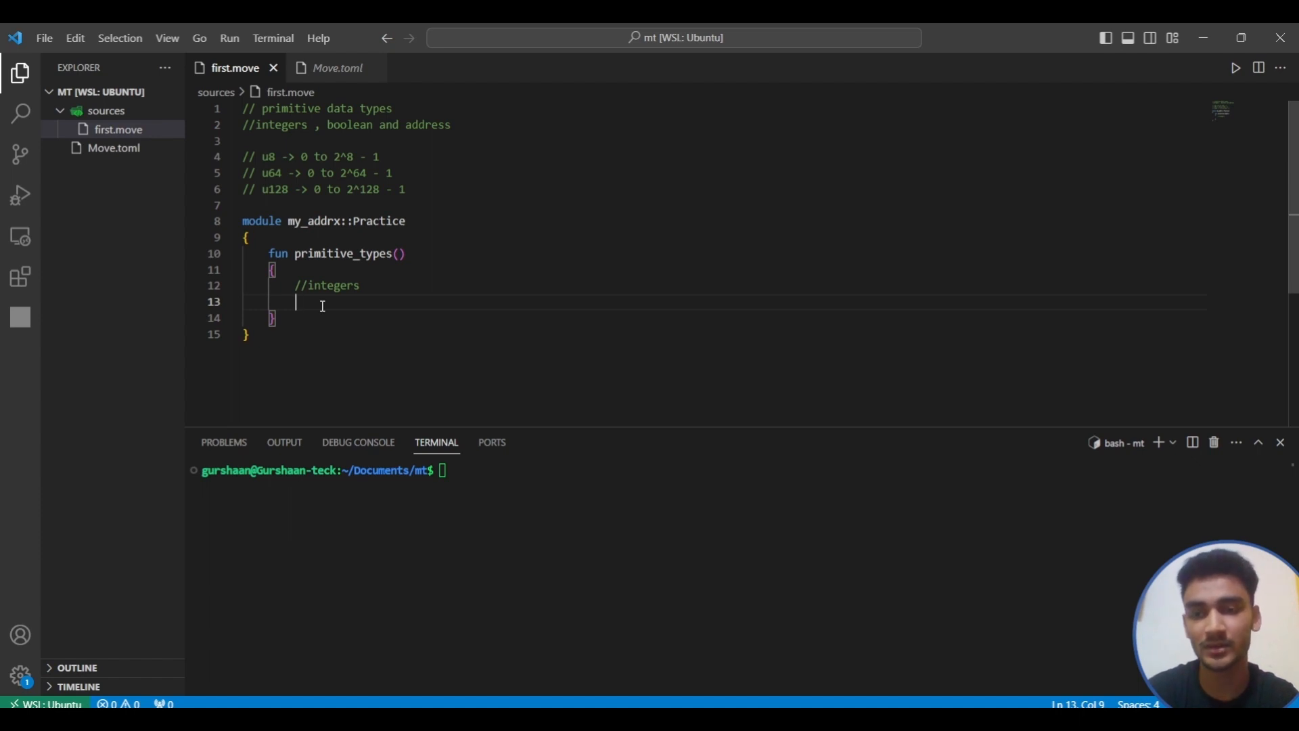
- Declare 'let a:u8 = 10;' under the //integers comment
text(let)
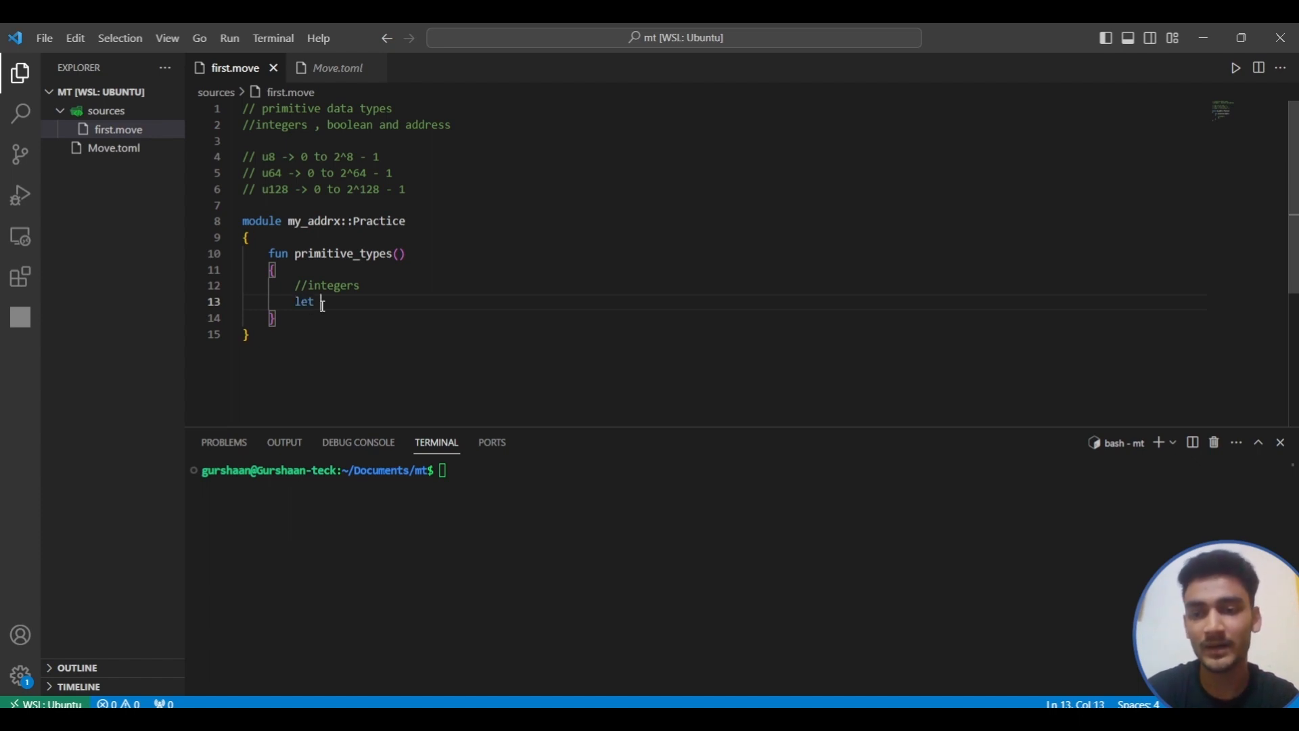
text(a)
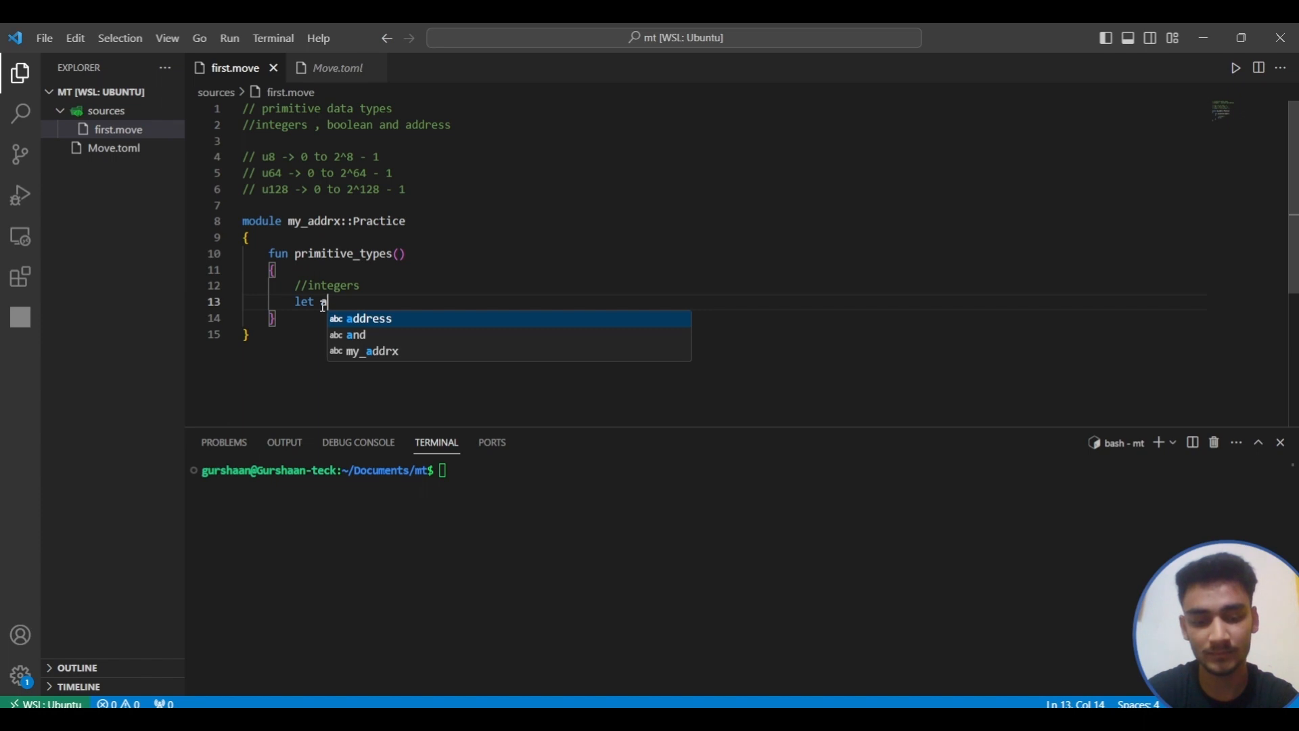
text(:u8)
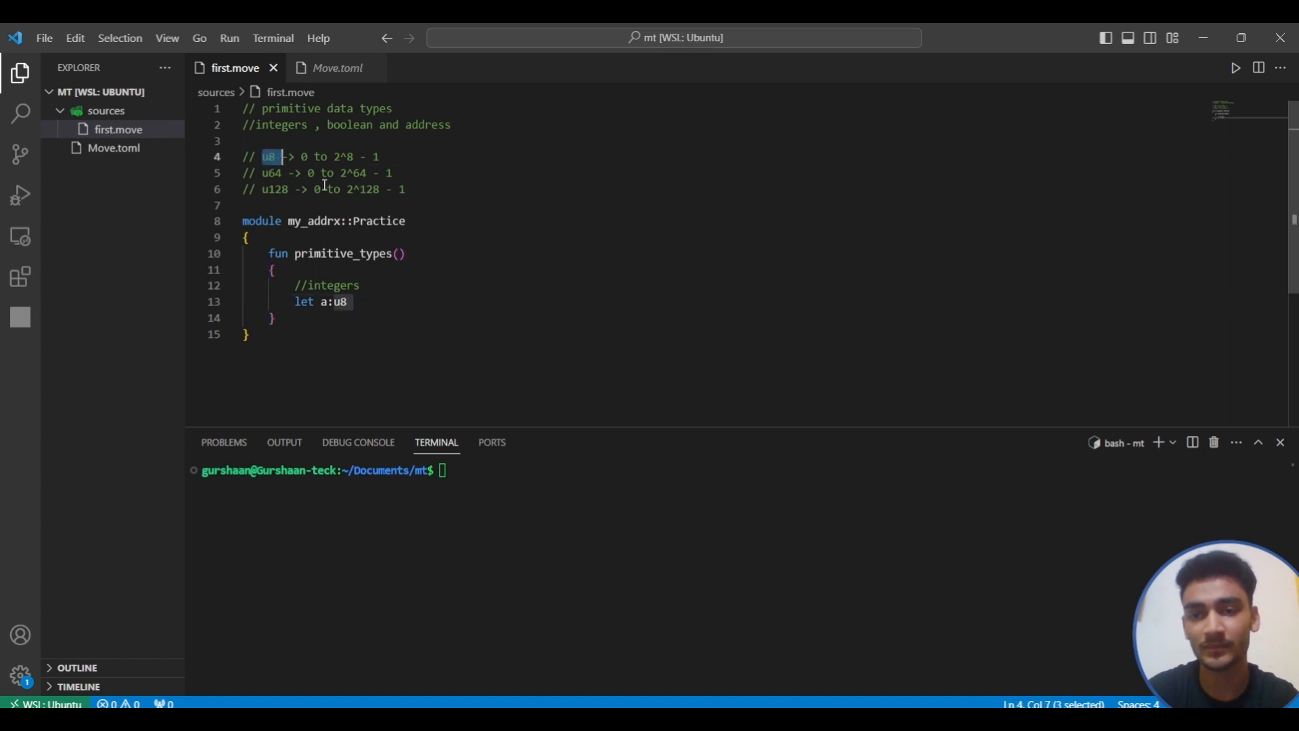
text(= 1)
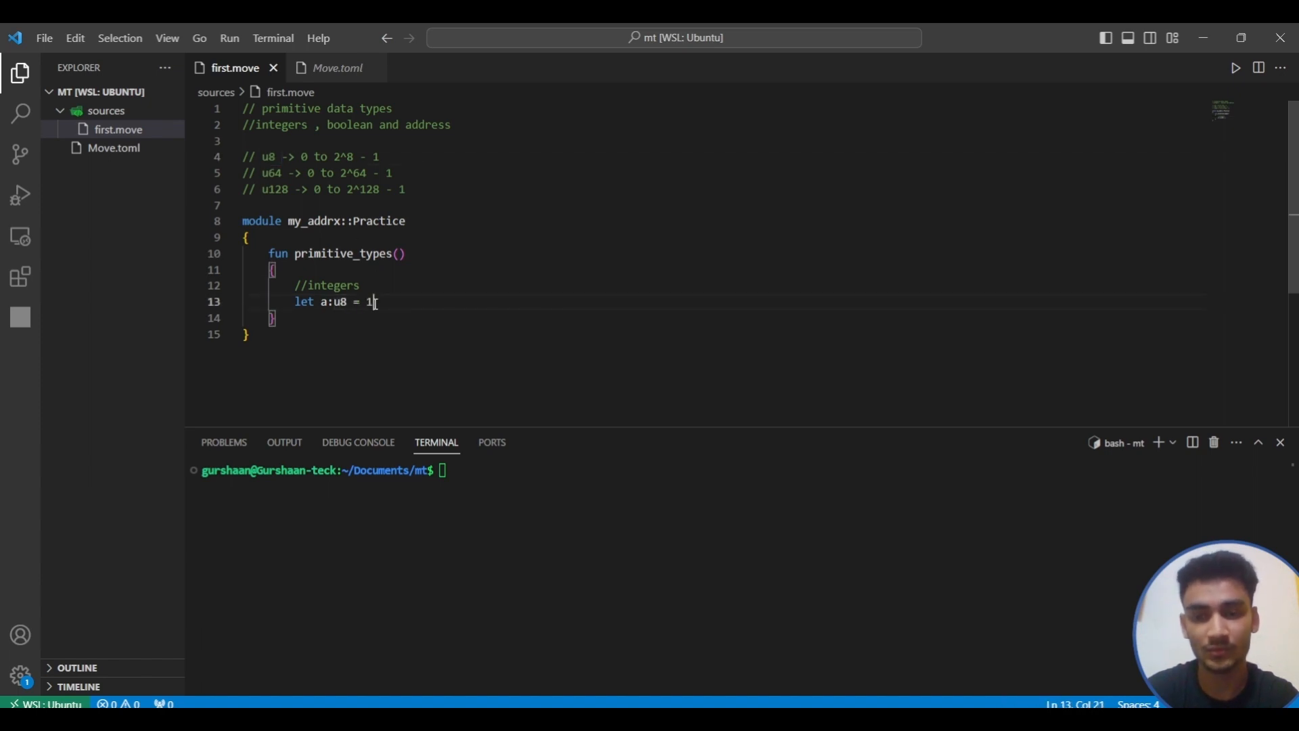
text(;)
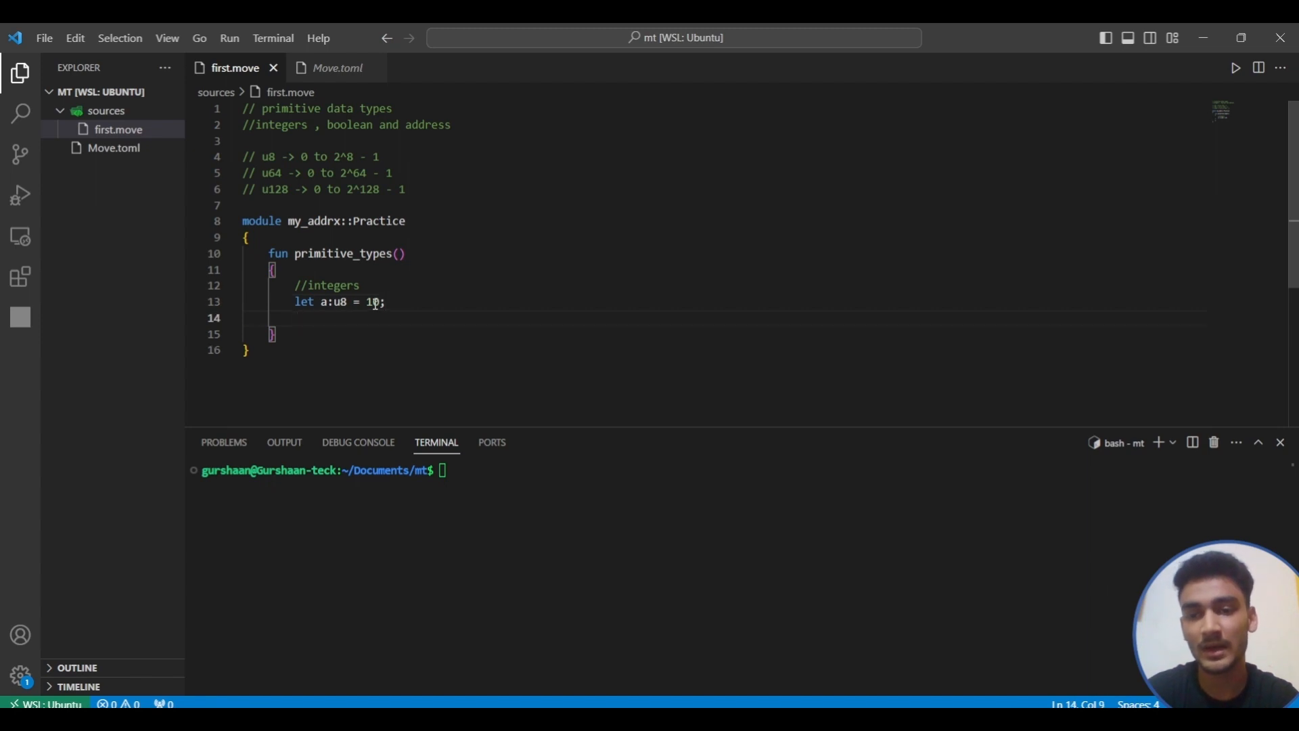
text(pr)
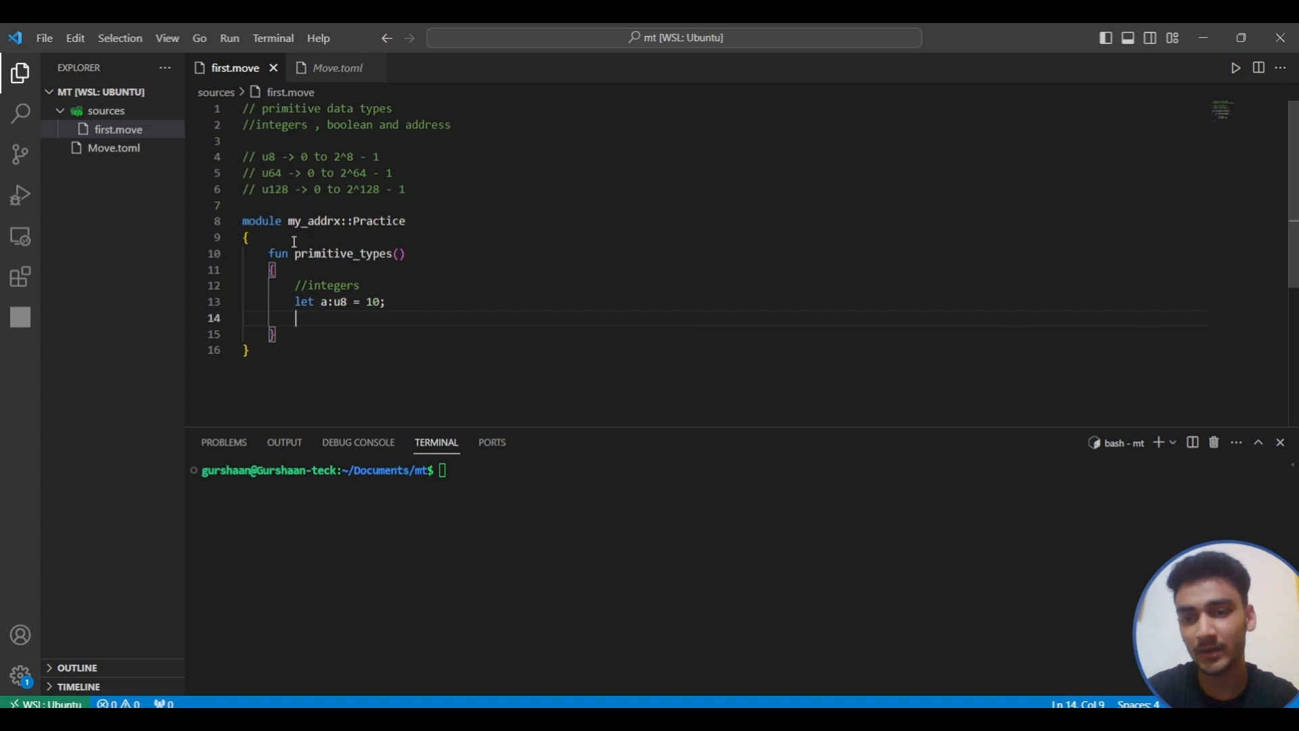
- Import std::debug::print at the module top and print a with print(&a);
key(Enter)
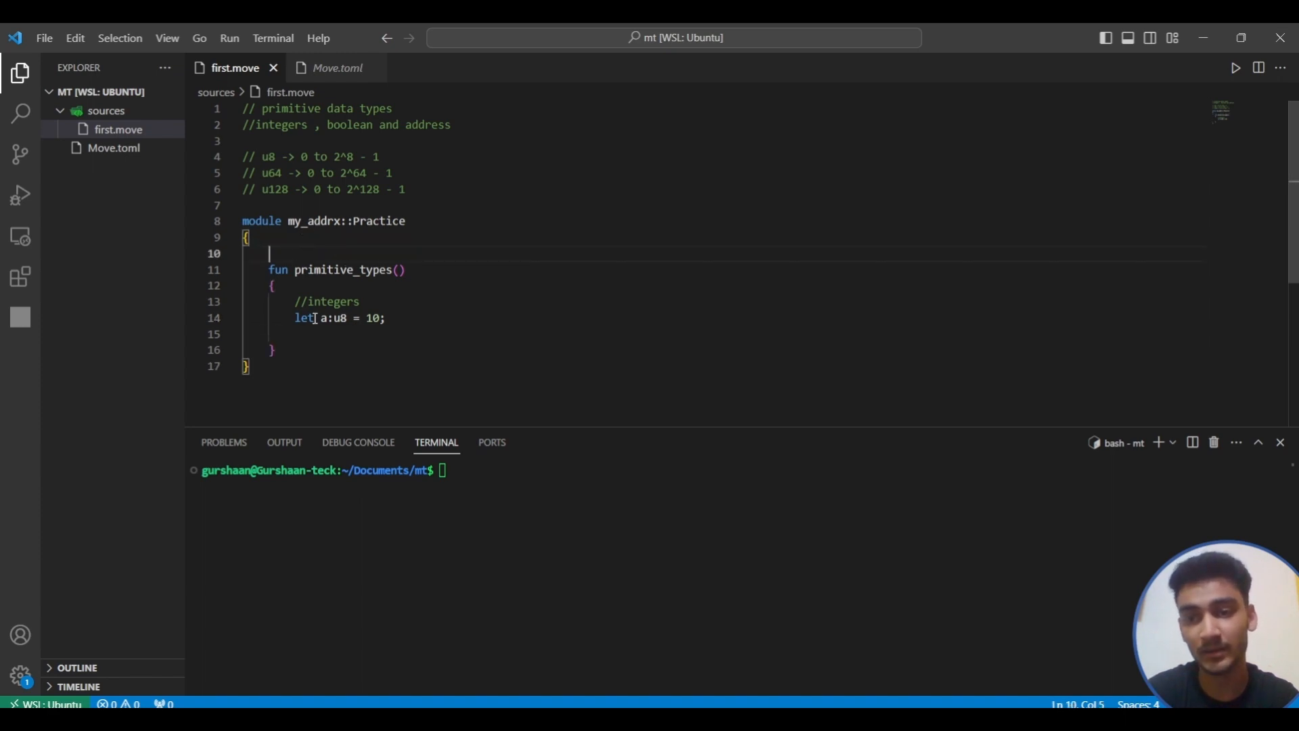
click(390, 317)
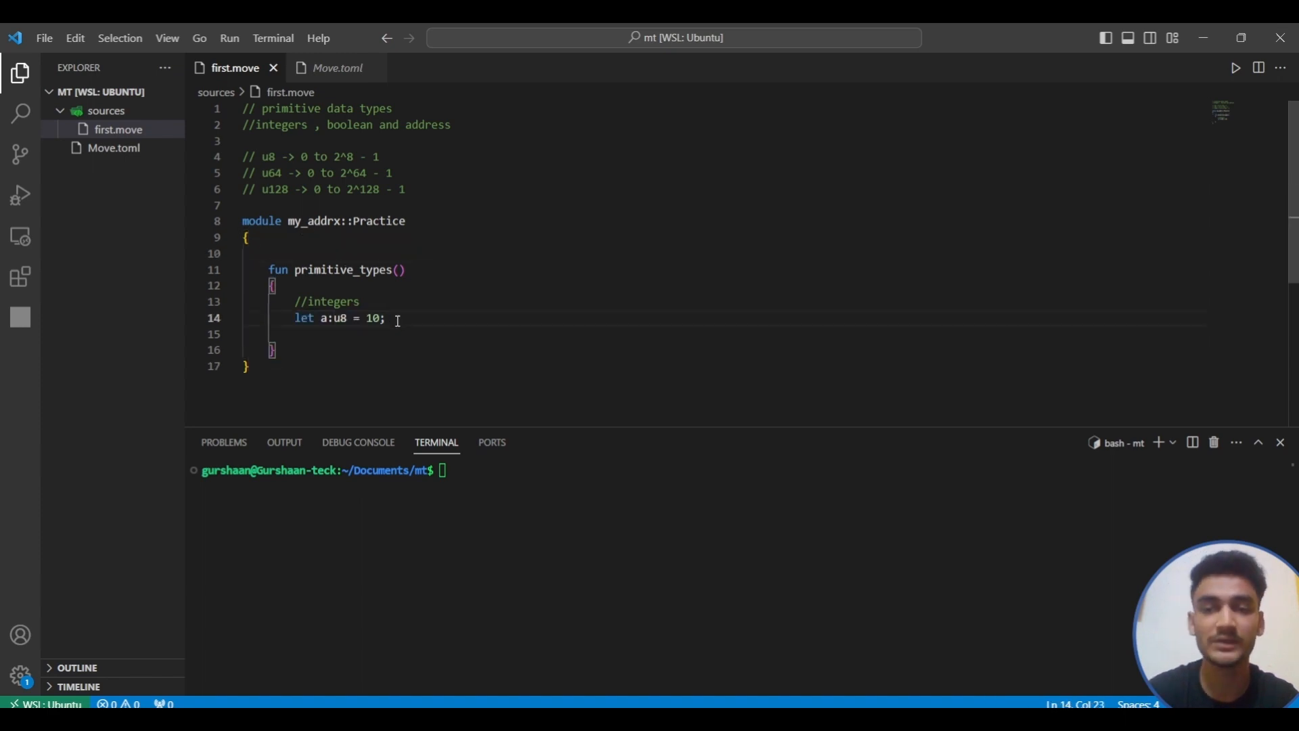
key(Enter)
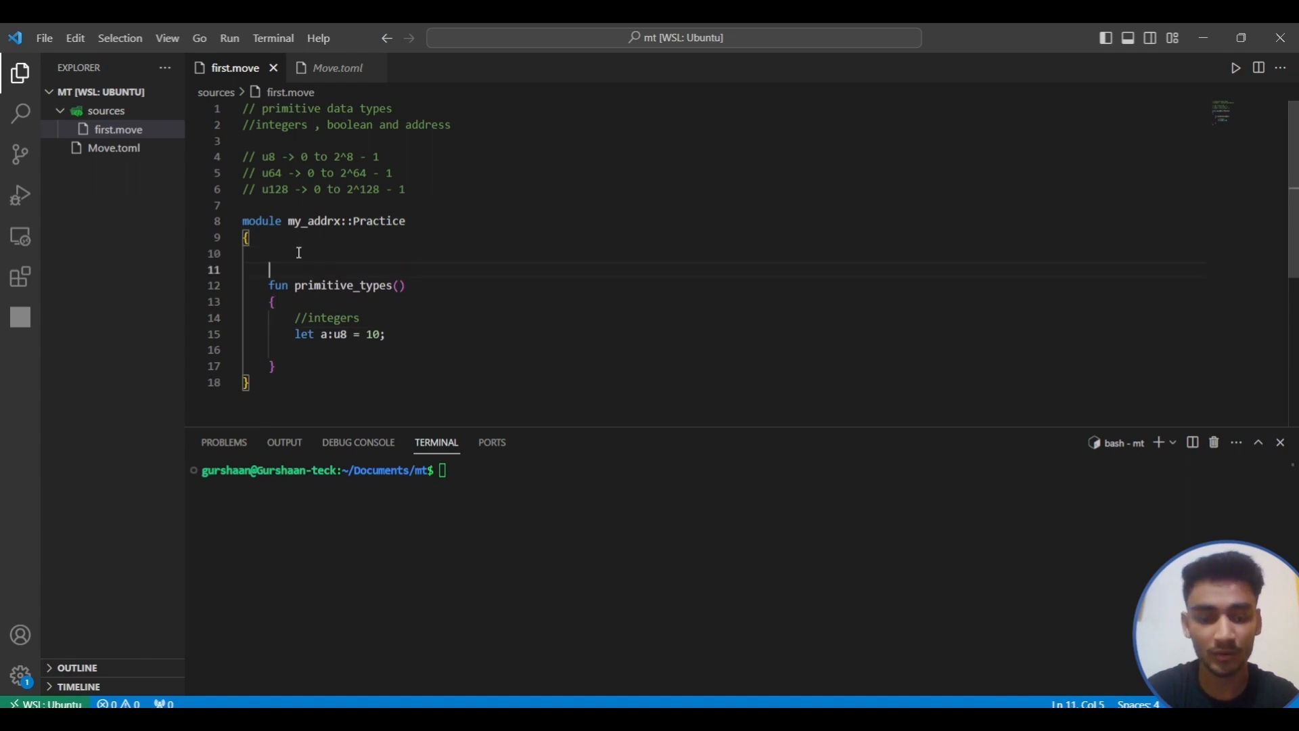
text(use std::debug)
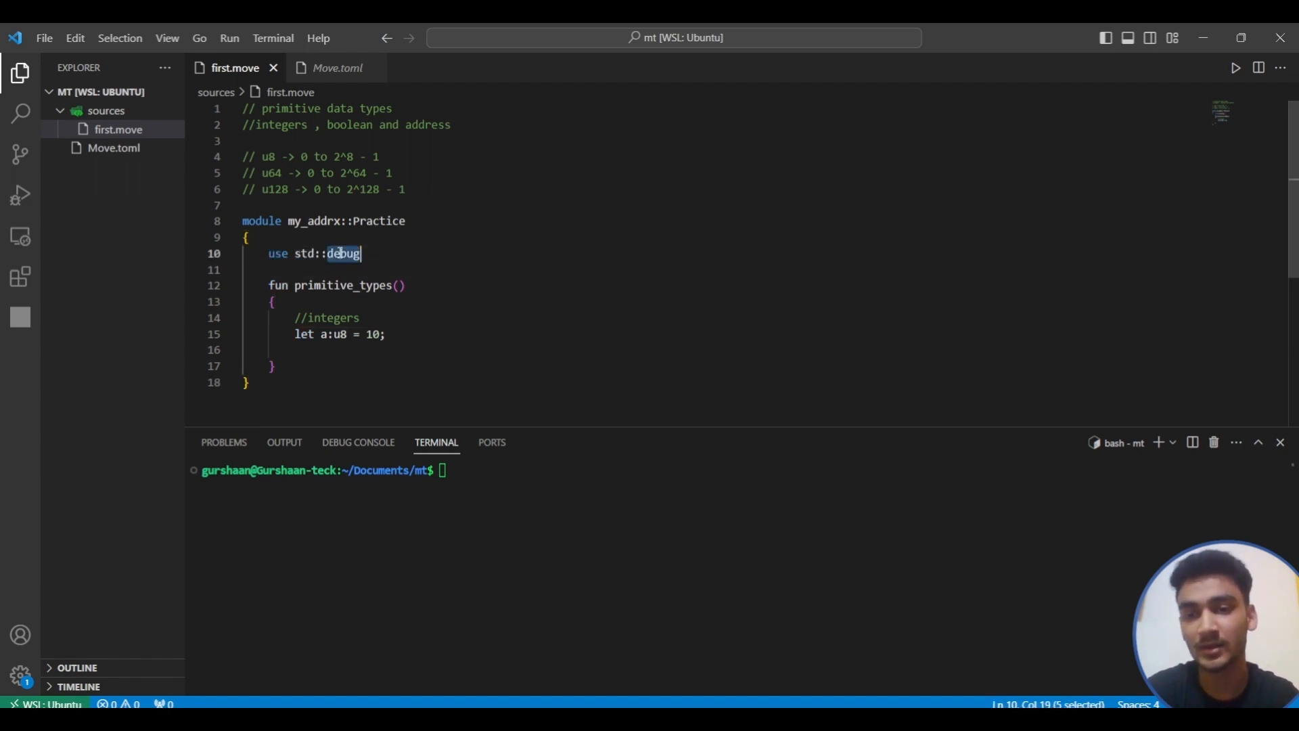
text(::)
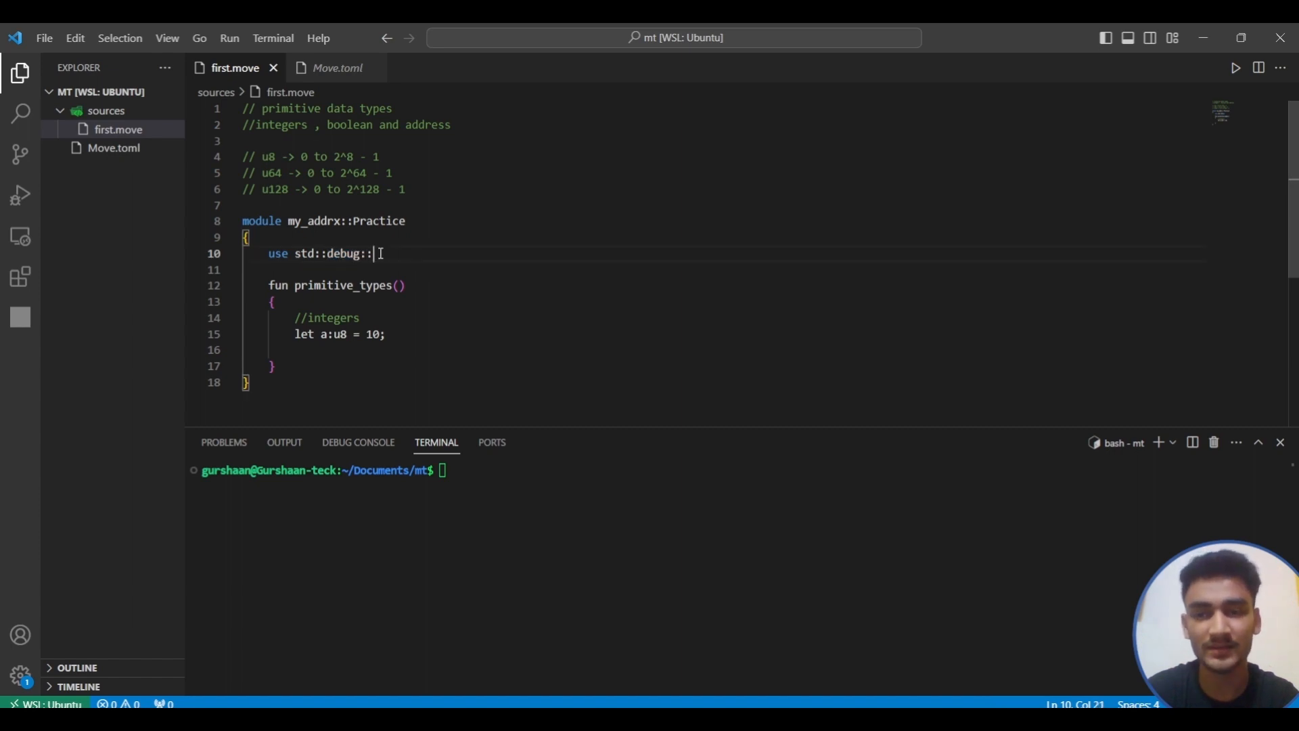
text(print;)
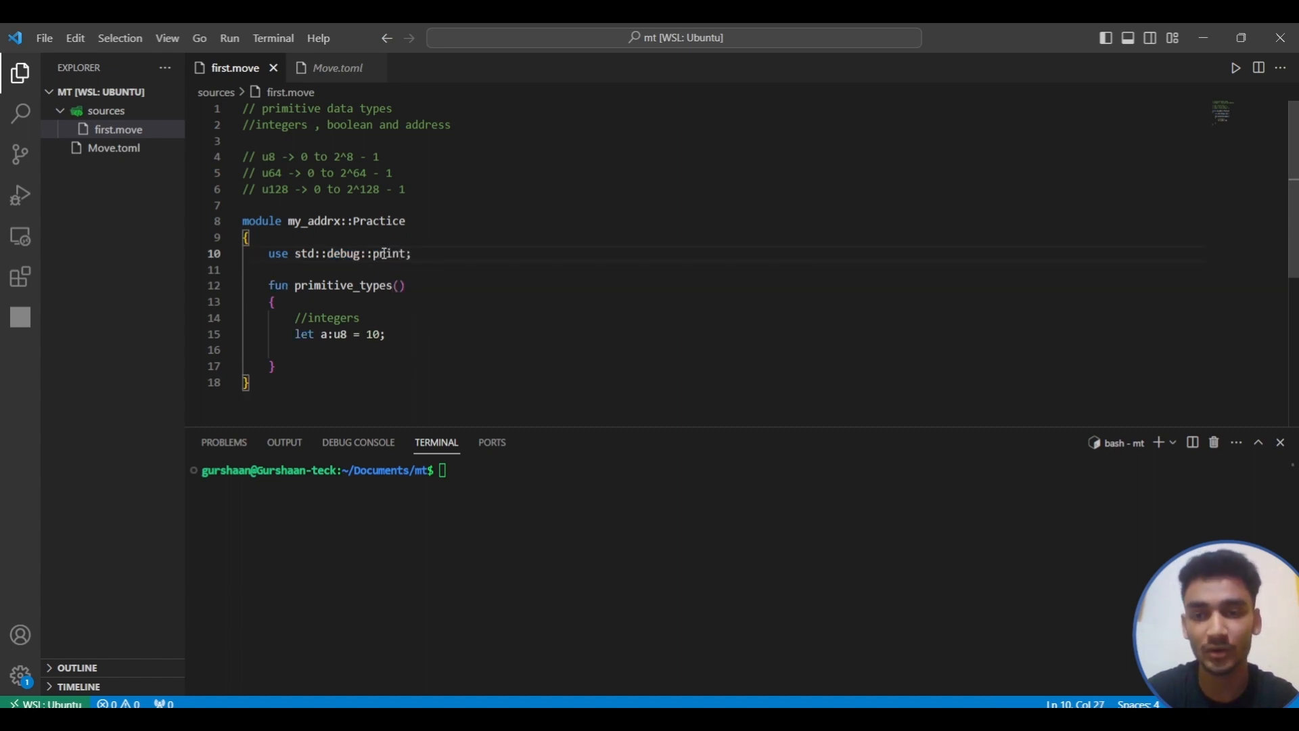
double_click(388, 254)
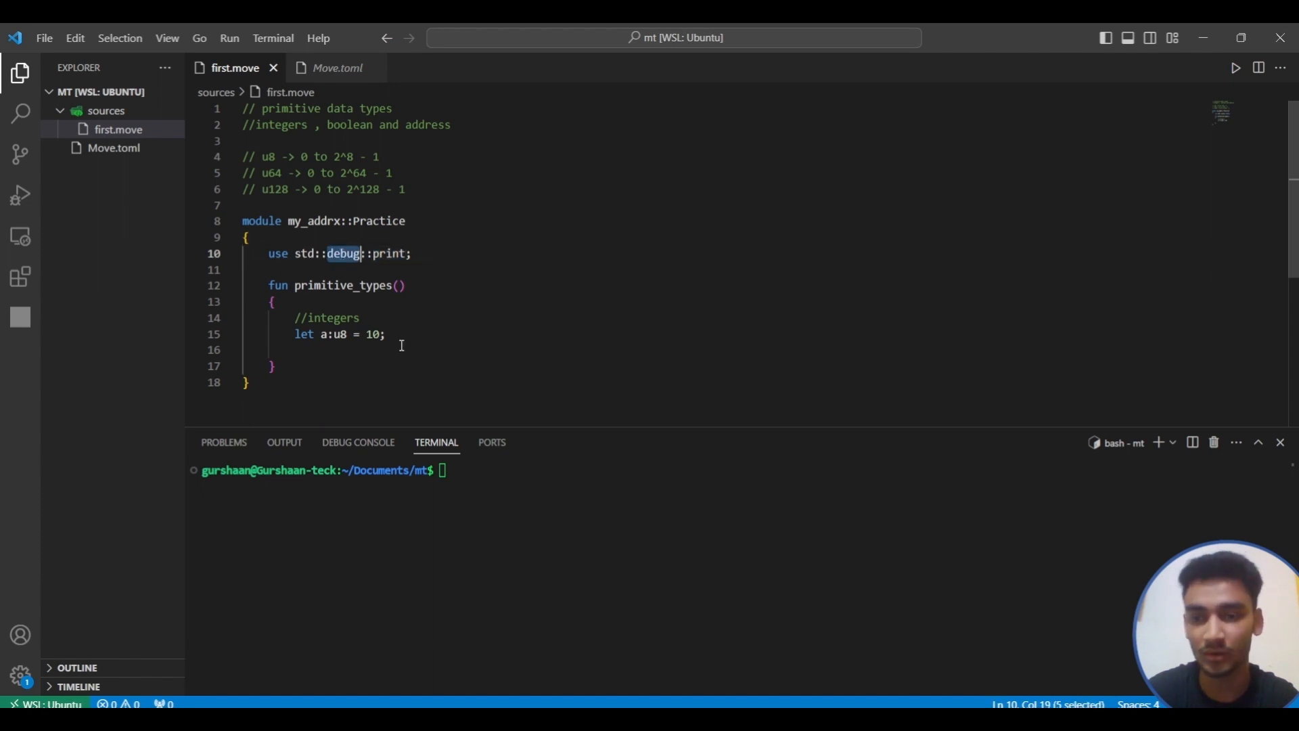
text(print()
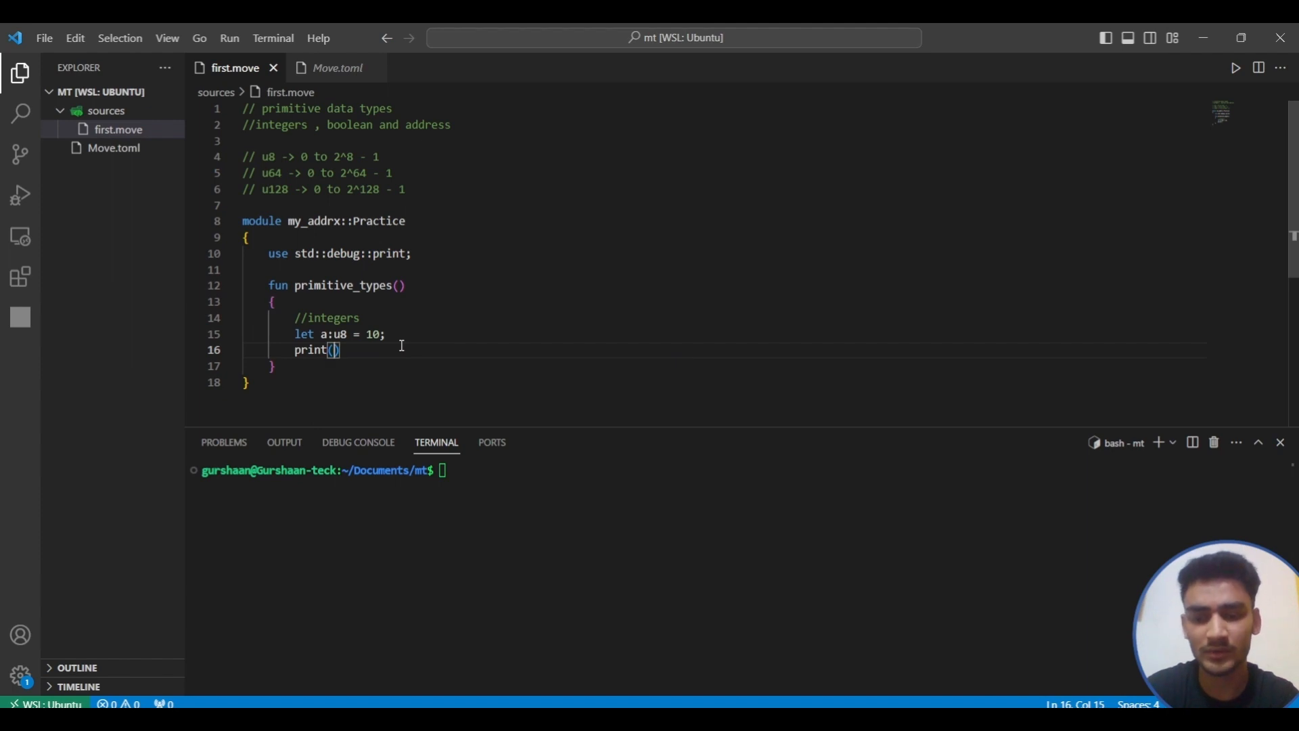
text(&a)
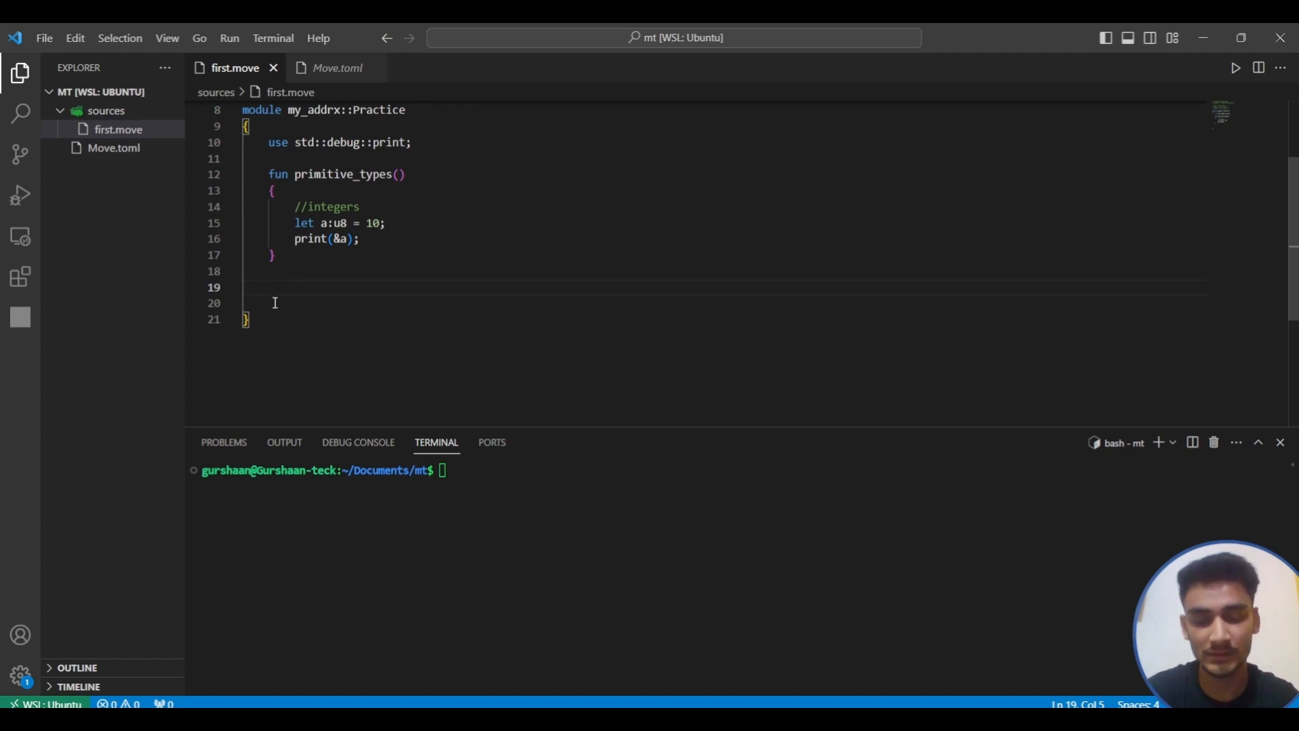
- Add a #[test] testing() function that calls primitive_types();
text(#[test)
click(724, 302)
text(fun)
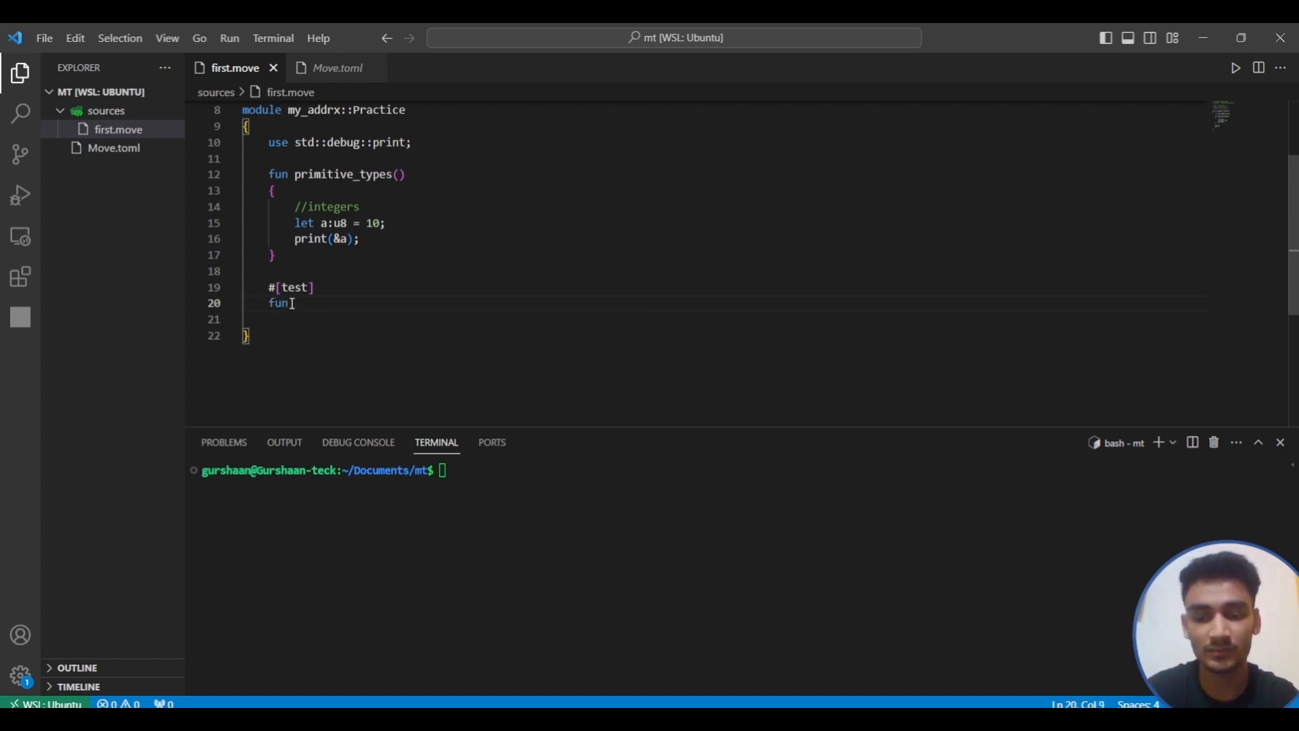
text(testing())
click(724, 319)
text({)
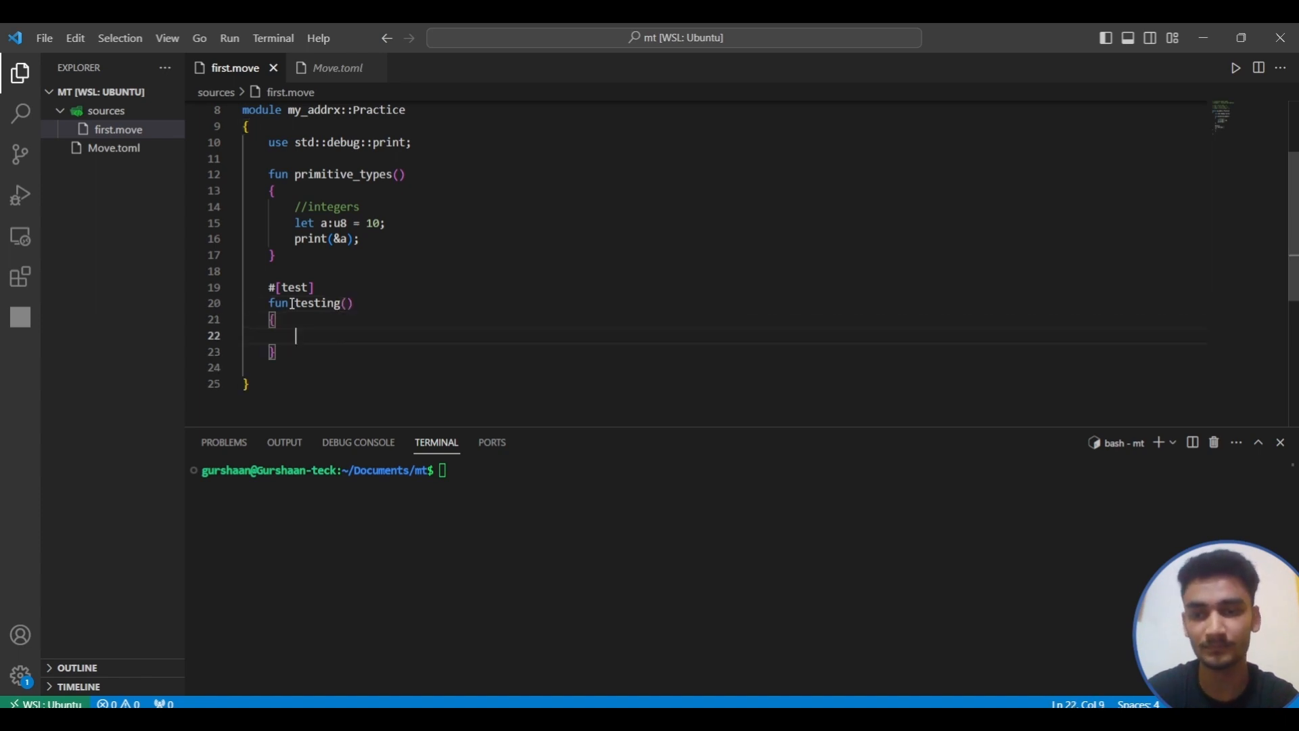
scroll(up, 3)
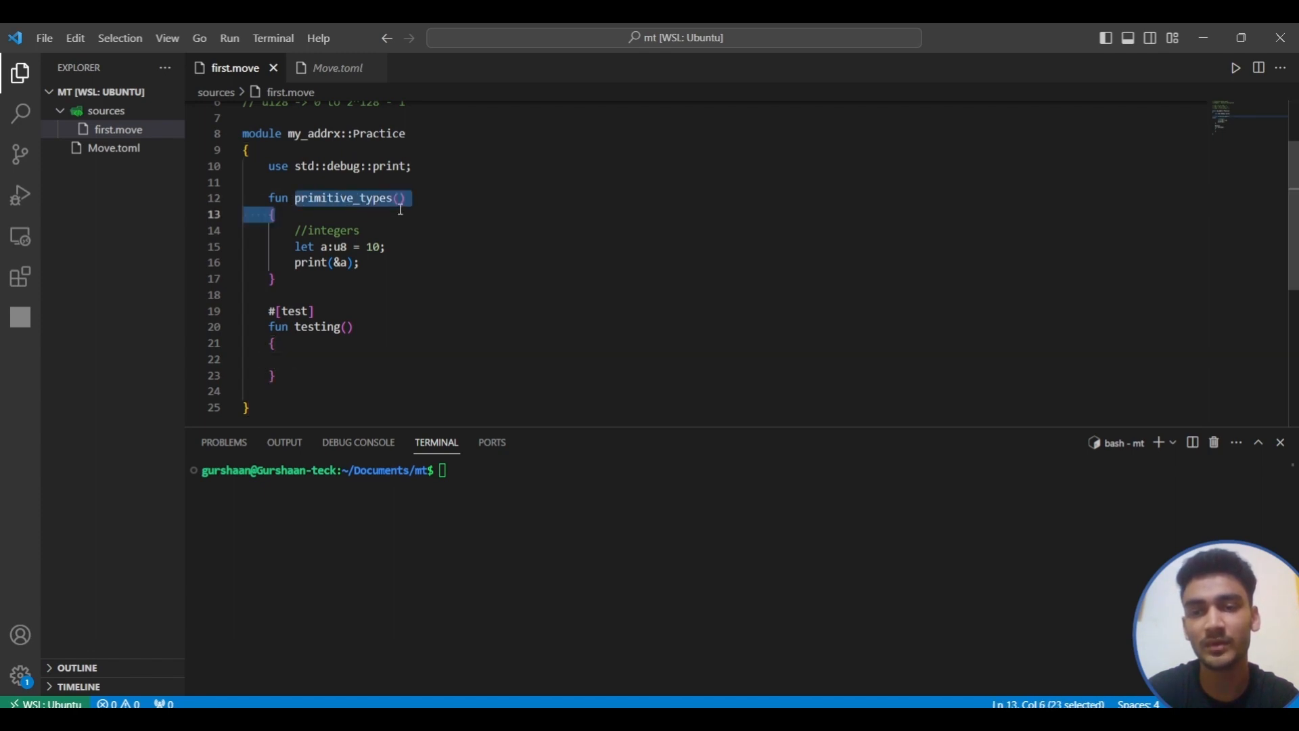
text(primitive_types()
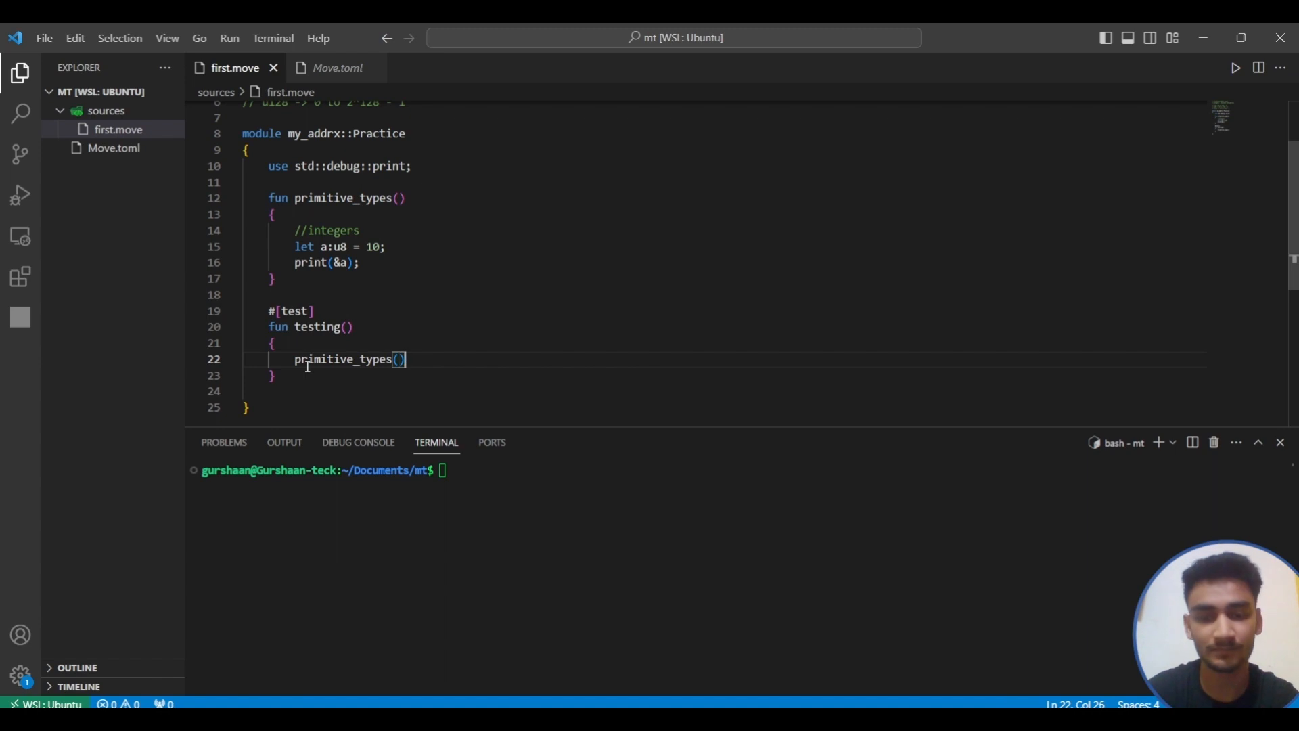
text(;)
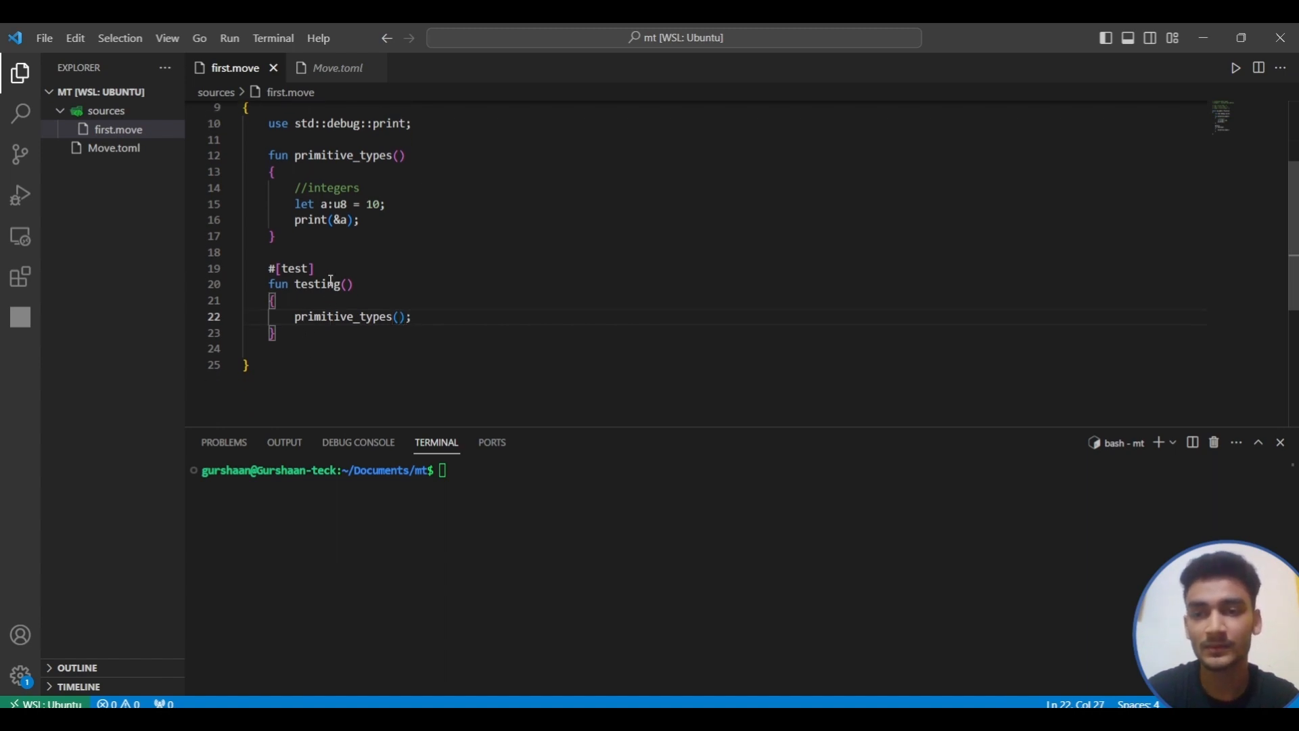
scroll(up, 3)
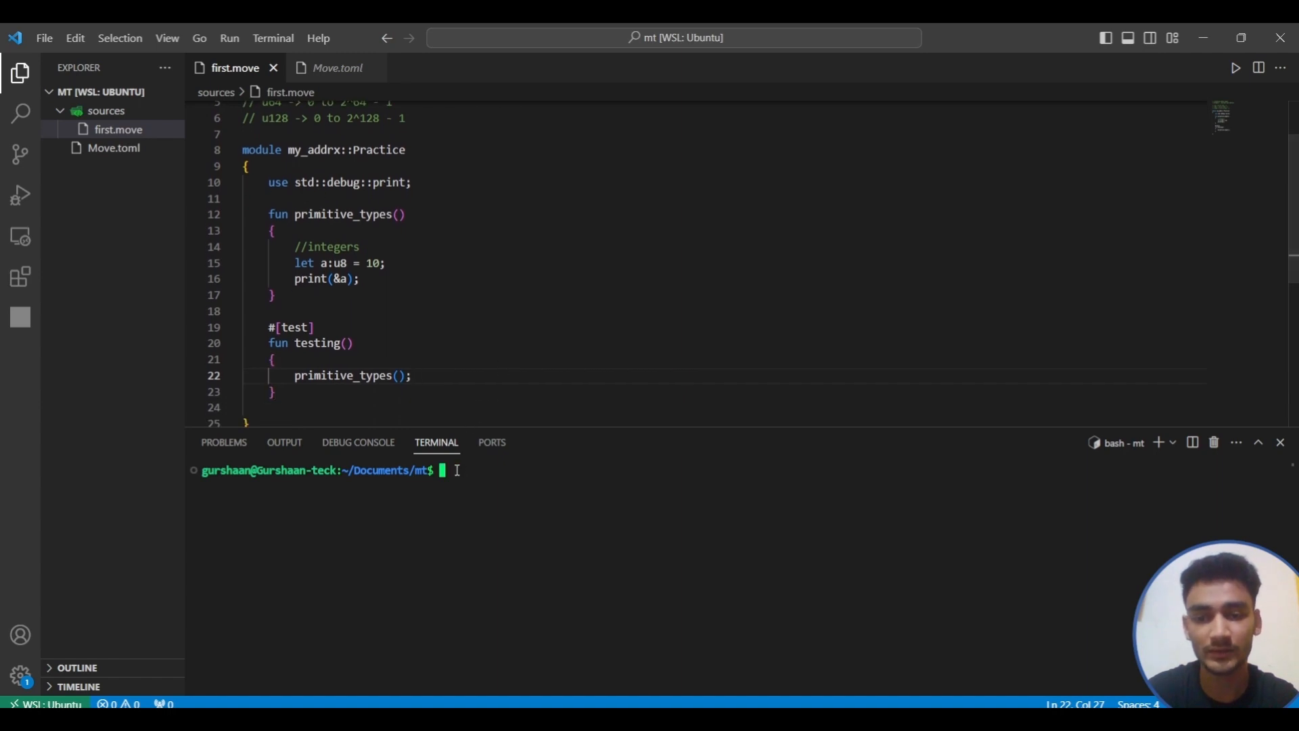
- Run 'aptos move' to list subcommands, review compile and test, then clear the terminal
text(aptos)
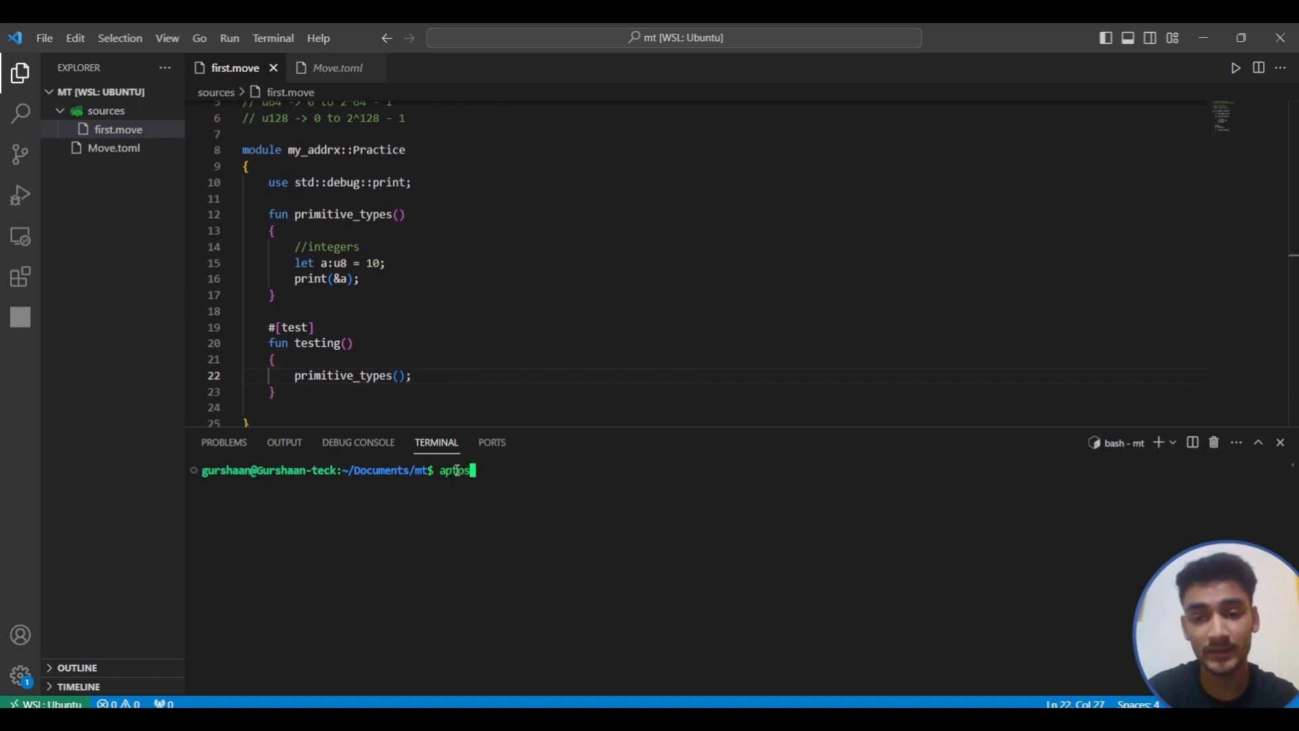
text(move)
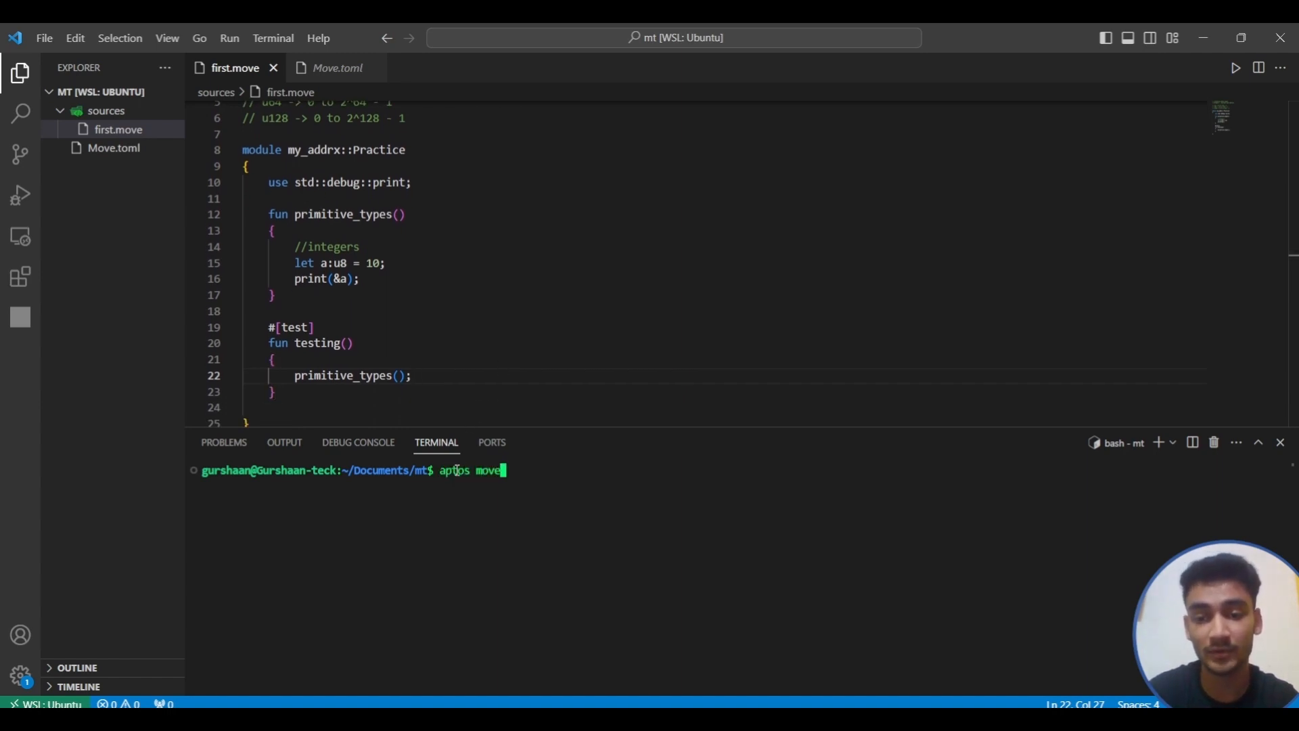
text(test)
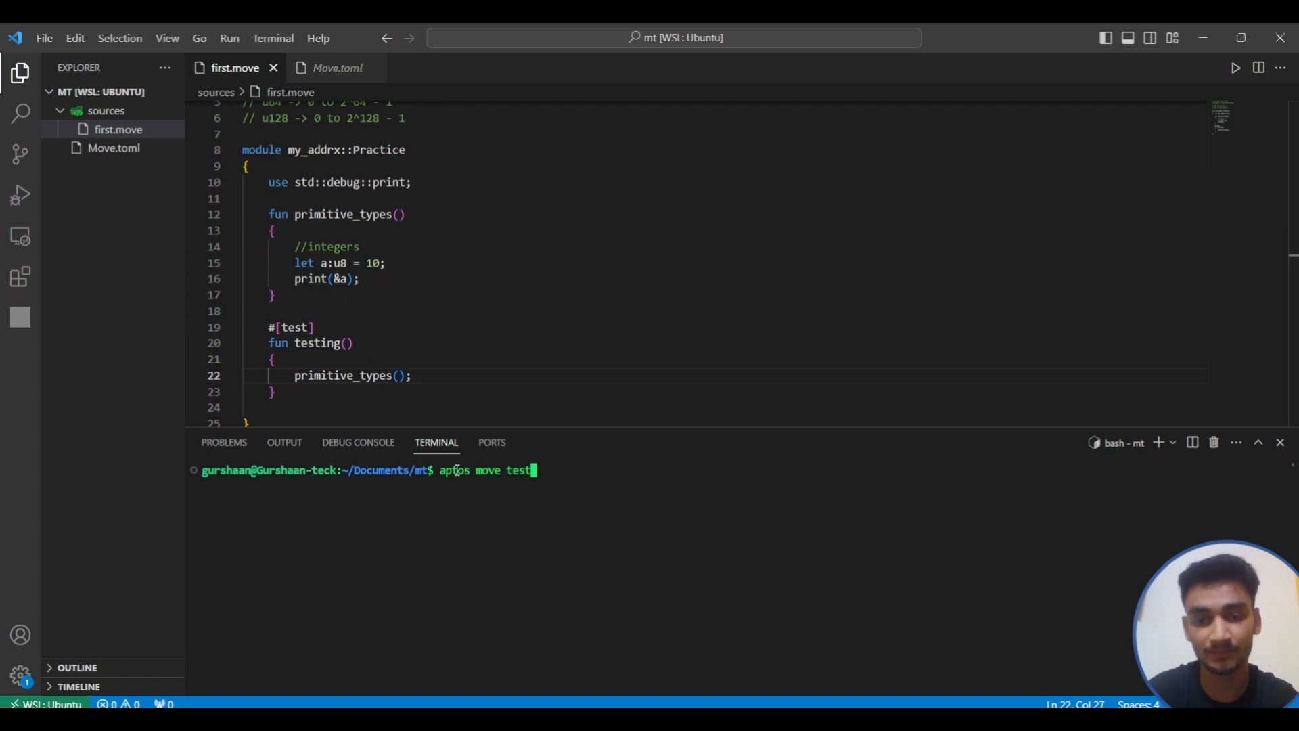
key(Backspace)
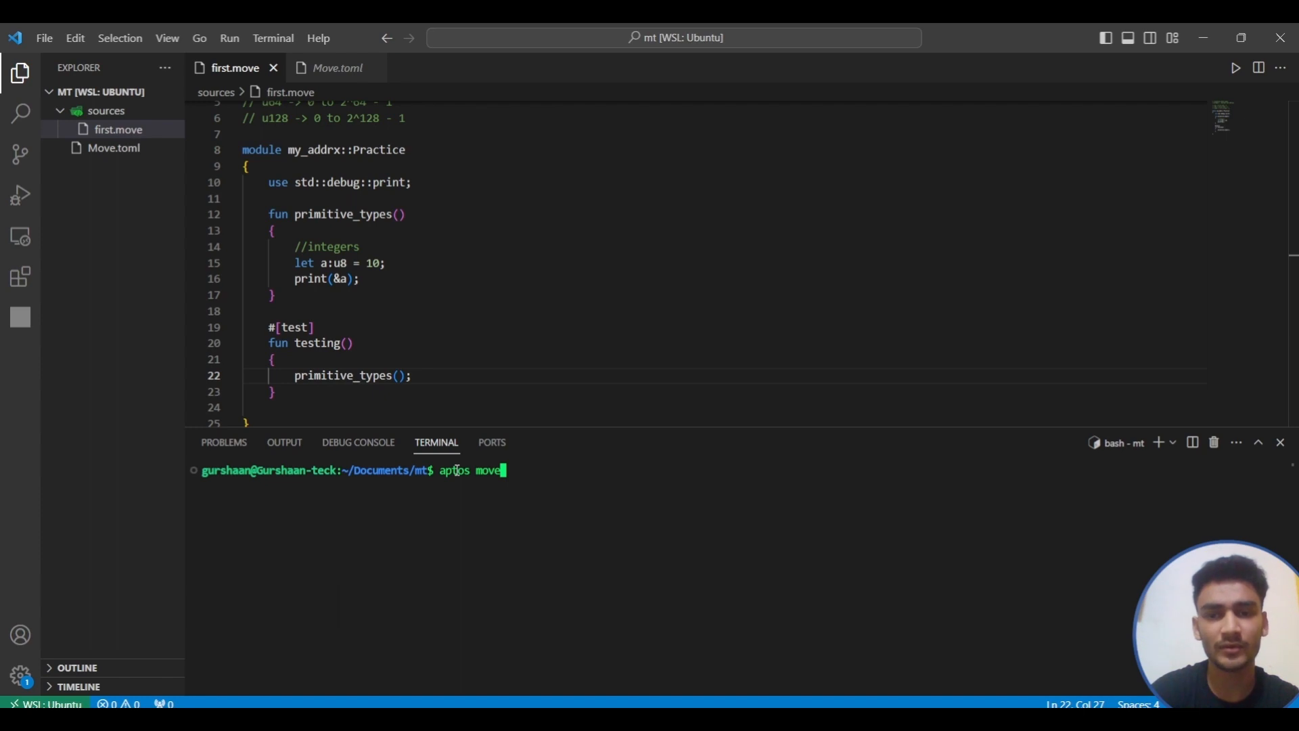
mouse_move(522, 470)
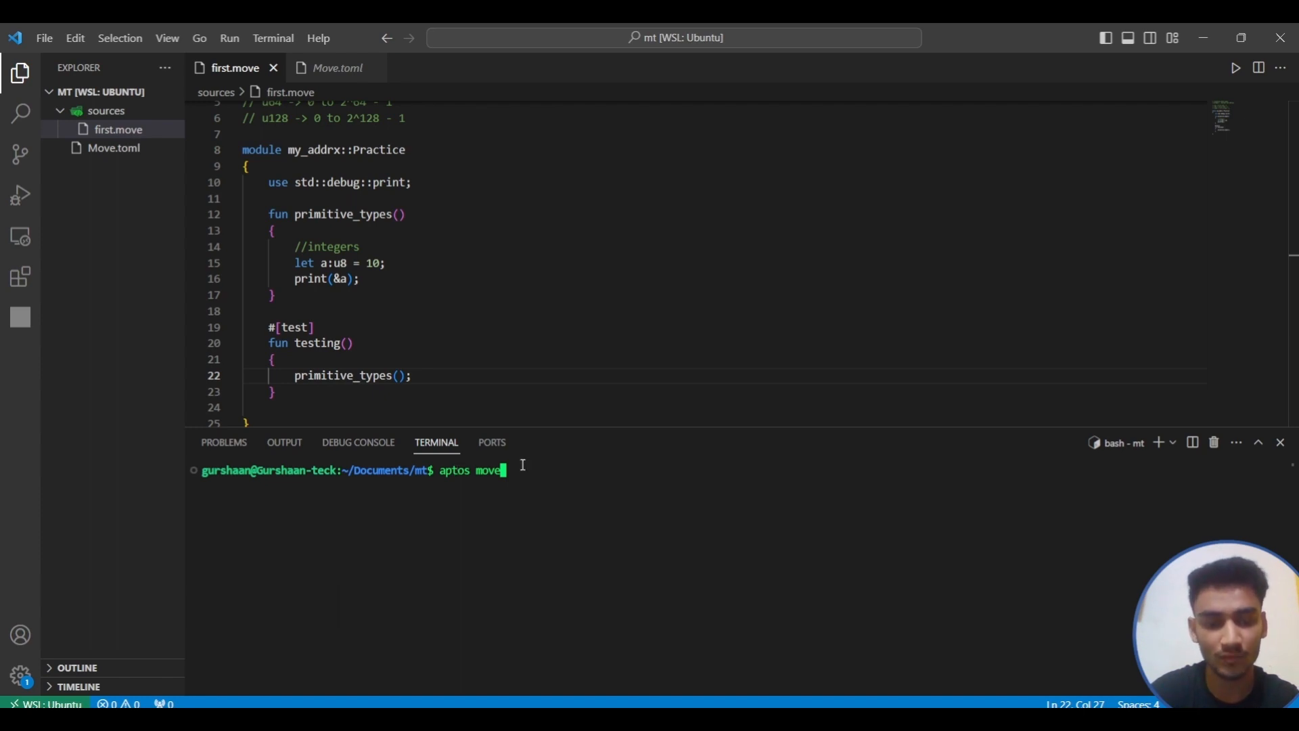
key(Return)
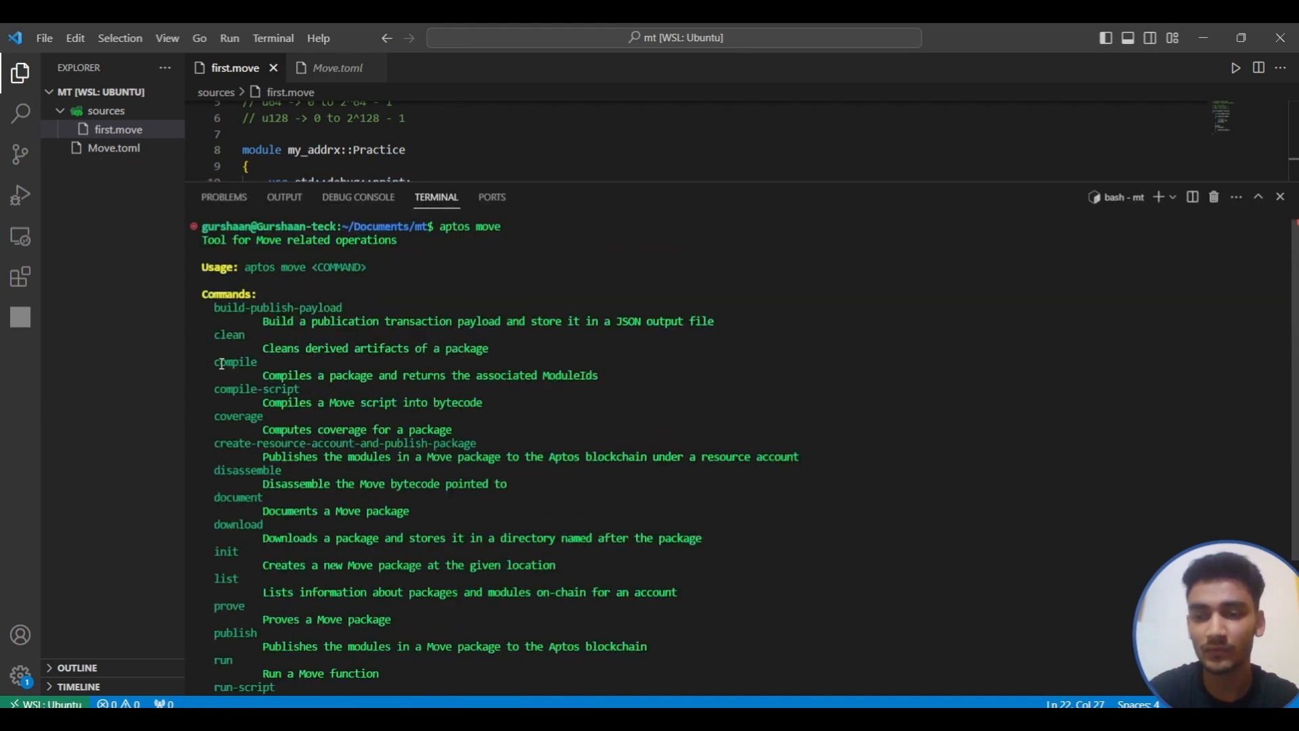
double_click(235, 362)
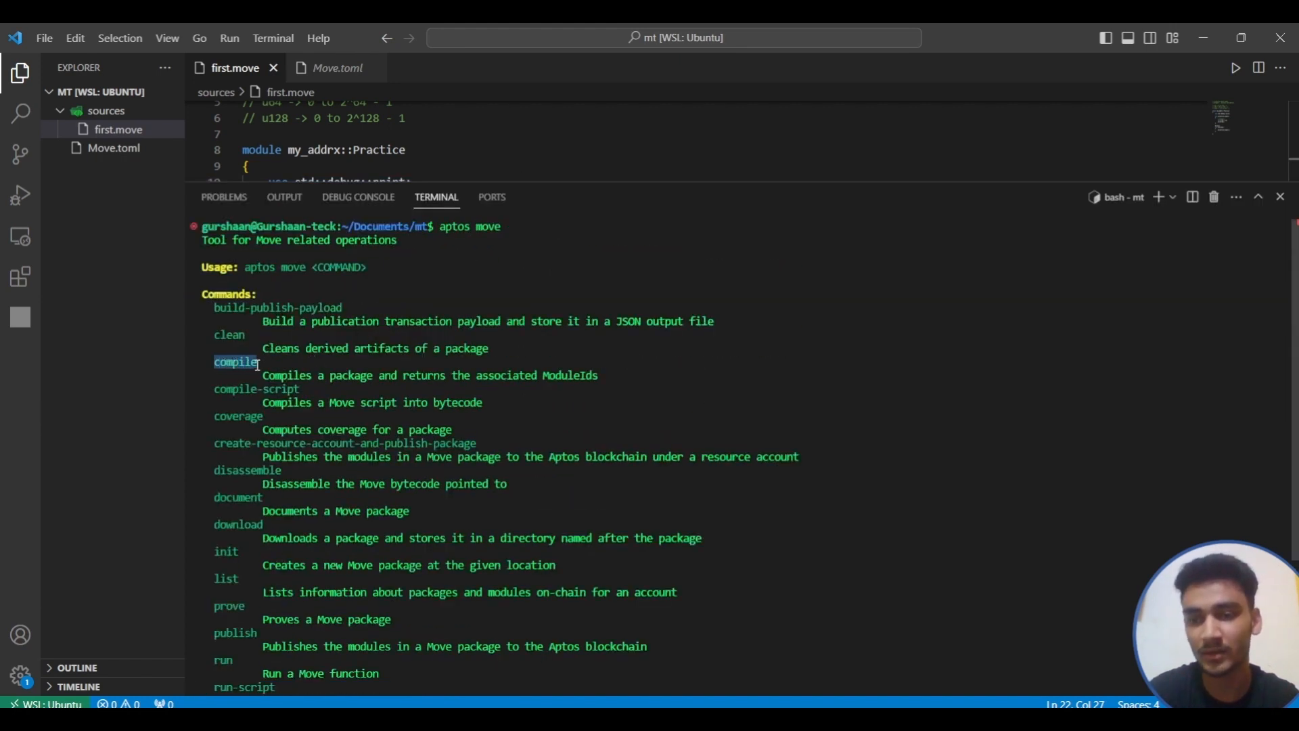
scroll(down, 3)
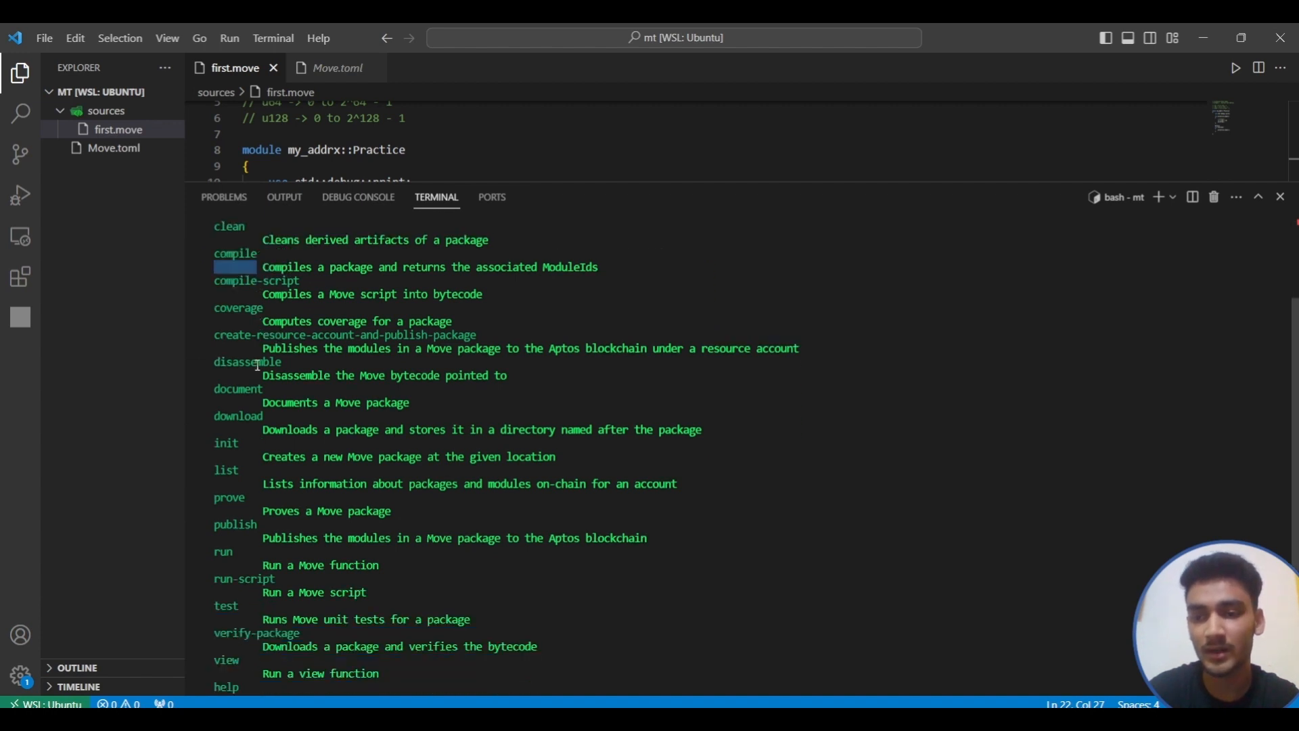
scroll(down, 3)
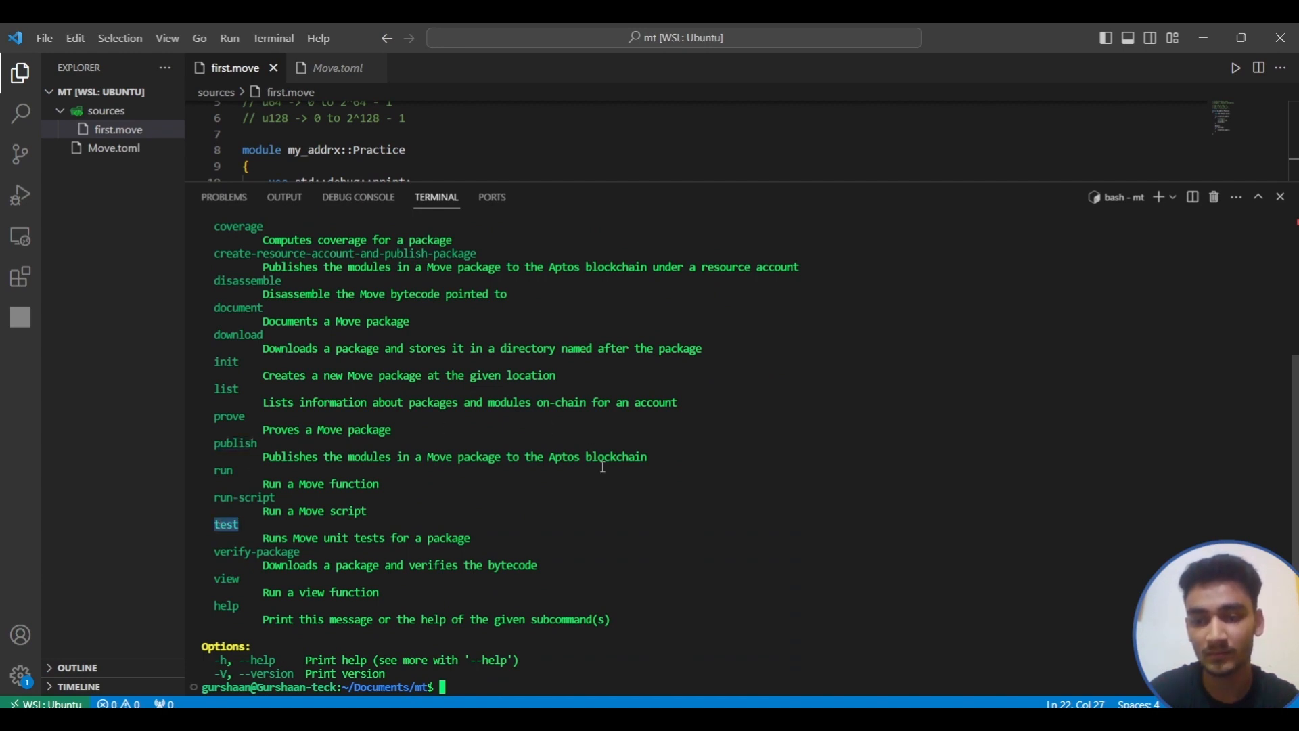
text(clear)
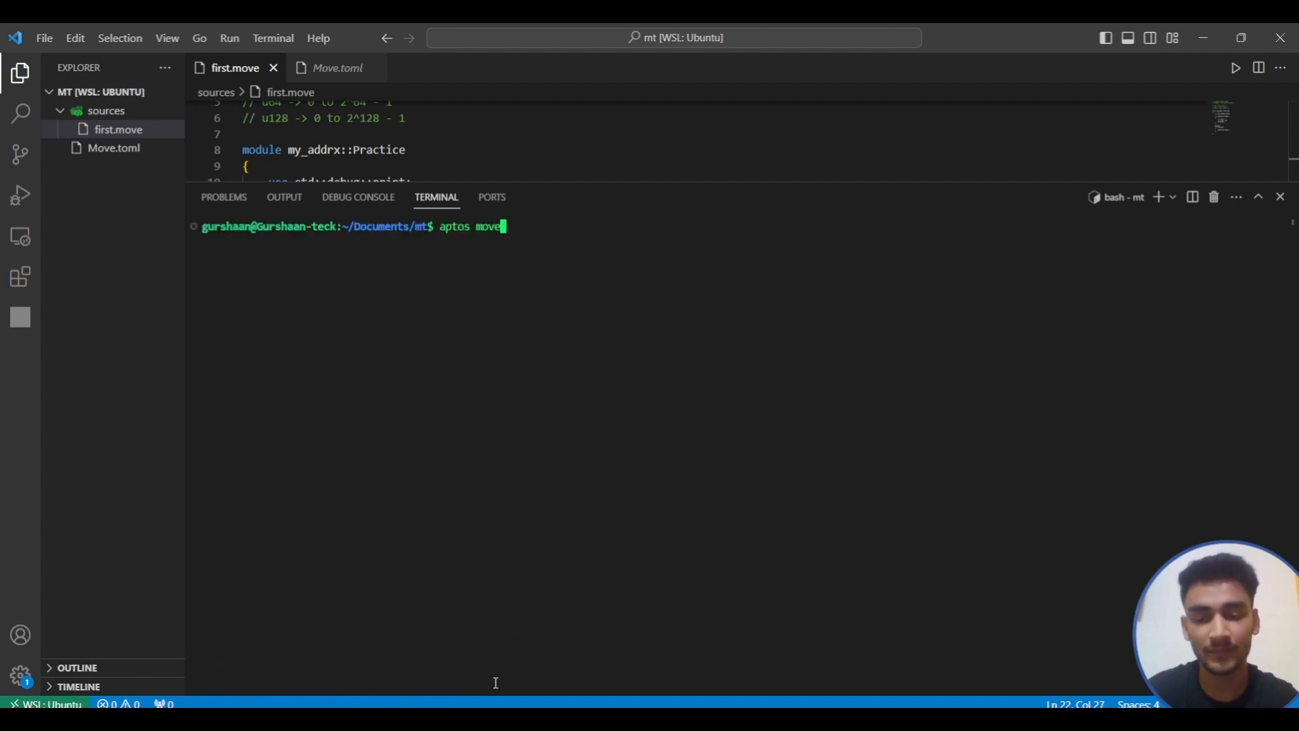
- Run 'aptos move test', which passes and prints the debug value 10
text(test)
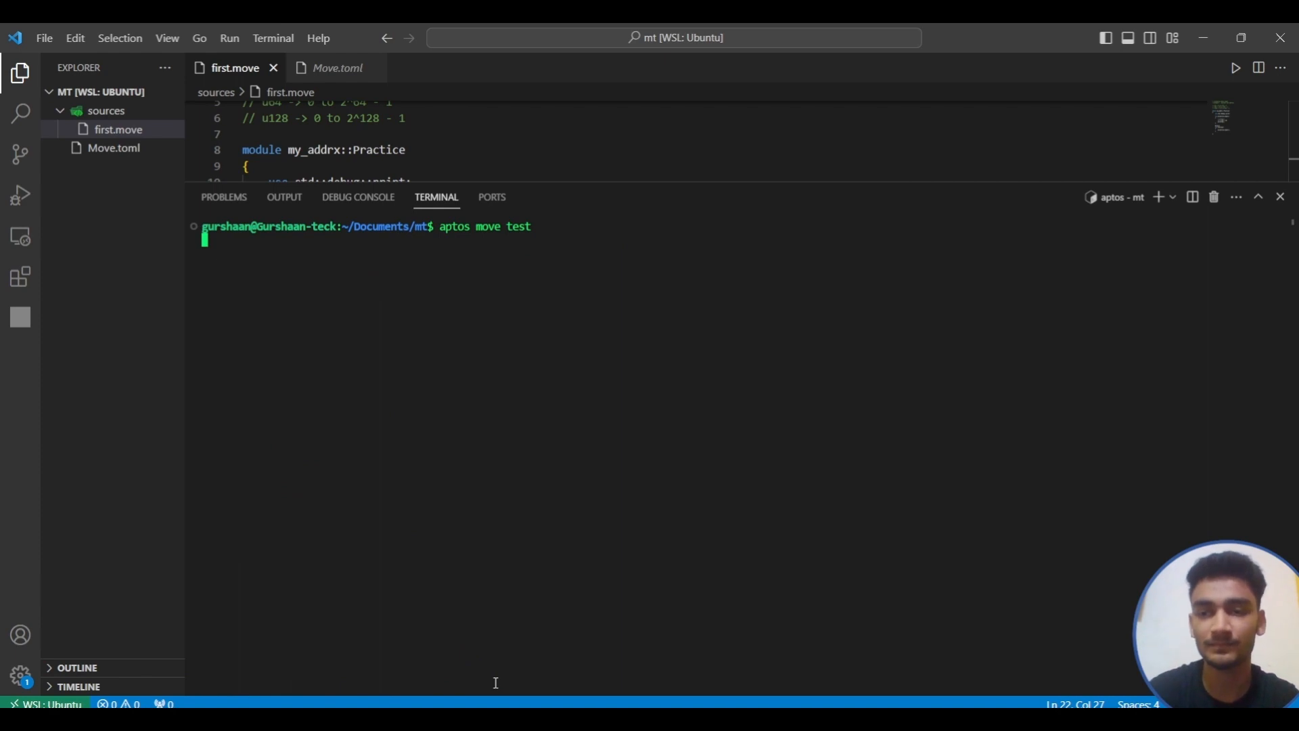
key(Return)
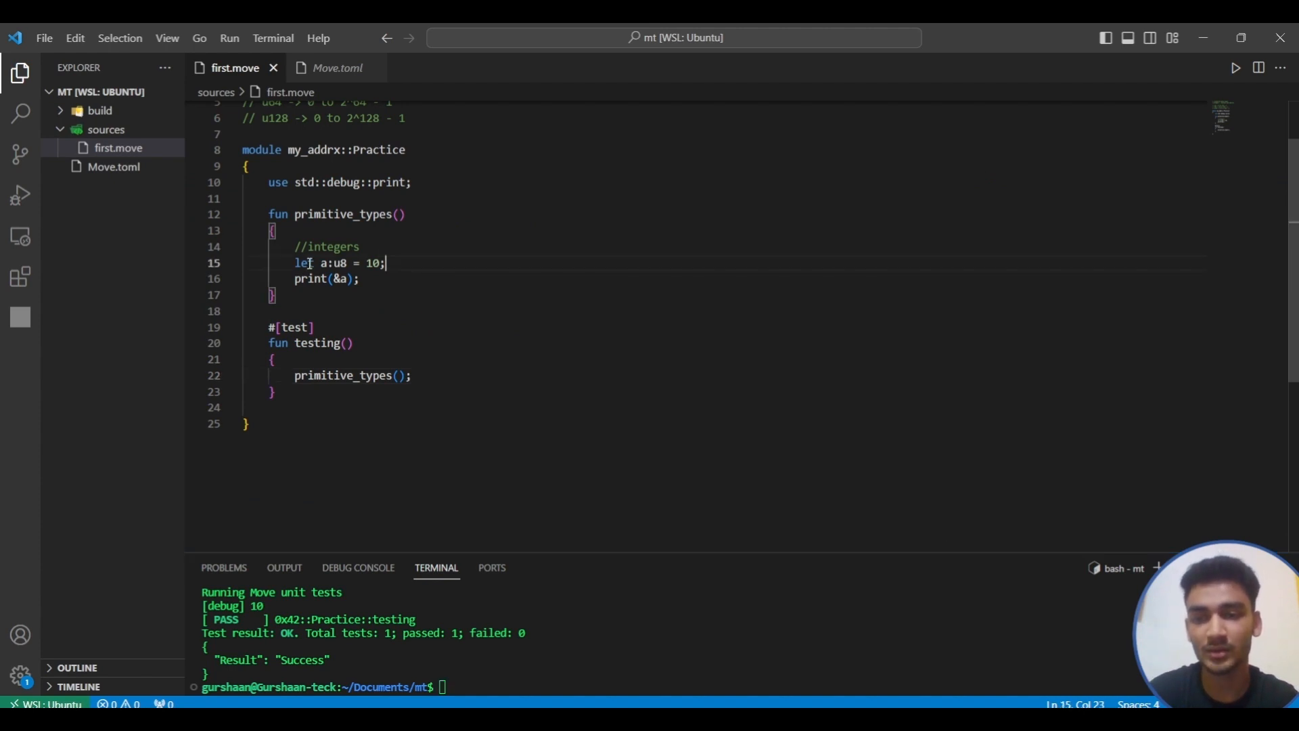
- Duplicate the u8 lines into printed u64 1345 and u128 1452 variables, then rerun tests
drag(294, 262, 358, 278)
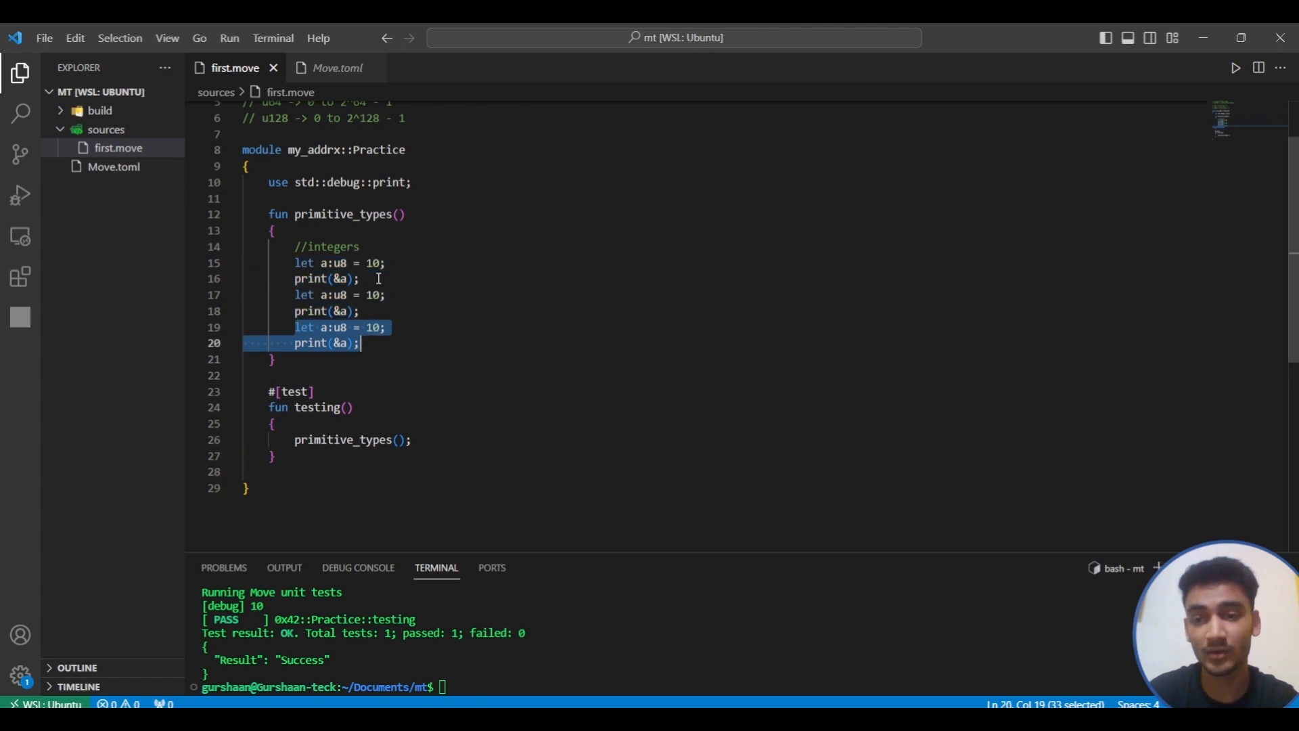
click(338, 294)
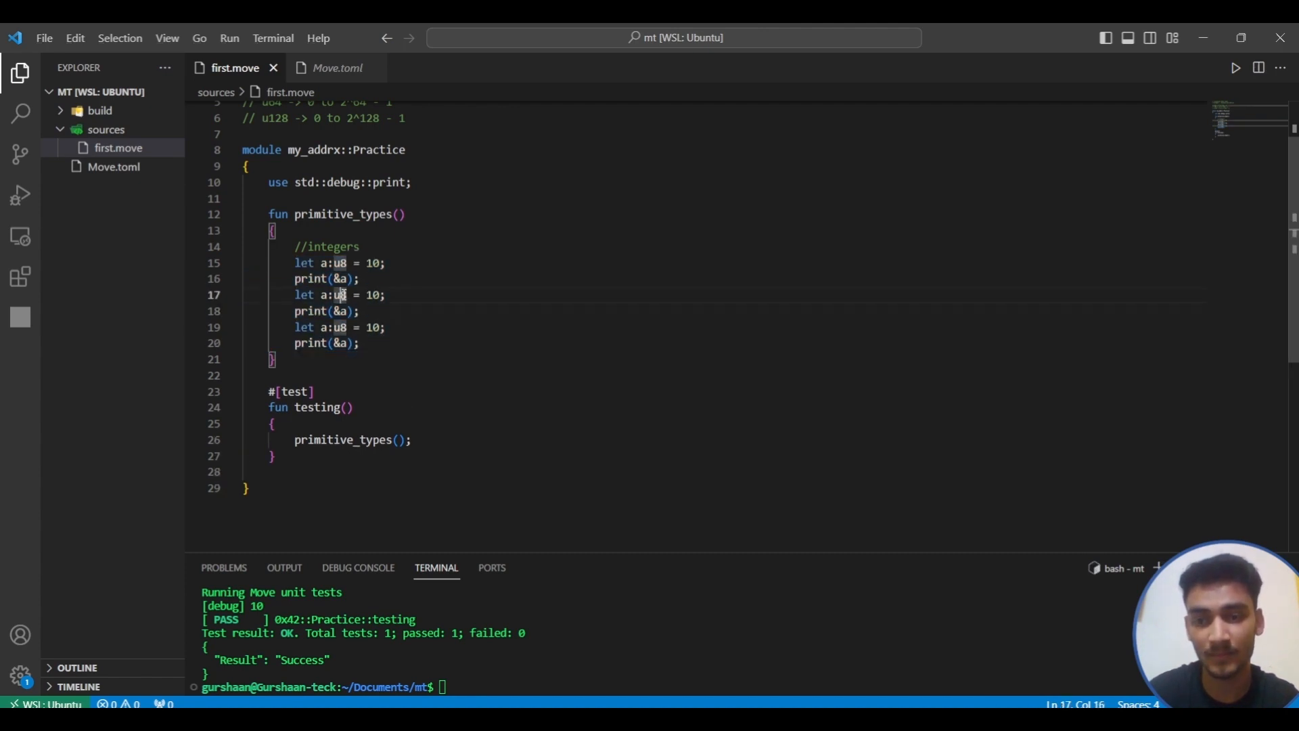
text(64)
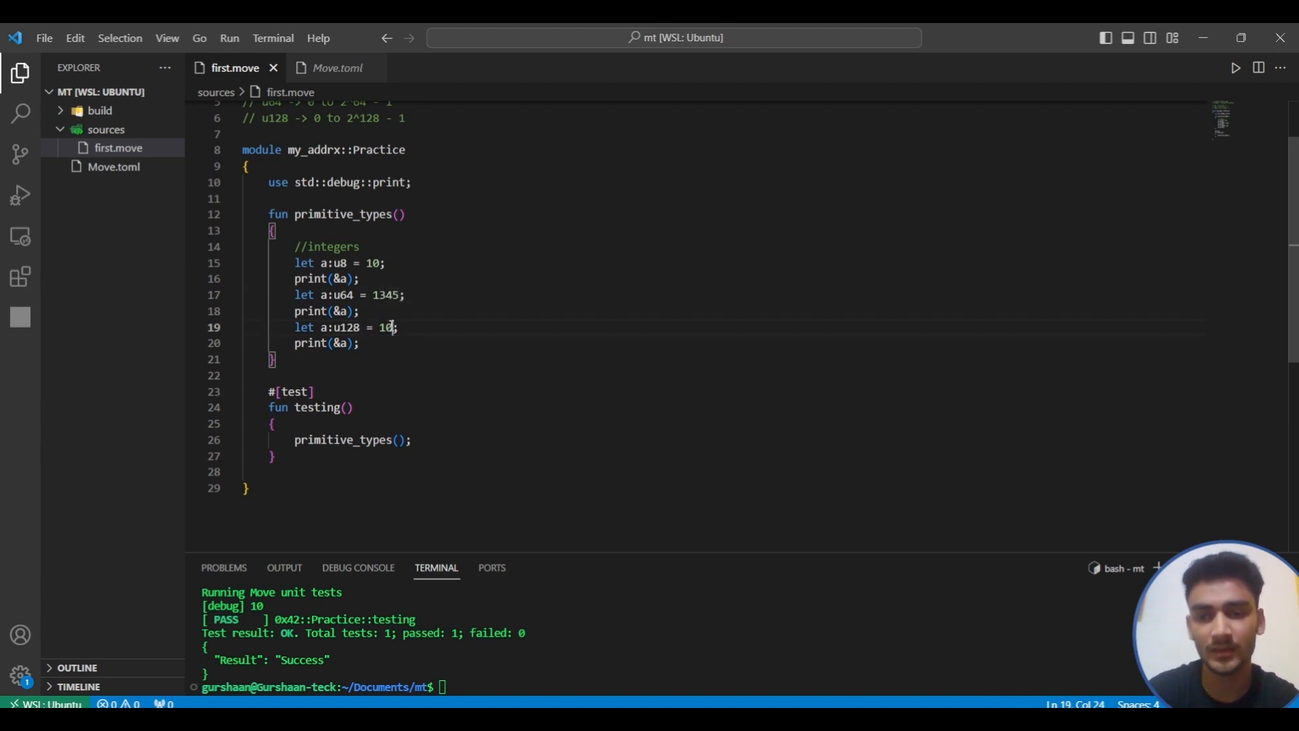
text(452)
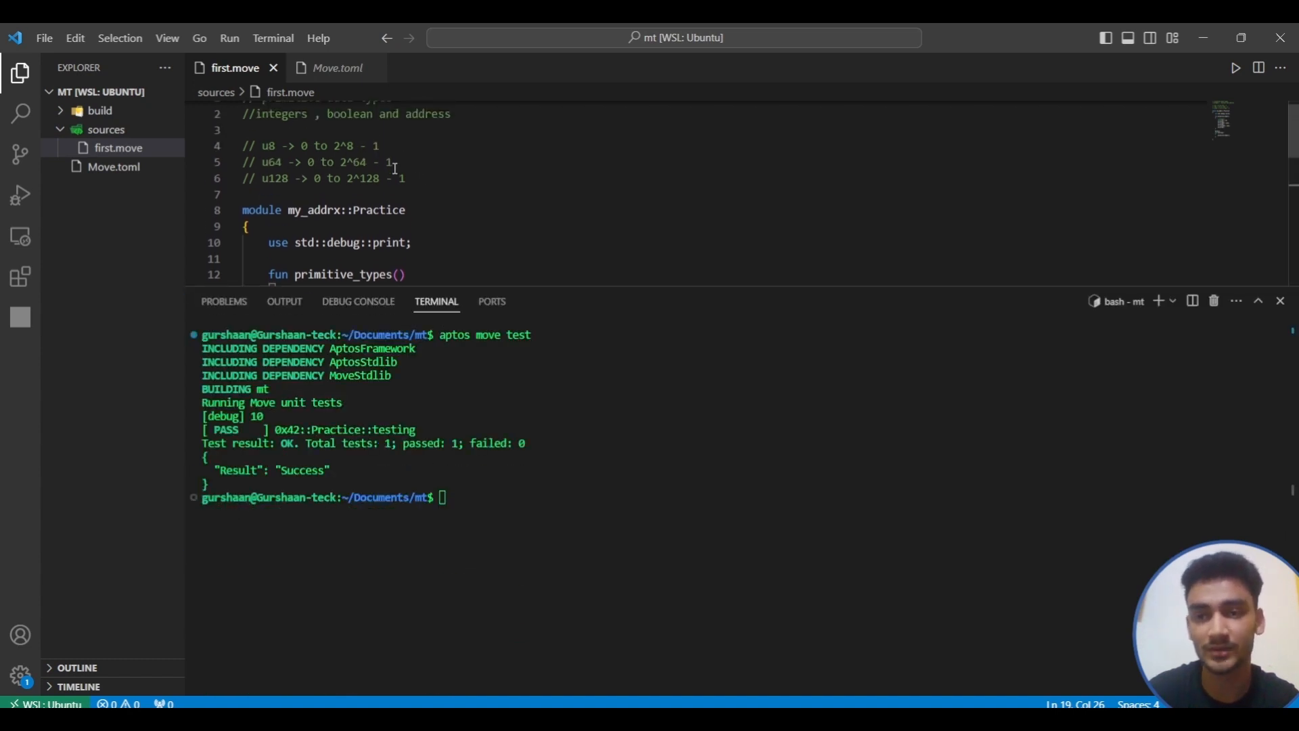
text(aptos move test)
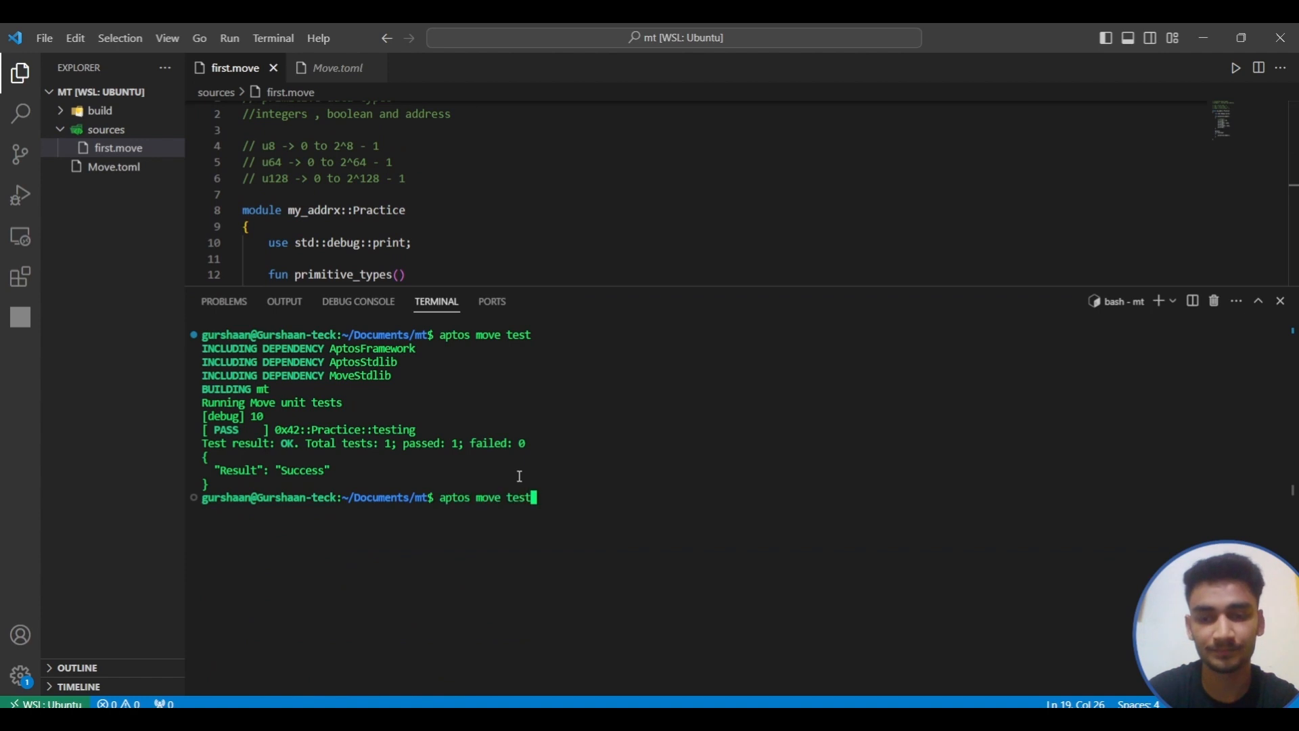
key(Return)
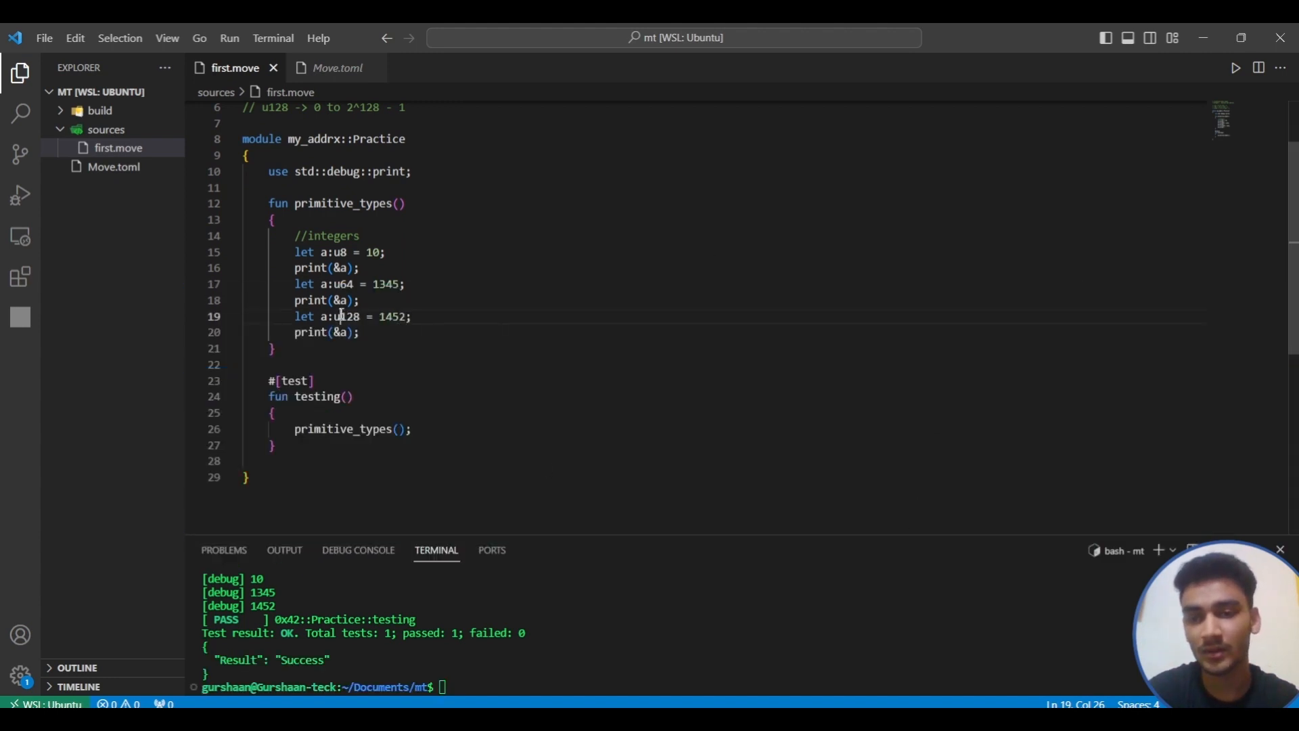
- Set the u128 value to 123_456_789 and rerun the tests, printing 123456789
double_click(392, 317)
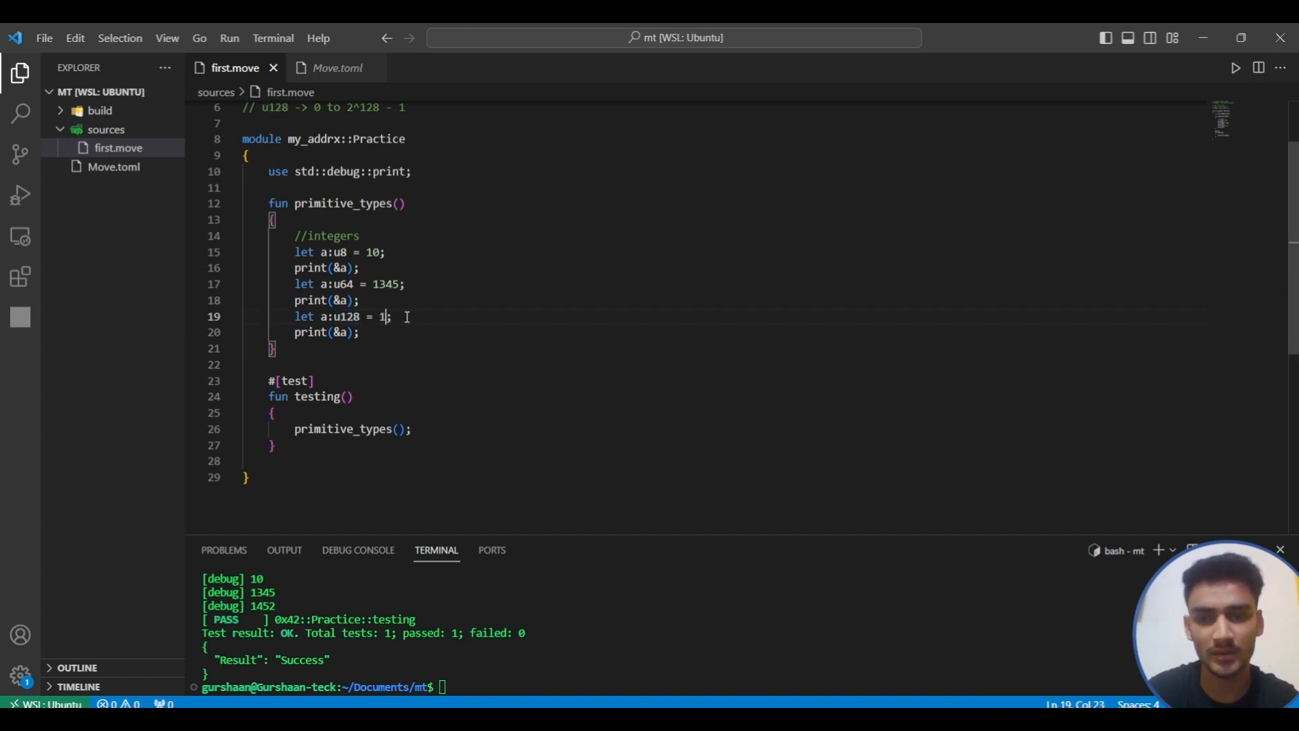
text(2345)
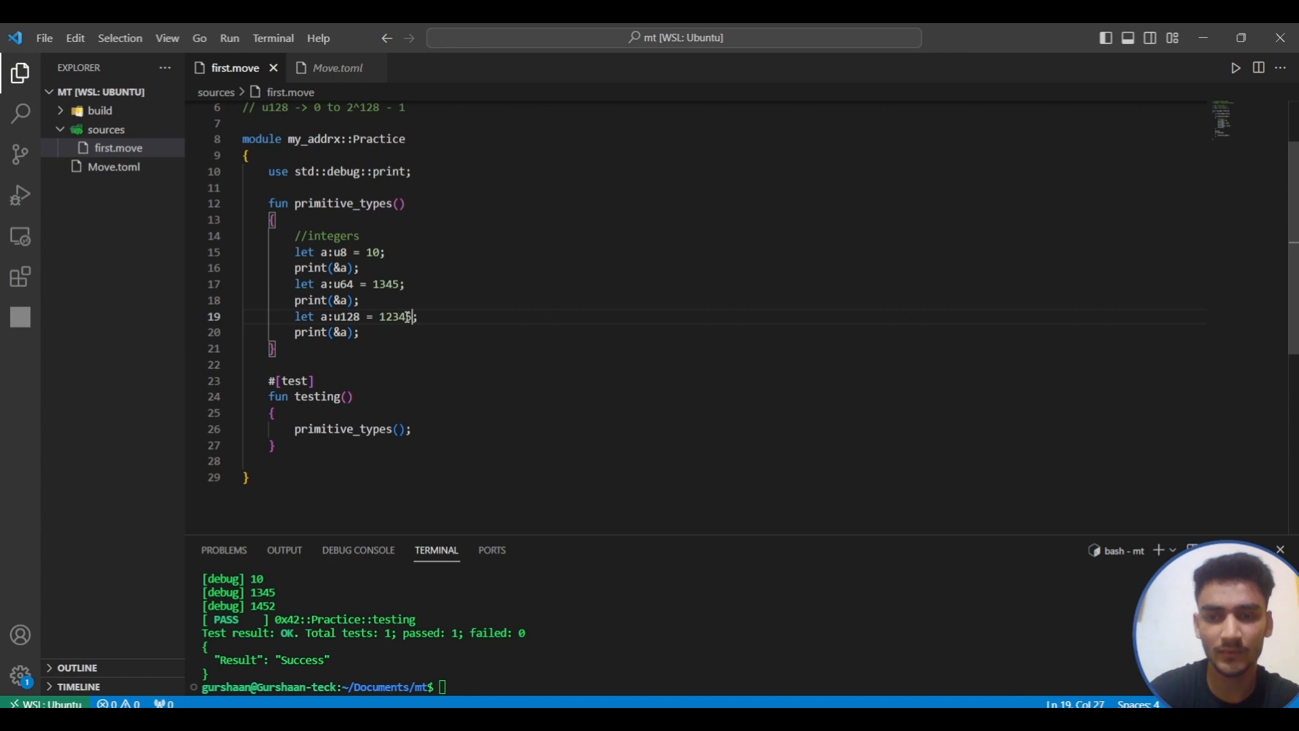
text(56789)
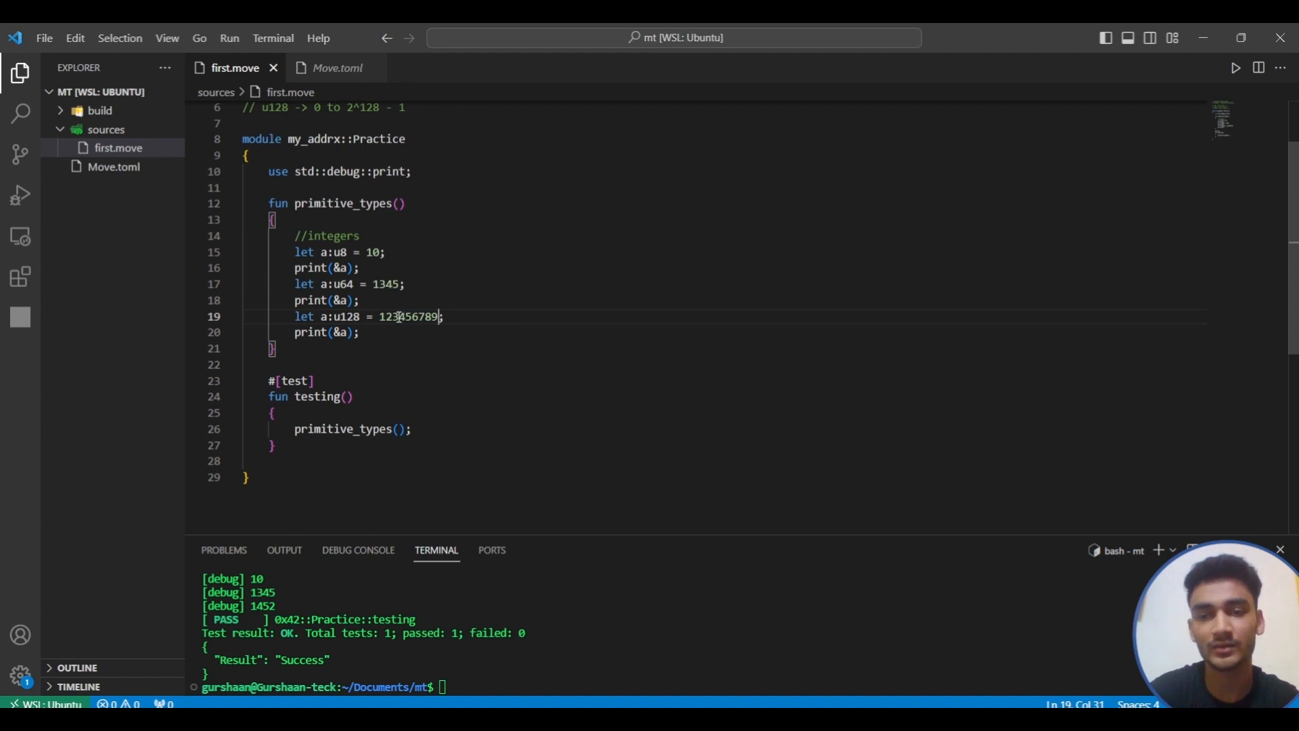
double_click(409, 316)
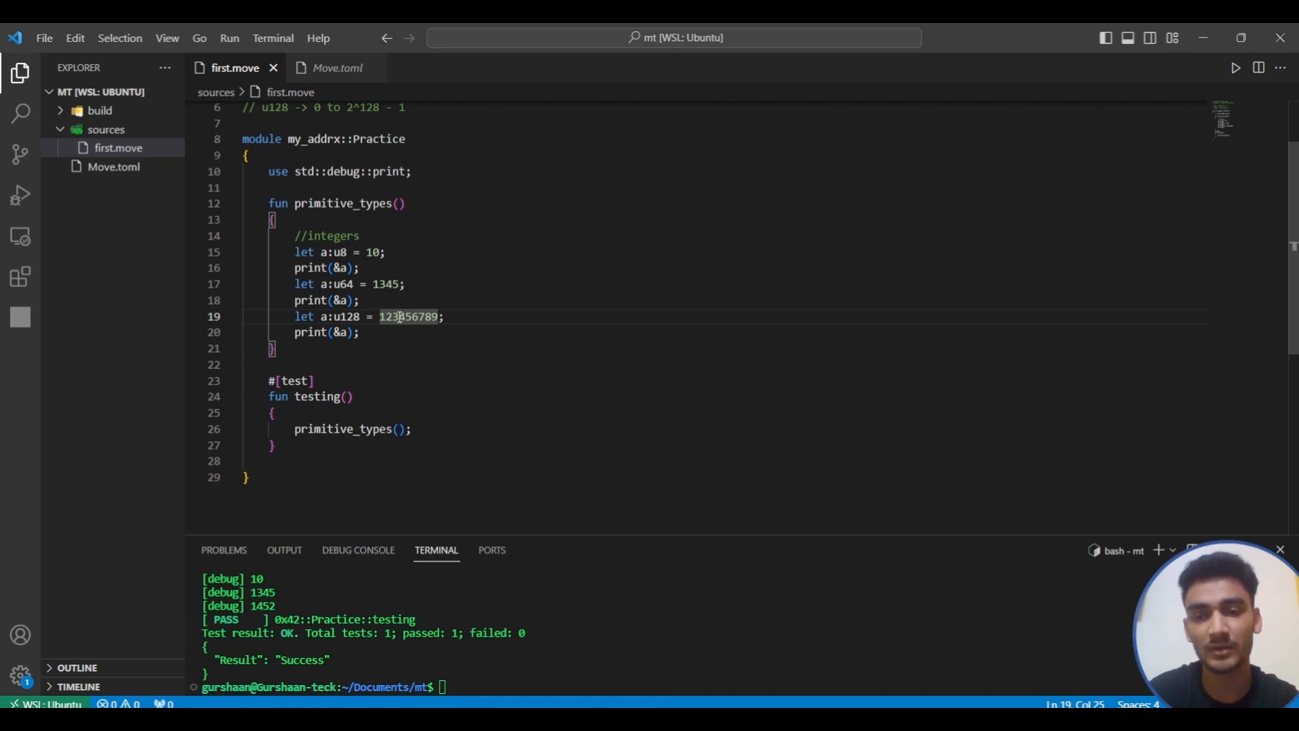
text(_)
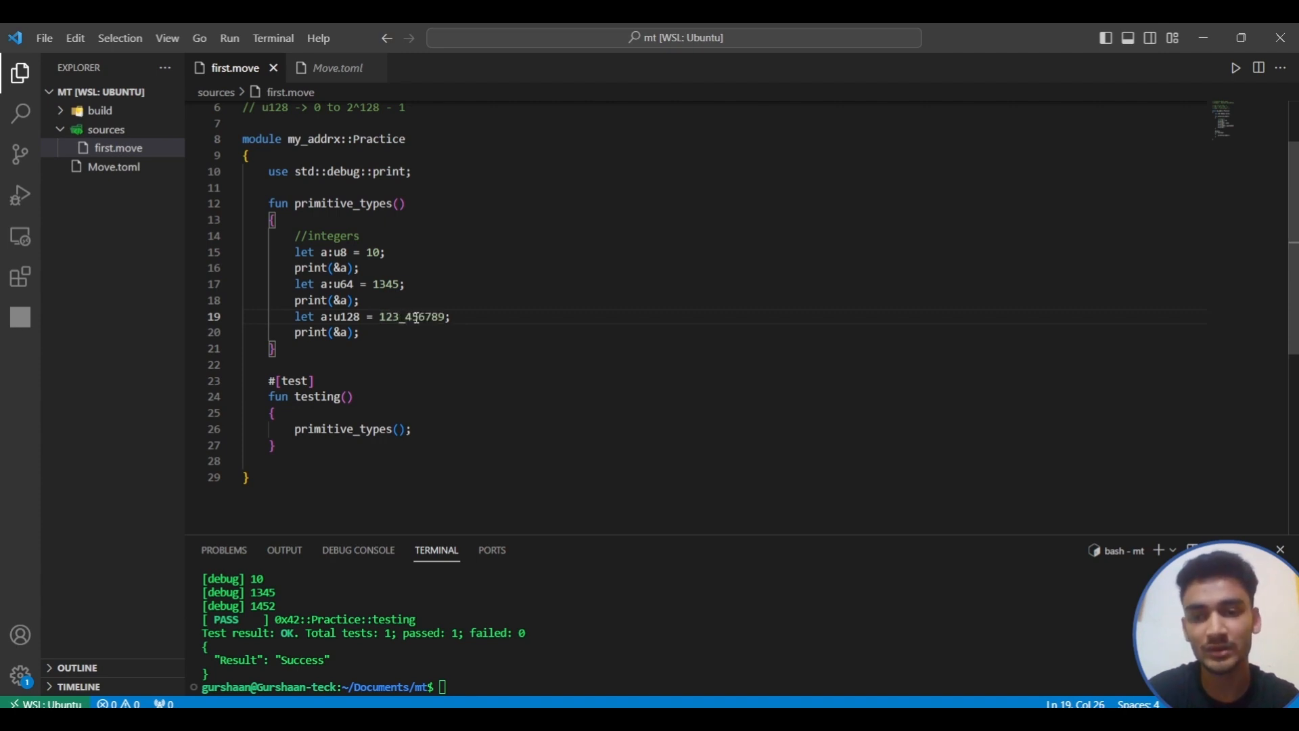
text(_)
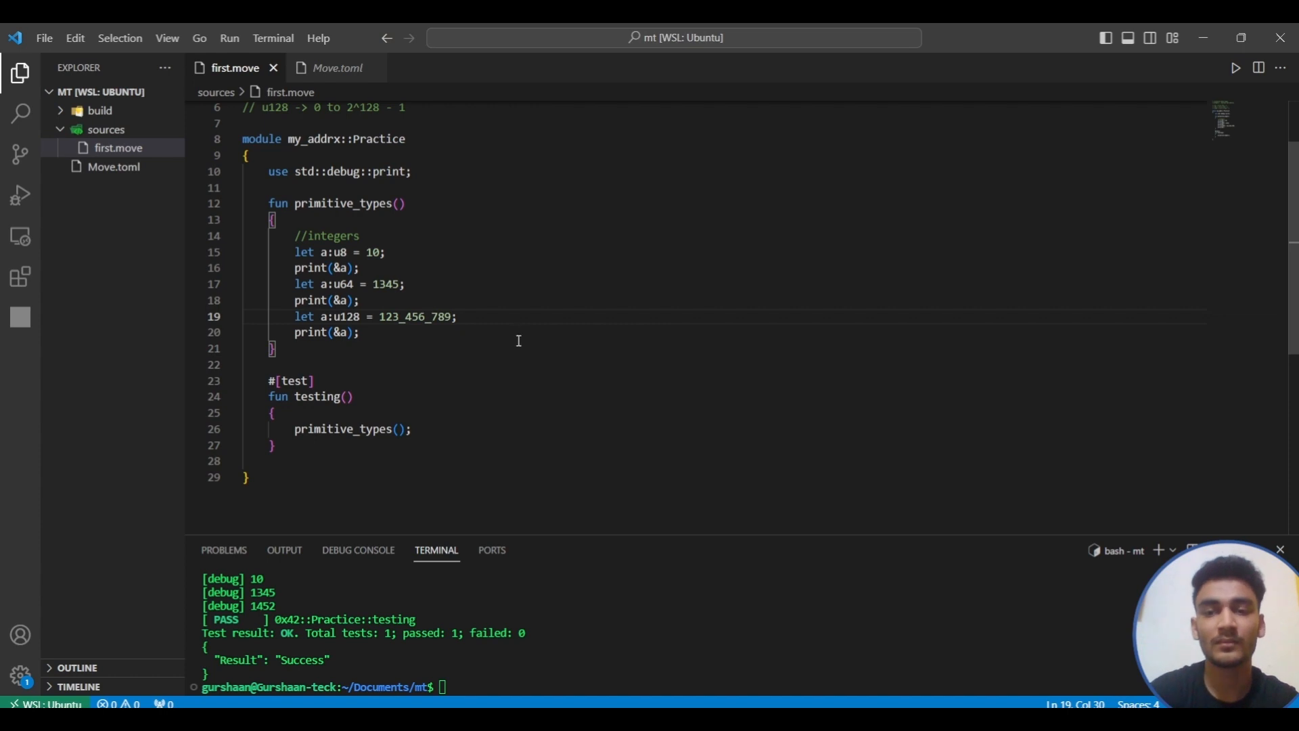
double_click(414, 317)
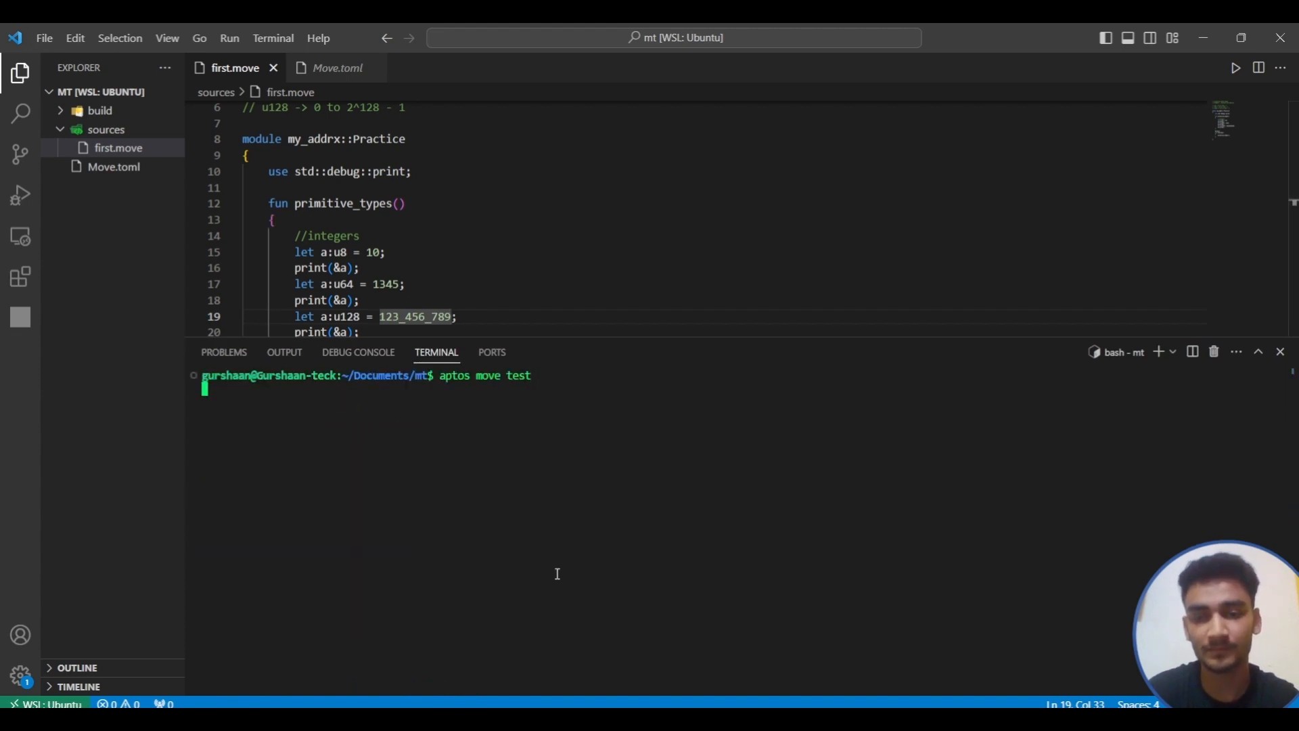
key(Return)
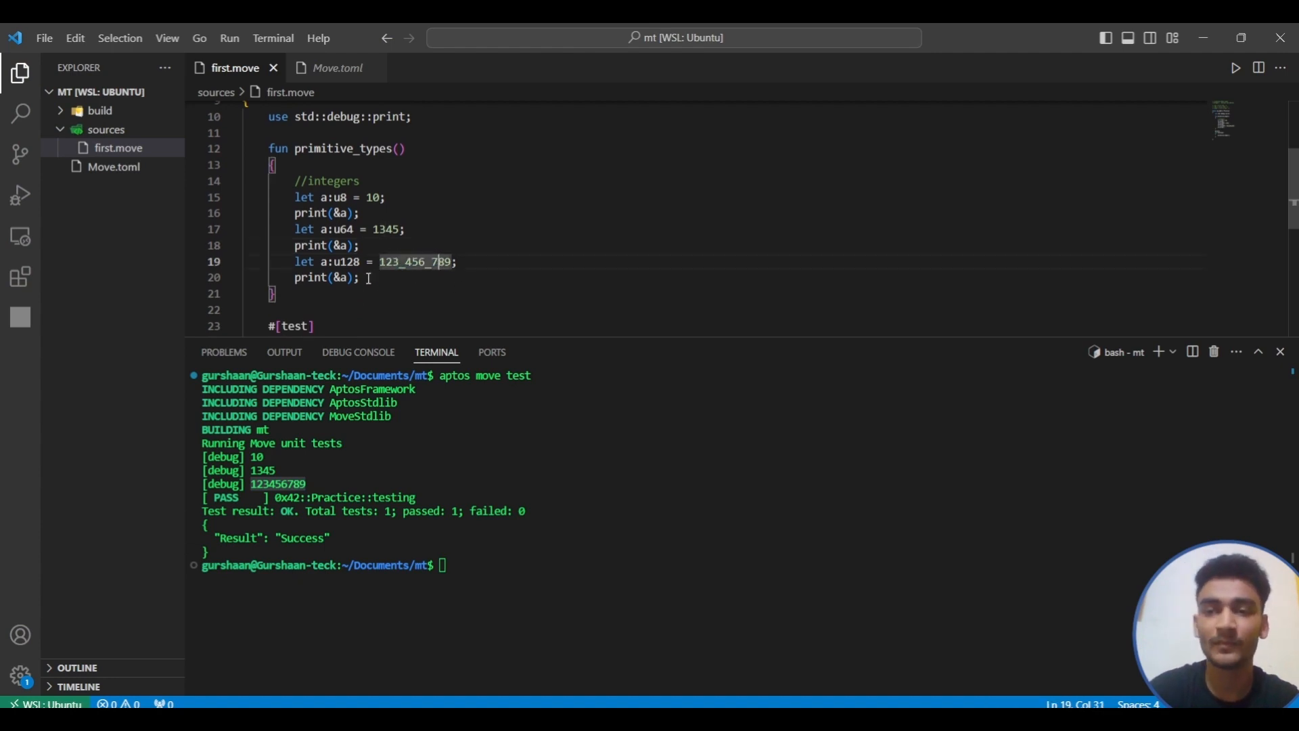
scroll(up, 3)
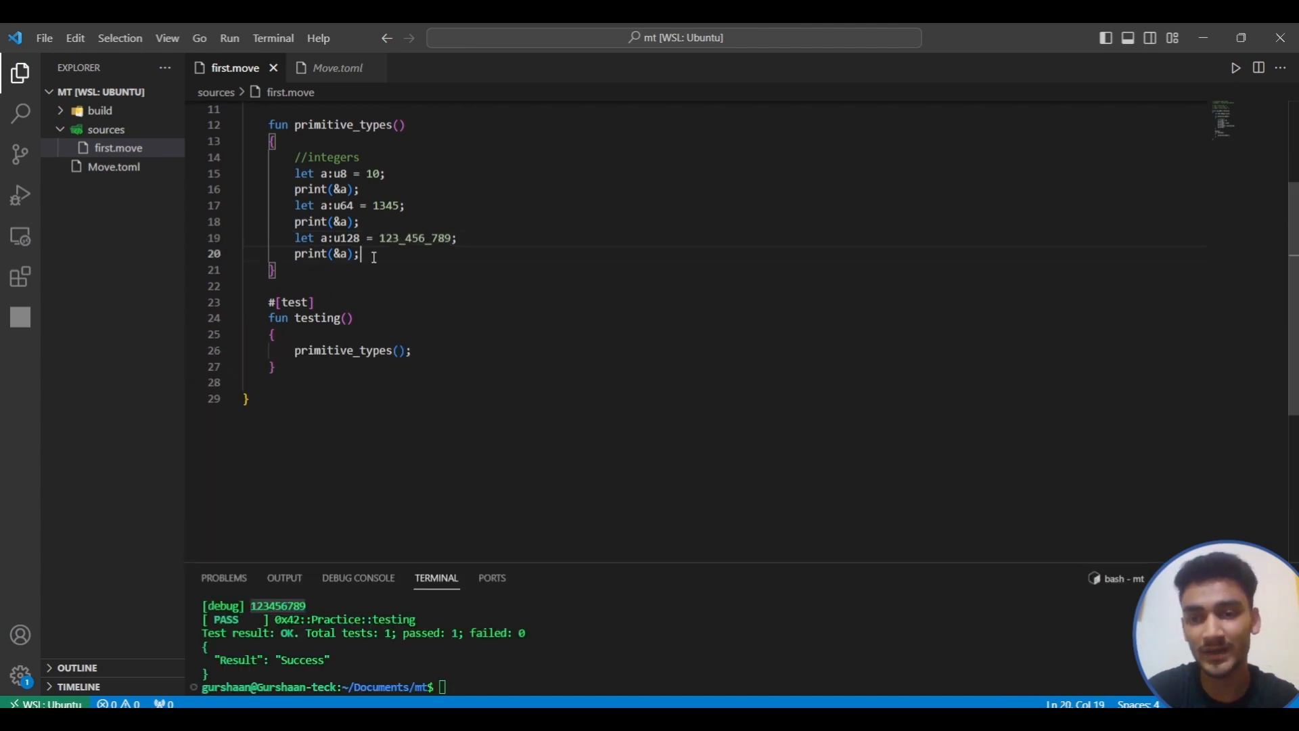
- Declare c as 123, initially typed :u64, and add a print statement
text(let)
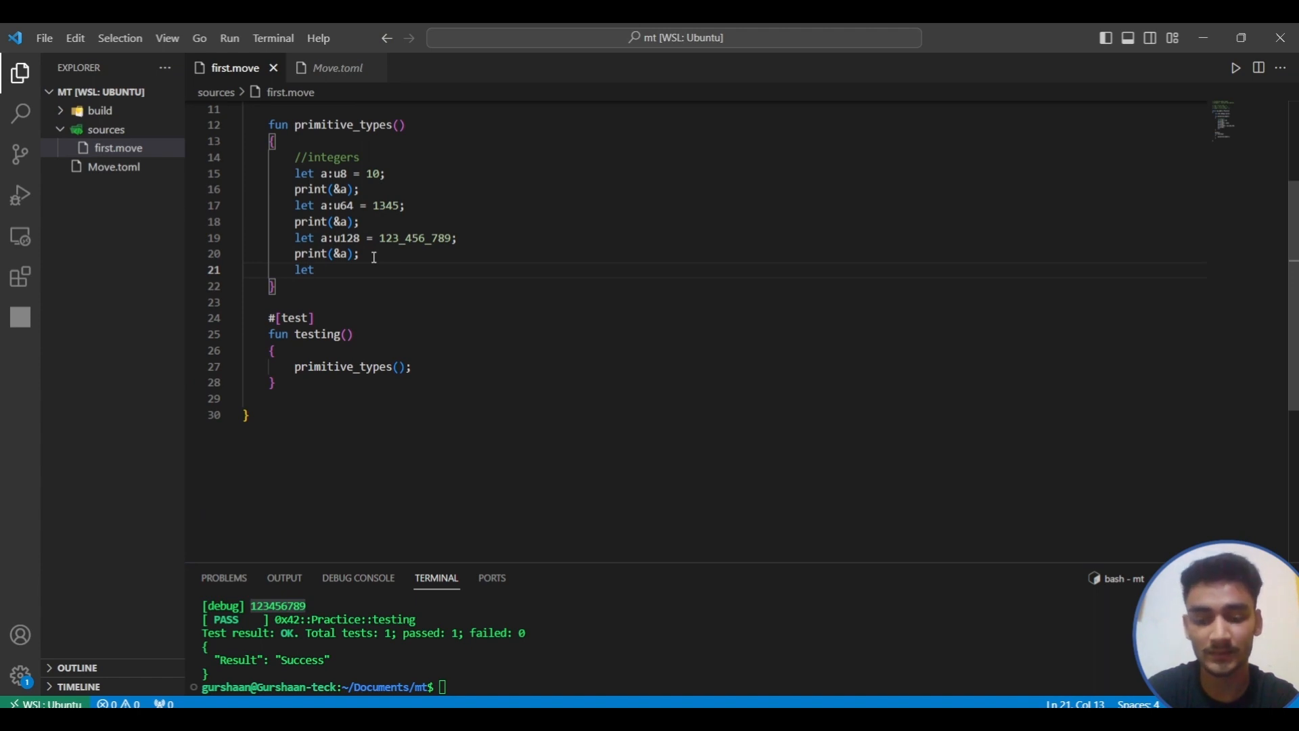
text(c)
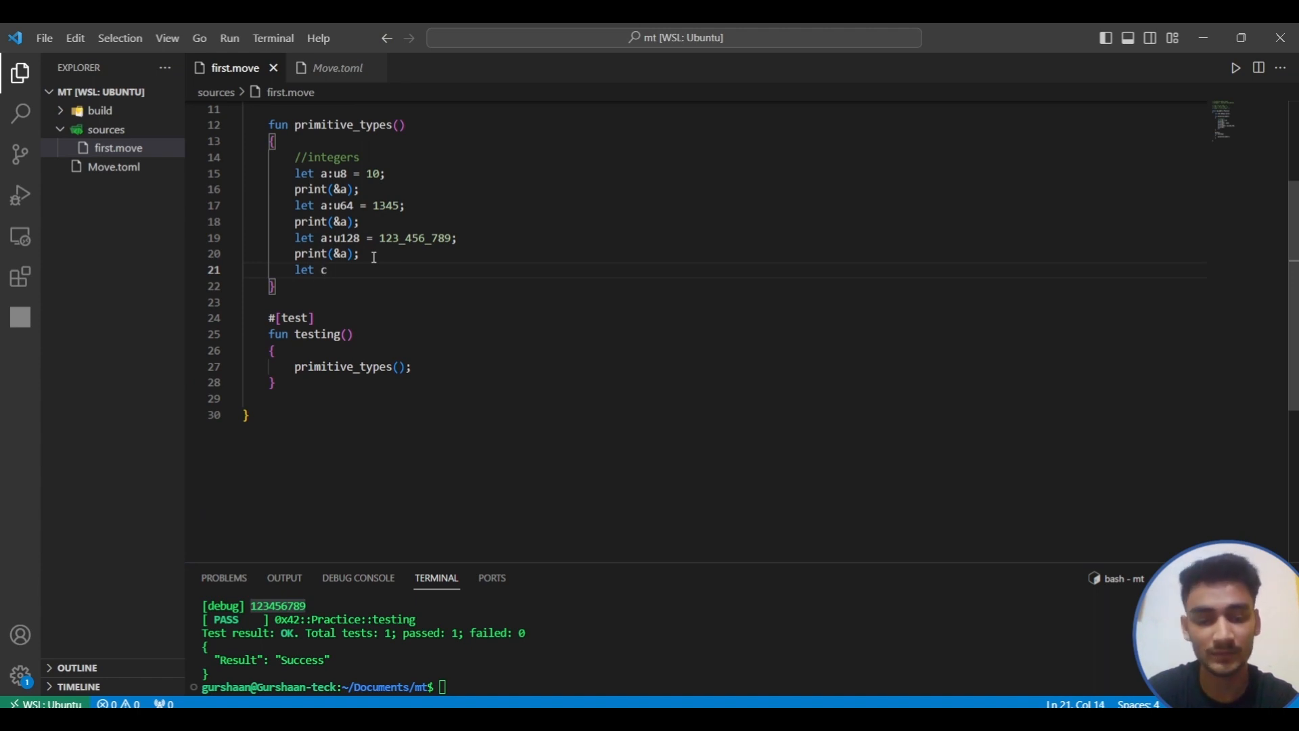
text(:u64)
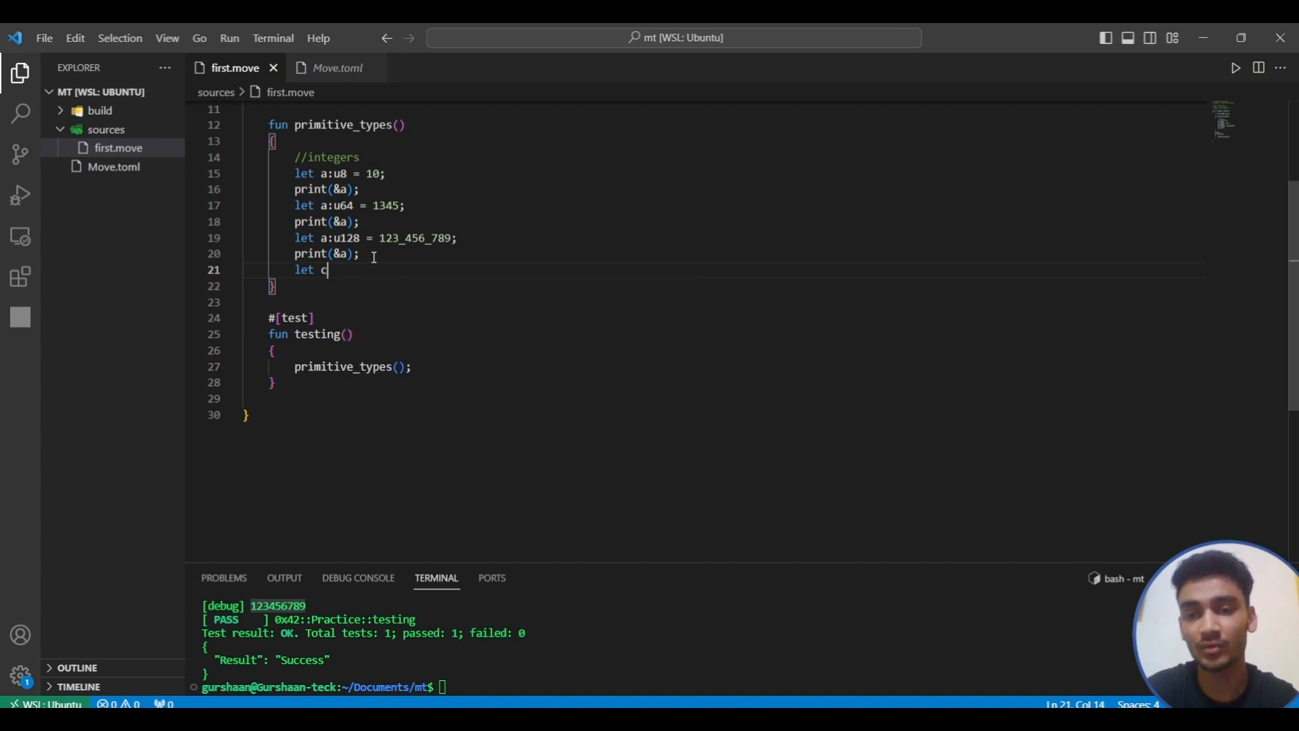
text(=)
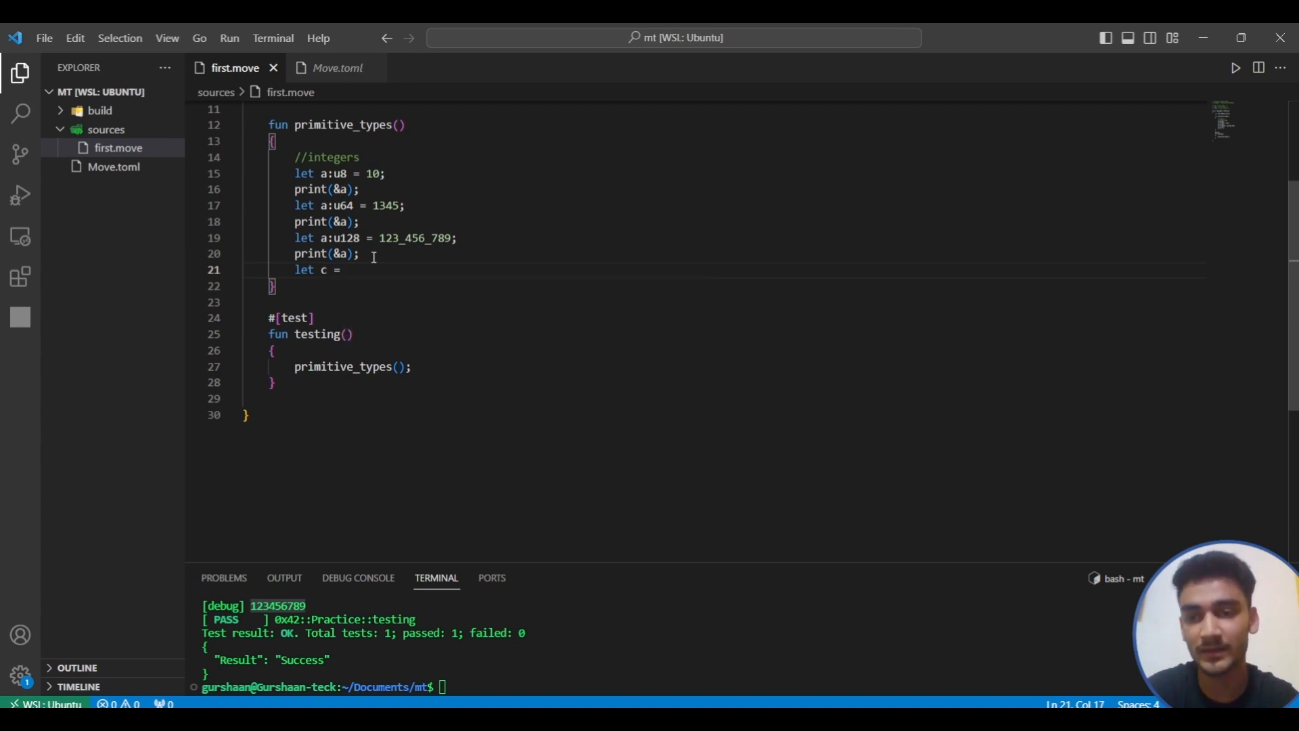
text(123)
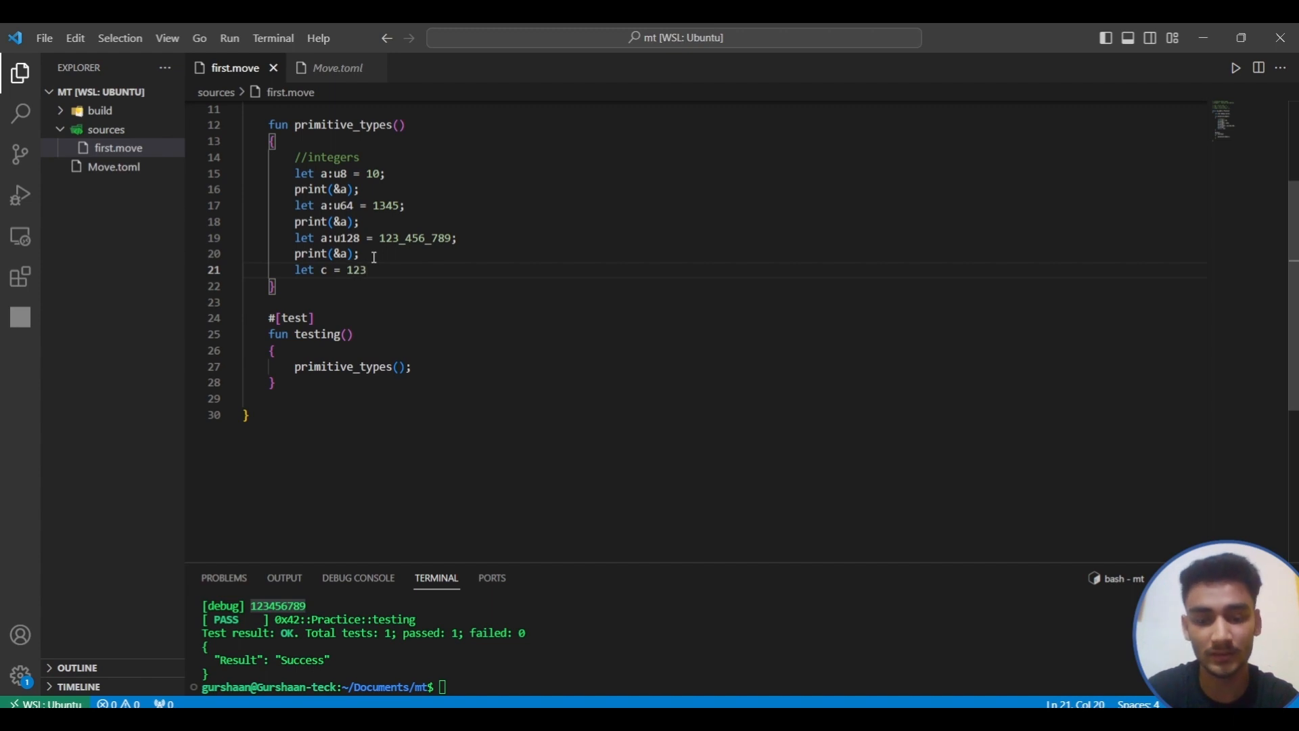
text(;)
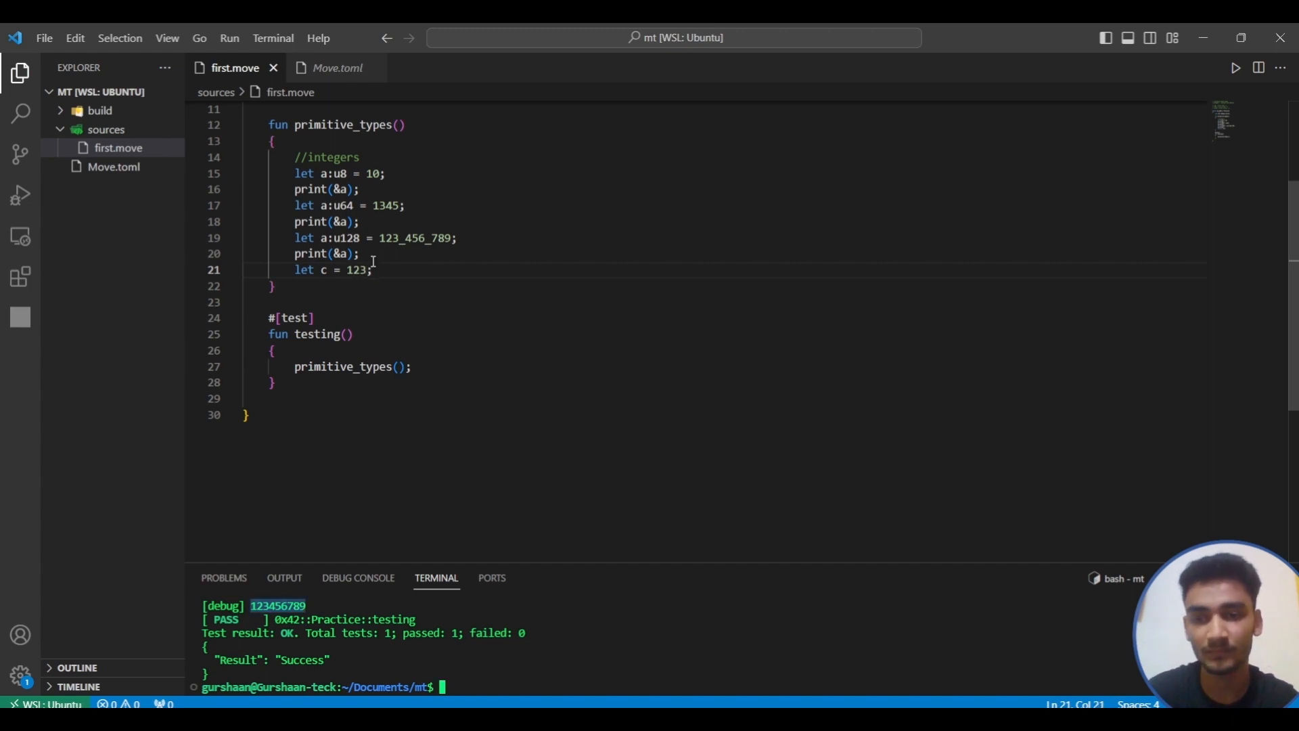
text(print(&a);)
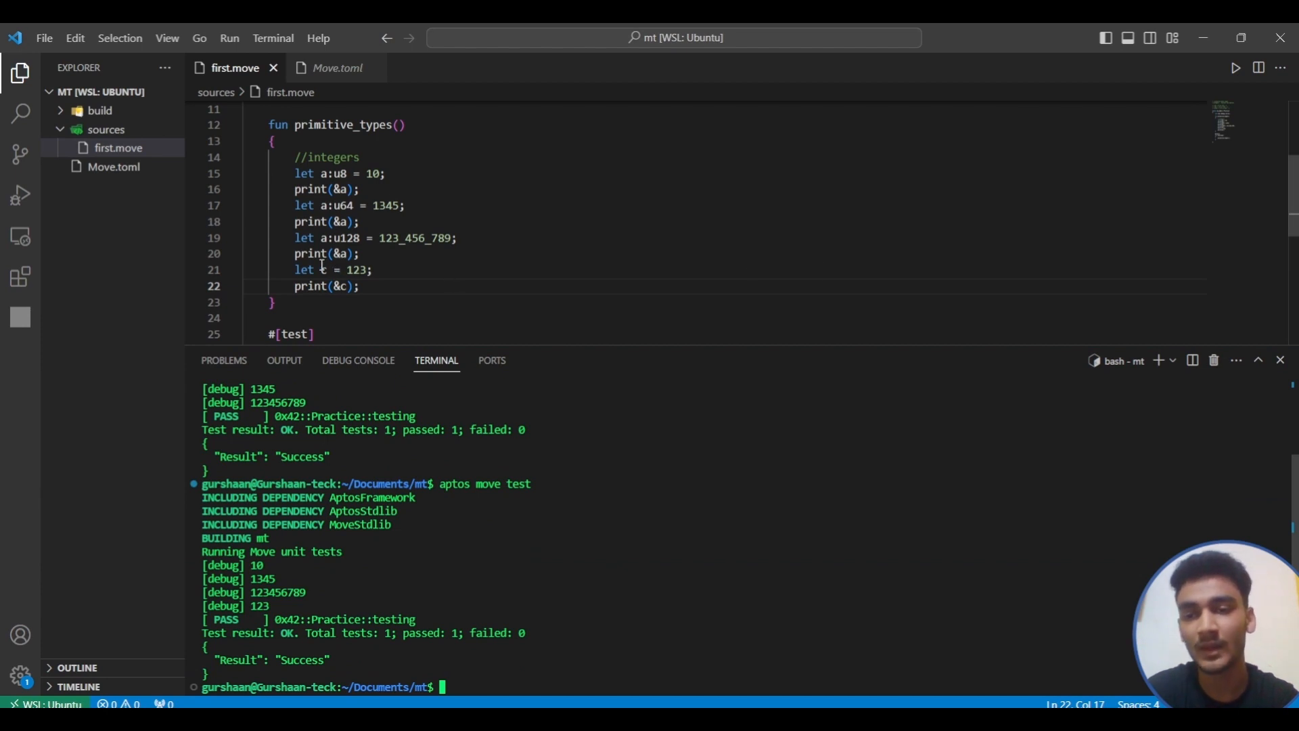
- Add a 'u64, casting' note, then remove it, leaving c untyped
drag(296, 269, 359, 285)
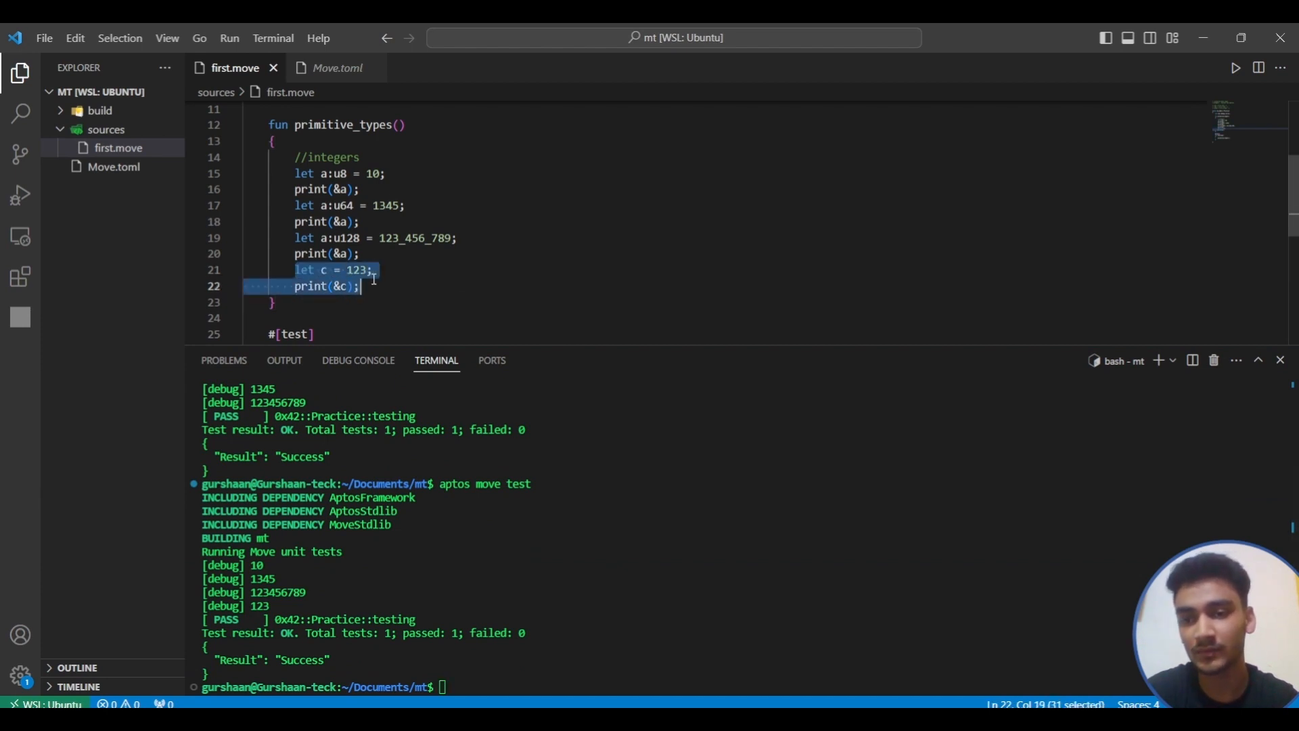
click(374, 269)
text( //)
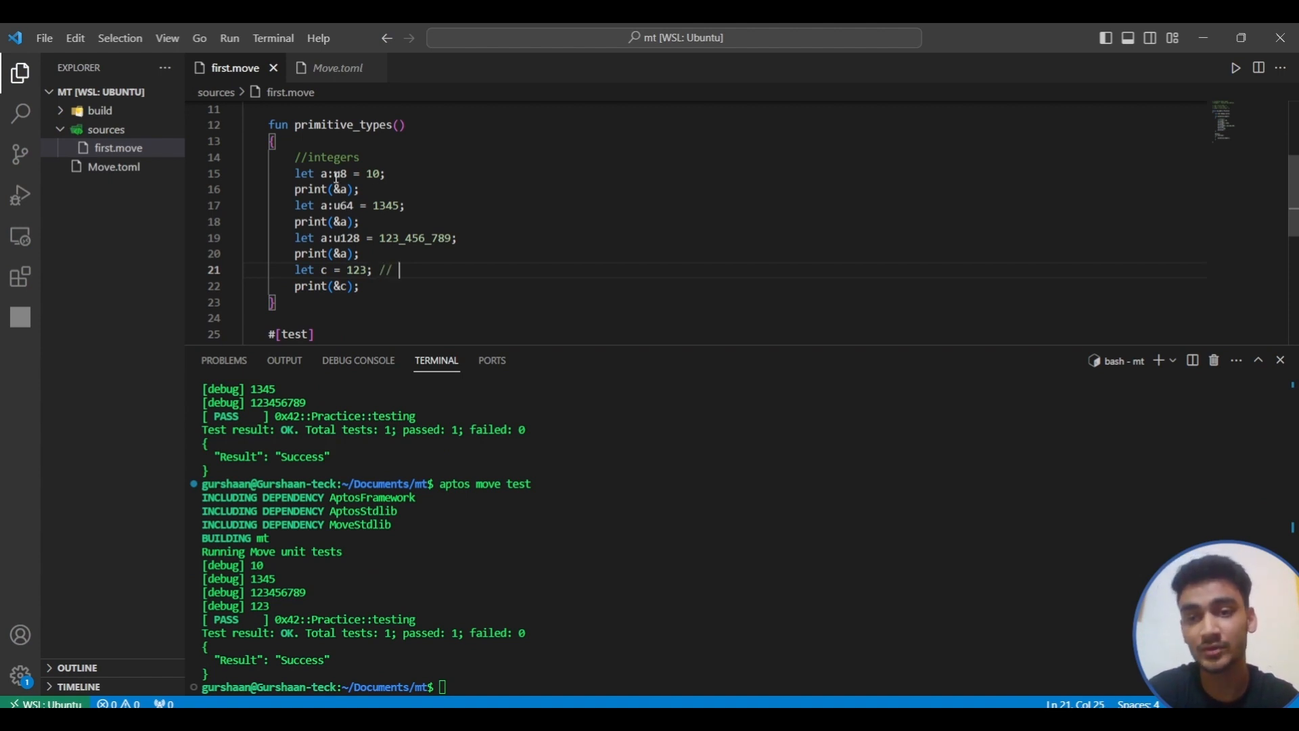
mouse_move(418, 269)
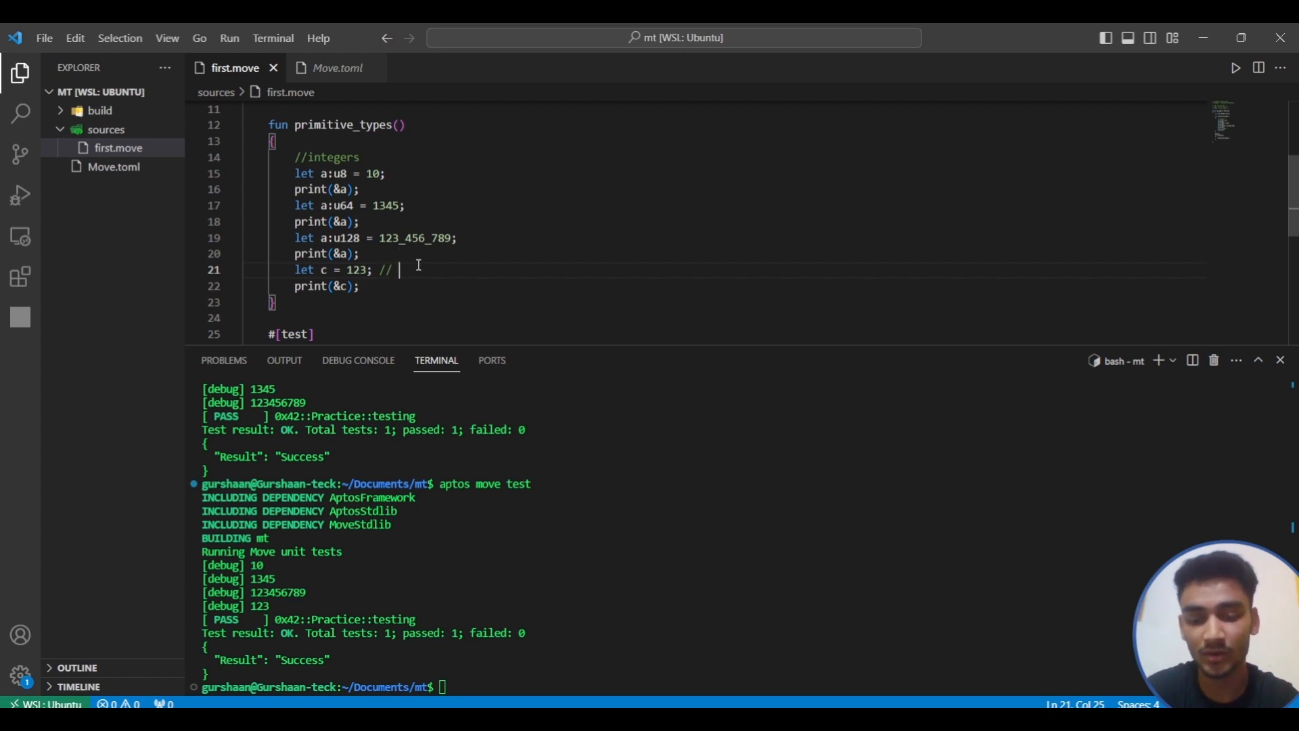
text(u64)
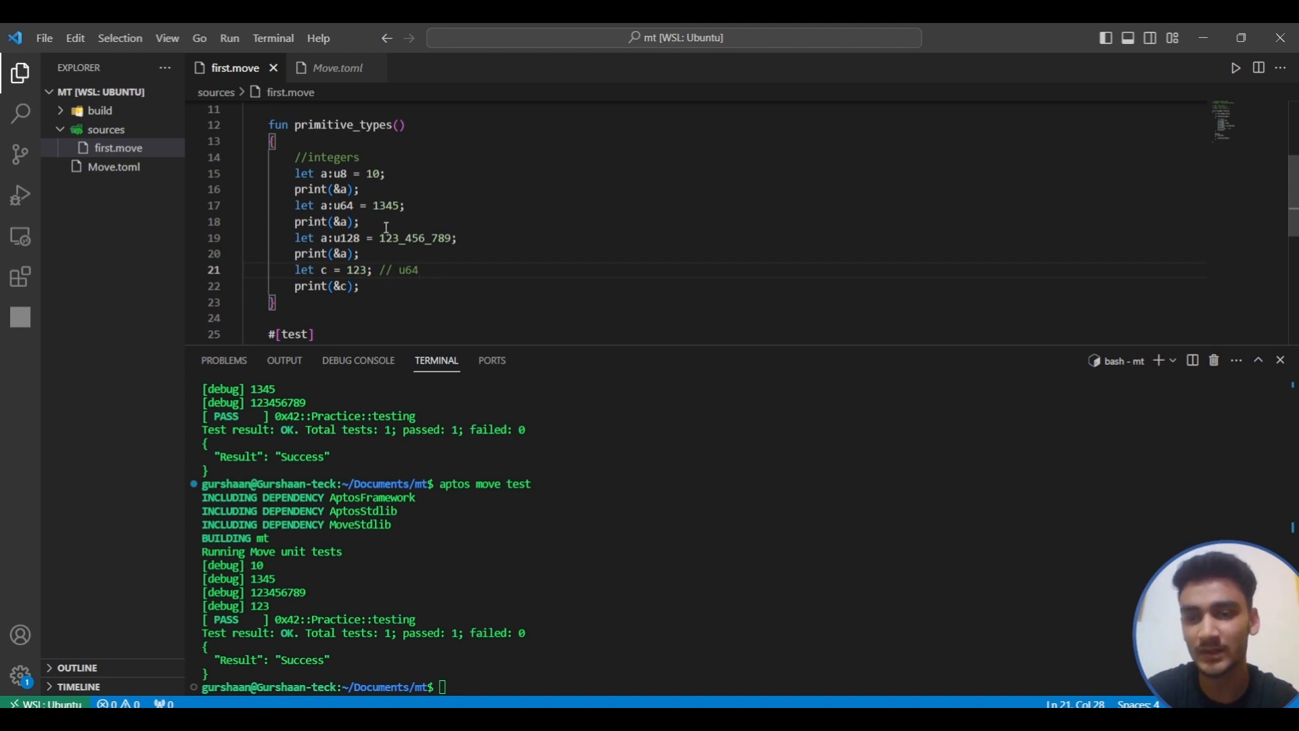
text(, cas)
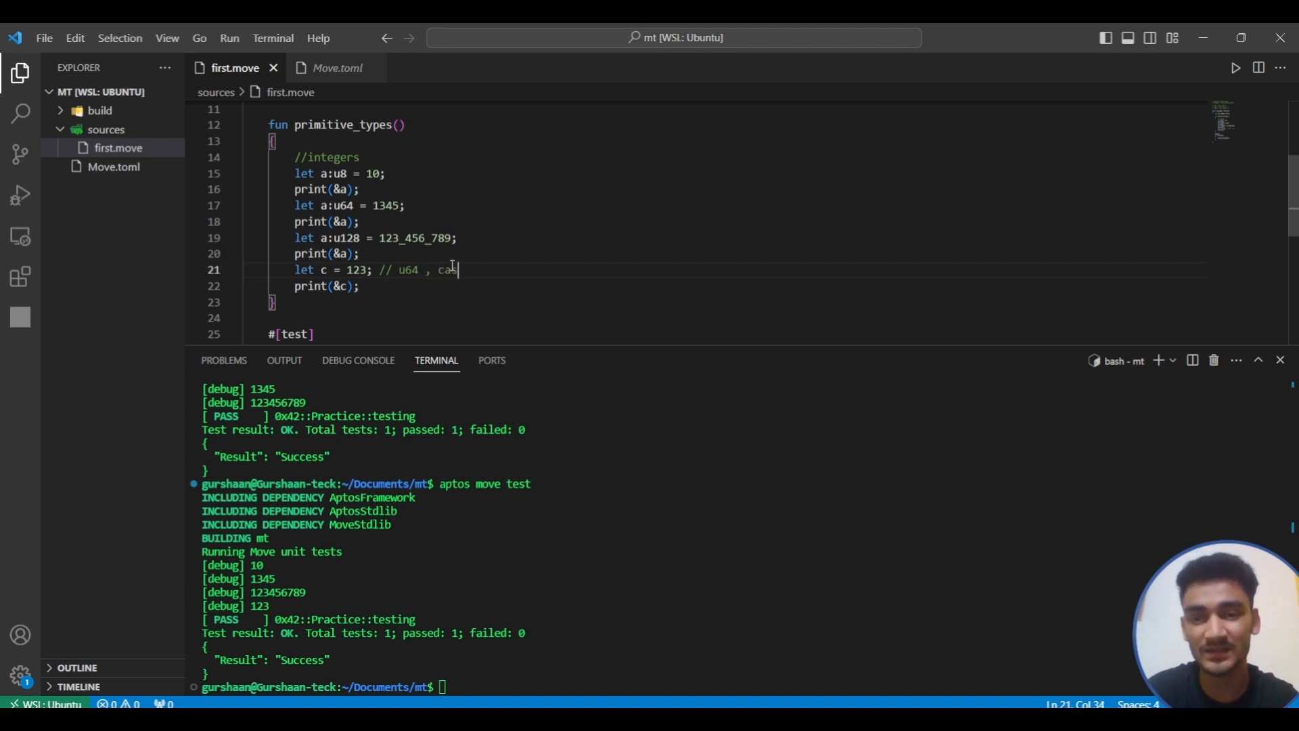
text(sting)
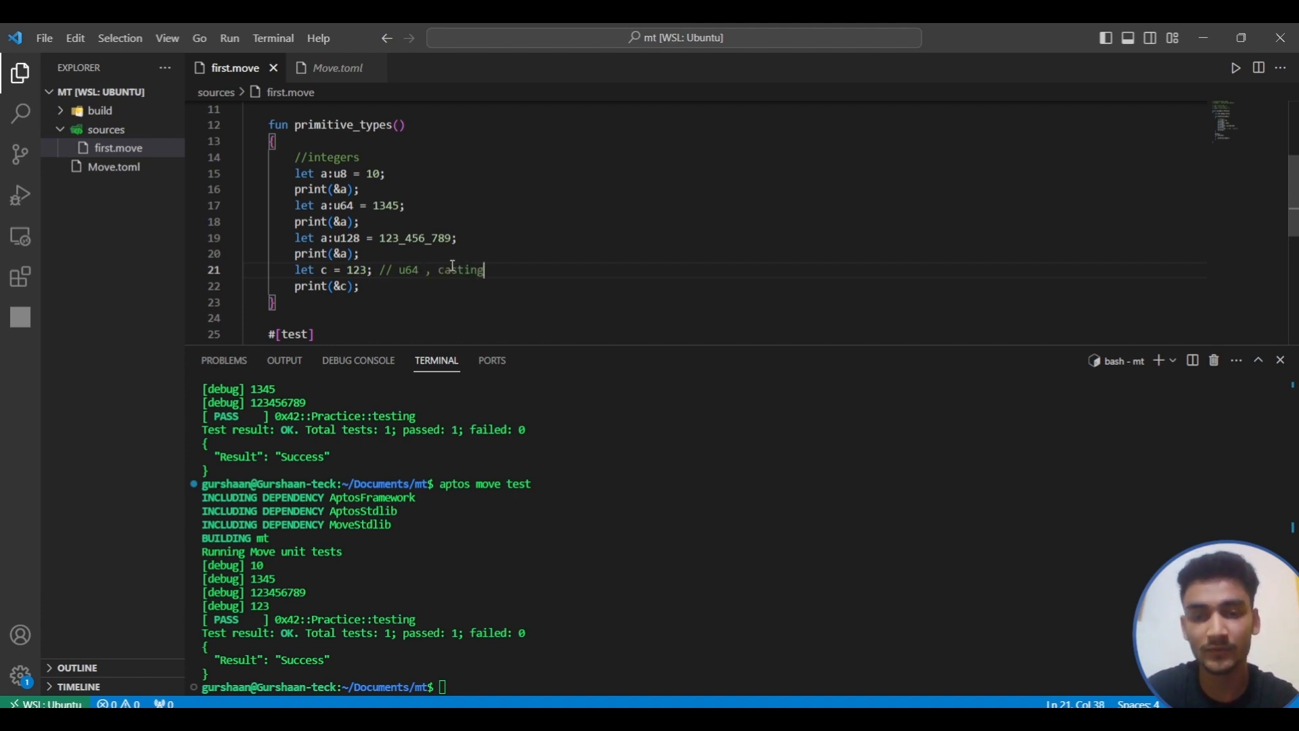
drag(389, 269, 483, 269)
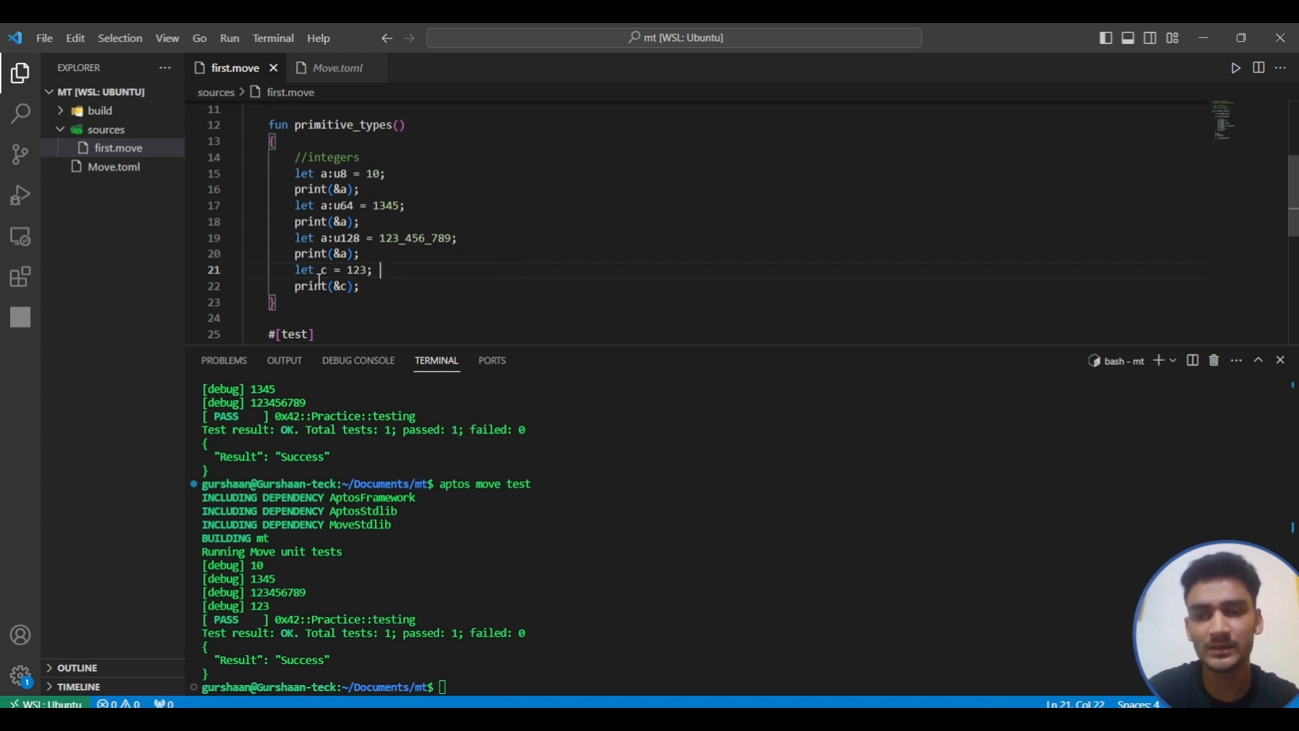
double_click(323, 270)
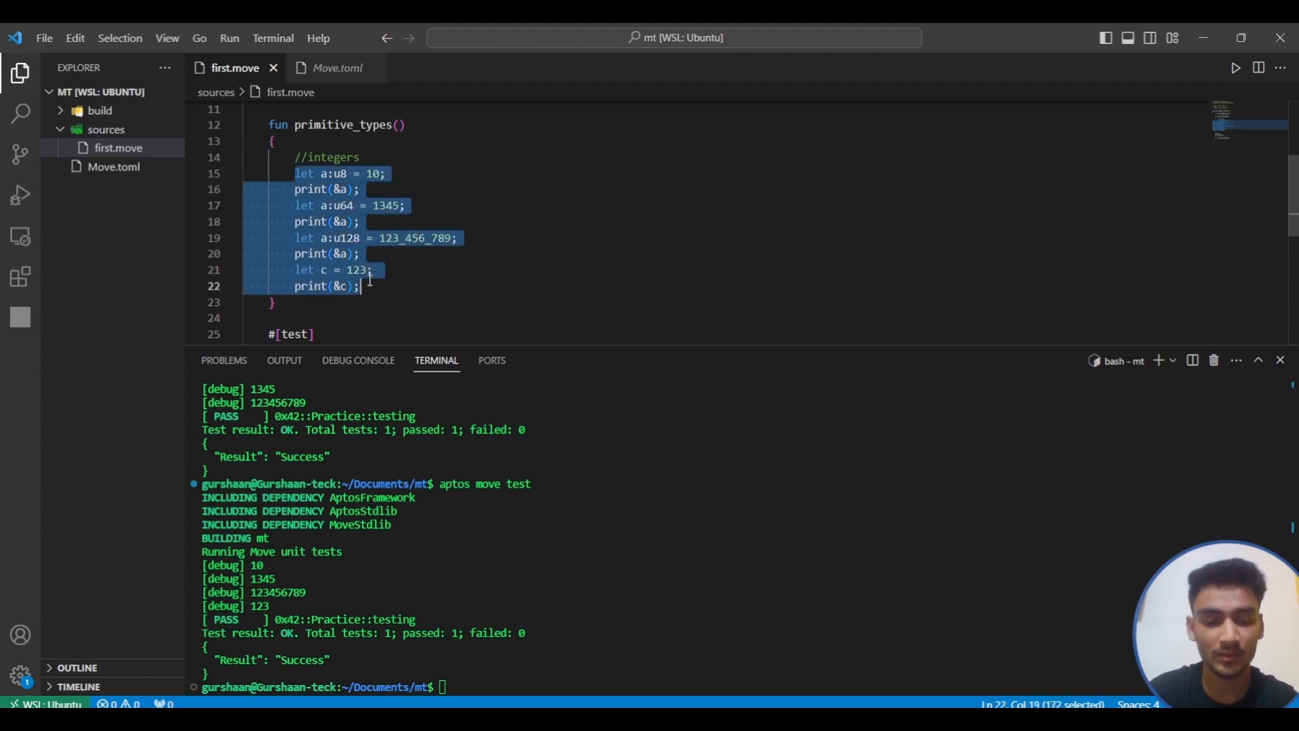
- Comment out the integer examples and add a '//boolean -> true, false' comment
key(Ctrl+/)
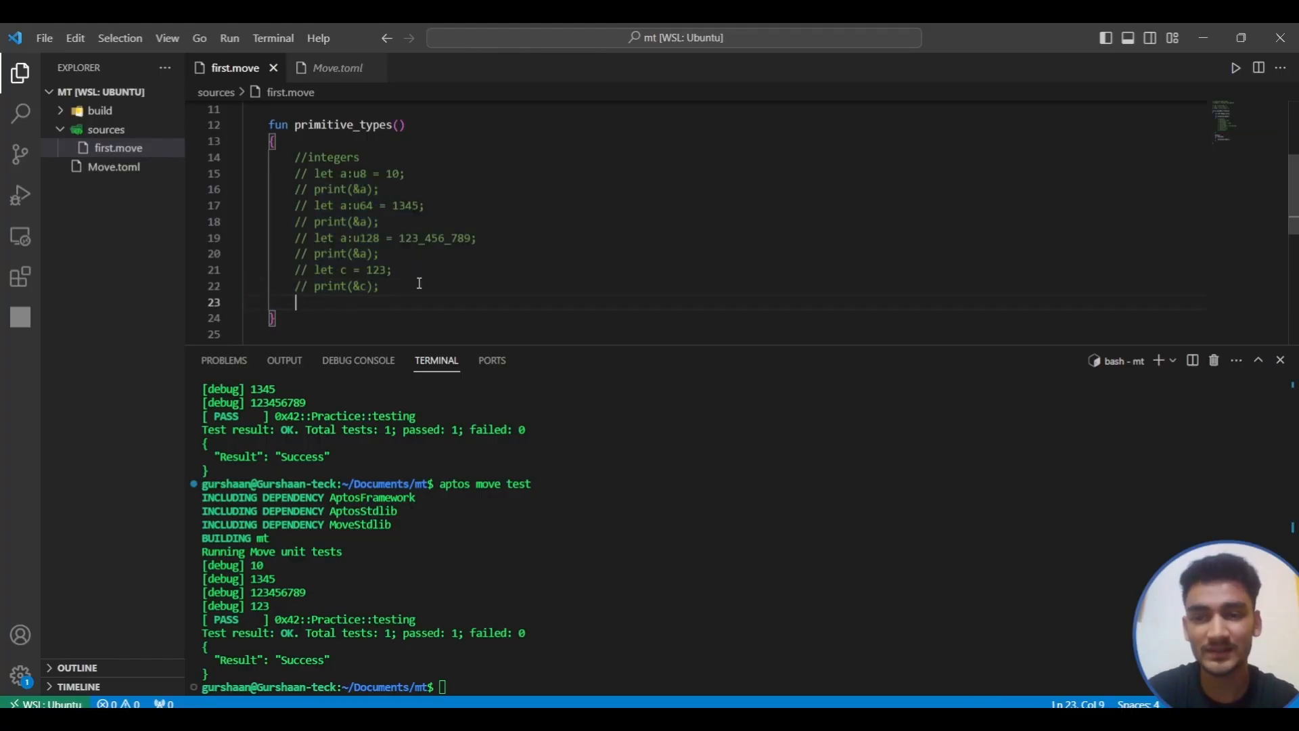
scroll(down, 3)
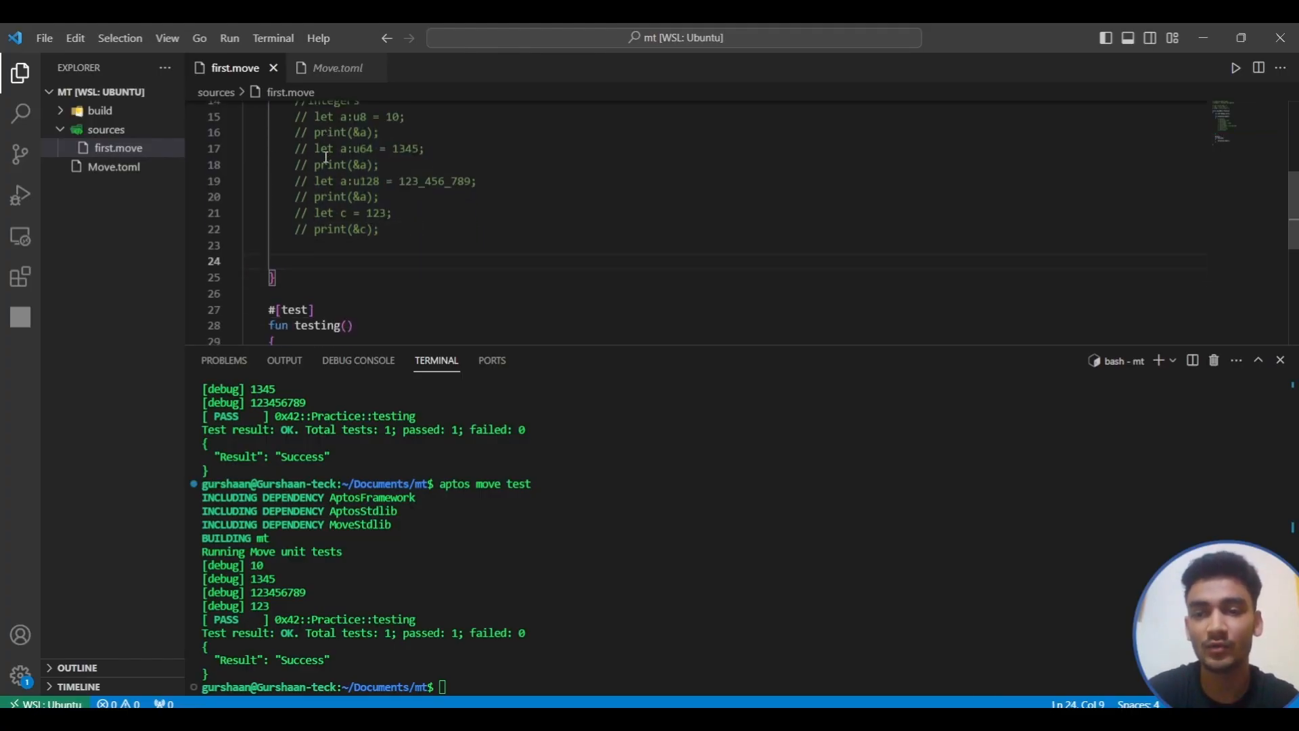
text(//)
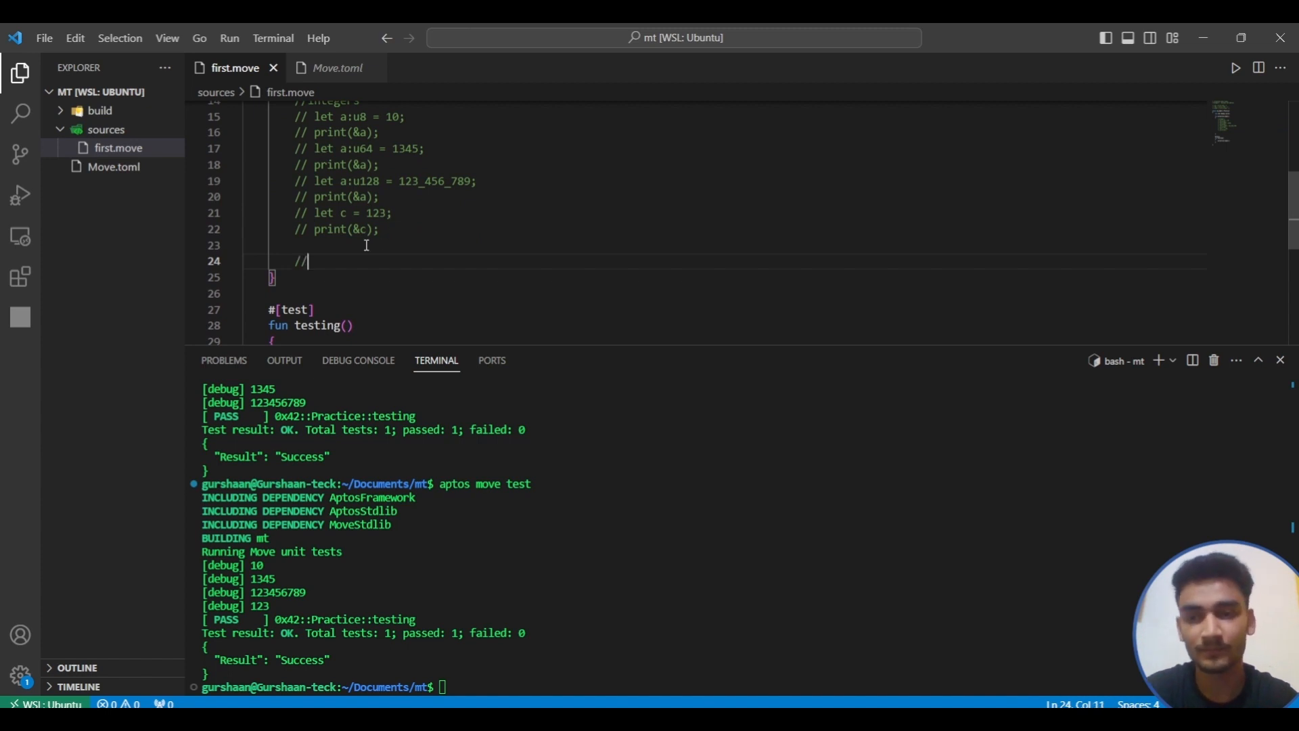
text(boolea)
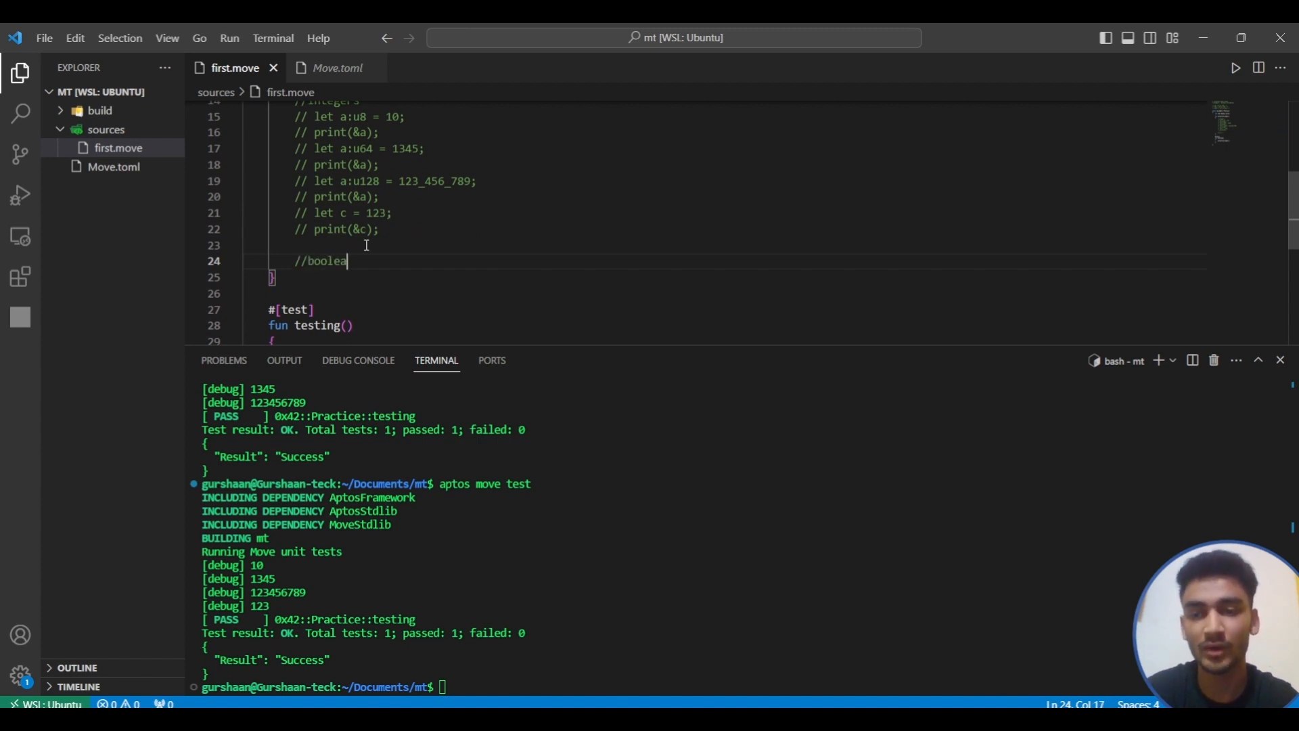
text(-> tr)
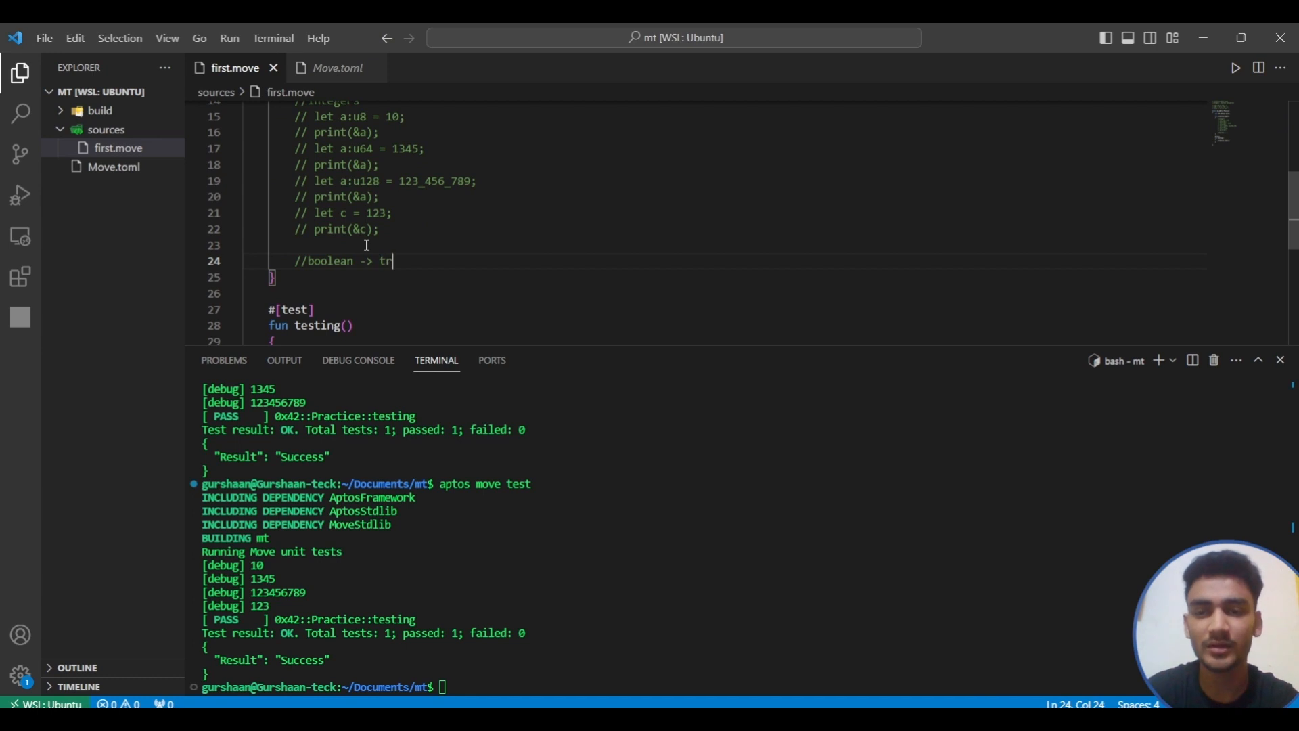
text(ue, fase)
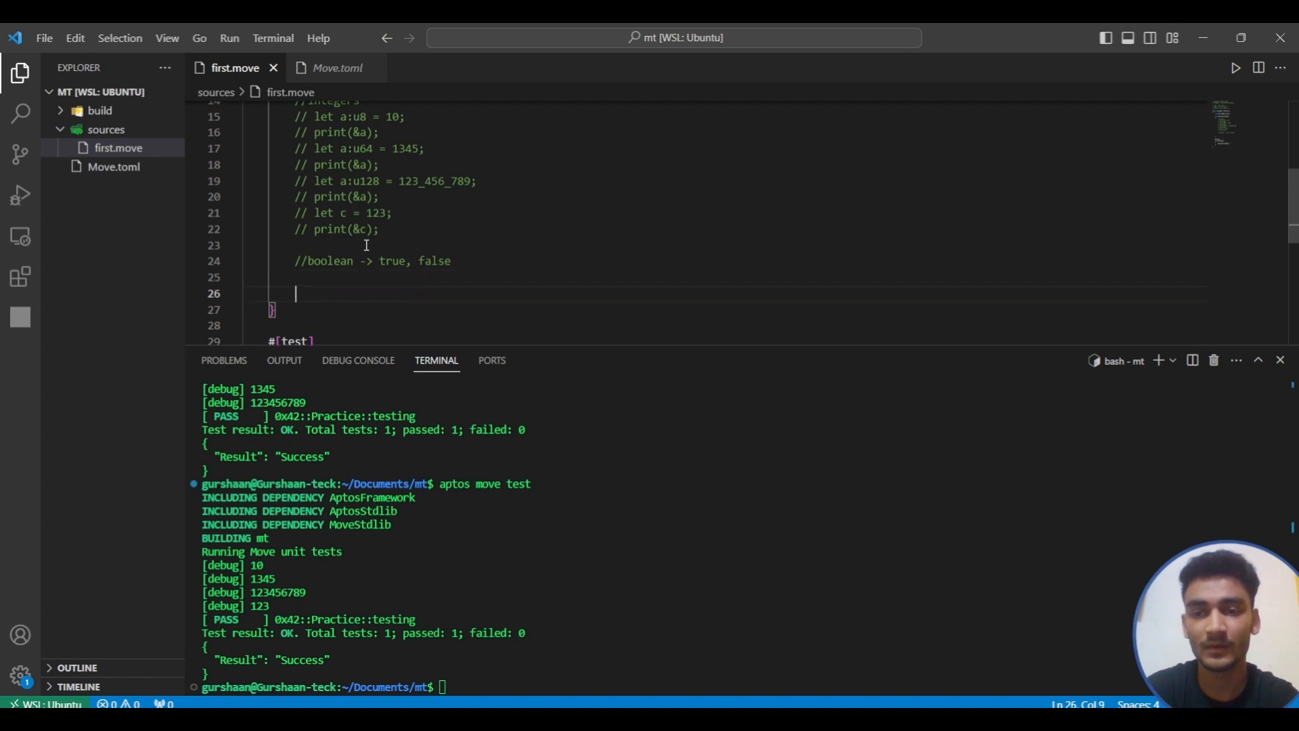
- Declare a:bool = true, add a print call, and clear the terminal
text(let)
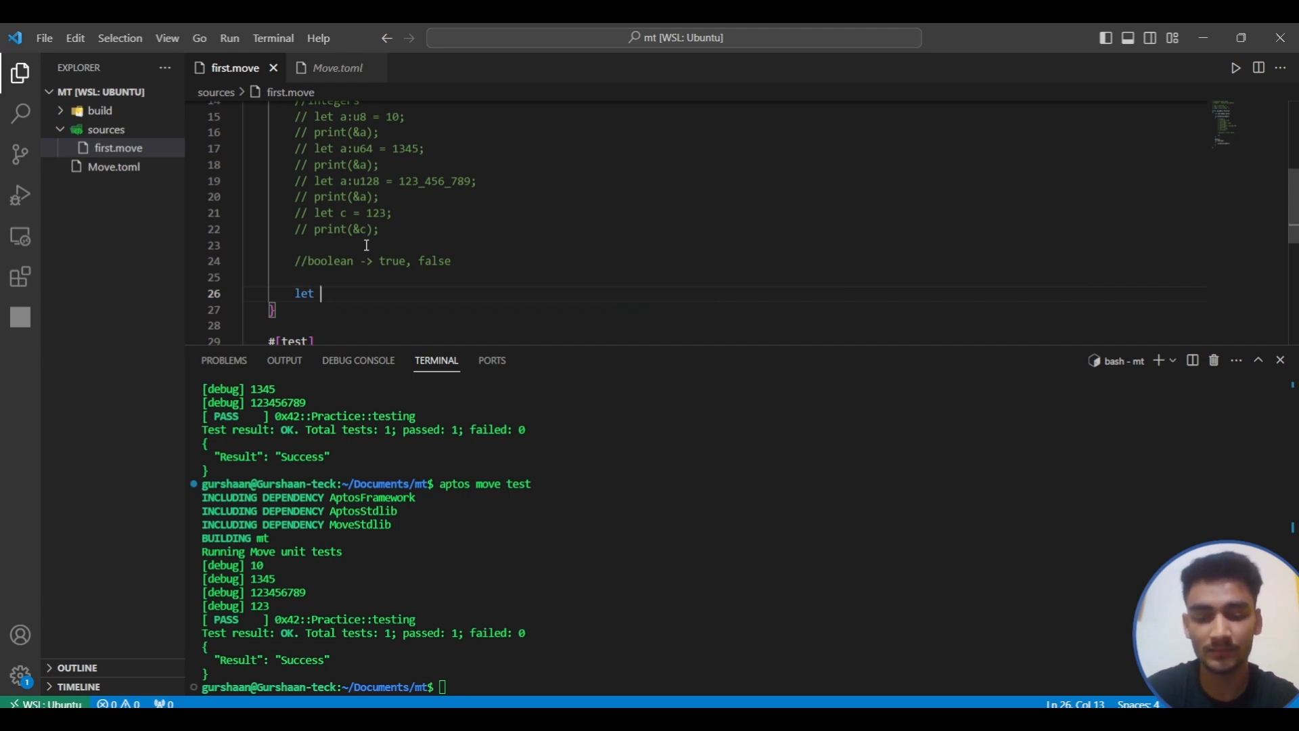
text(a)
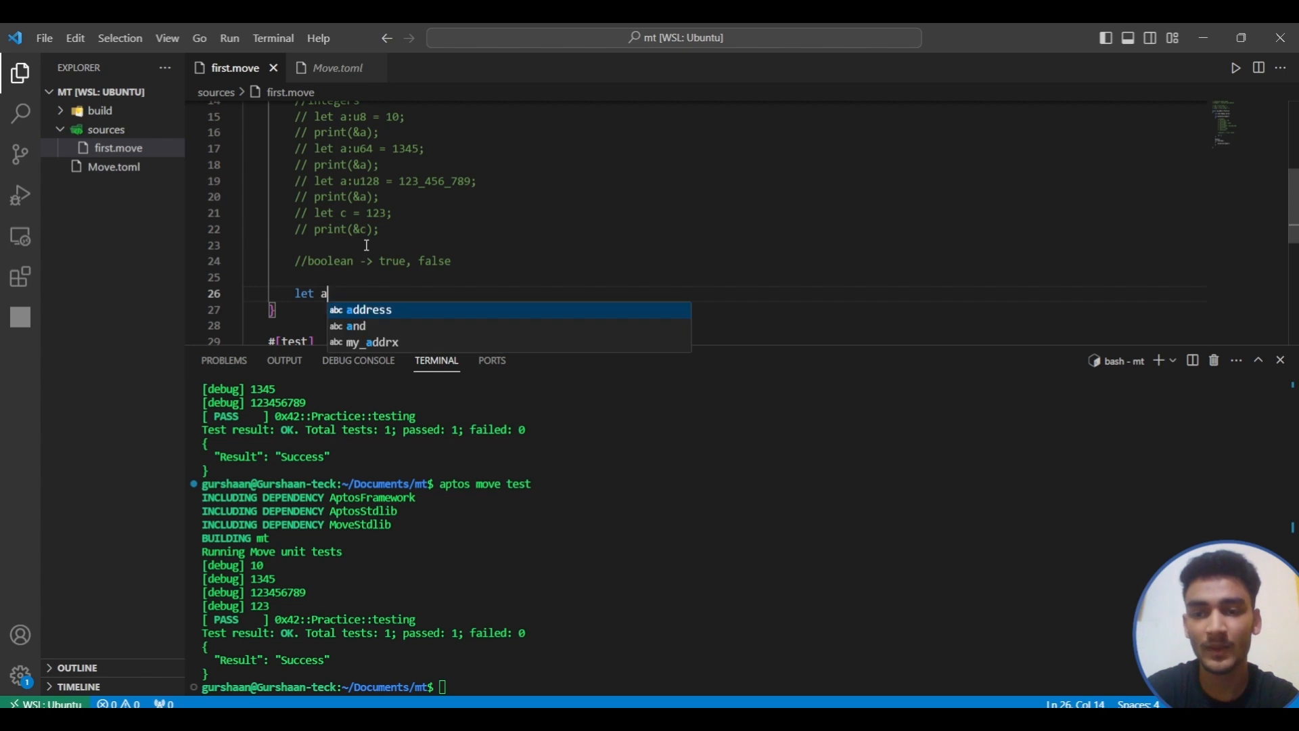
text(:b)
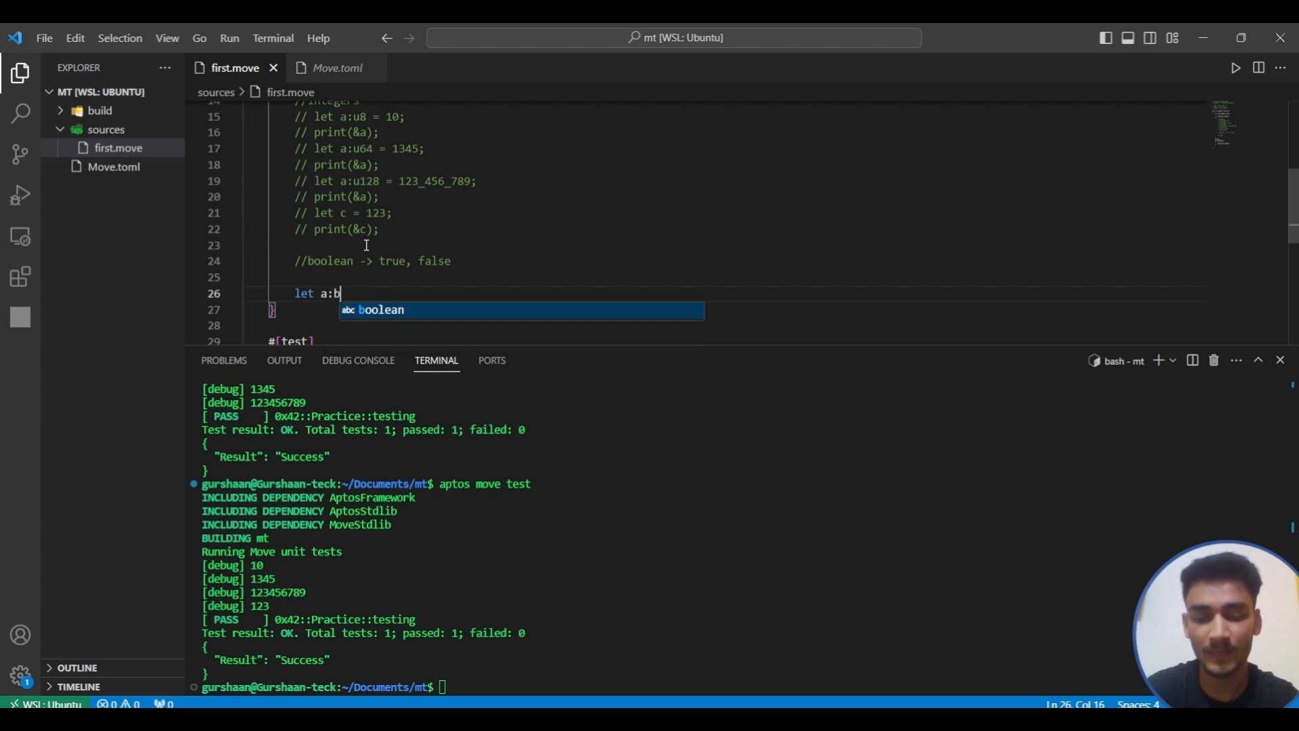
text(ool)
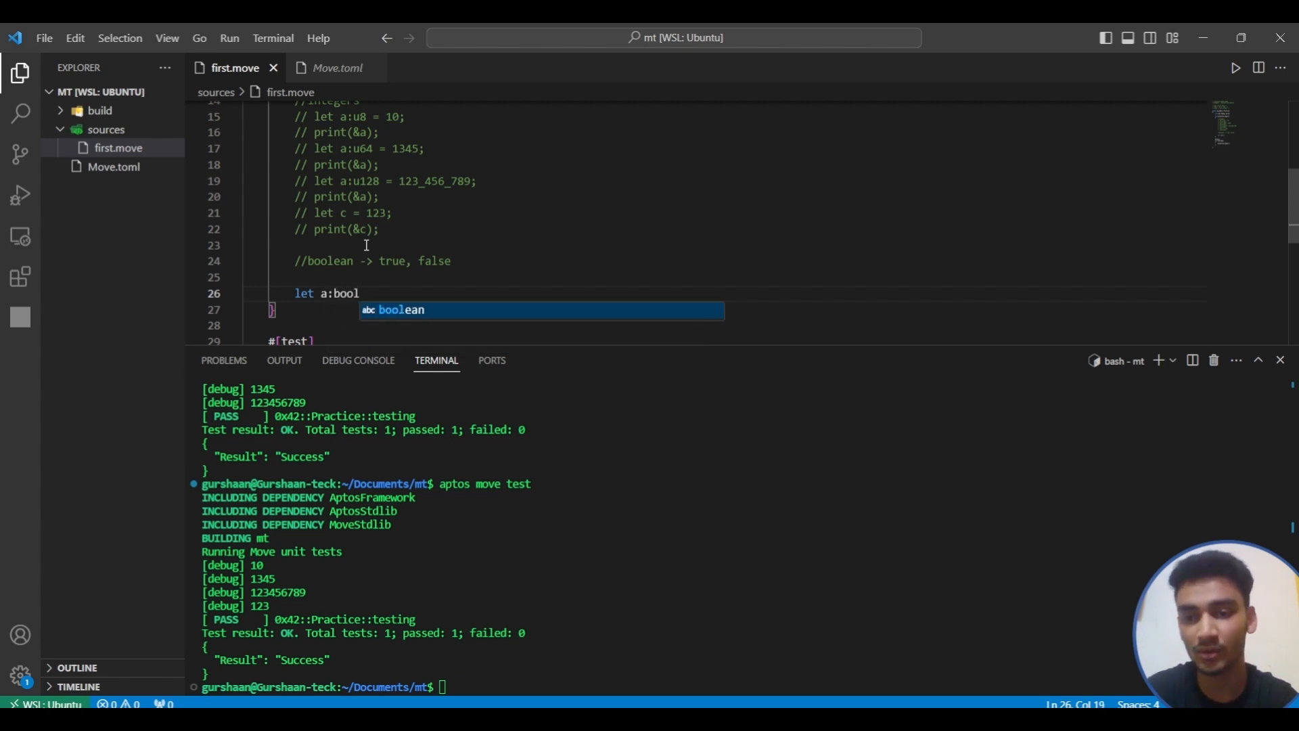
text(= tr)
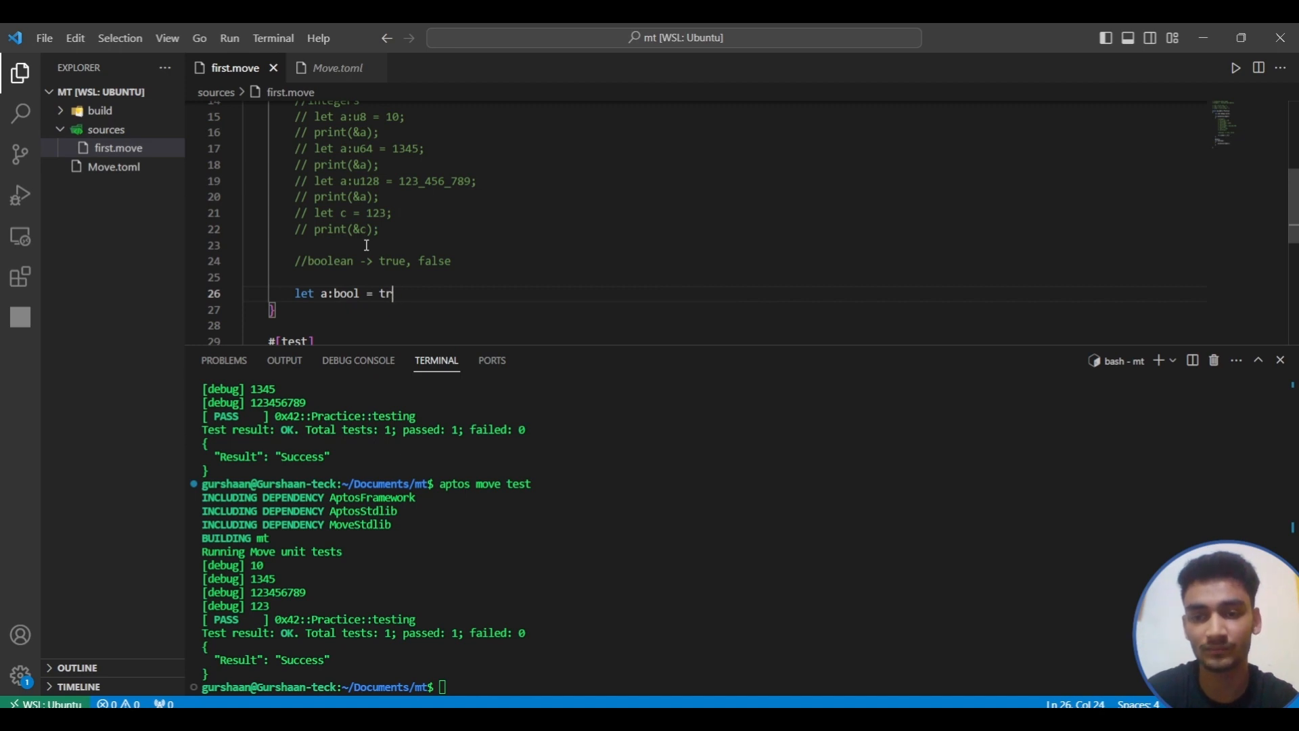
text(ue;)
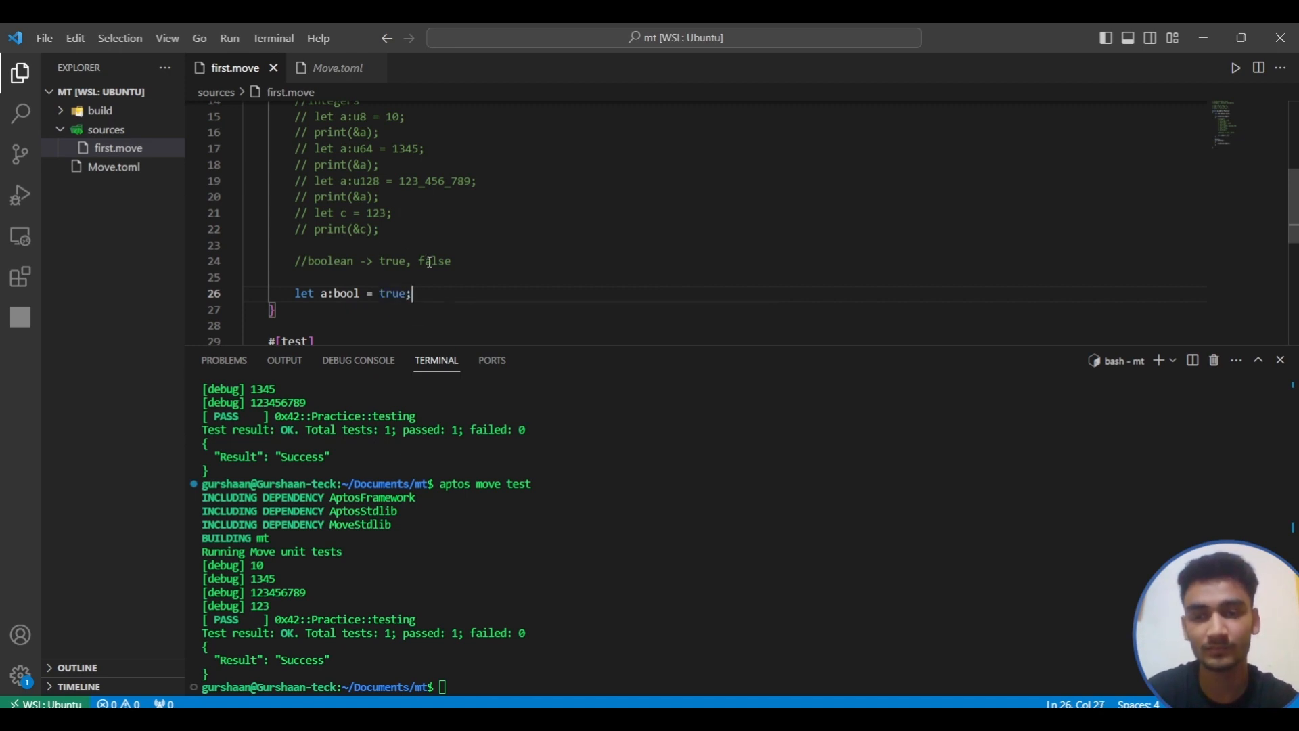
scroll(up, 3)
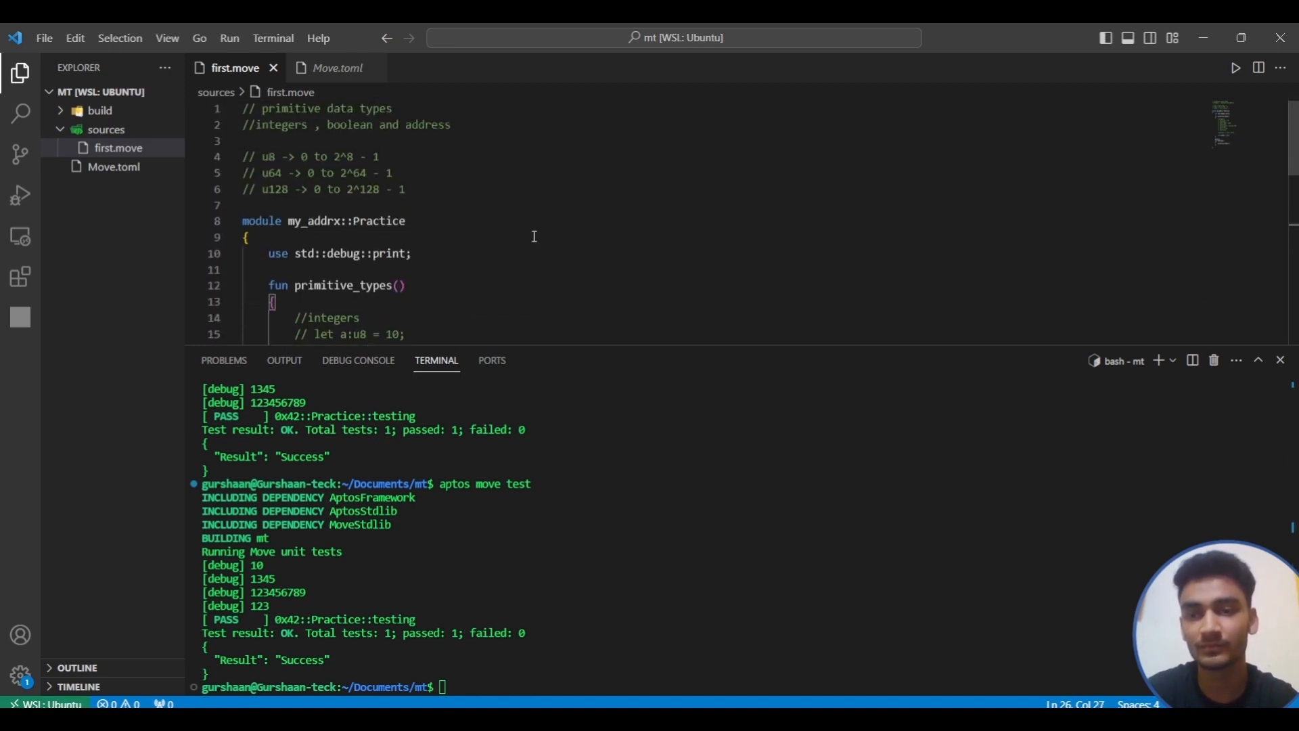
scroll(down, 3)
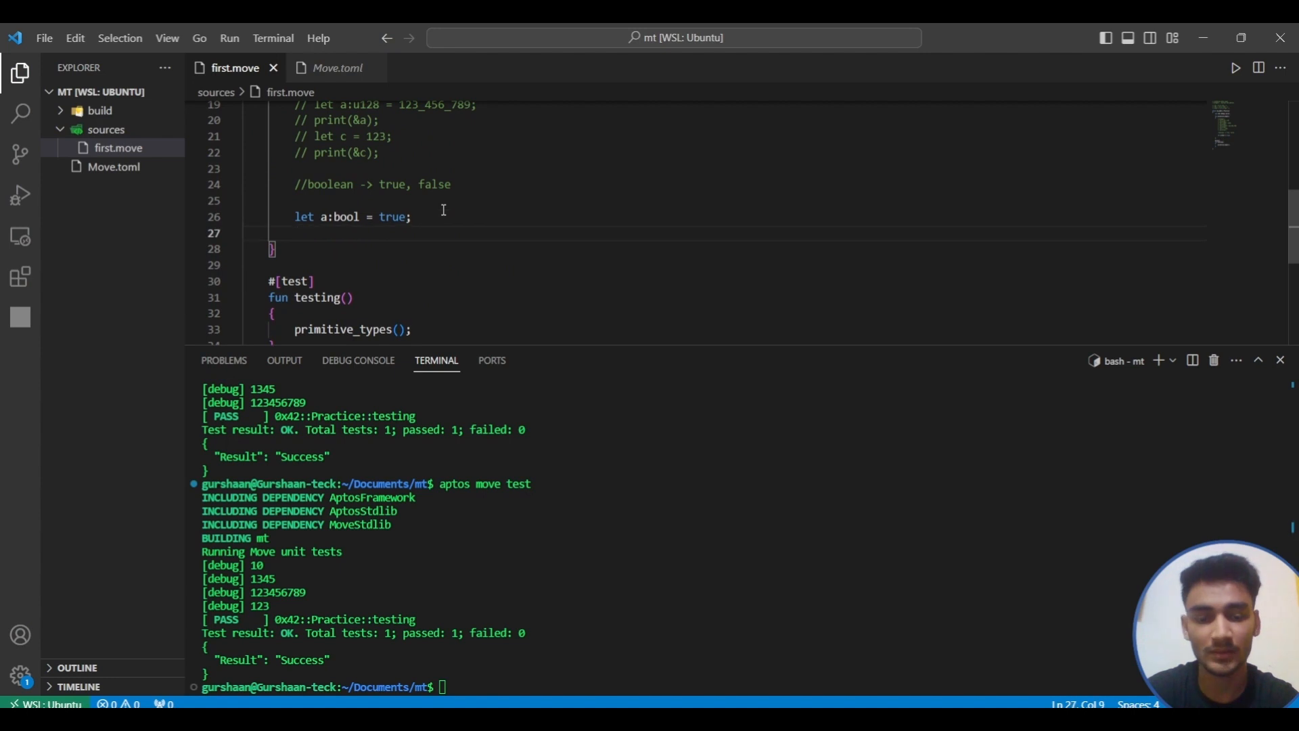
text(print())
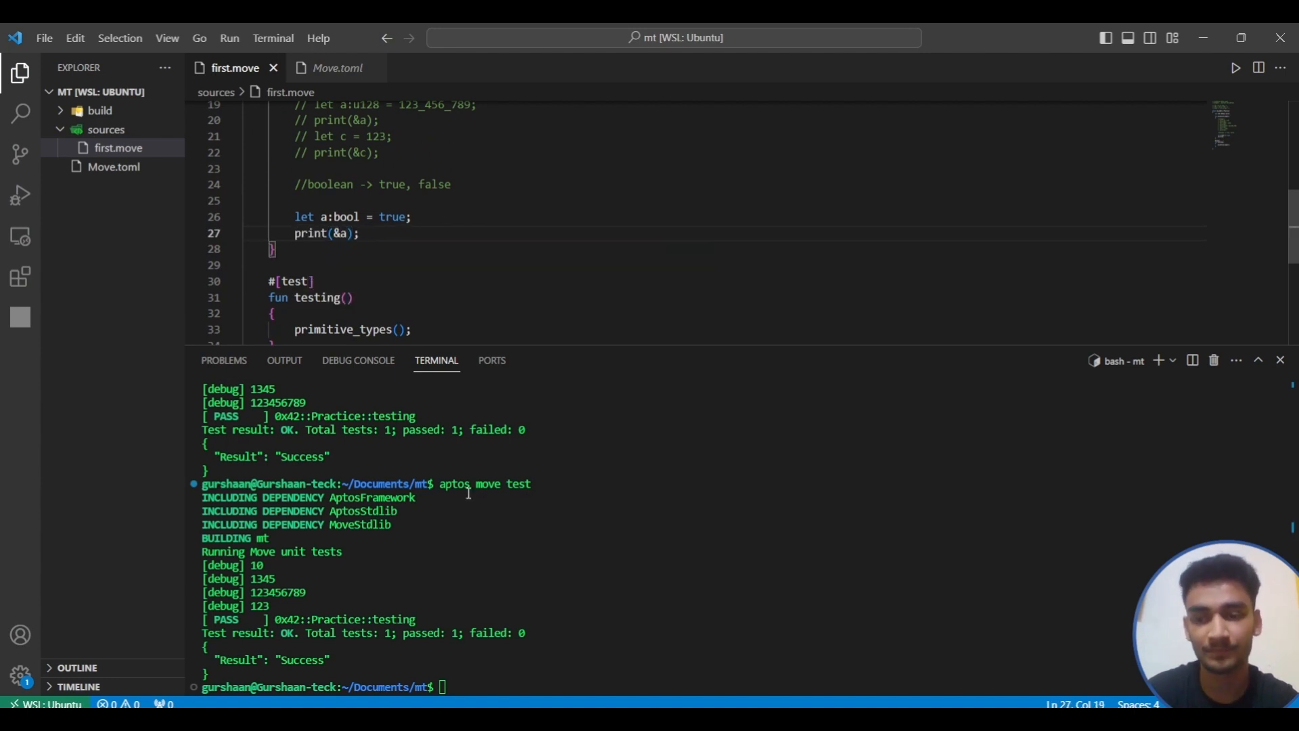
text(clera)
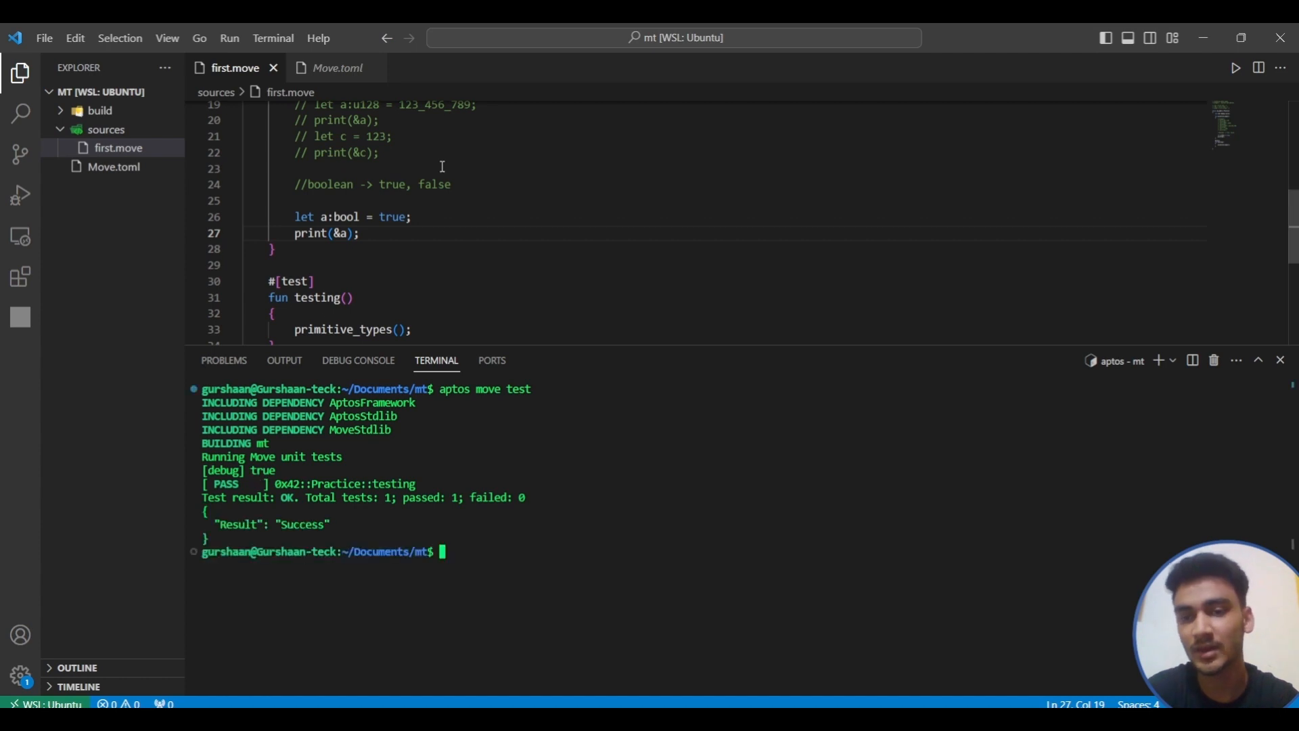
- Declare a second boolean b:bool = false below a
click(412, 217)
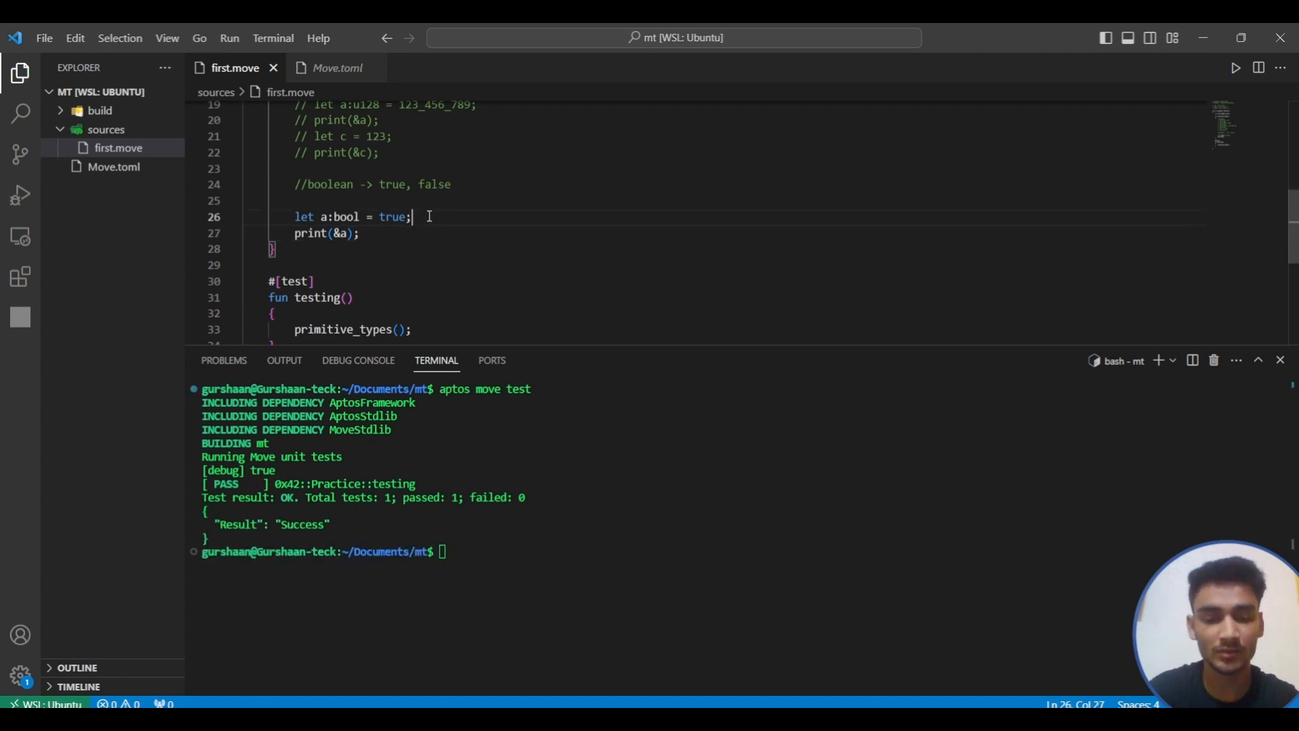
text(let)
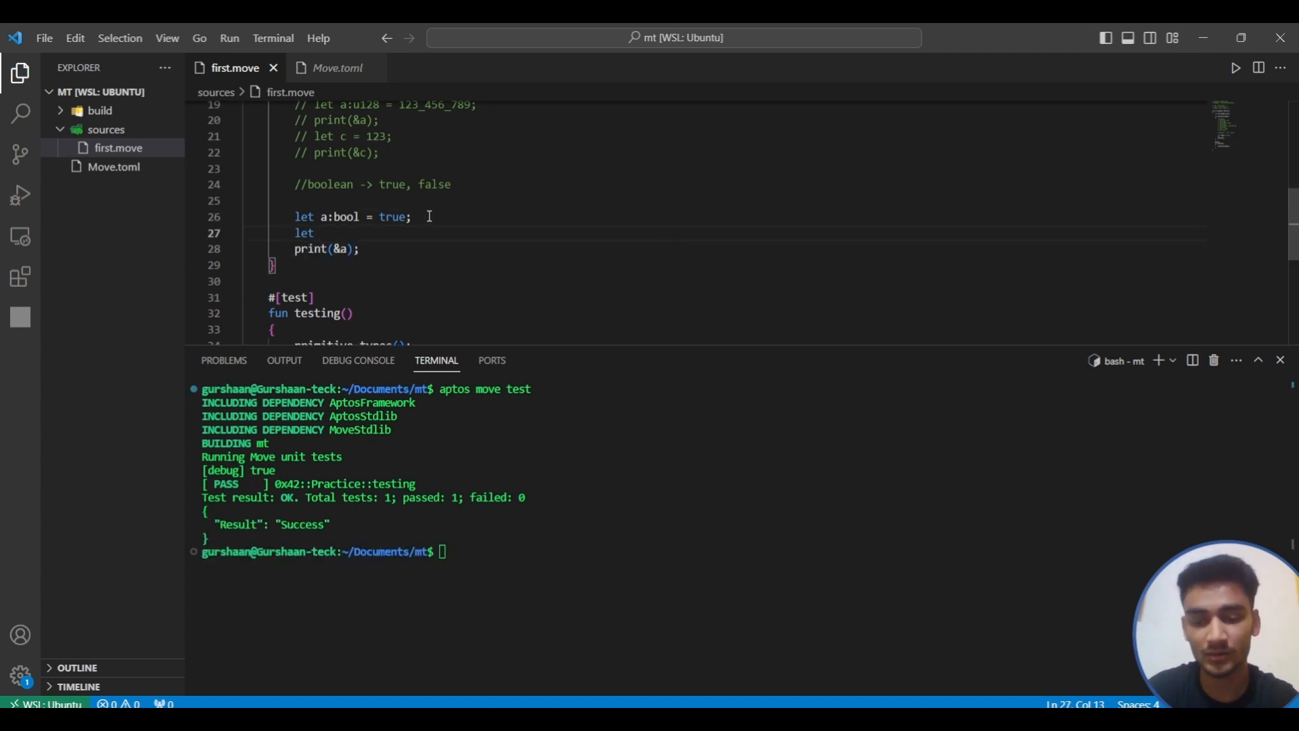
text(b:)
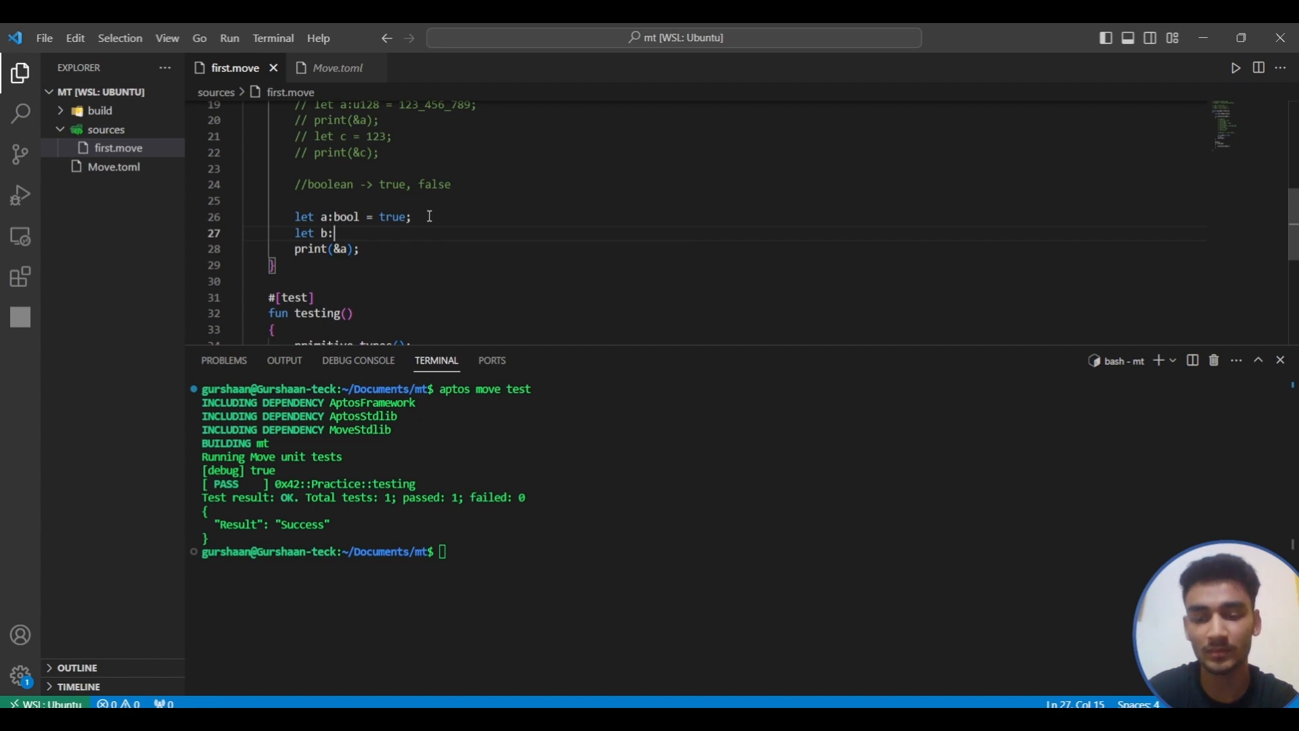
text(bool = fase;)
text(let)
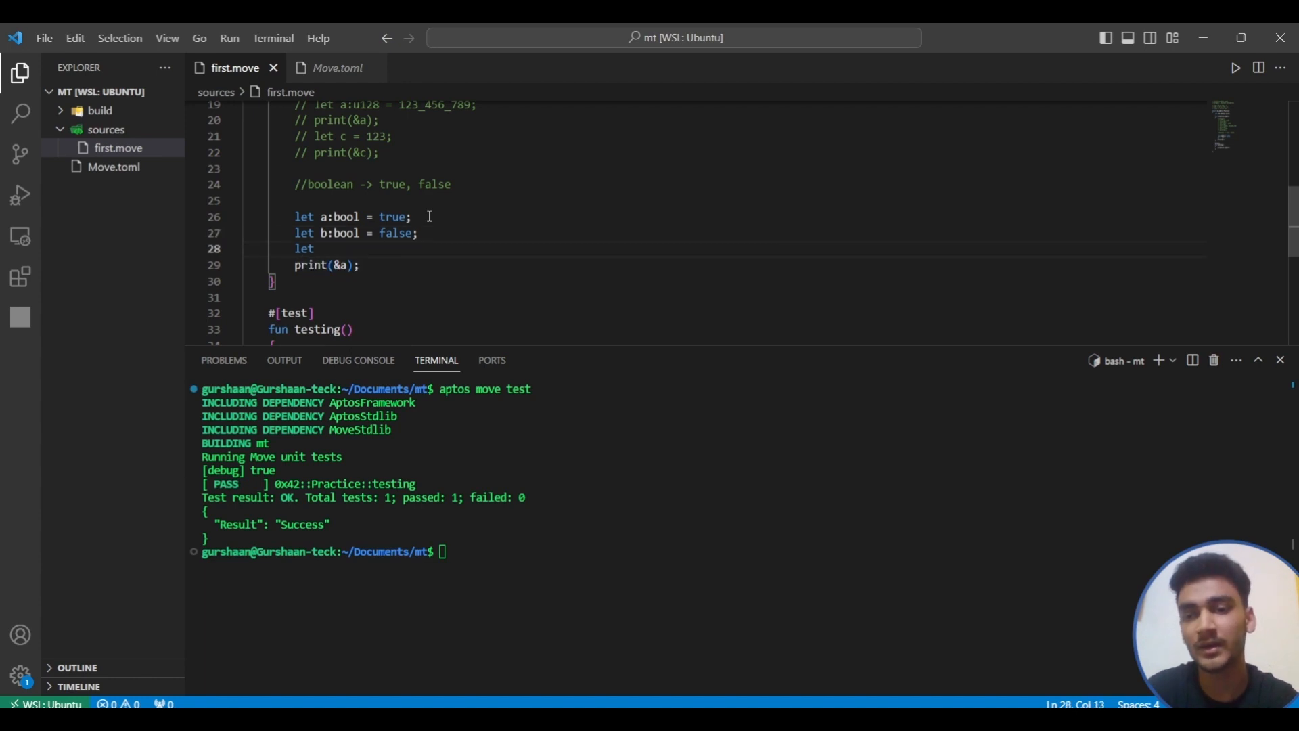
- Remove b's type annotation, print b, and rerun the Move tests
click(331, 233)
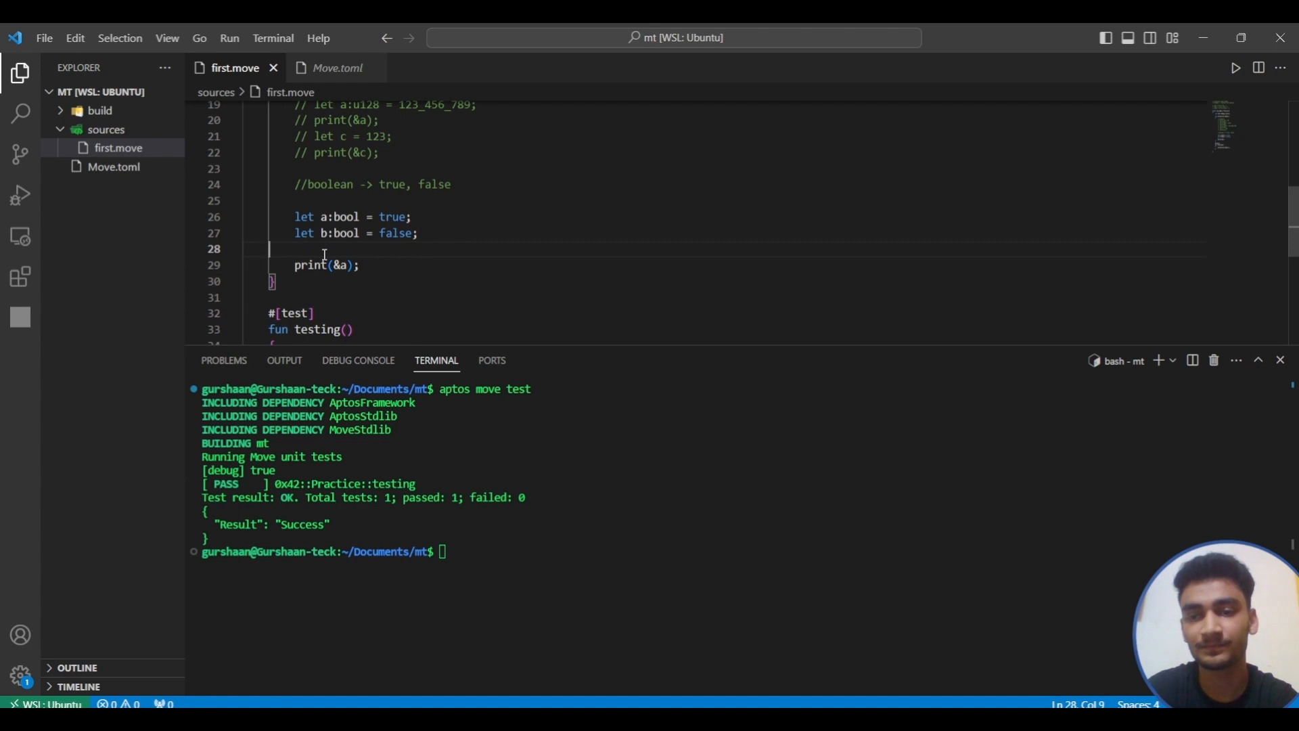
double_click(347, 233)
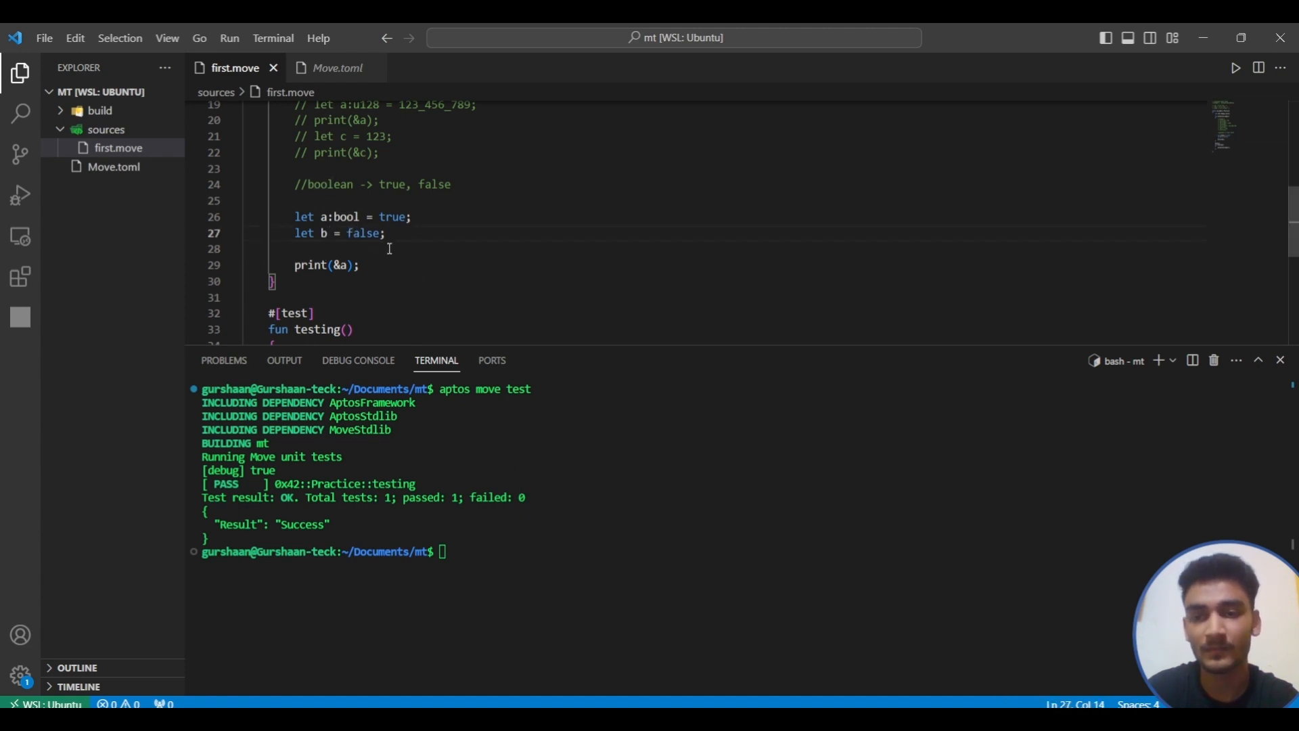
text(b);)
click(740, 552)
text(aptos move test)
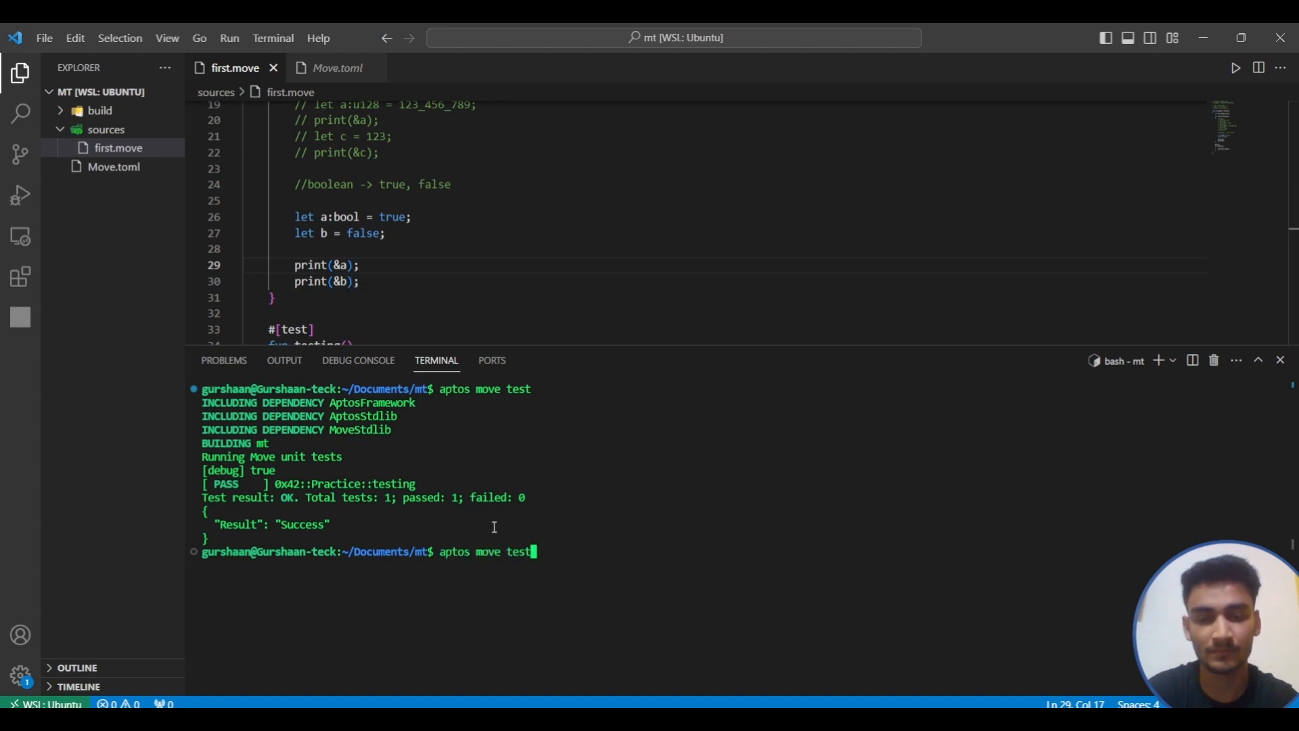
key(Return)
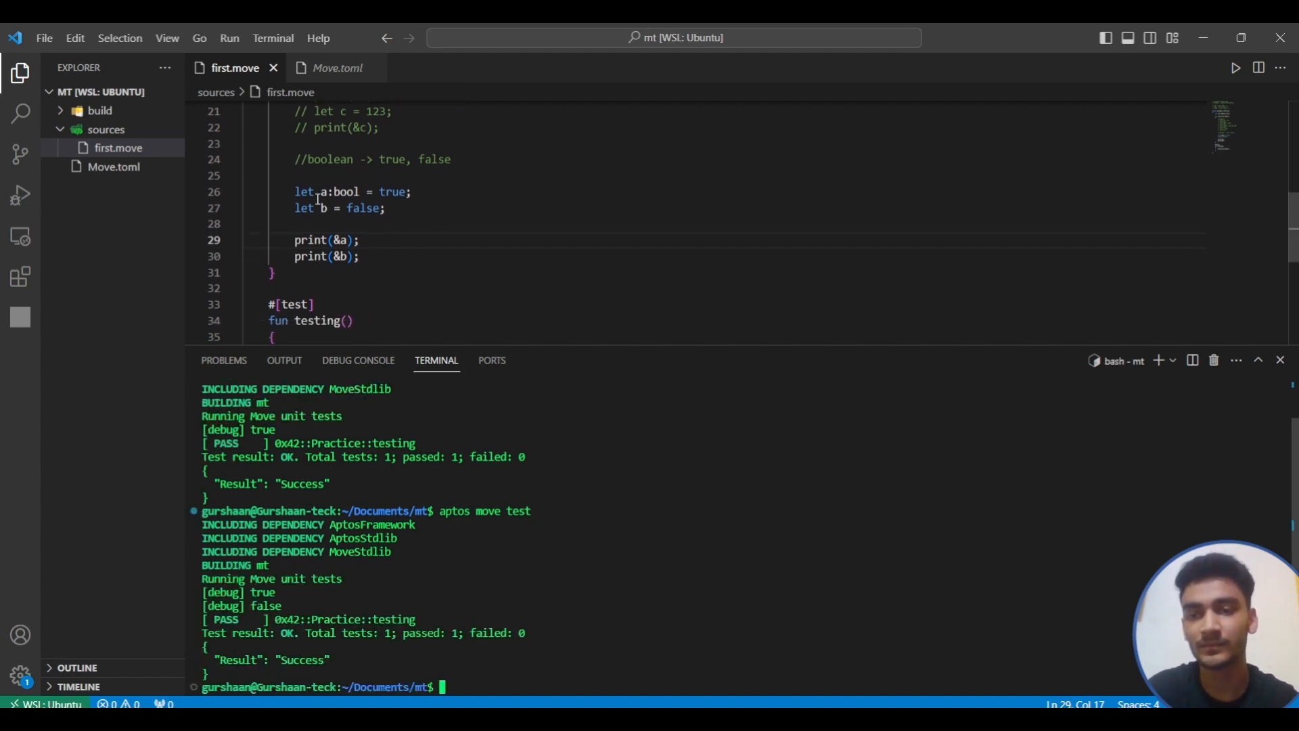
scroll(up, 3)
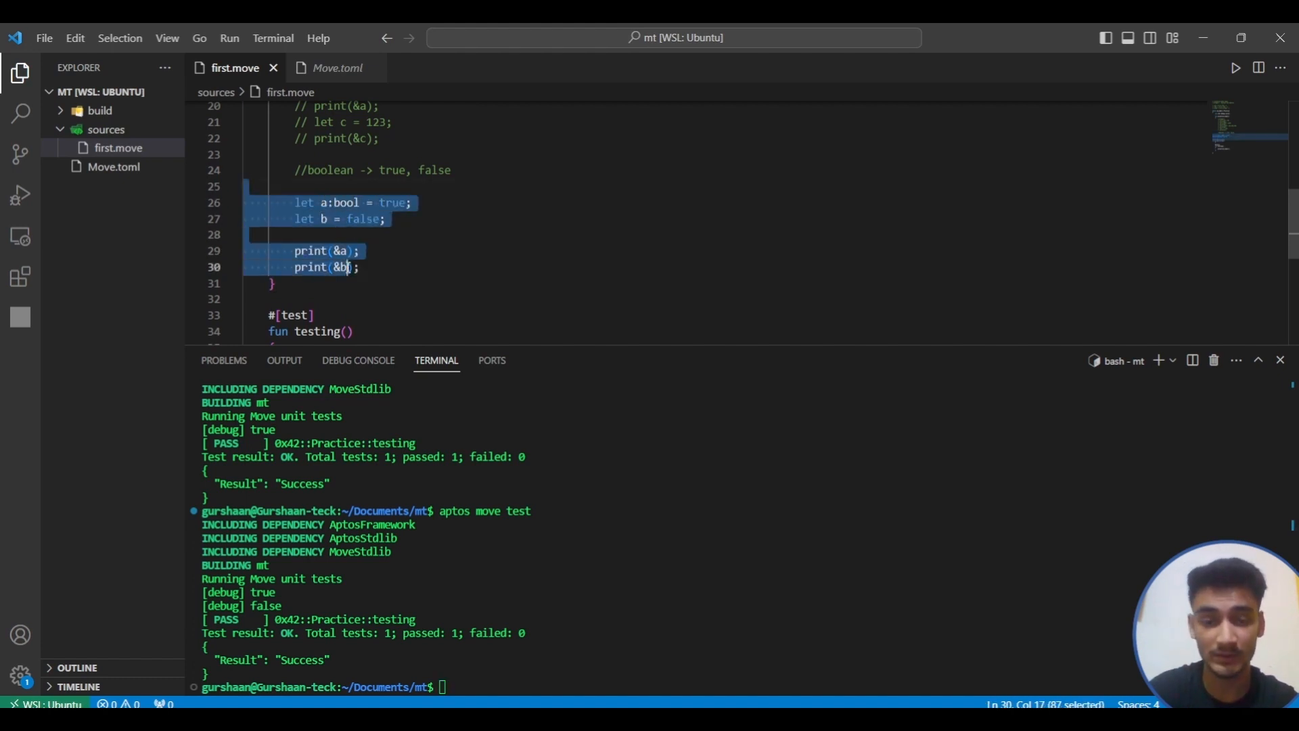
key(ctrl+/)
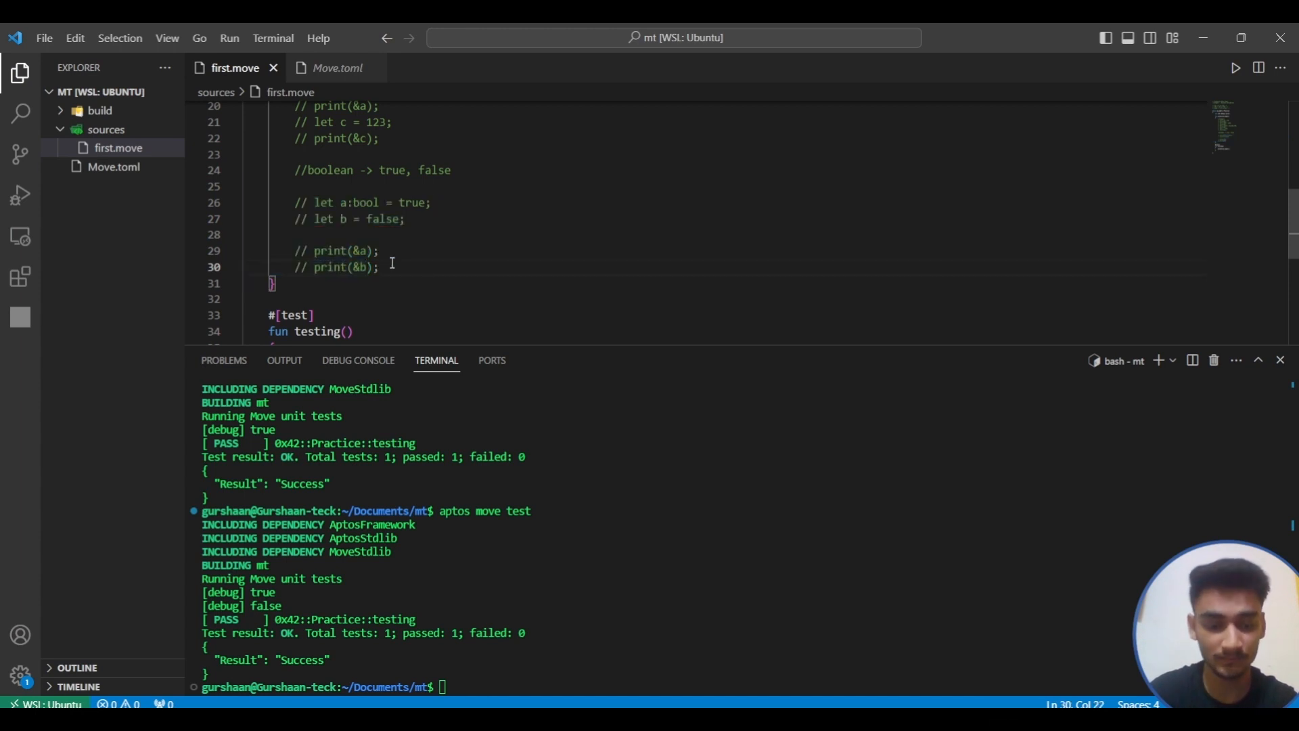
key(Enter)
text(let a )
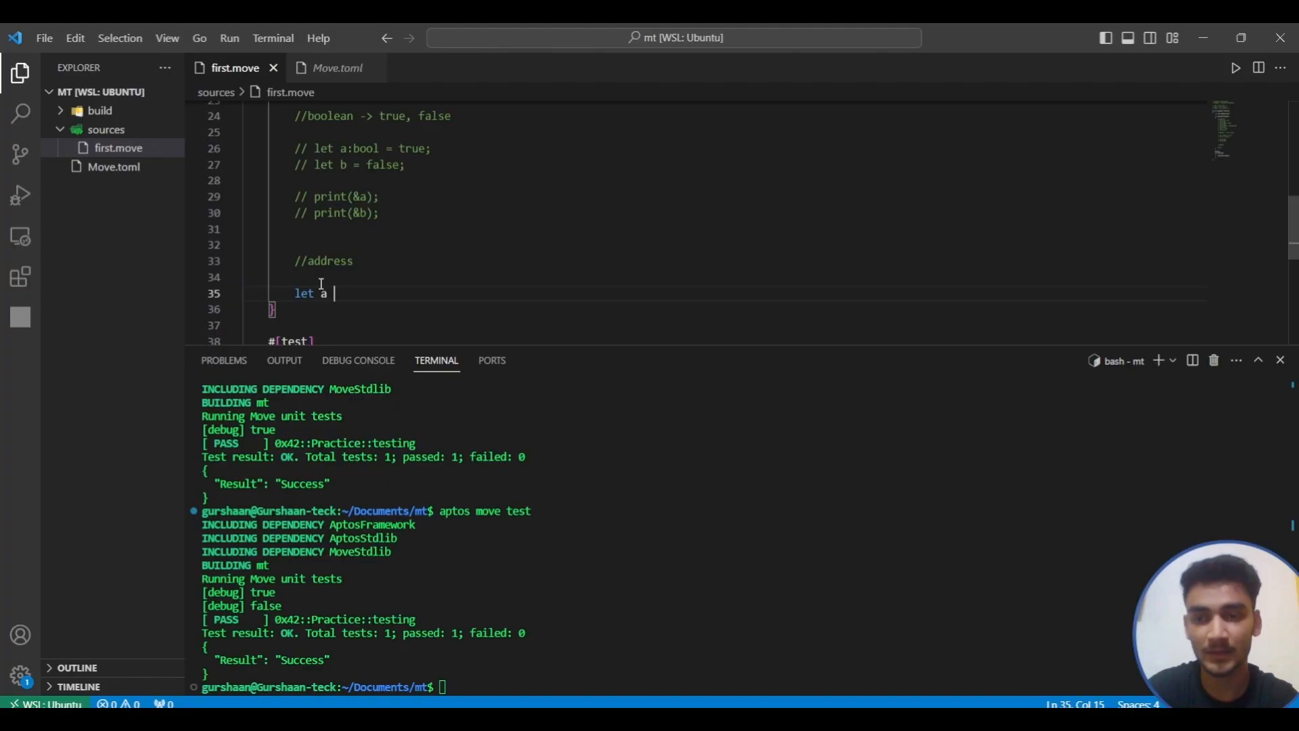
text(add)
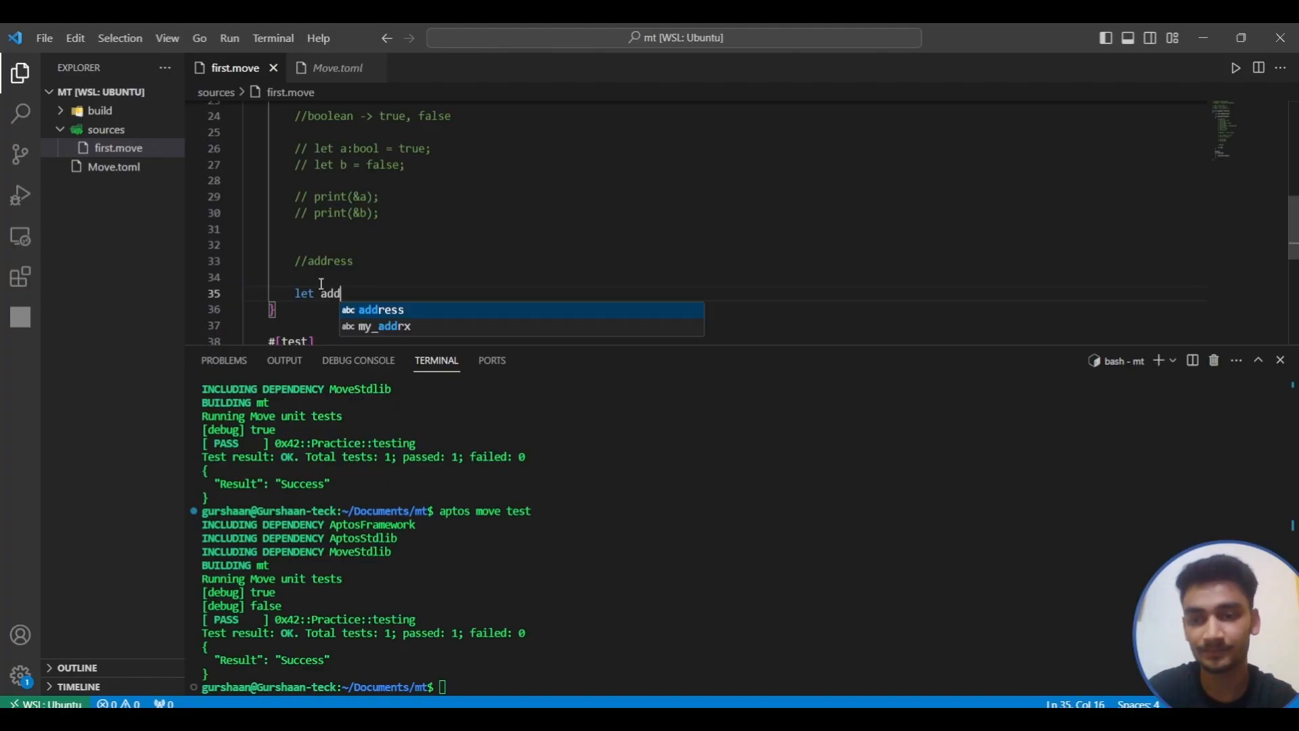
key(BackSpace)
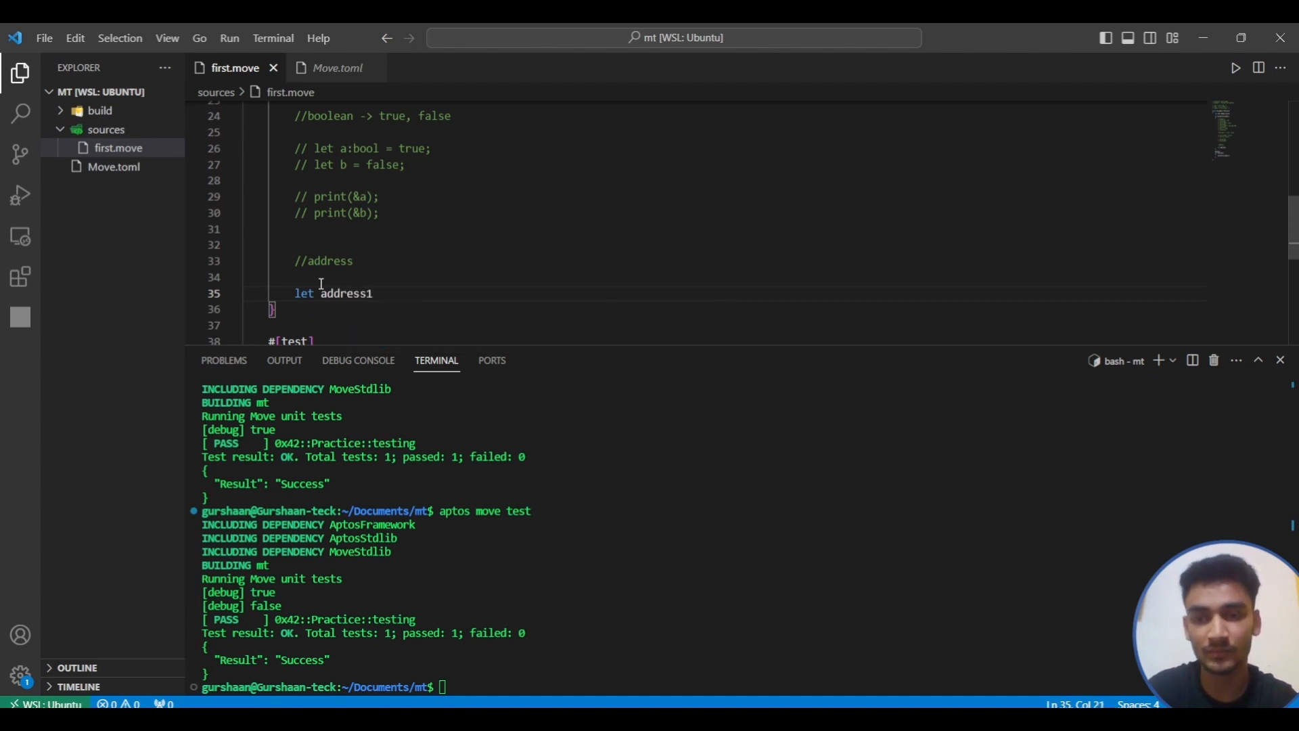
text(:address =)
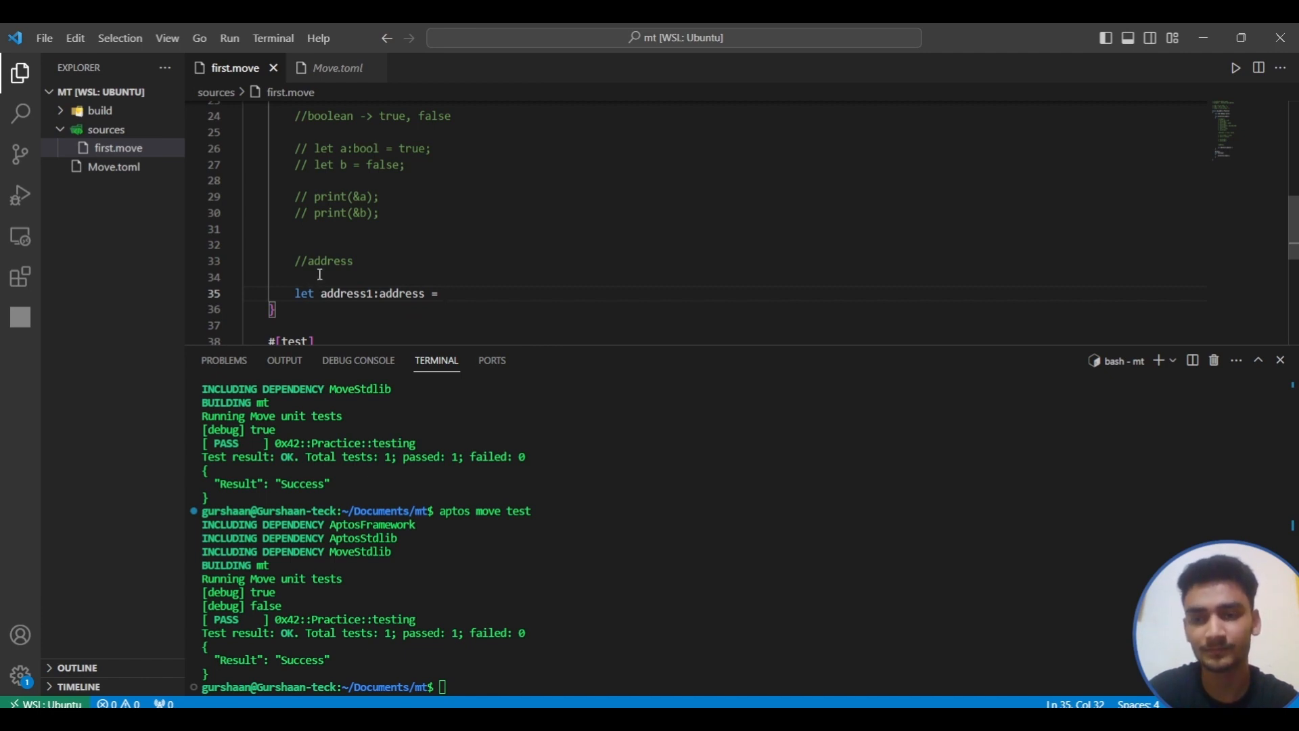
mouse_move(486, 292)
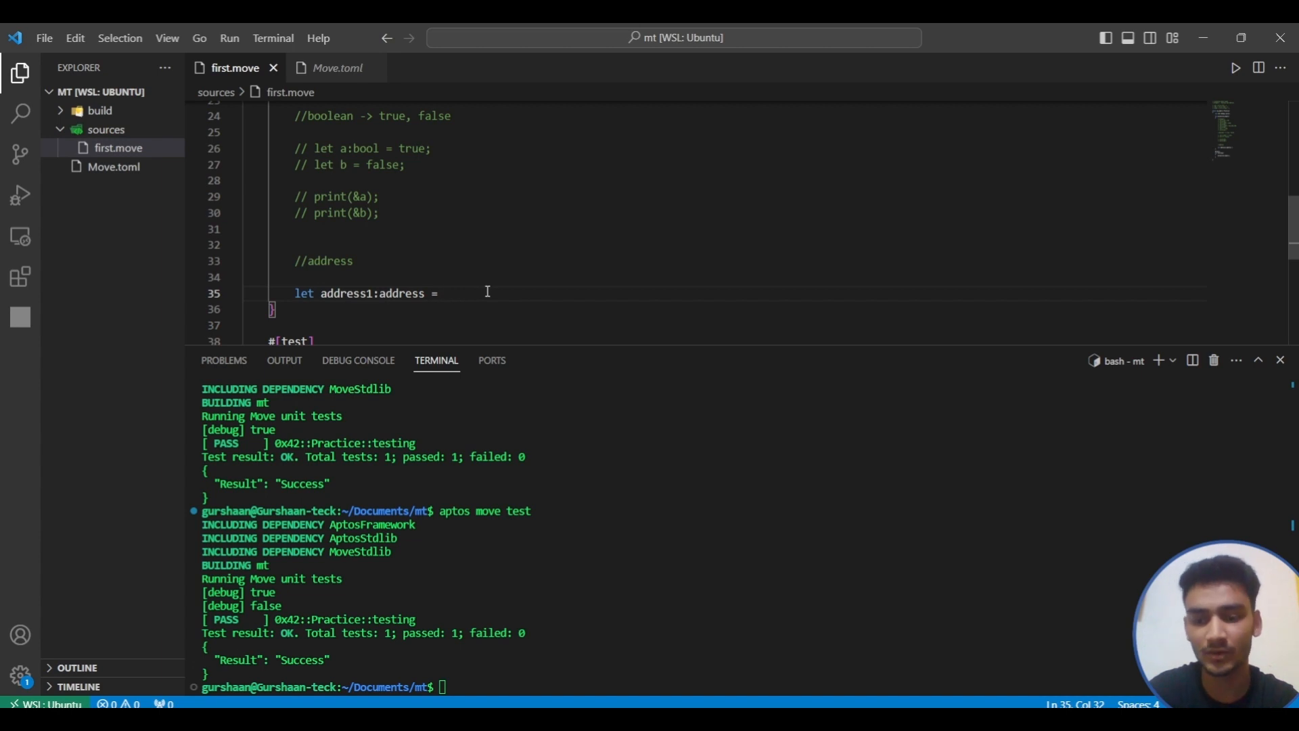
text(@)
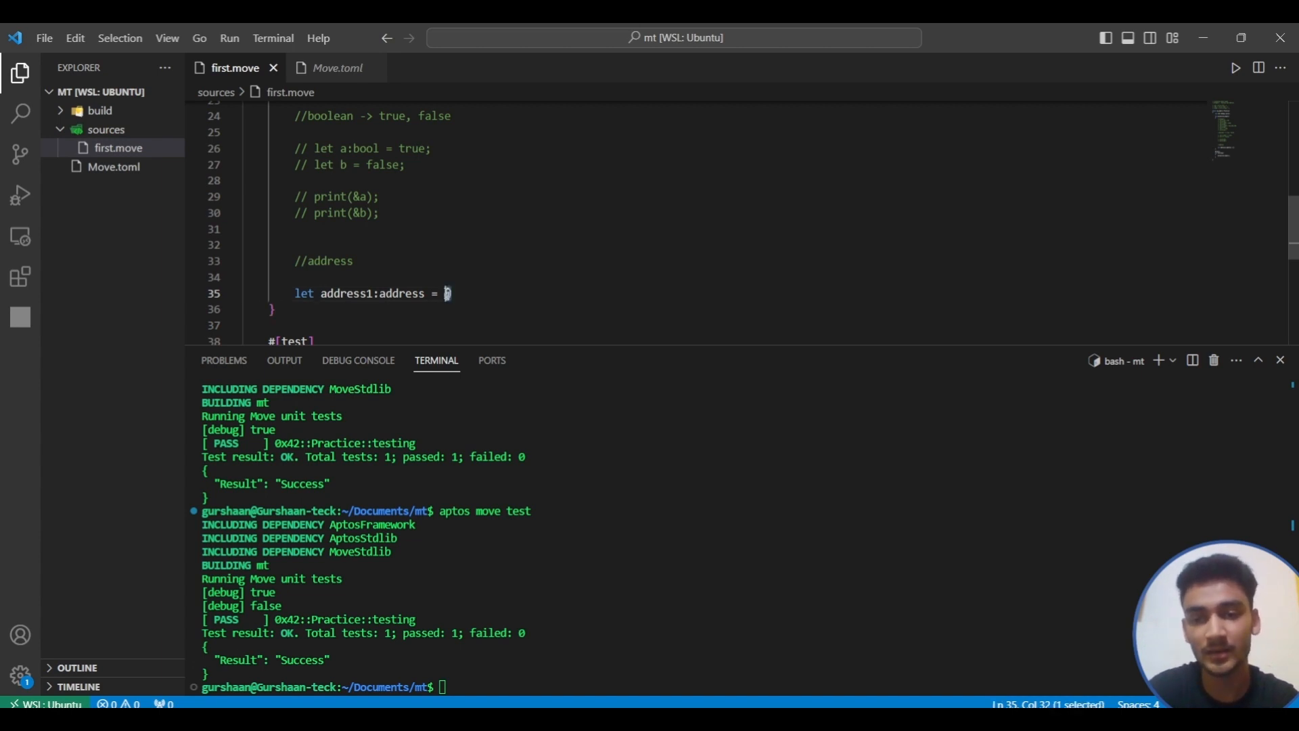
text(@)
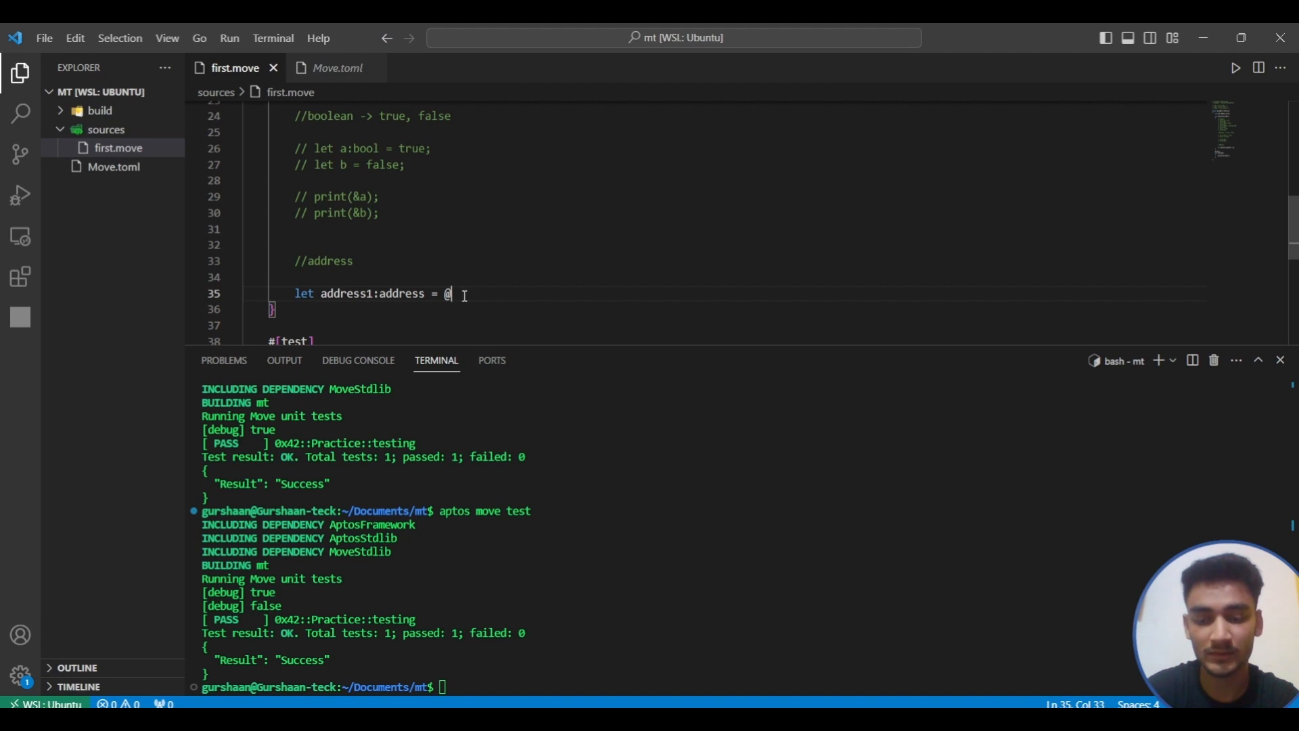
text(my_addrx)
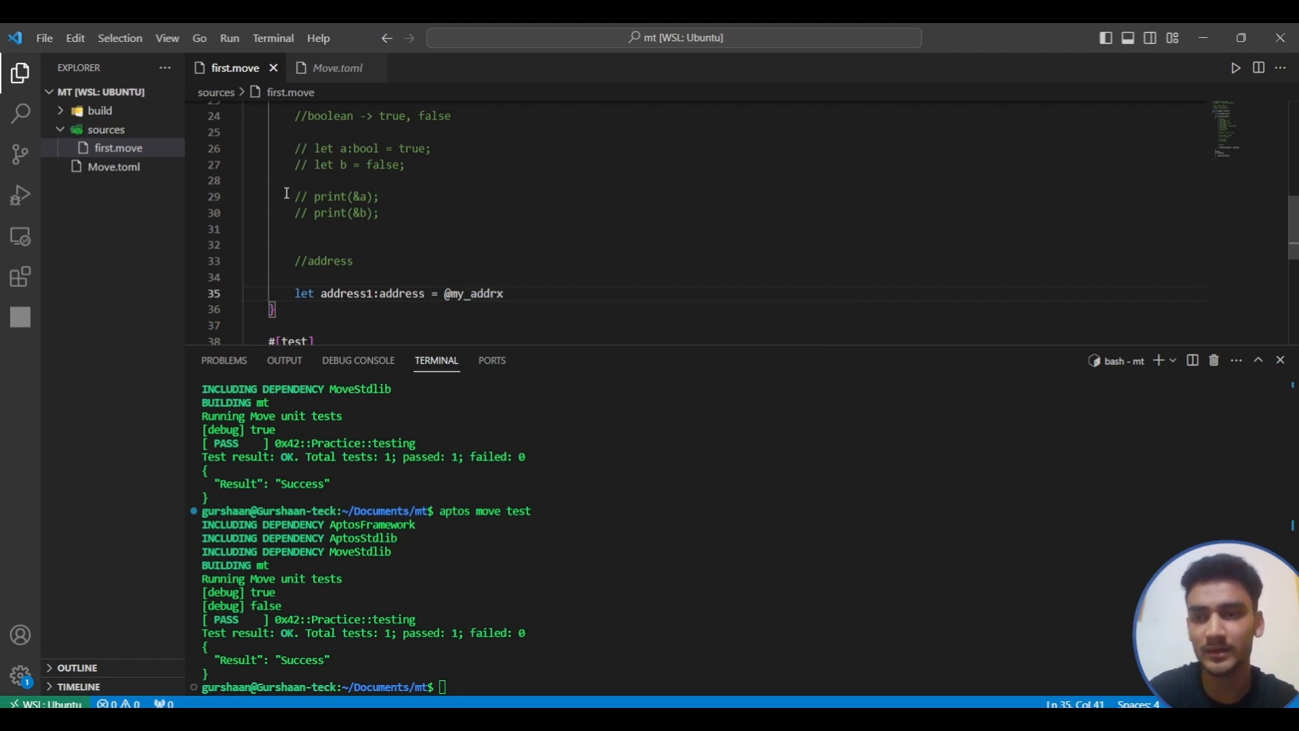
click(337, 67)
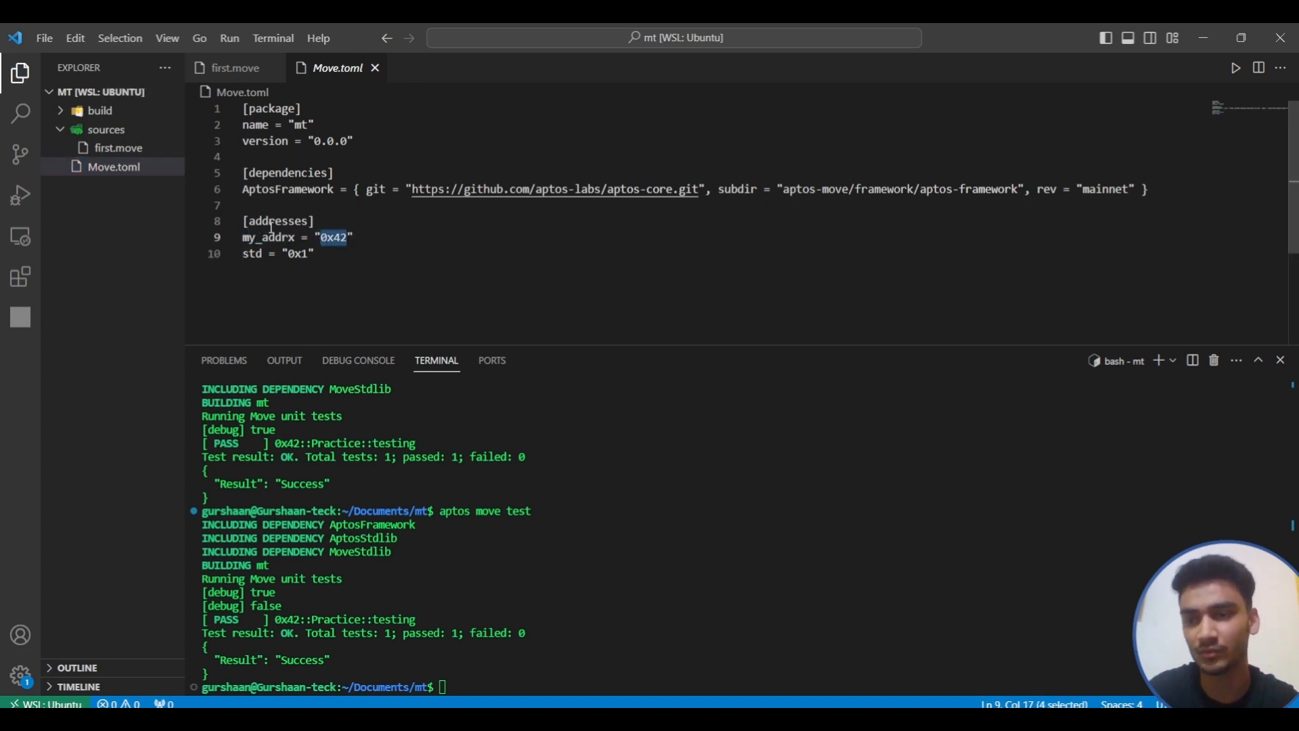
click(235, 68)
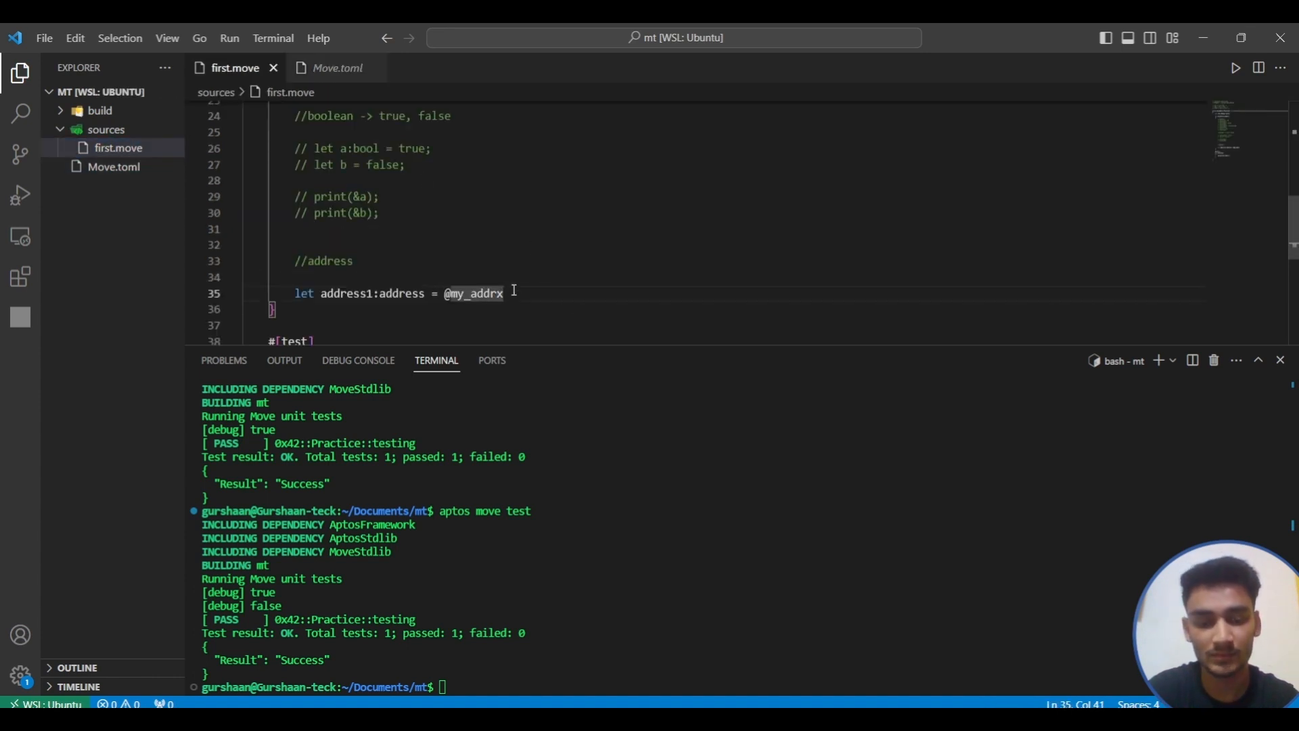
- Append a '//named address' comment after the address1 declaration
text(;//respr)
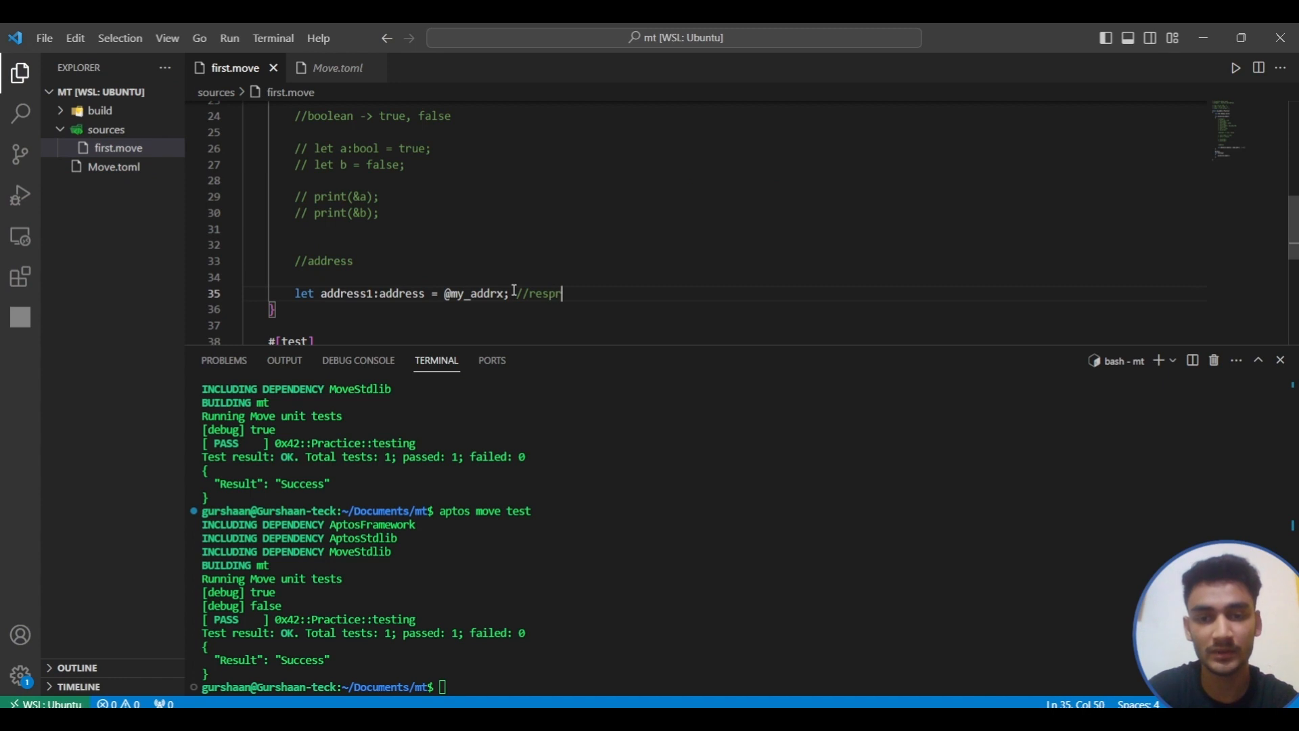
key(Backspace)
text(named add)
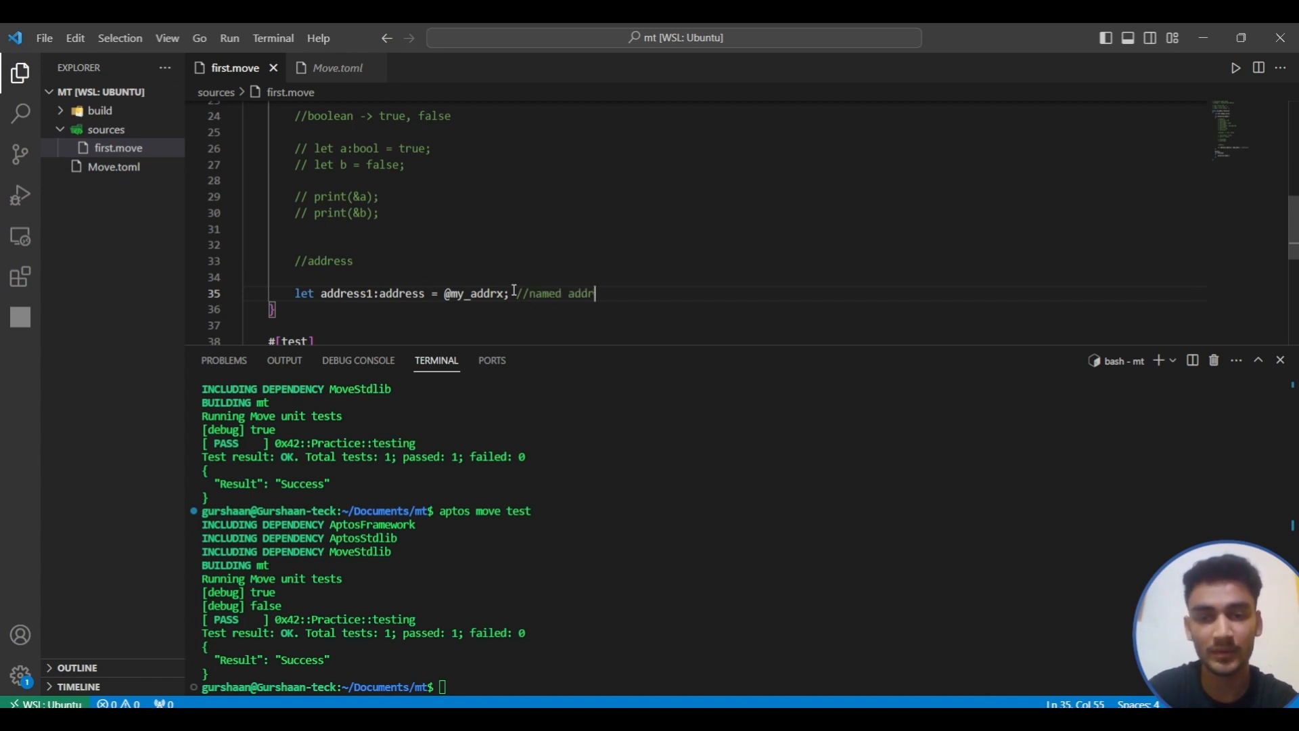
text(ess)
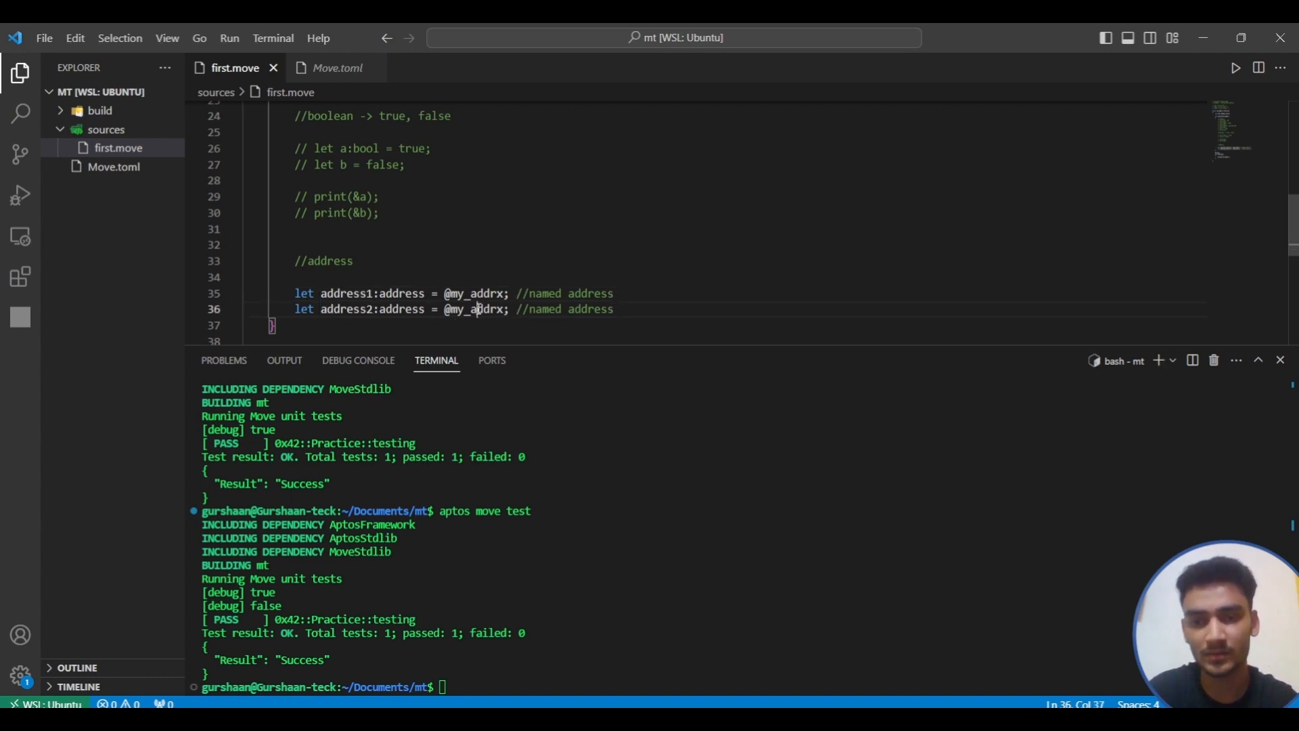
key(Backspace)
text(0)
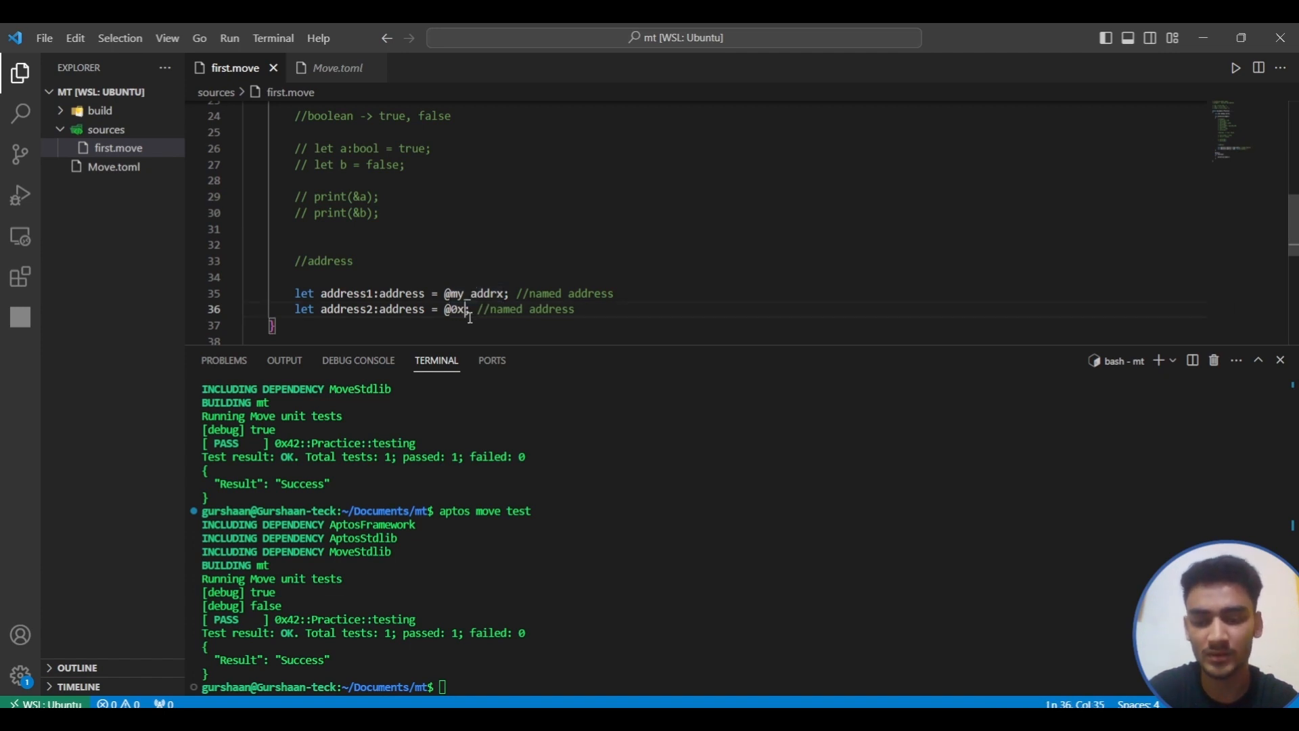
text(124)
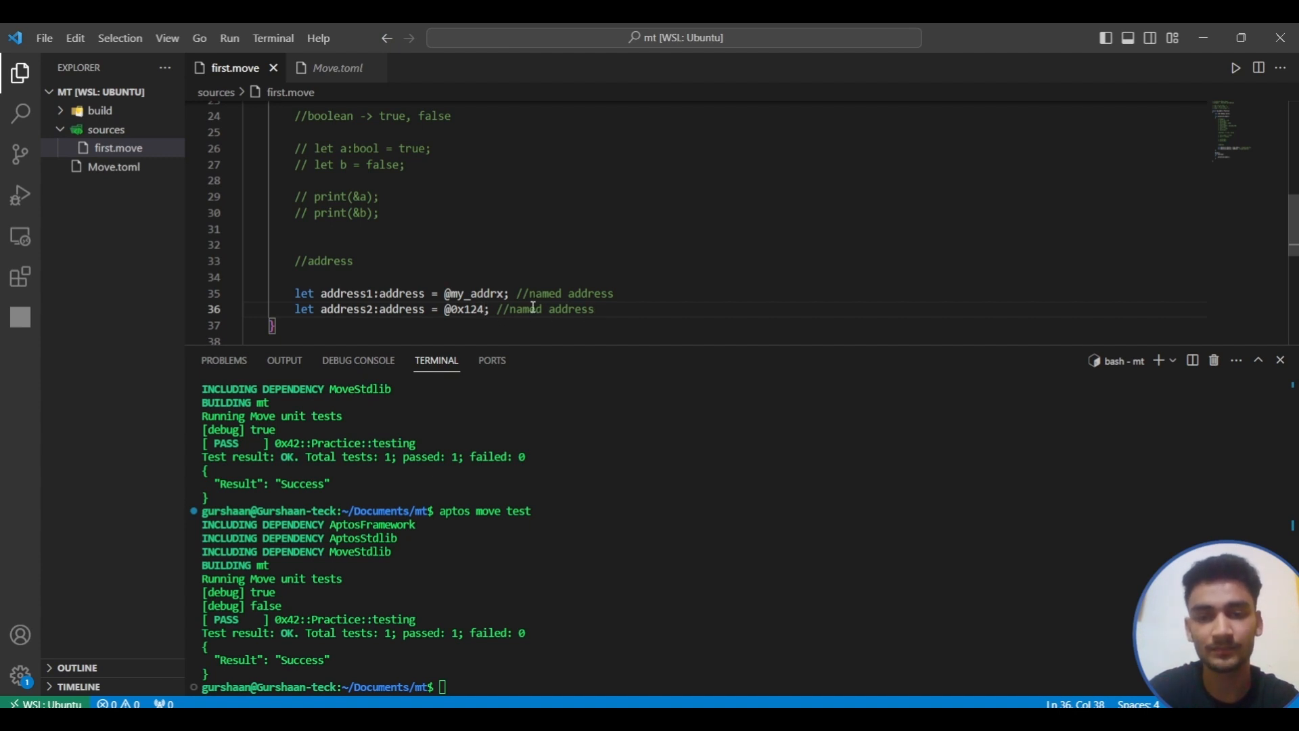
text(num)
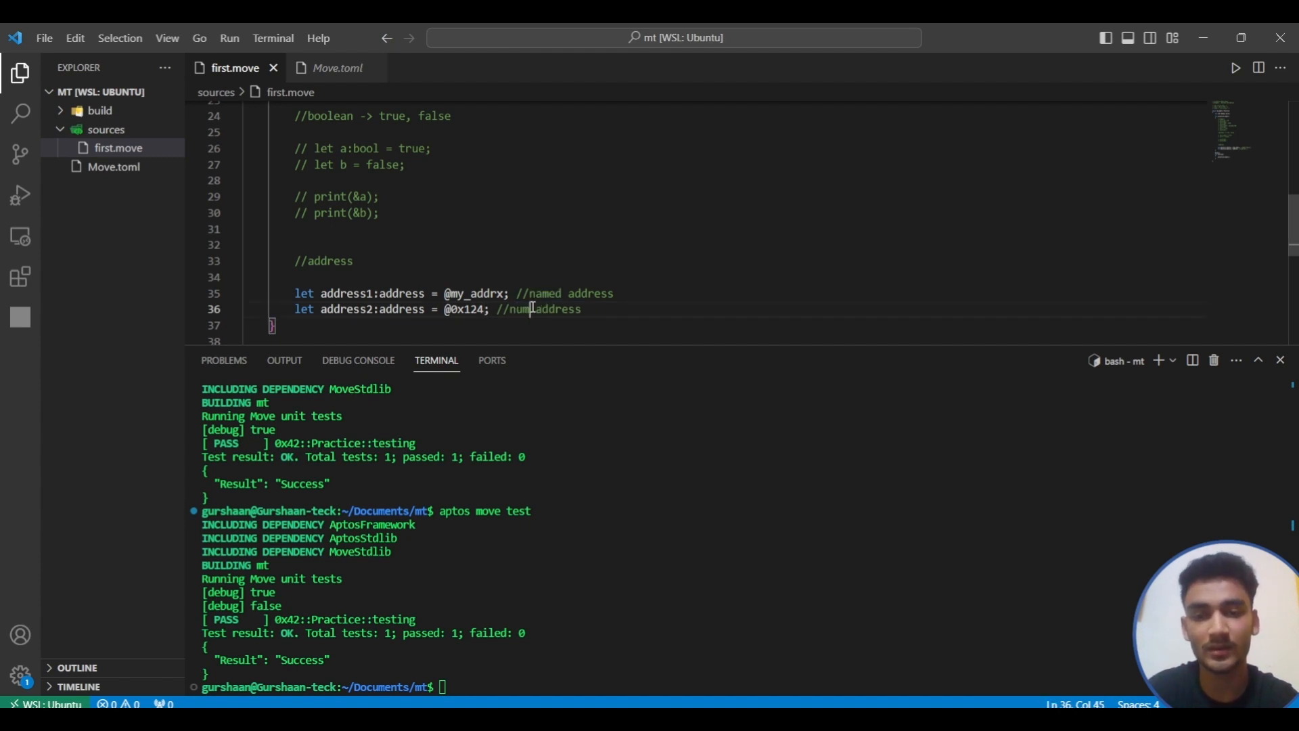
text(erical)
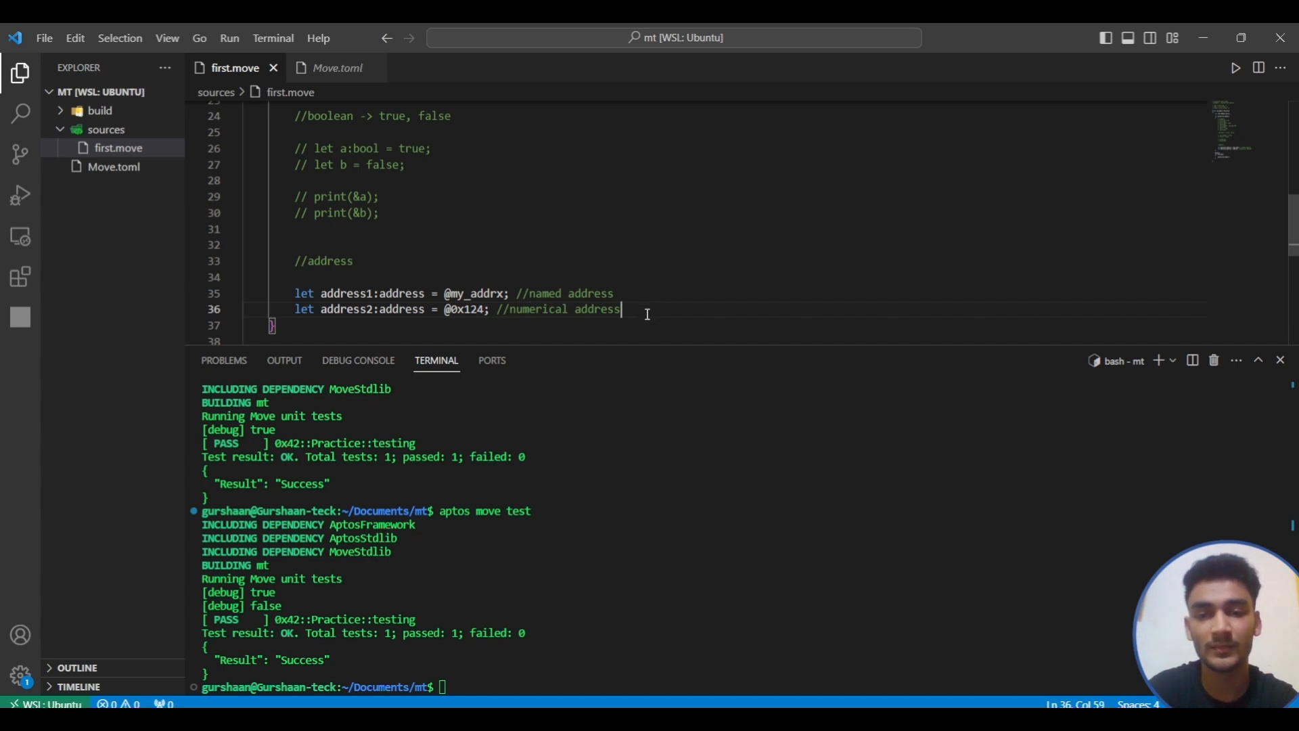
text(print(&address2);)
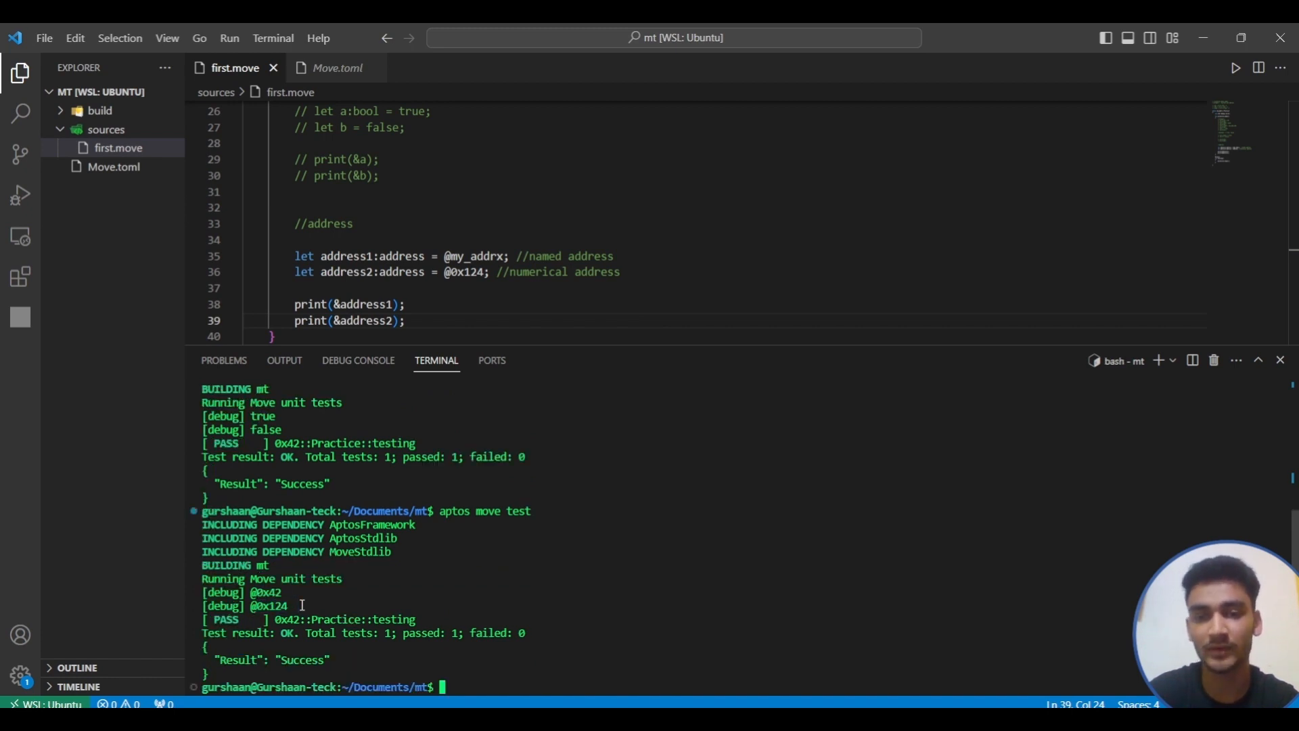
scroll(down, 3)
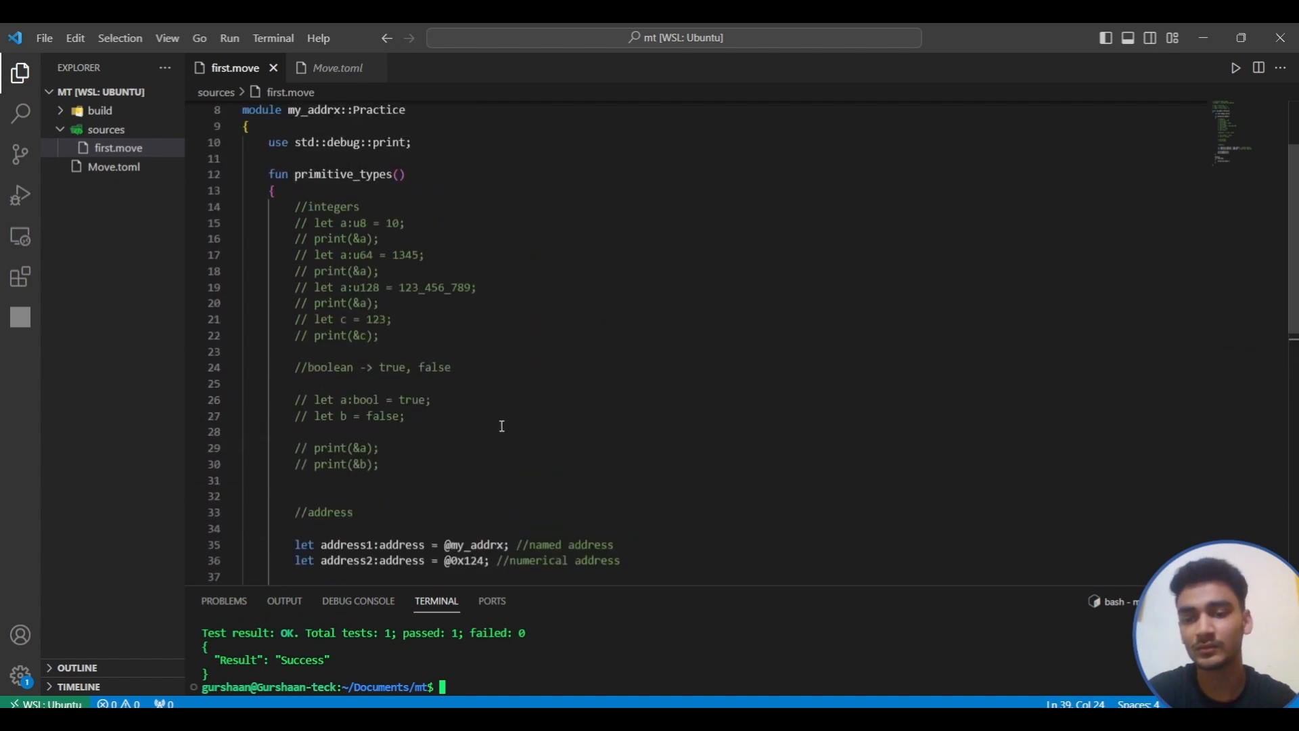
scroll(down, 3)
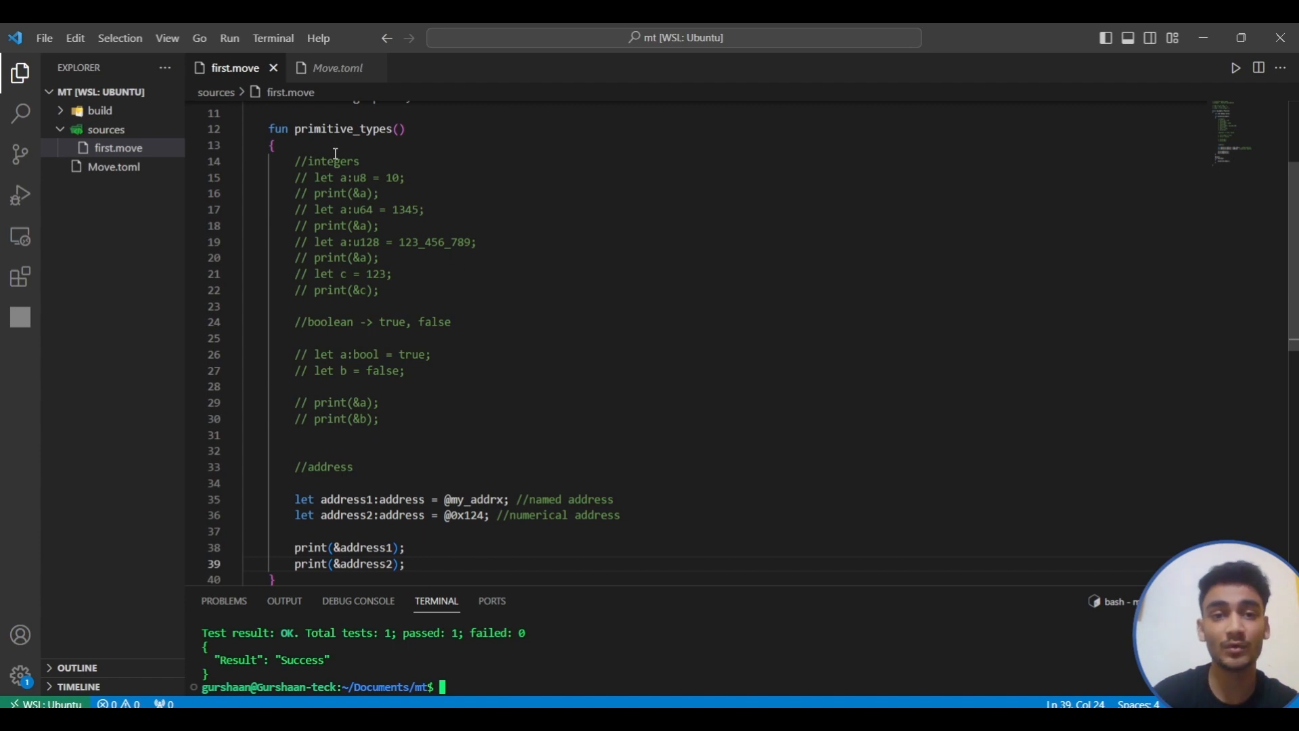
click(273, 144)
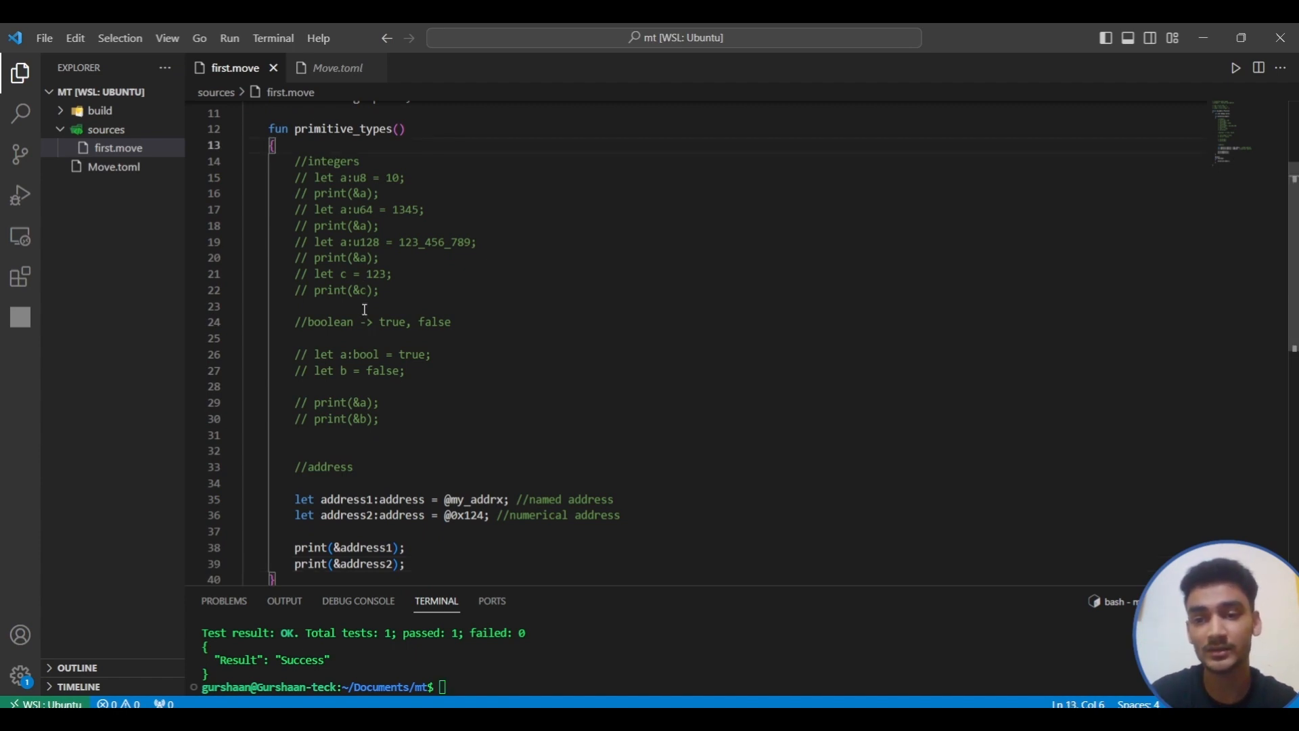
double_click(329, 322)
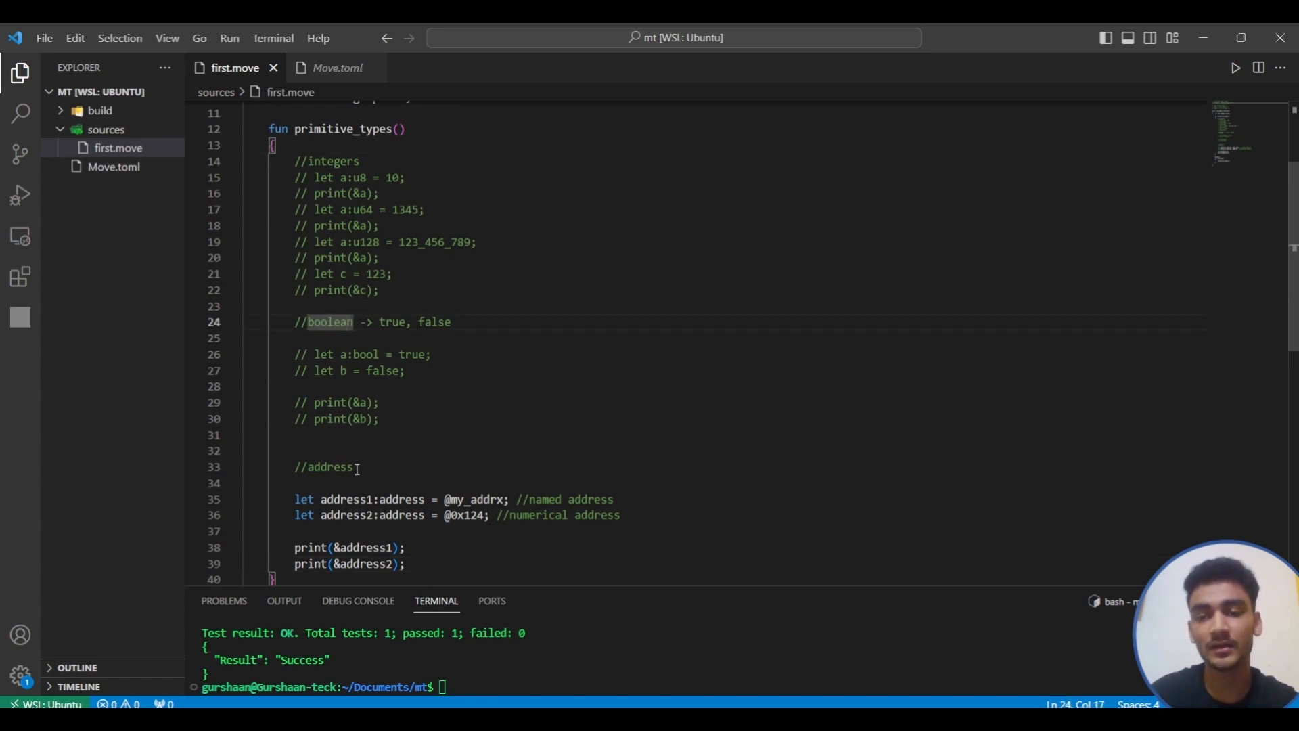
scroll(up, 3)
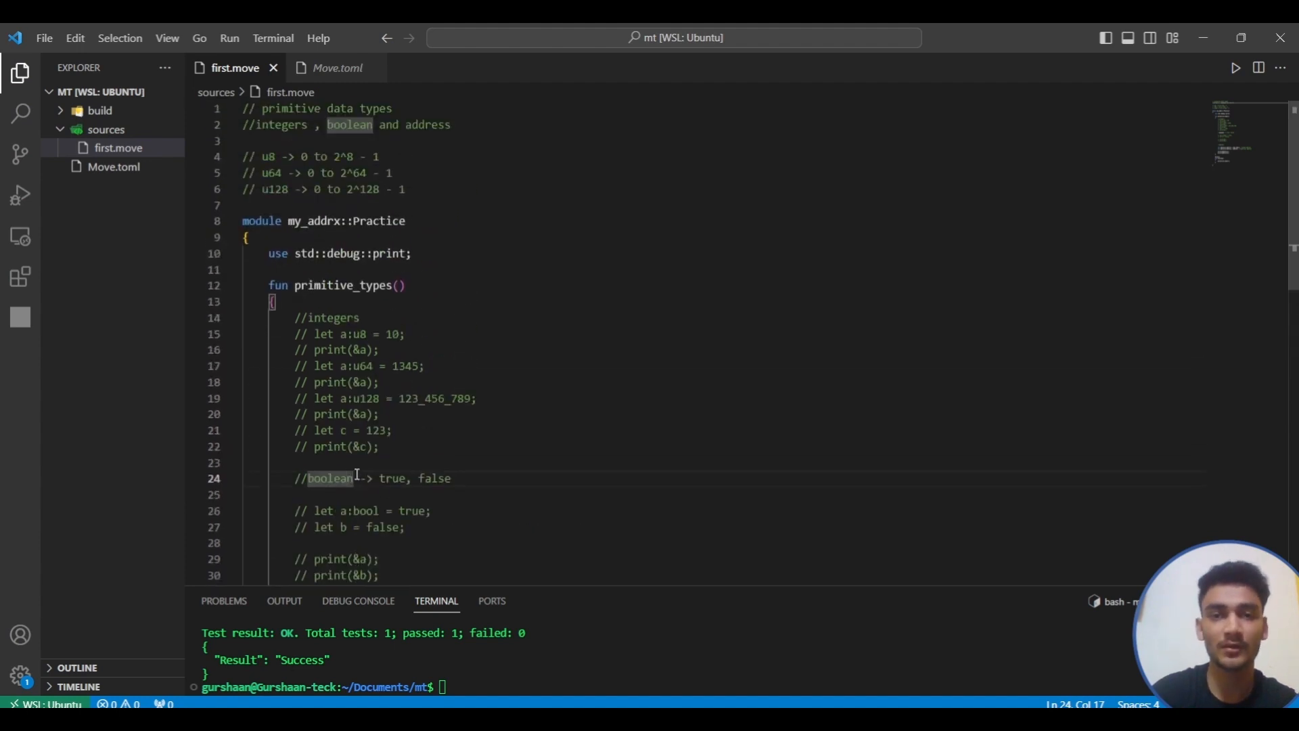